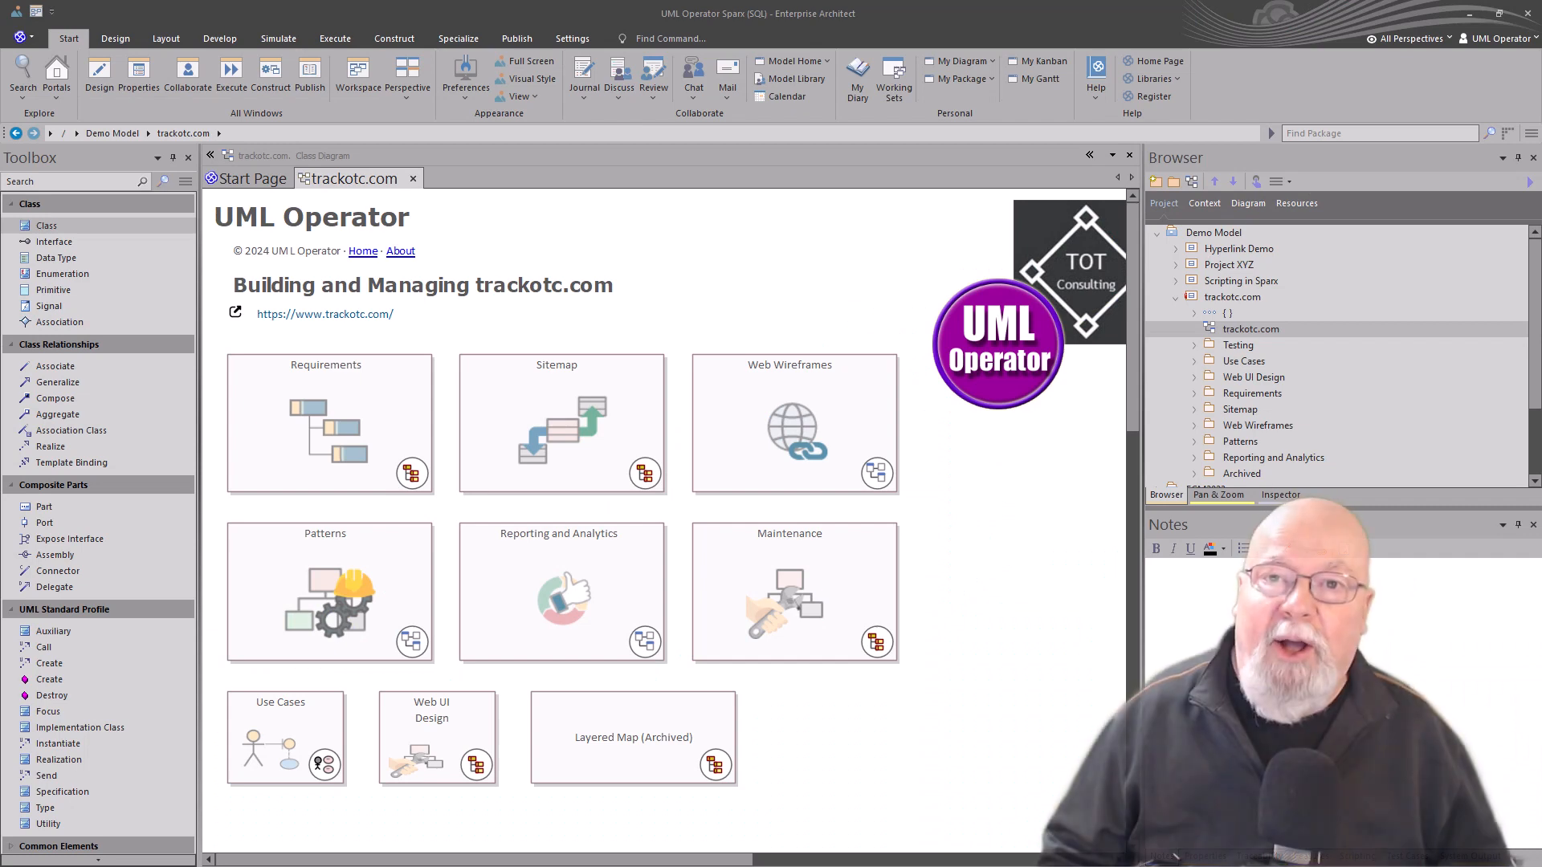
{"action": "mouse_move", "coordinate": [352, 390]}
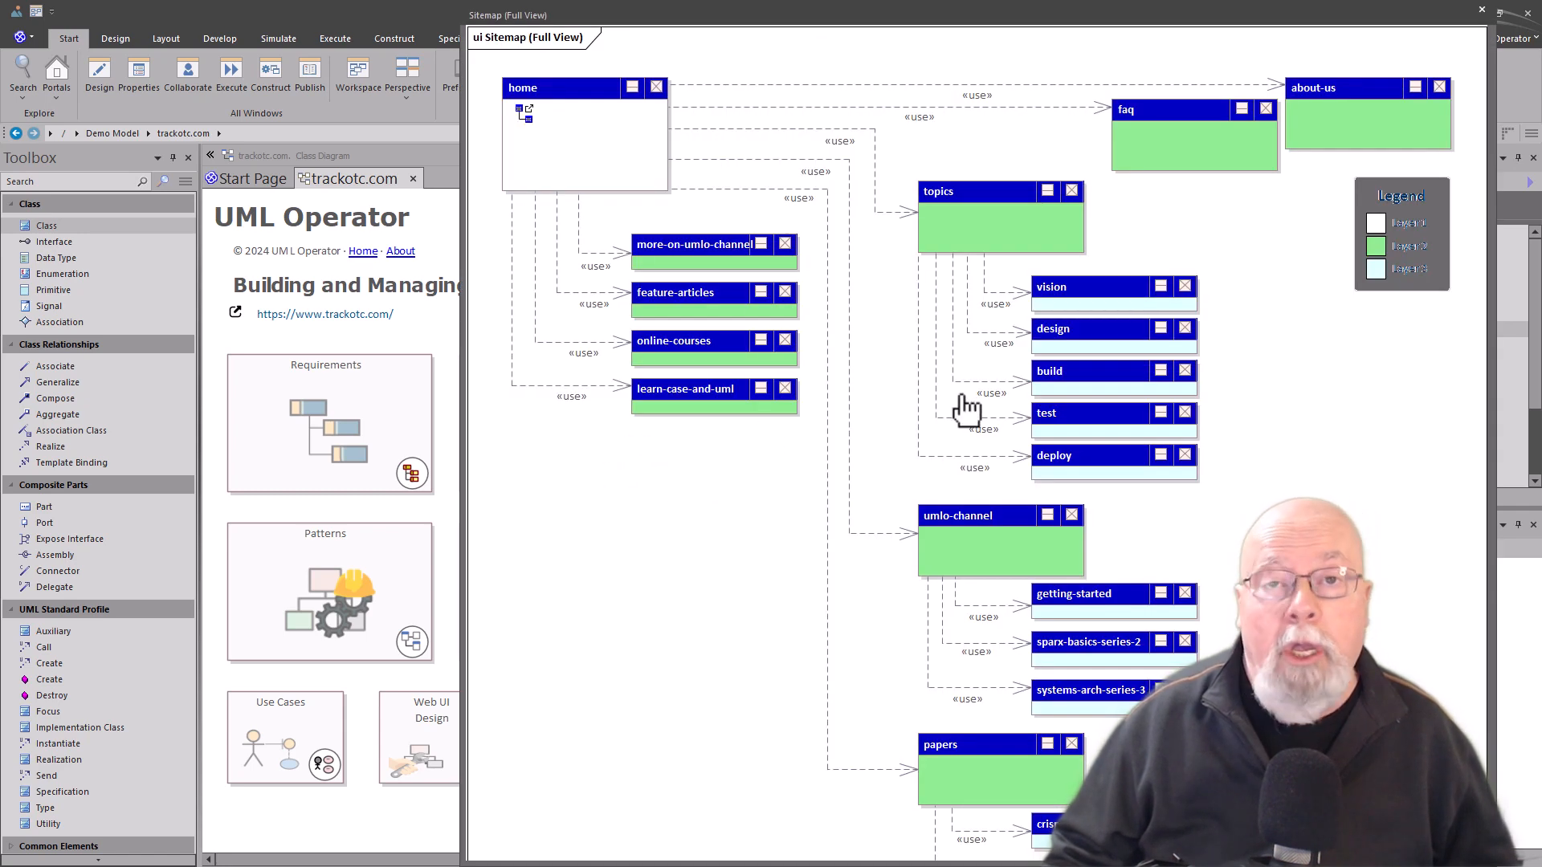
{"action": "mouse_move", "coordinate": [1008, 428]}
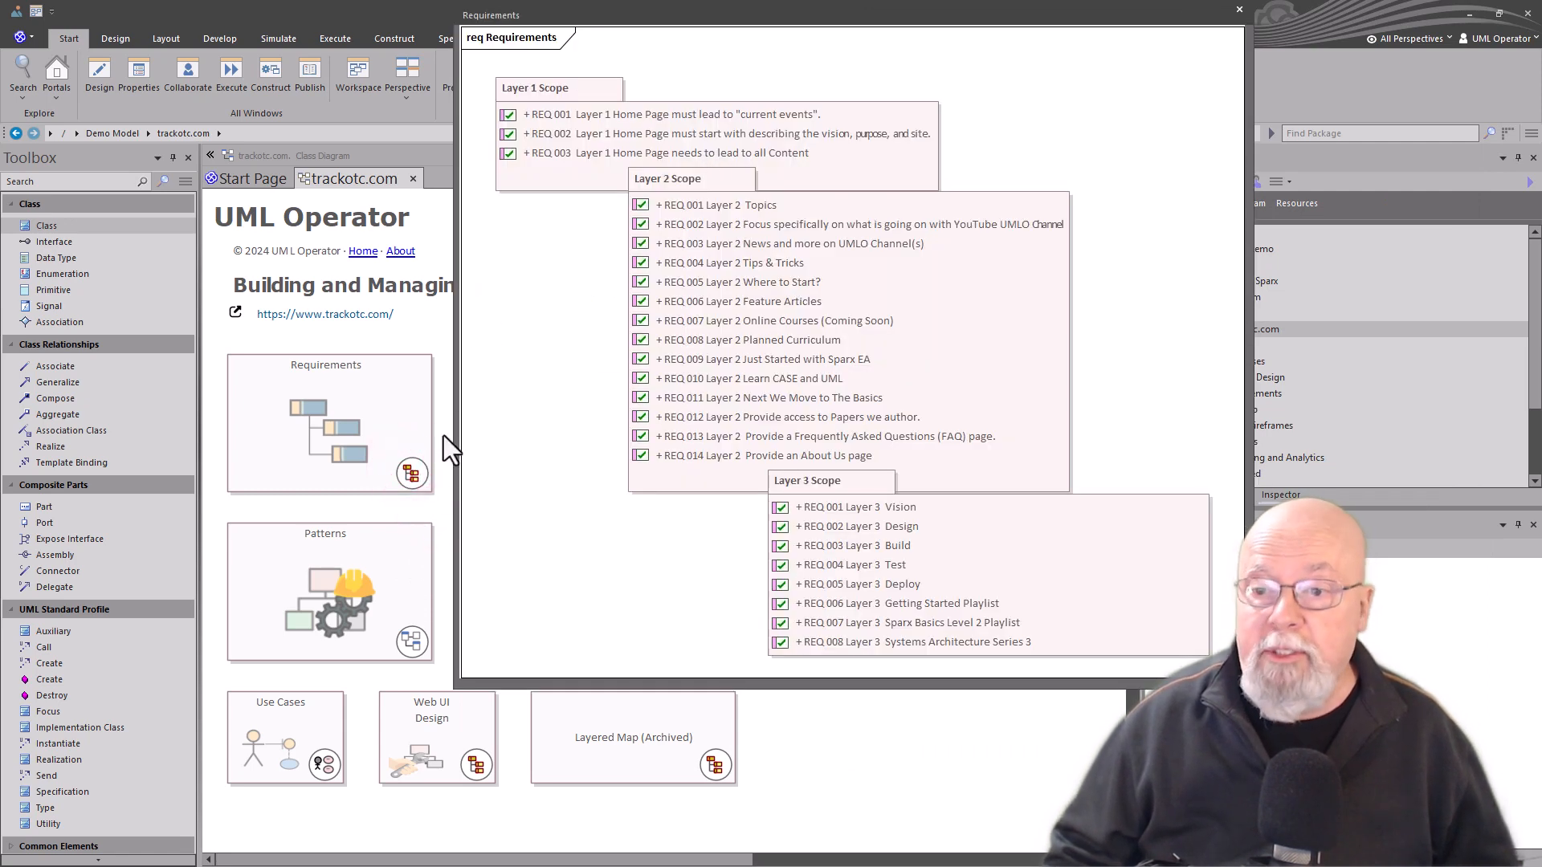
Step: Preview the Sitemap, Requirements and Reporting and Analytics diagrams from the trackotc.com tiles
{"action": "left_click", "coordinate": [1238, 9]}
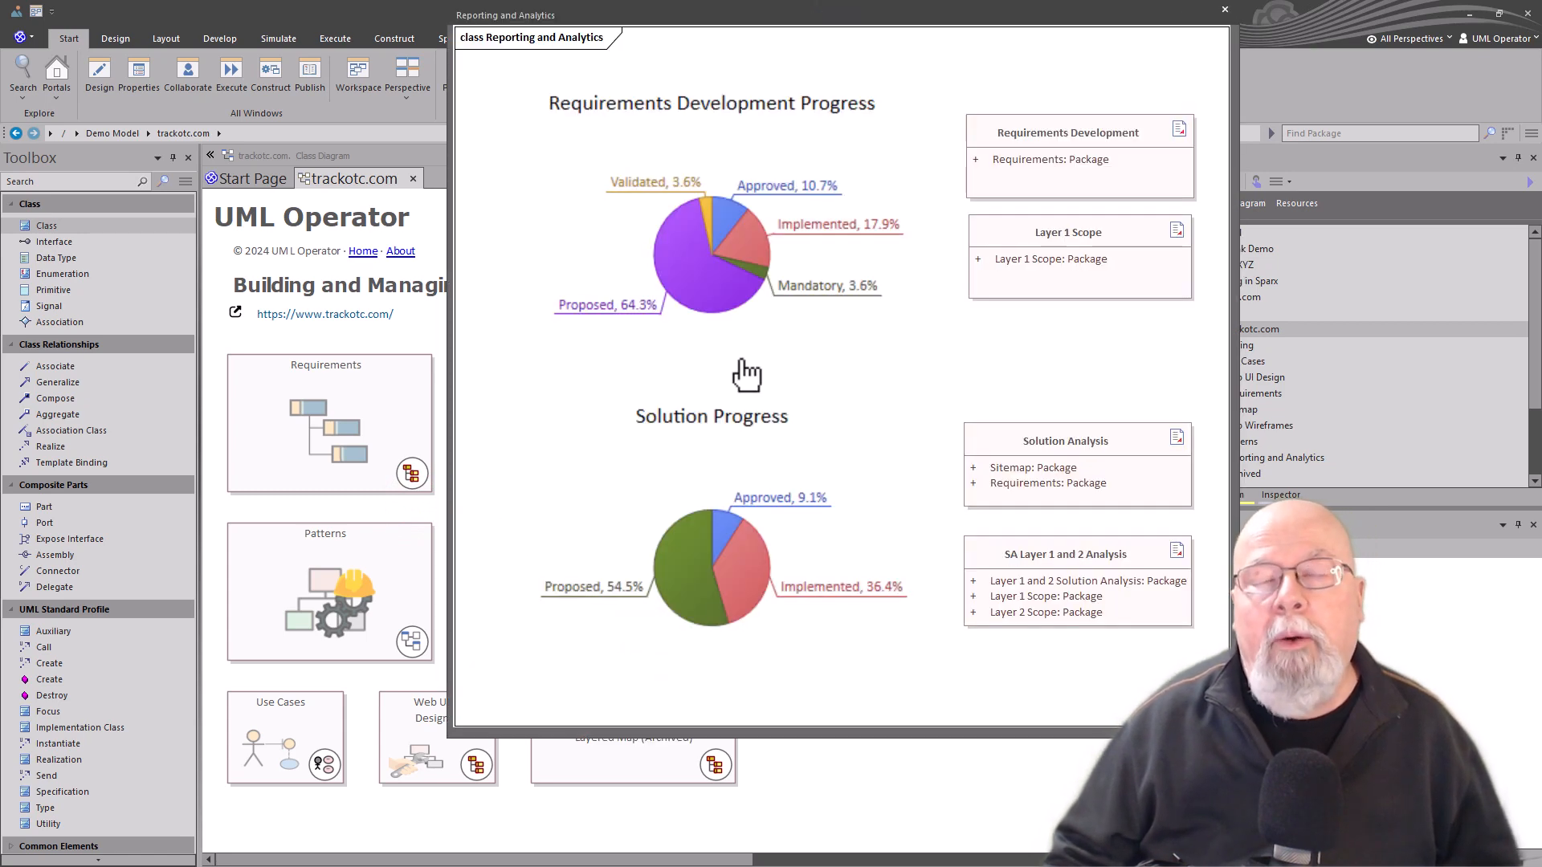
{"action": "mouse_move", "coordinate": [704, 711]}
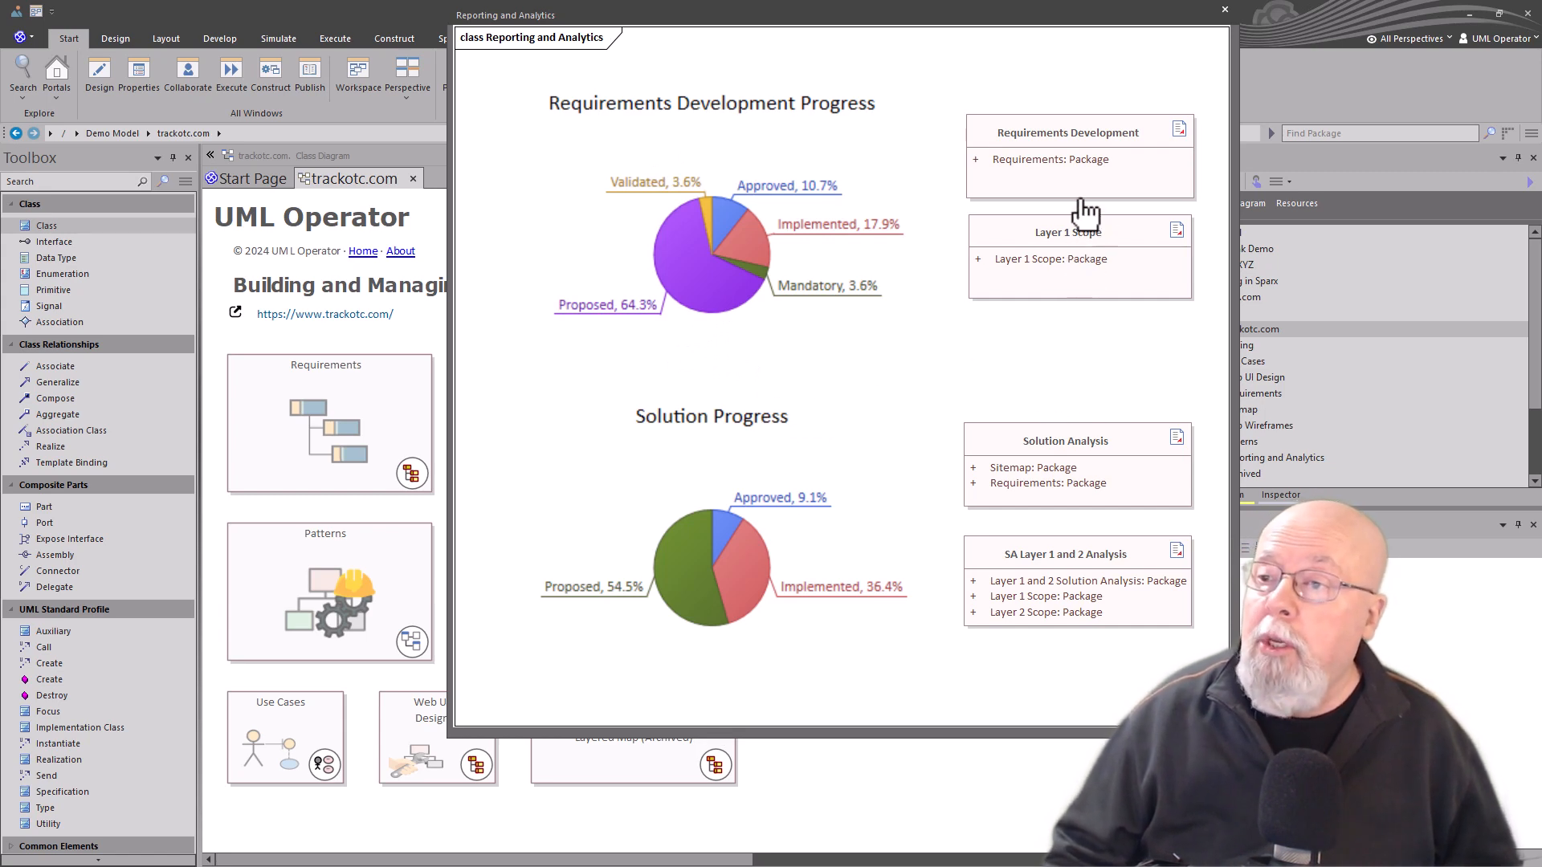
{"action": "mouse_move", "coordinate": [509, 470]}
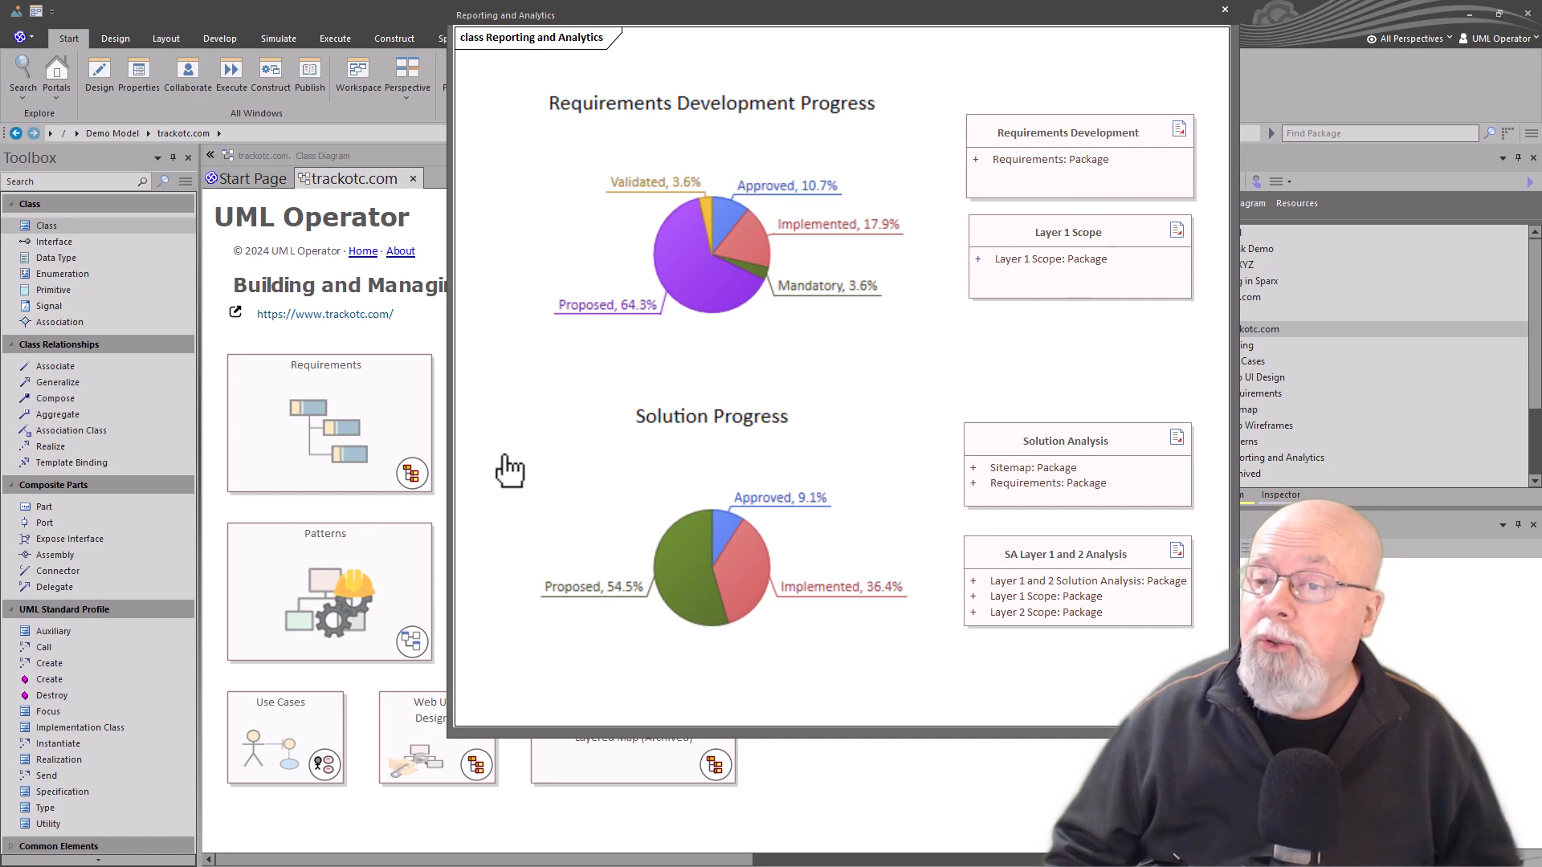
{"action": "mouse_move", "coordinate": [538, 443]}
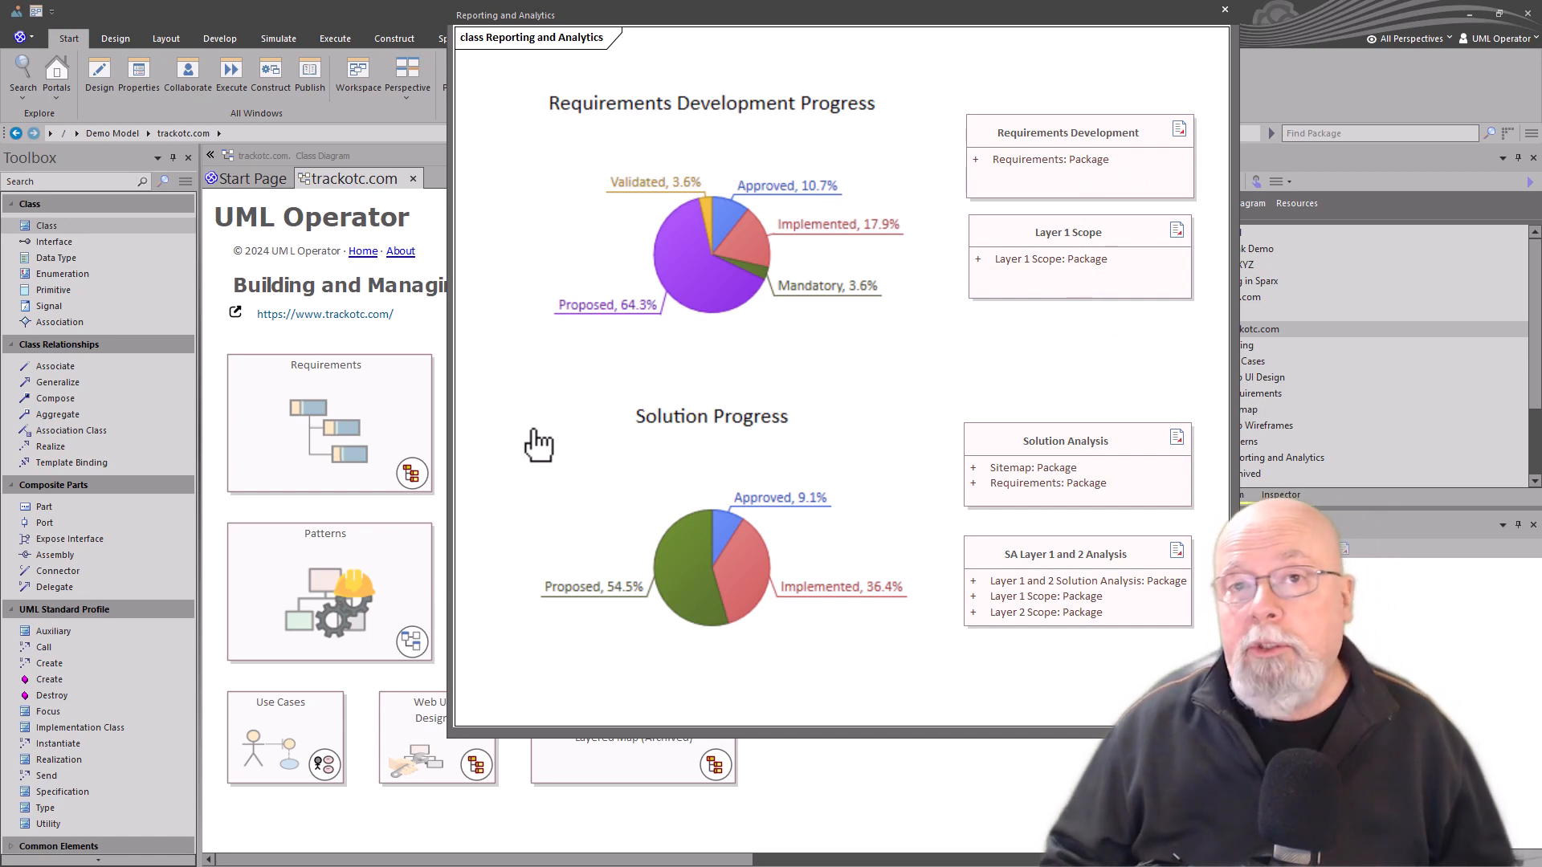
{"action": "mouse_move", "coordinate": [537, 436]}
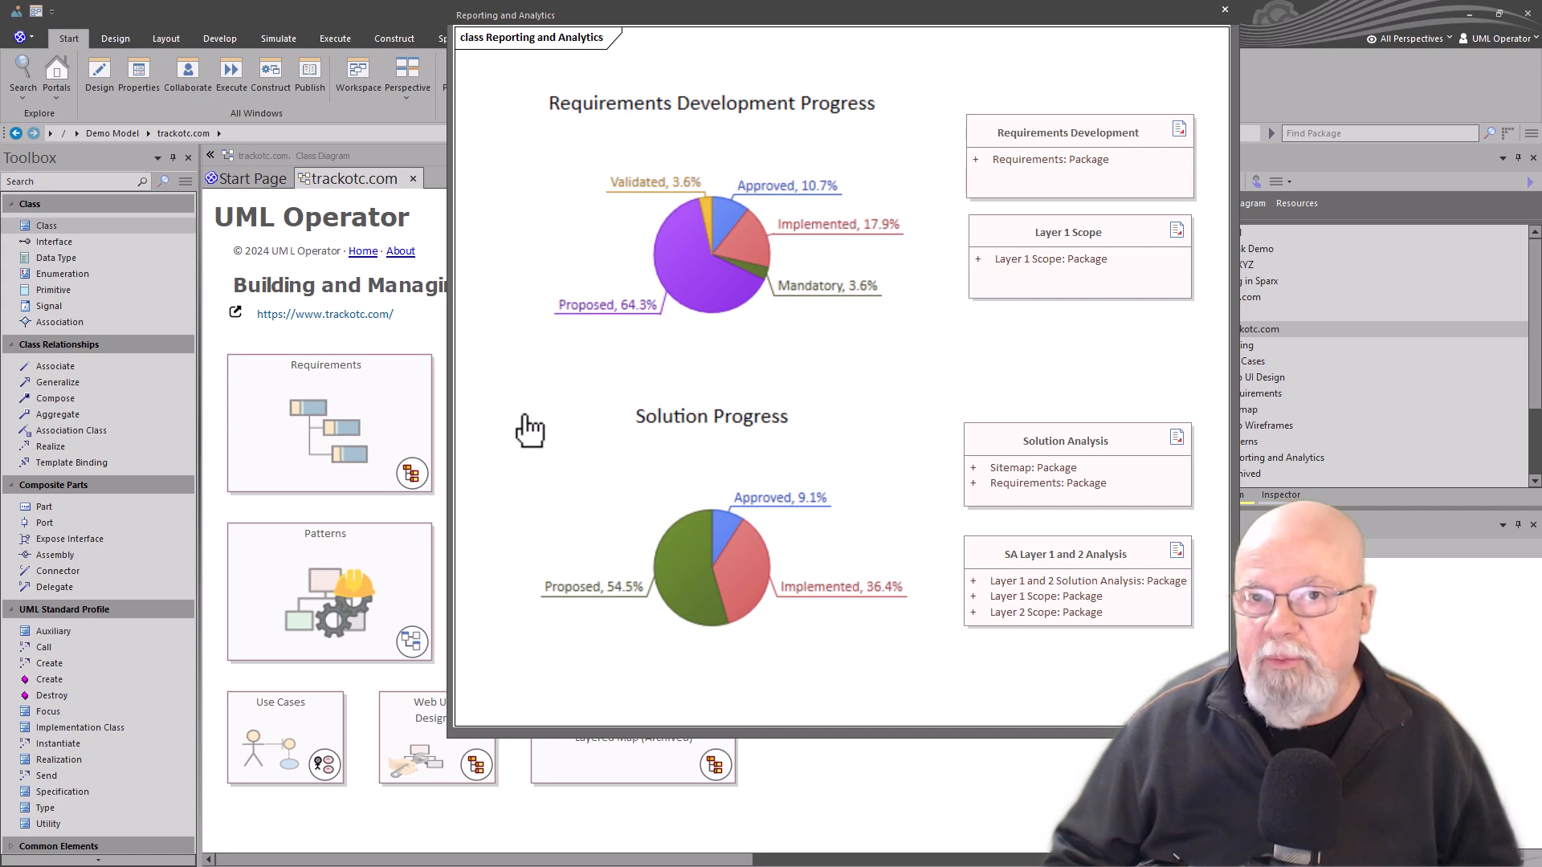
{"action": "mouse_move", "coordinate": [521, 408]}
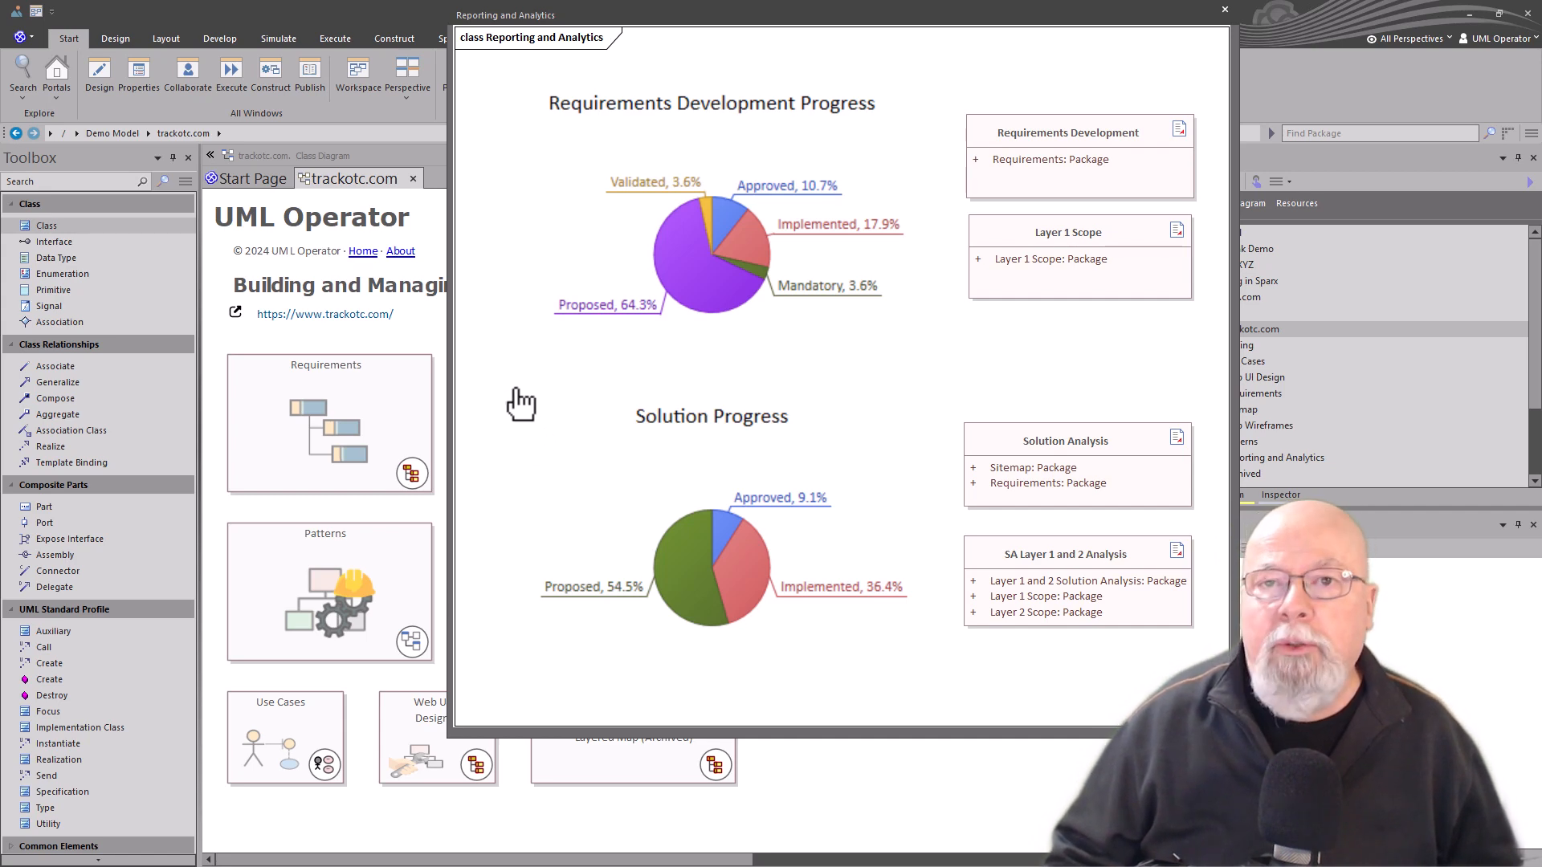
Step: Open Sitemap (Full View) in its own tab and expand the Web UI Design package
{"action": "left_click", "coordinate": [1224, 9]}
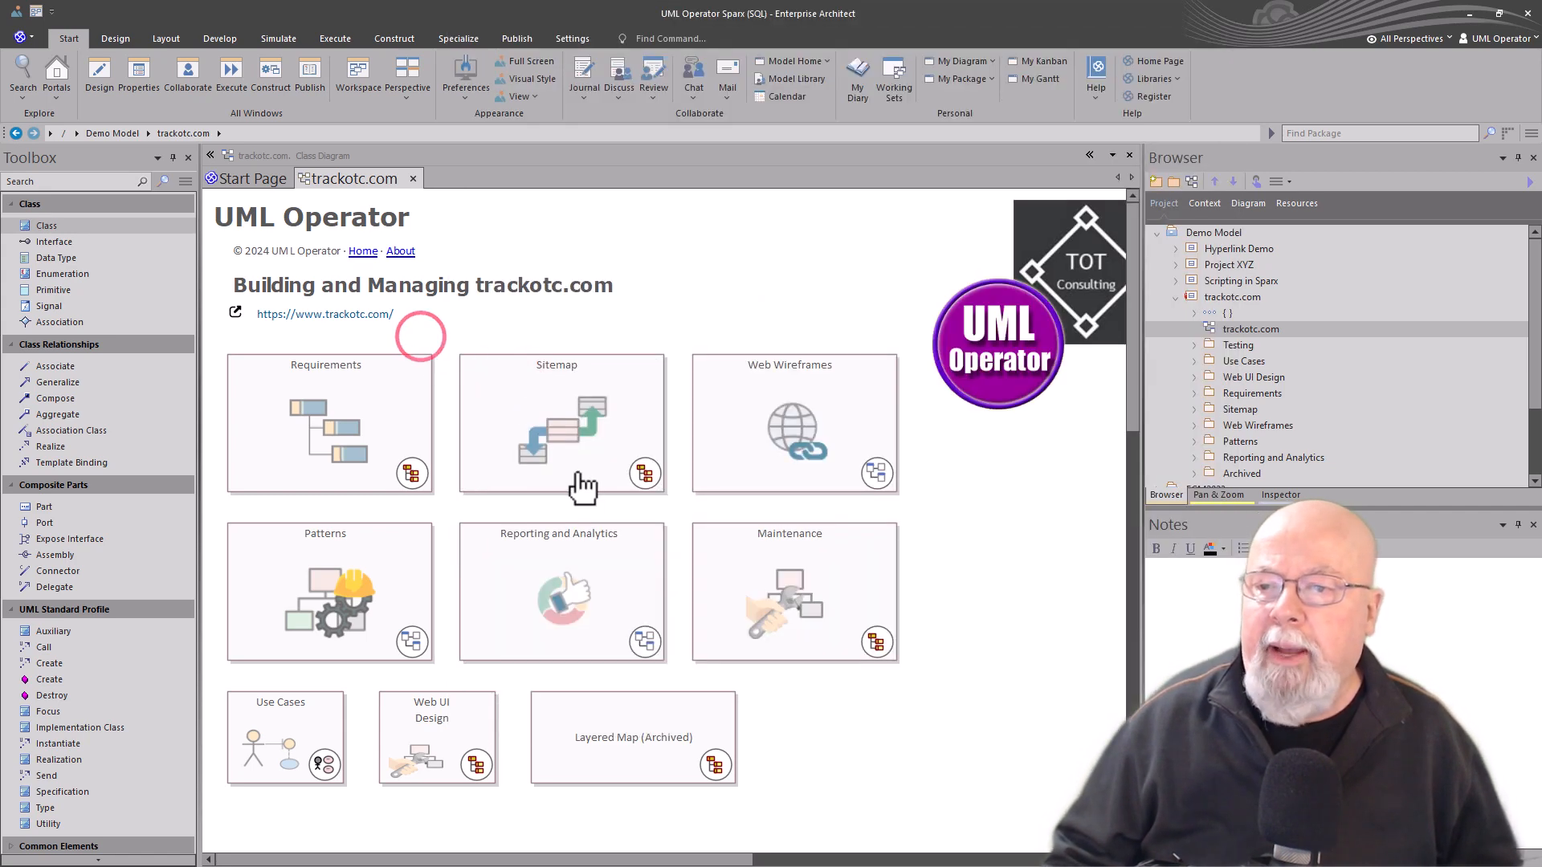
{"action": "mouse_move", "coordinate": [777, 462]}
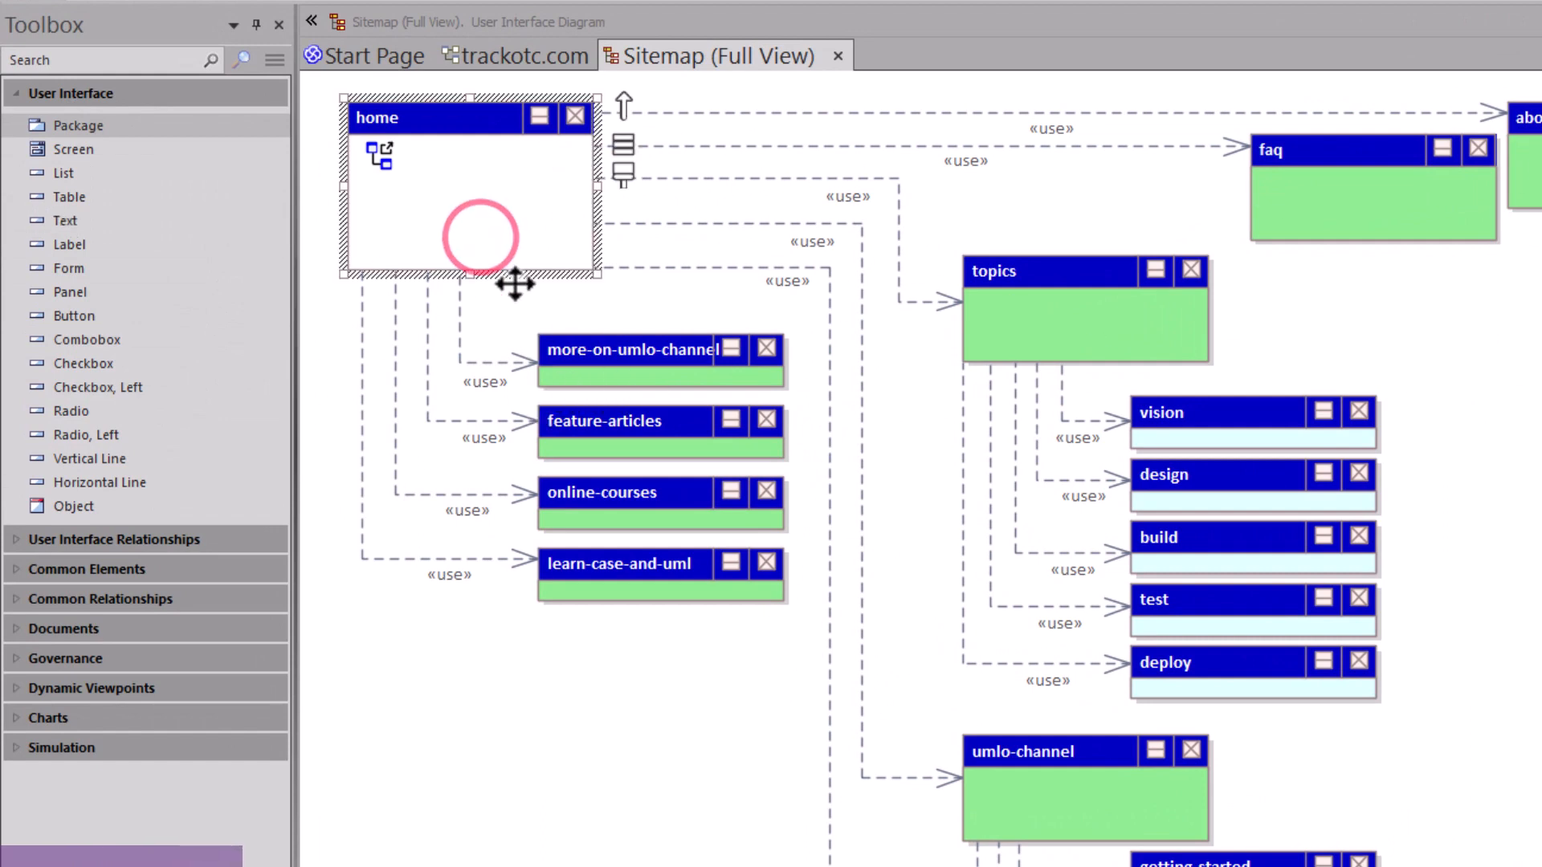
{"action": "mouse_move", "coordinate": [83, 214]}
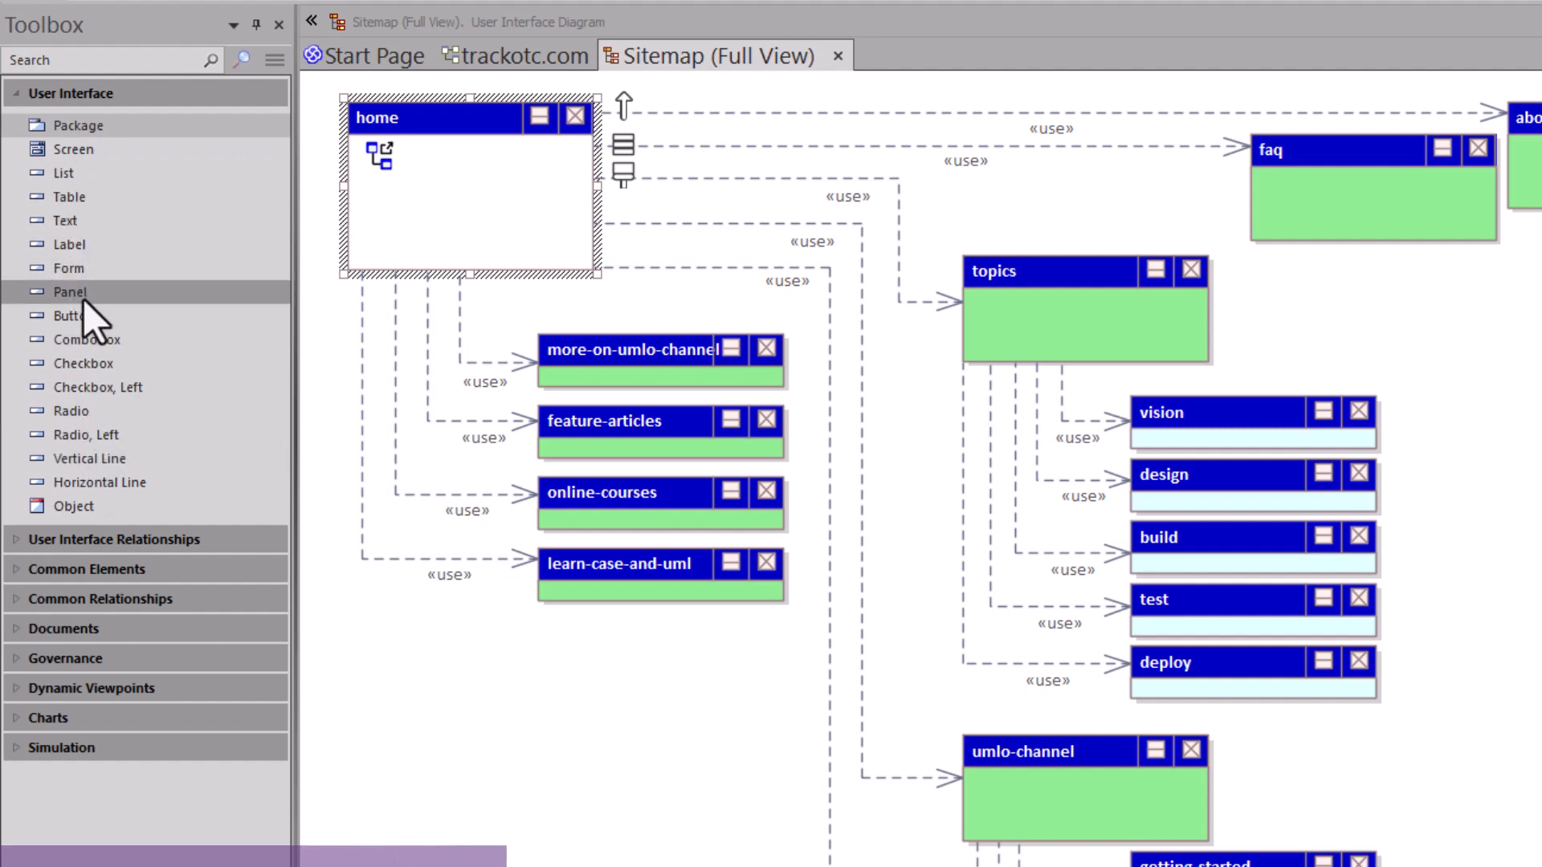
{"action": "mouse_move", "coordinate": [98, 325]}
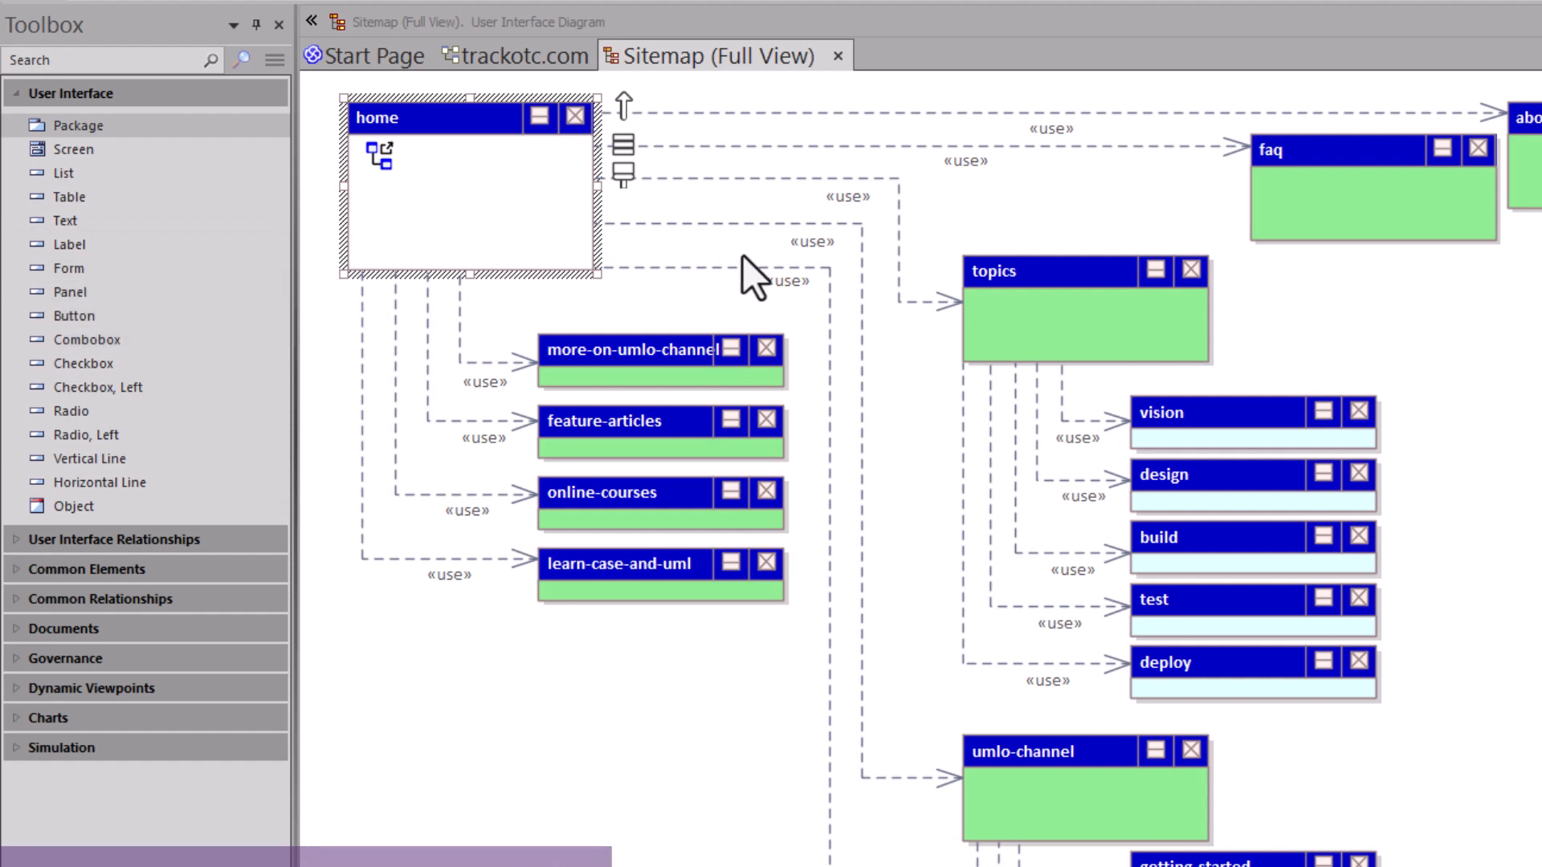
{"action": "mouse_move", "coordinate": [855, 295]}
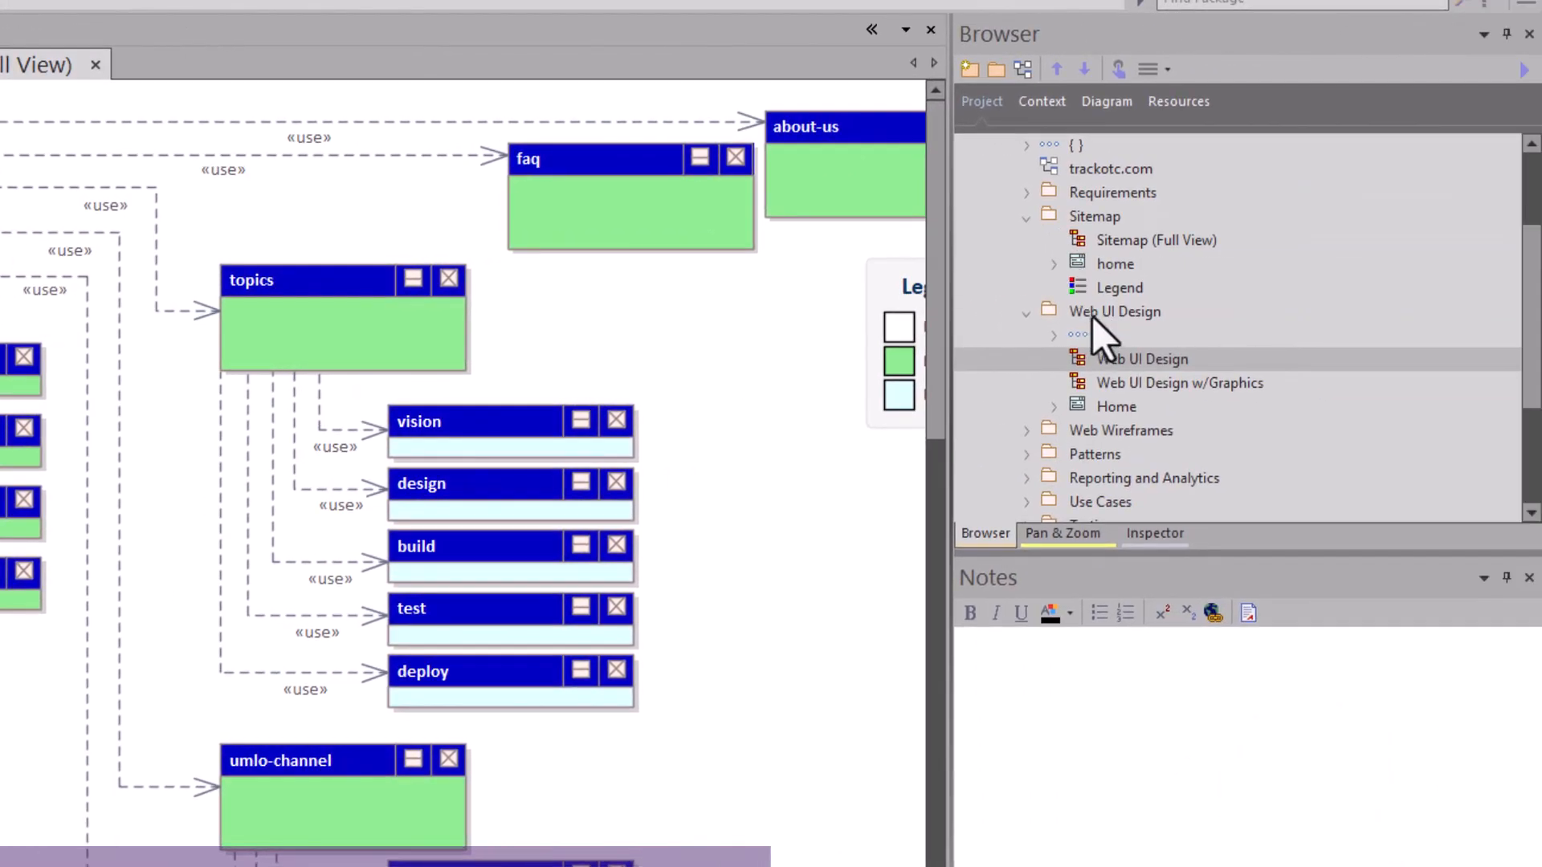
Step: Create an Extended > User Interface diagram in Web UI Design named 'UI Design Session'
{"action": "left_click", "coordinate": [1025, 312]}
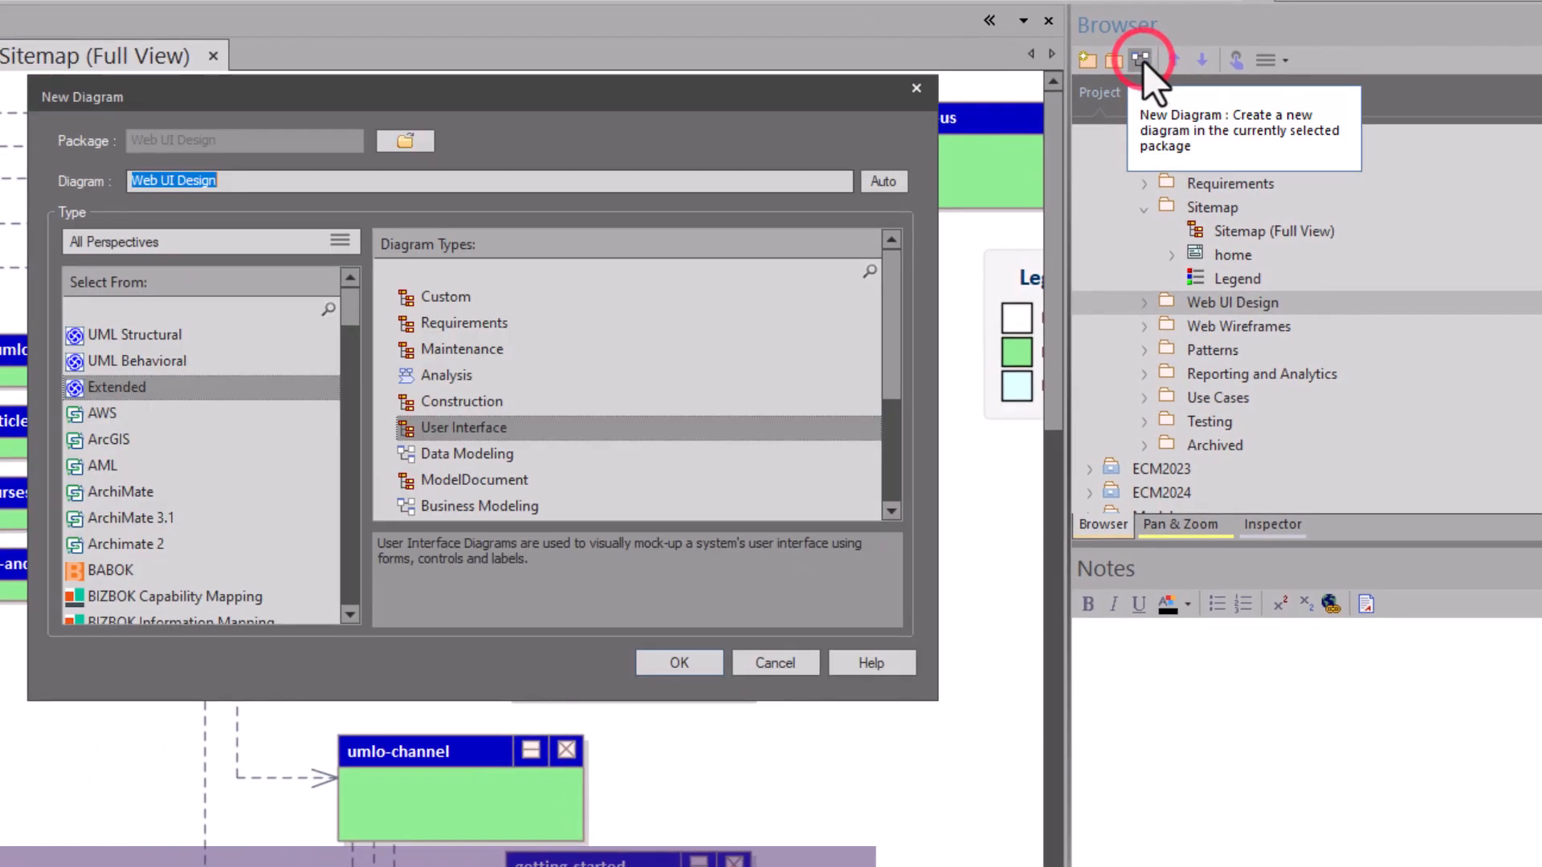
{"action": "left_click", "coordinate": [116, 386]}
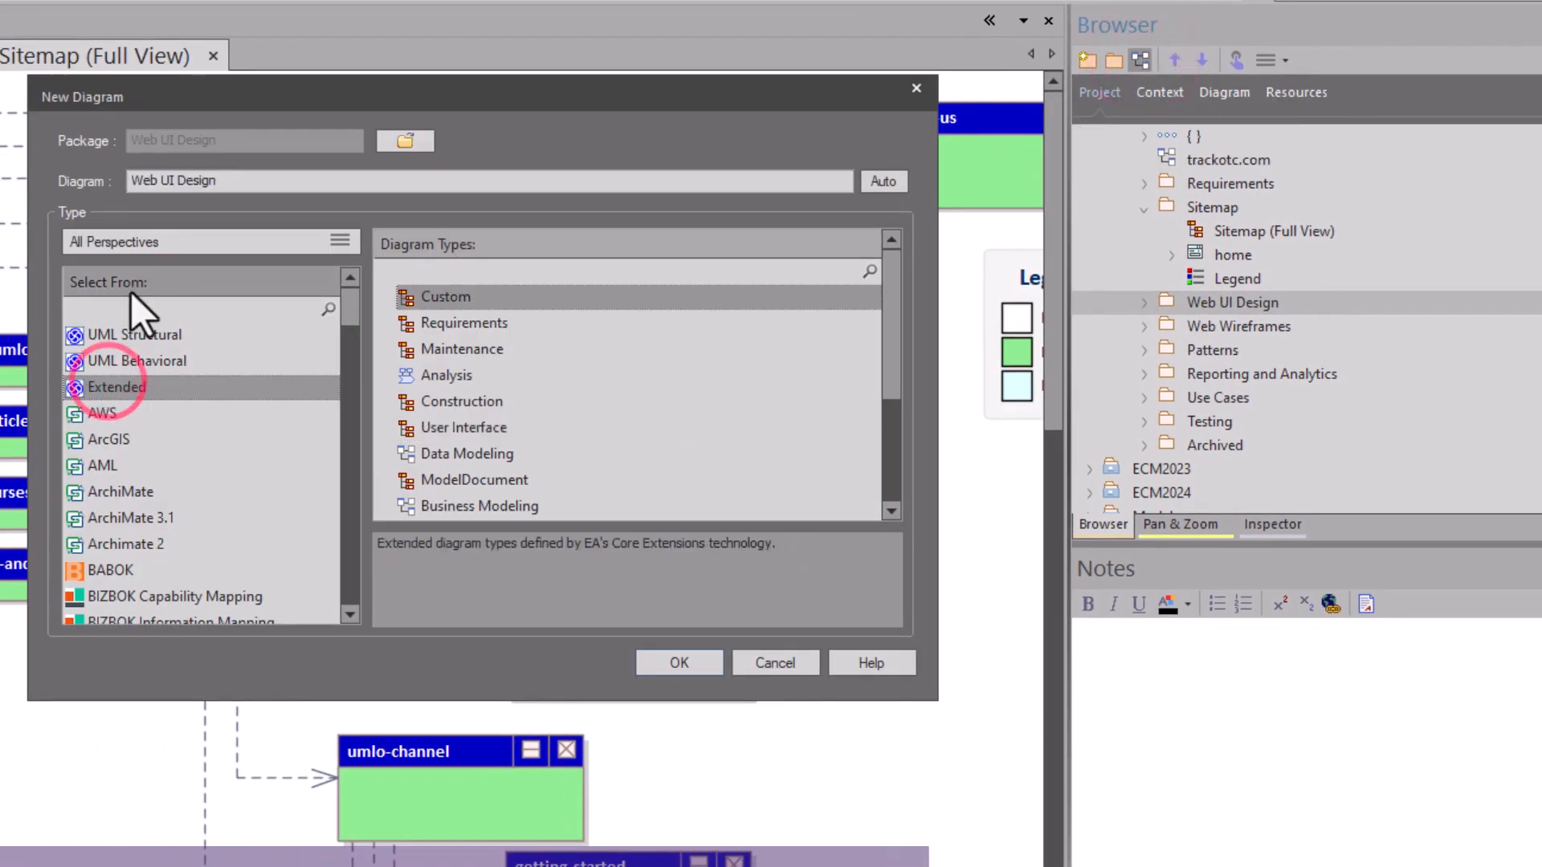
{"action": "mouse_move", "coordinate": [506, 382]}
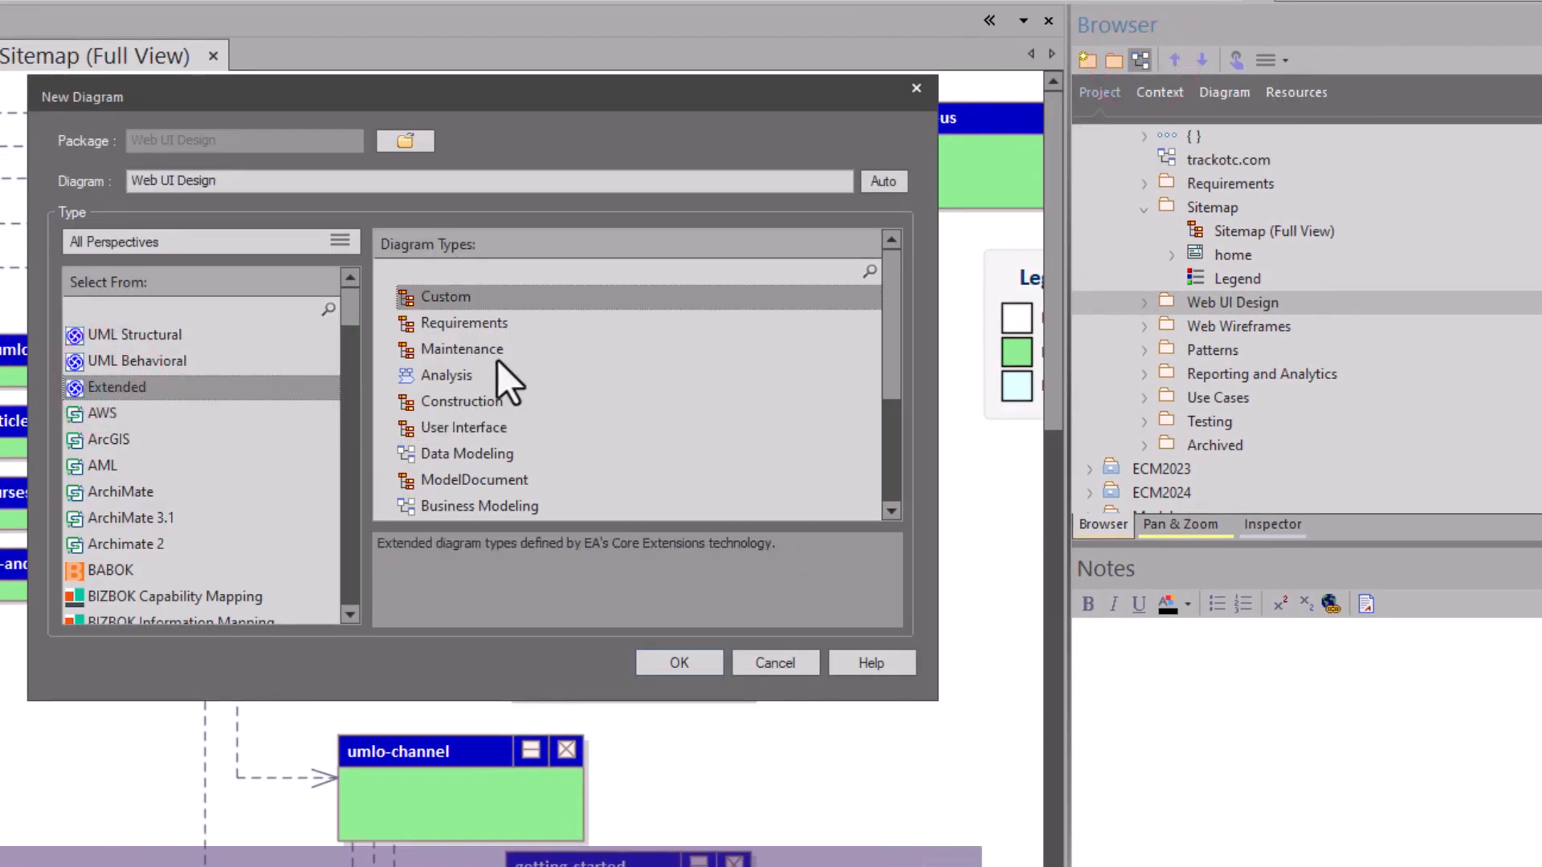
{"action": "left_click", "coordinate": [464, 426]}
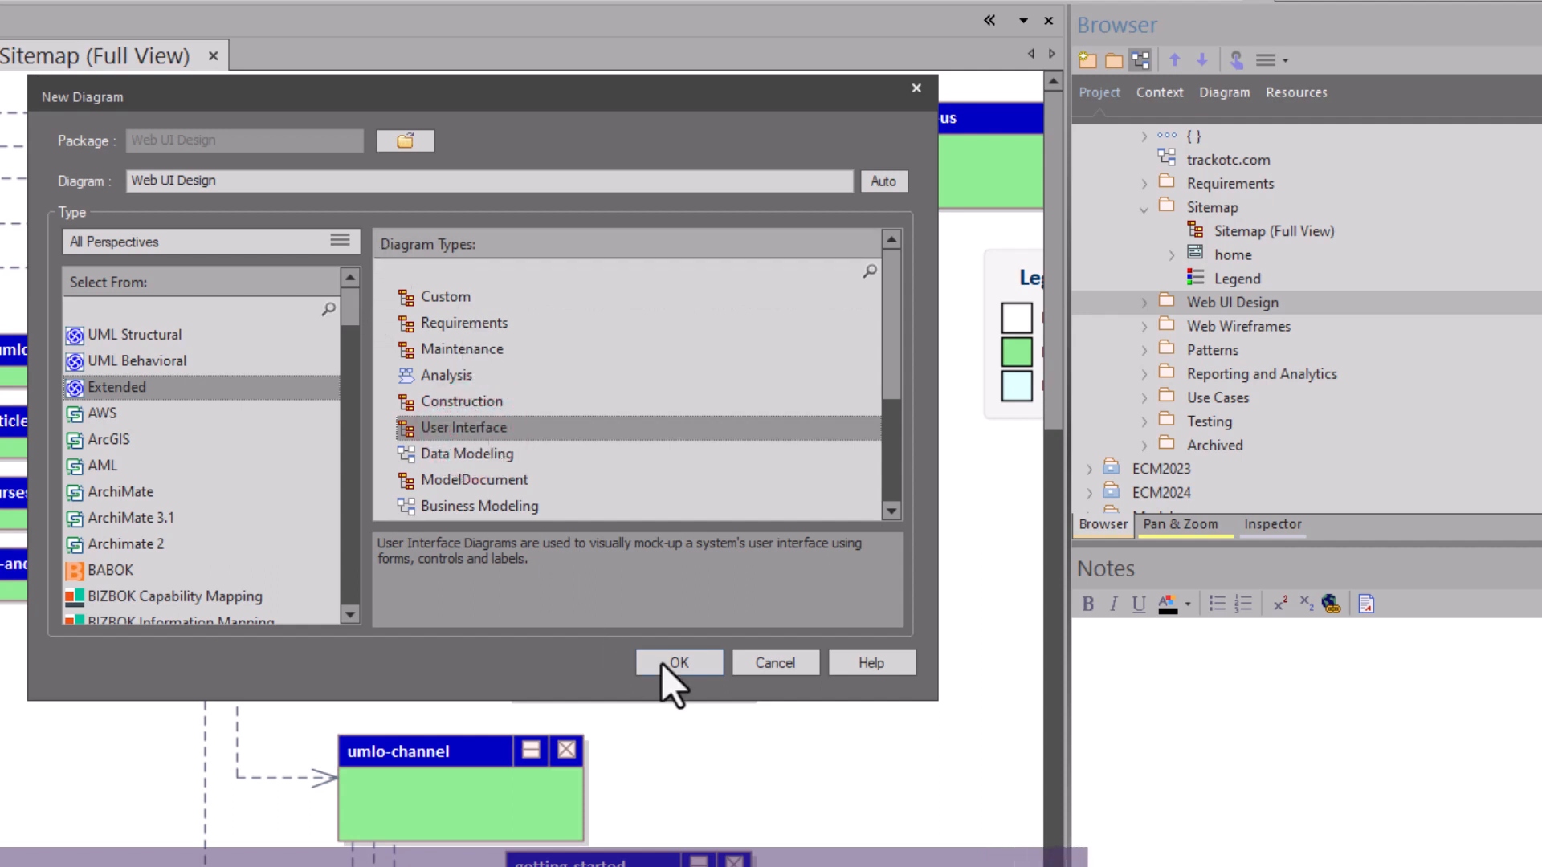
{"action": "left_click", "coordinate": [678, 662]}
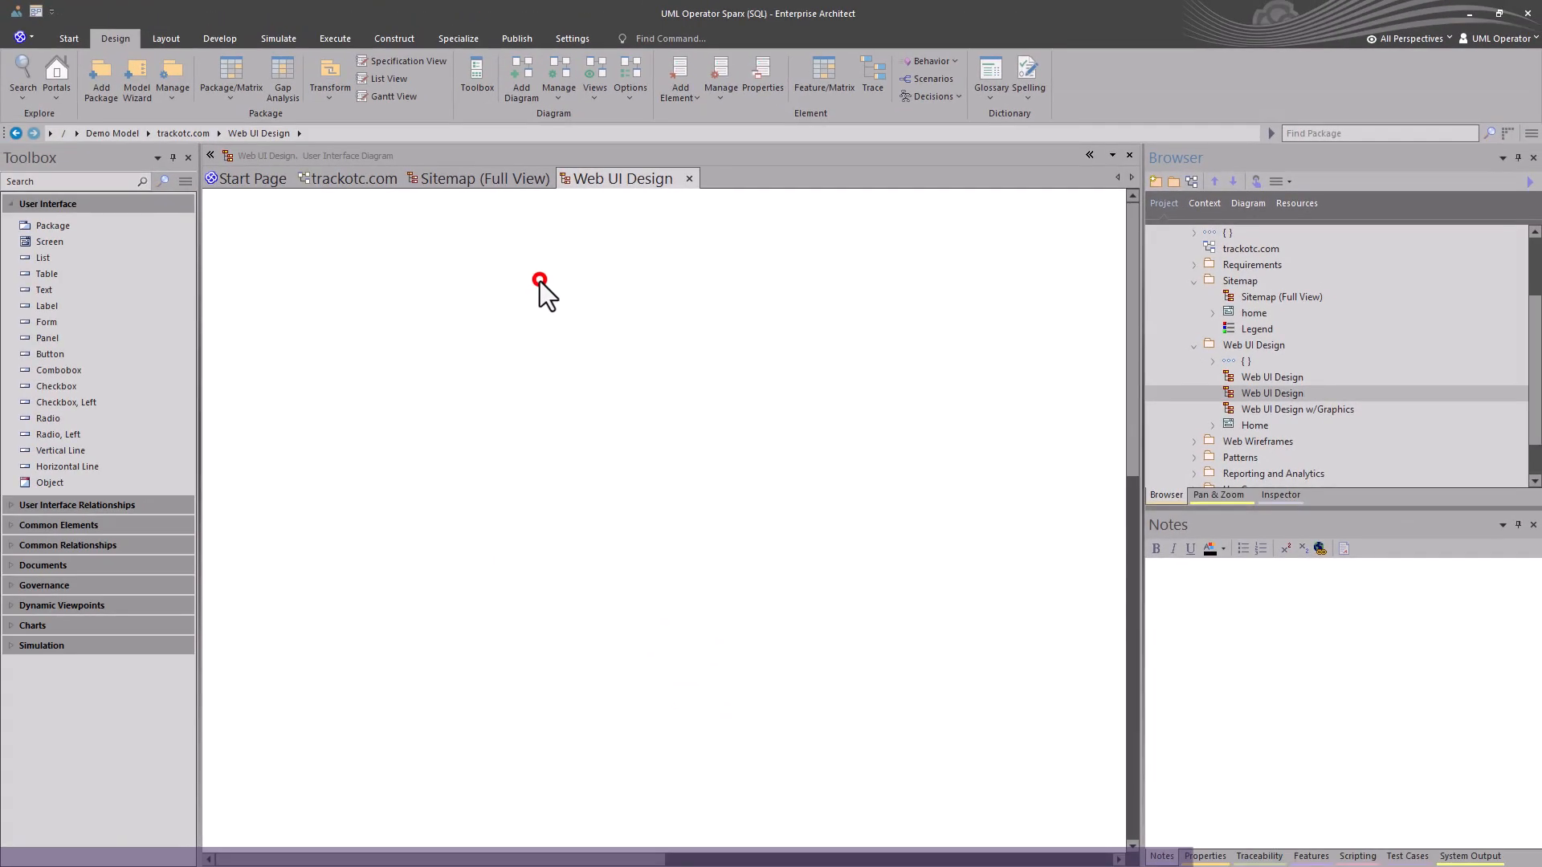
{"action": "double_click", "coordinate": [540, 282]}
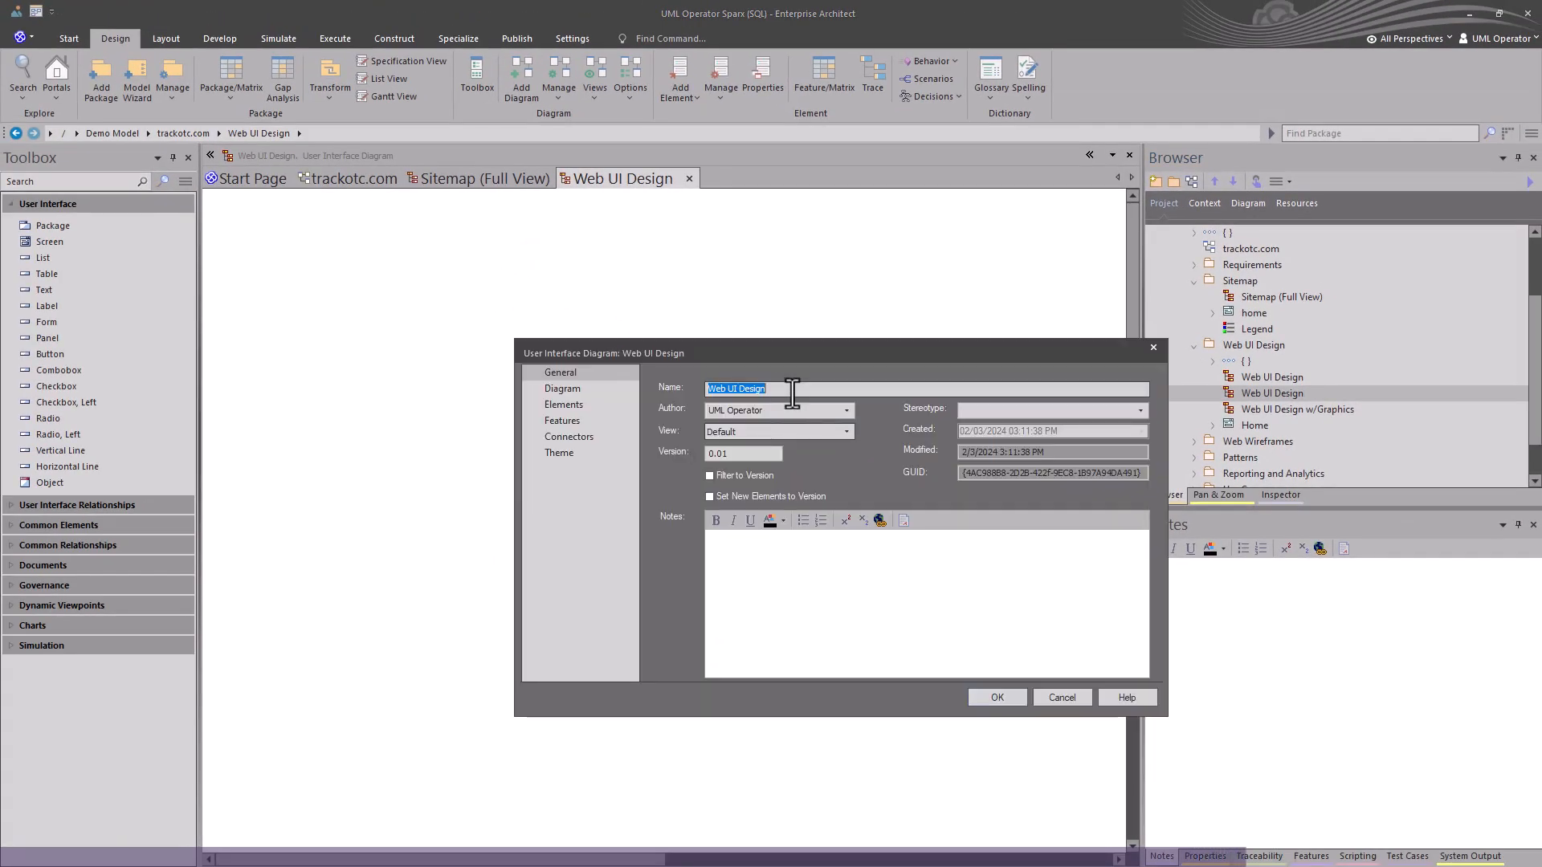
{"action": "mouse_move", "coordinate": [656, 393]}
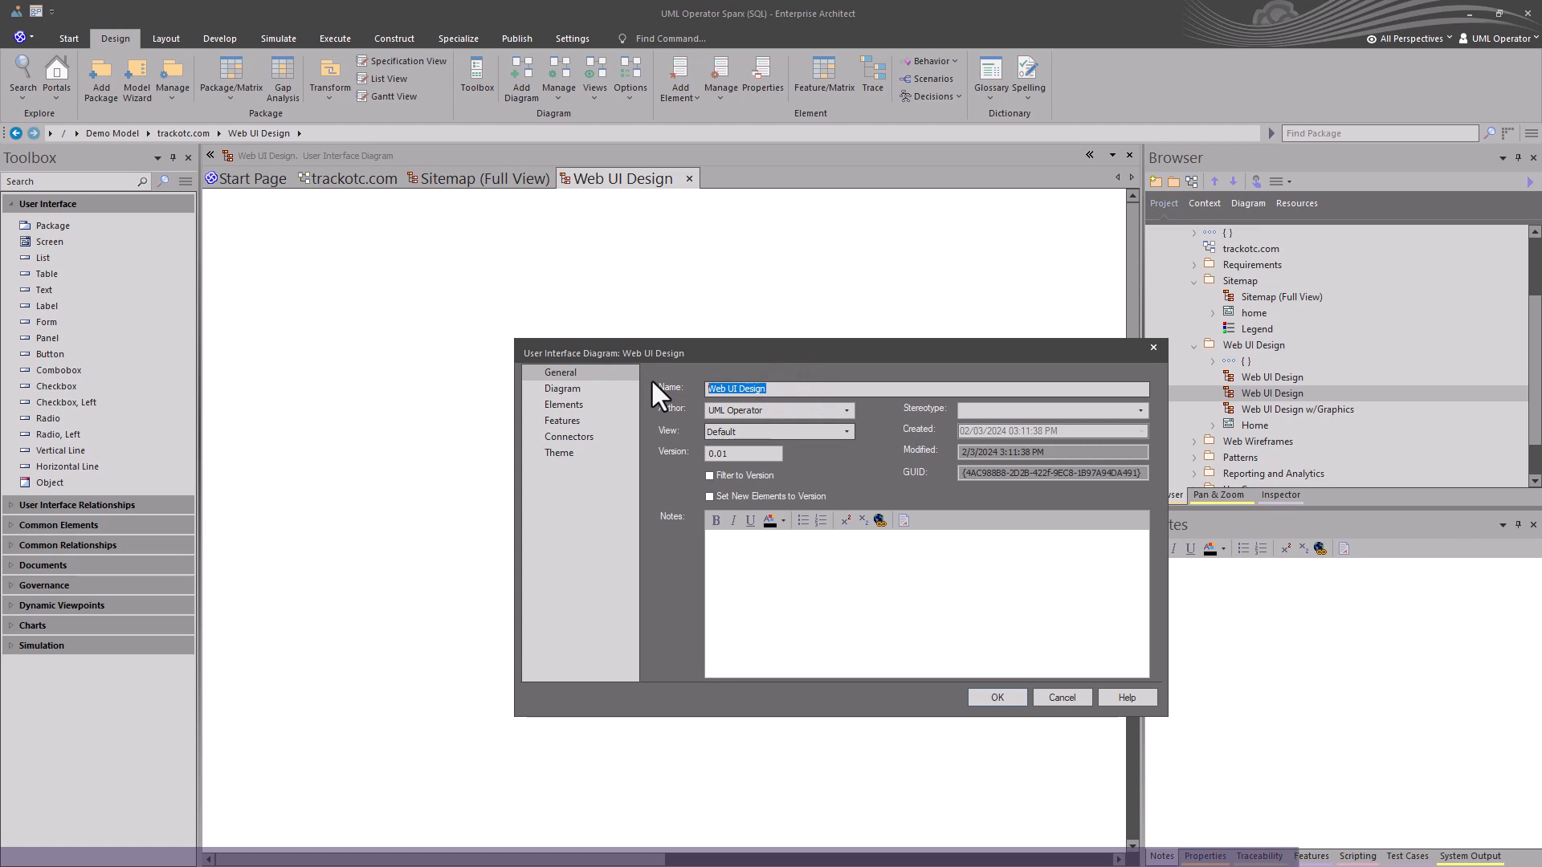
{"action": "type", "text": "UI Design Session"}
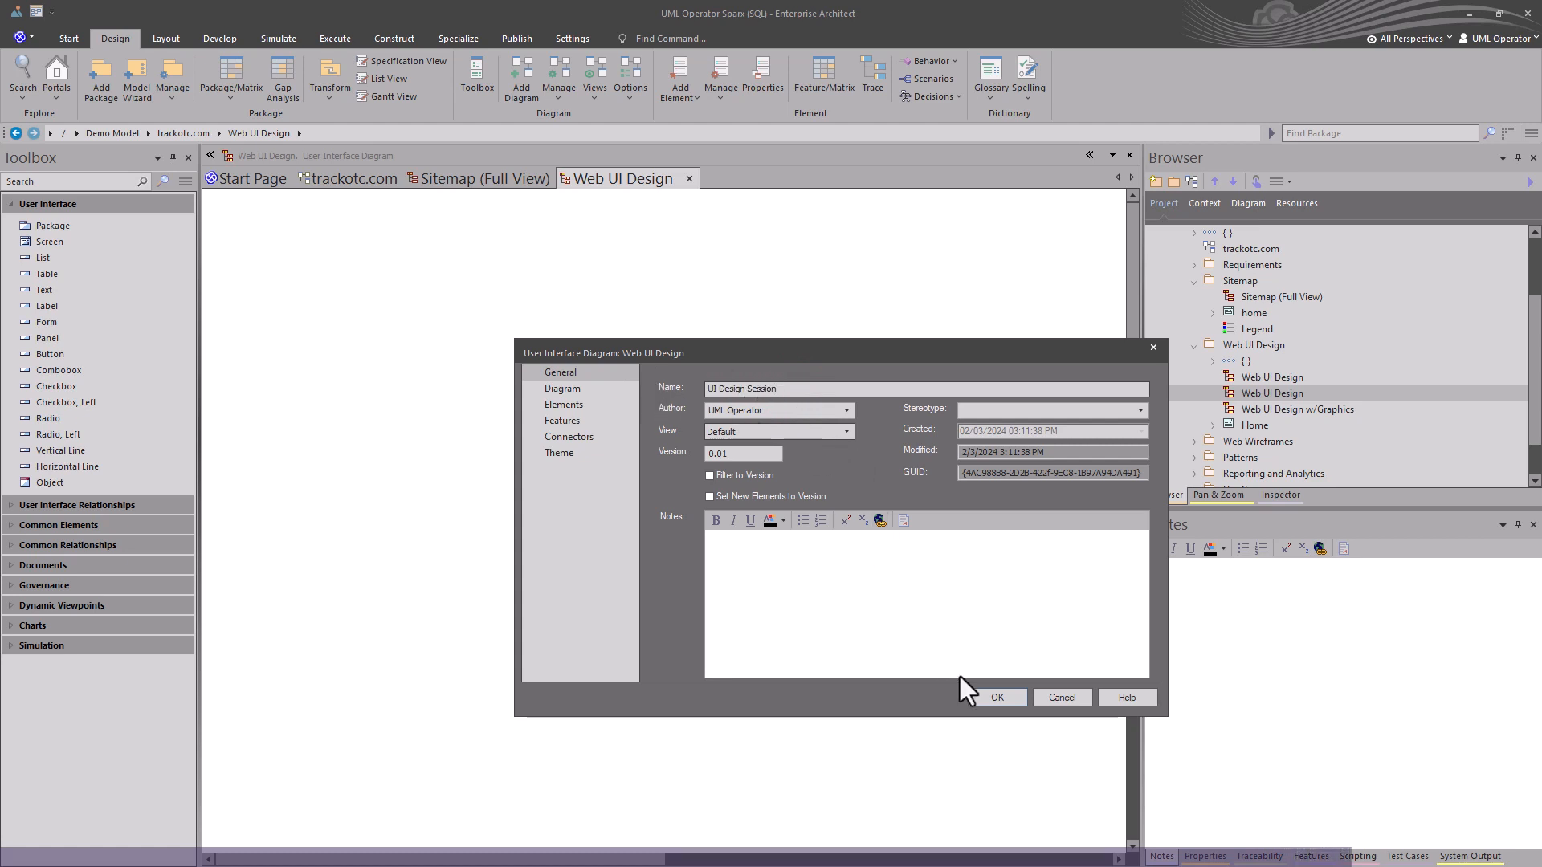
{"action": "left_click", "coordinate": [996, 697]}
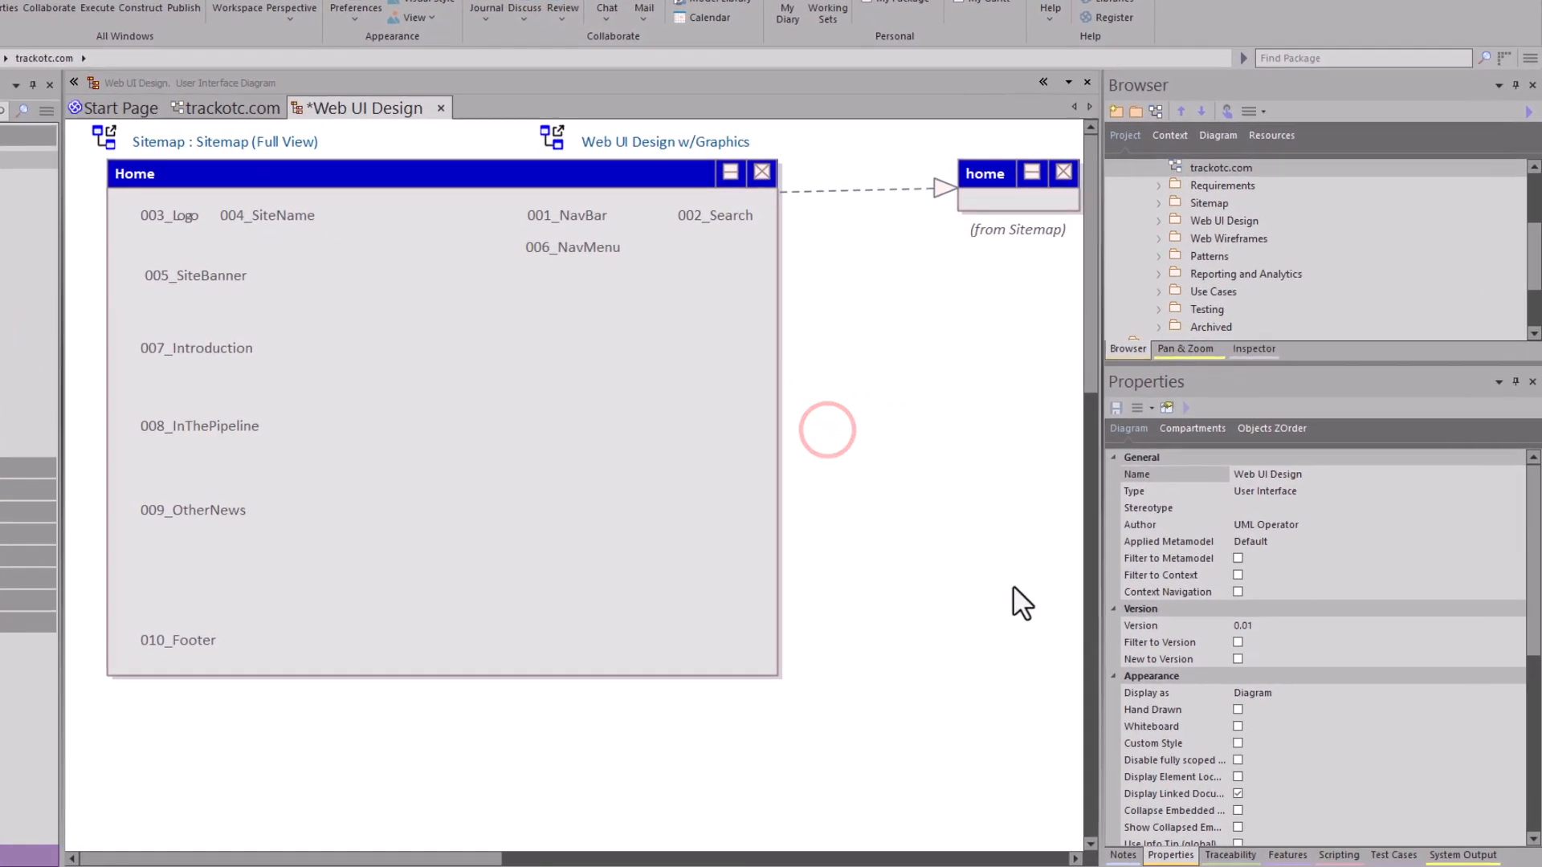
Step: Enable the Whiteboard and Hand Drawn appearance options for the diagram
{"action": "left_click", "coordinate": [1237, 726]}
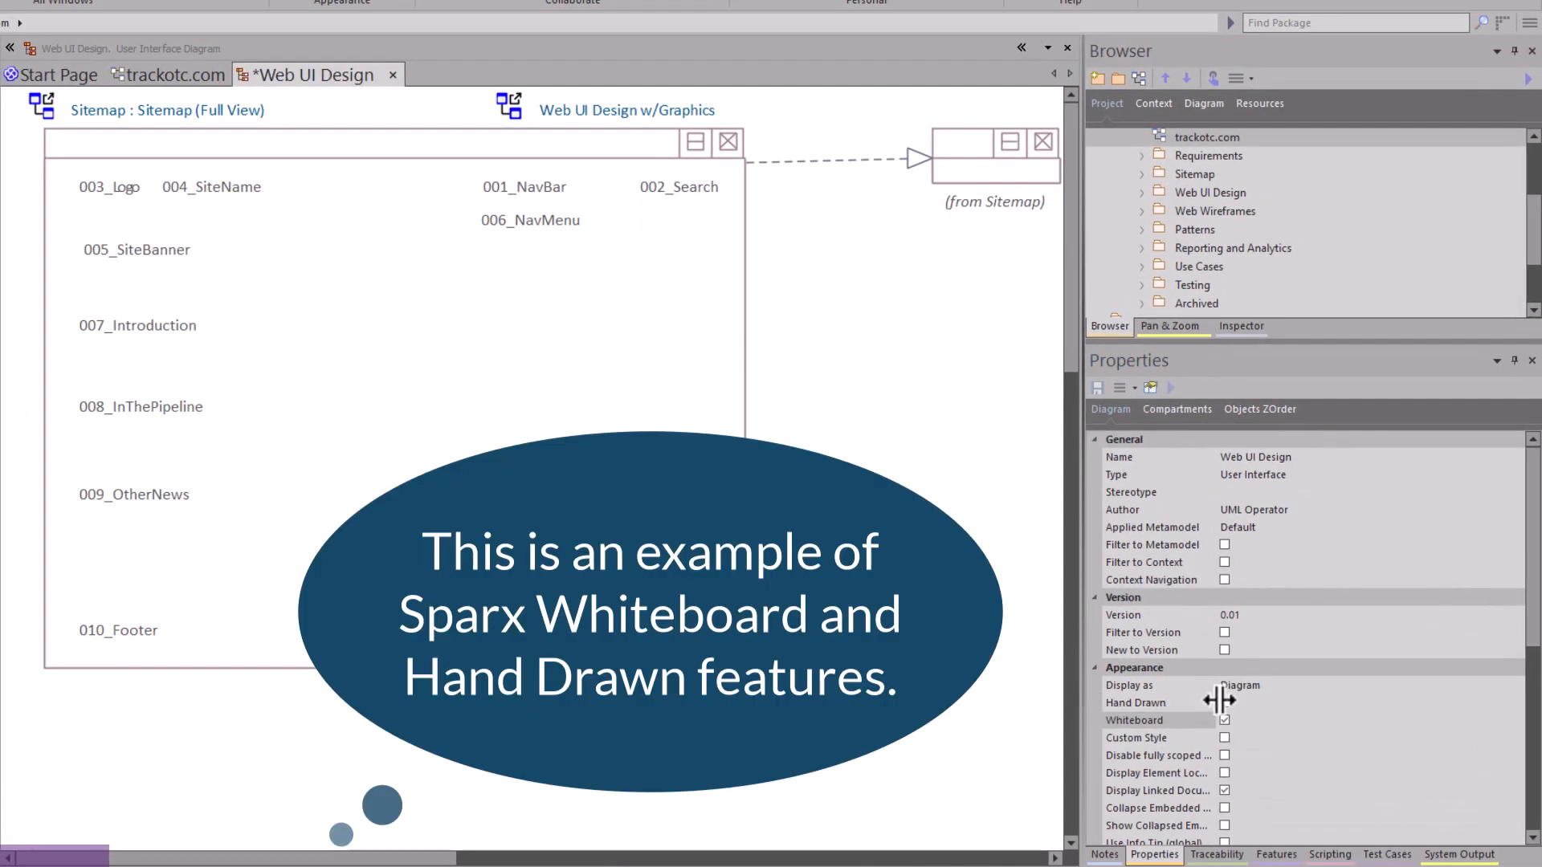
{"action": "left_click", "coordinate": [1224, 702]}
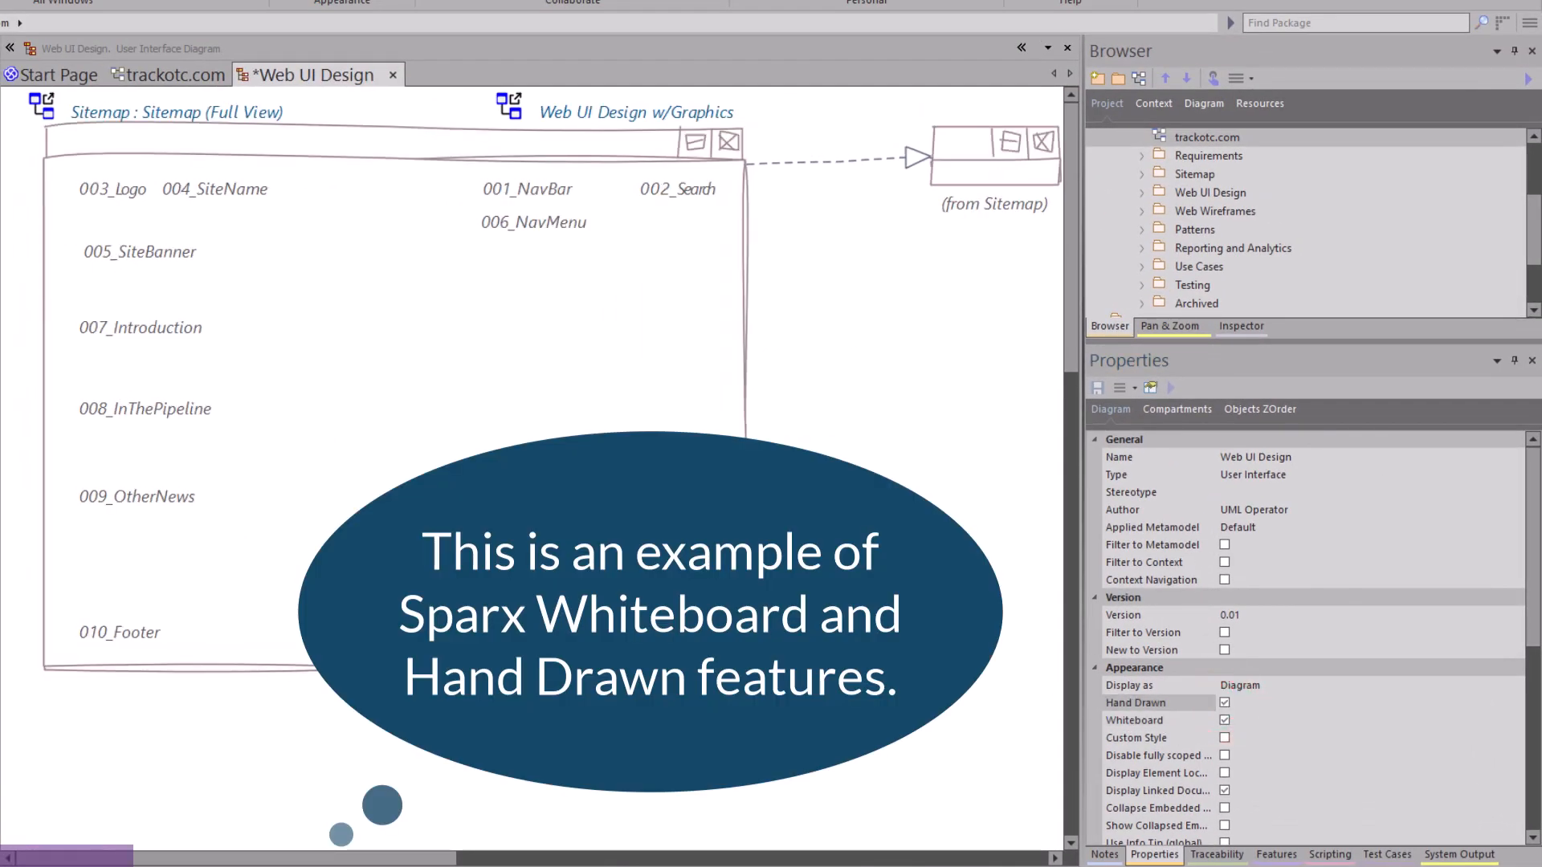
{"action": "left_click", "coordinate": [1224, 702]}
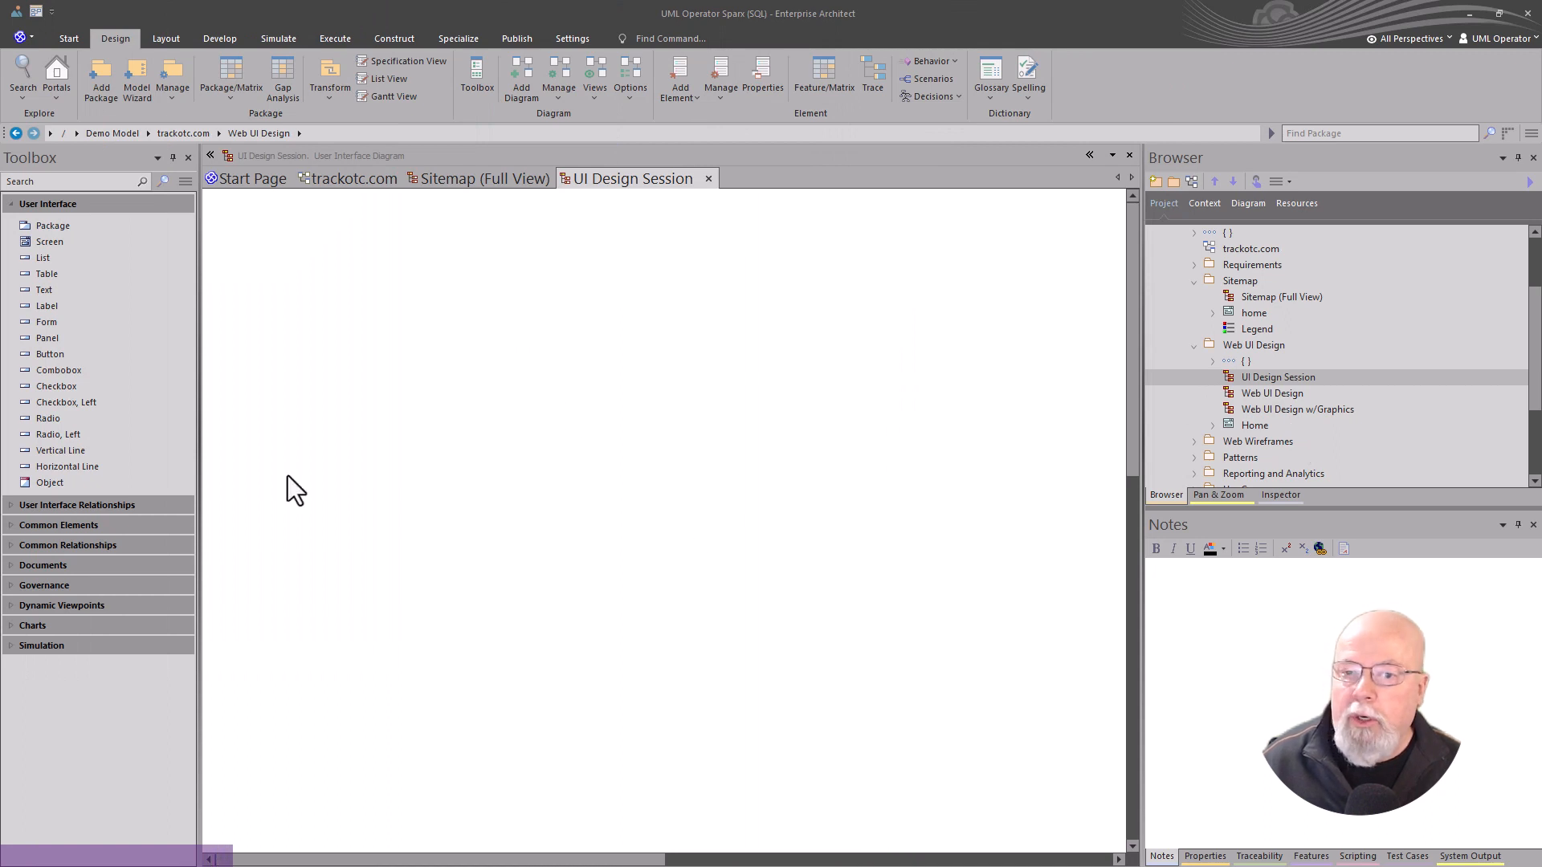
{"action": "mouse_move", "coordinate": [599, 453]}
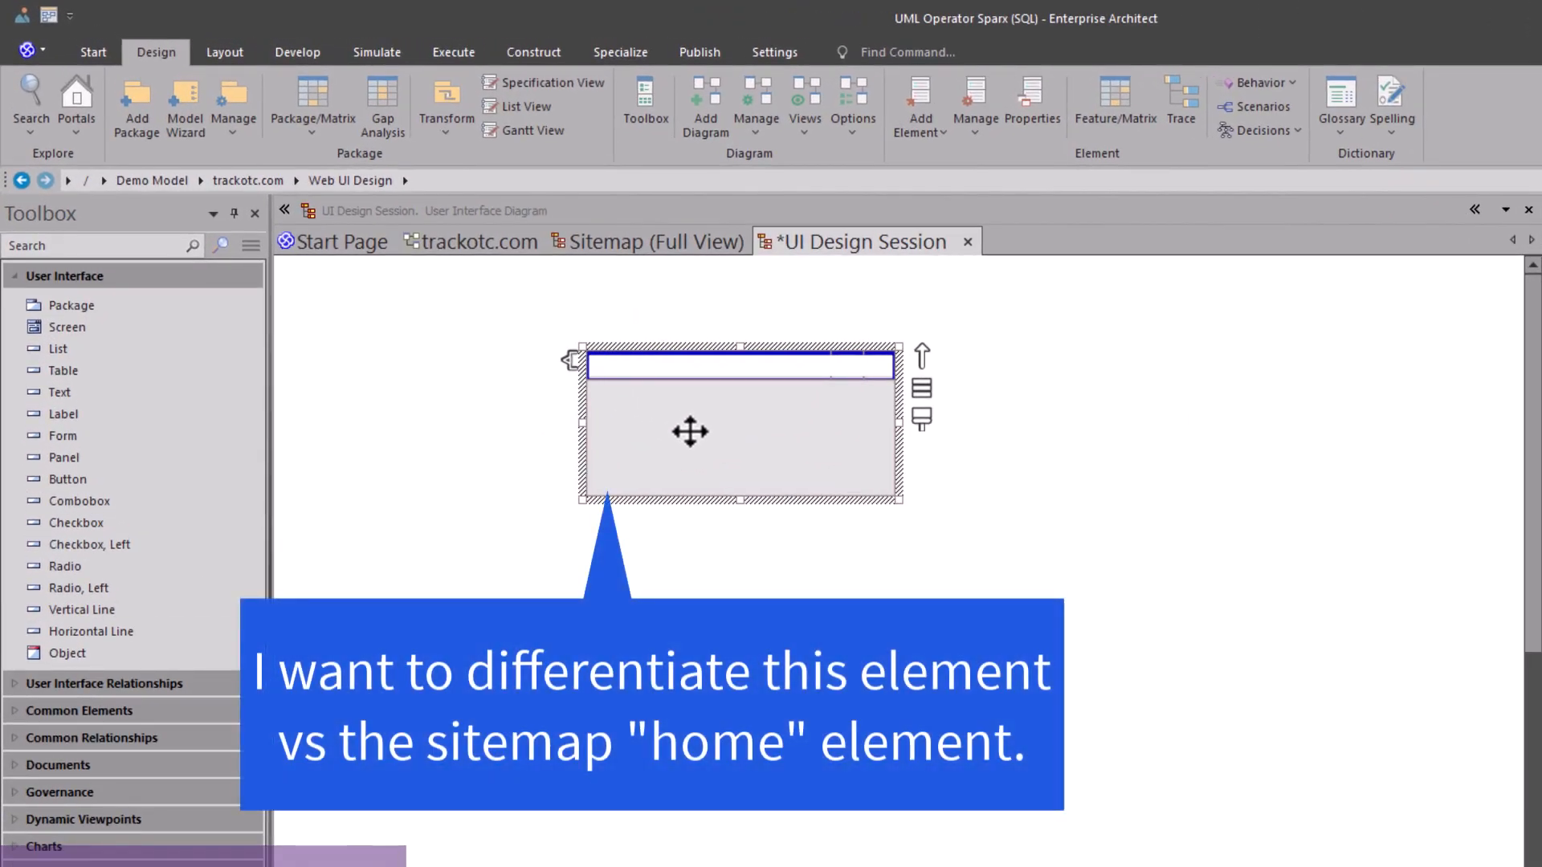
Step: Add a Screen element named 'Home' to the UI Design Session diagram
{"action": "type", "text": "Home\\"}
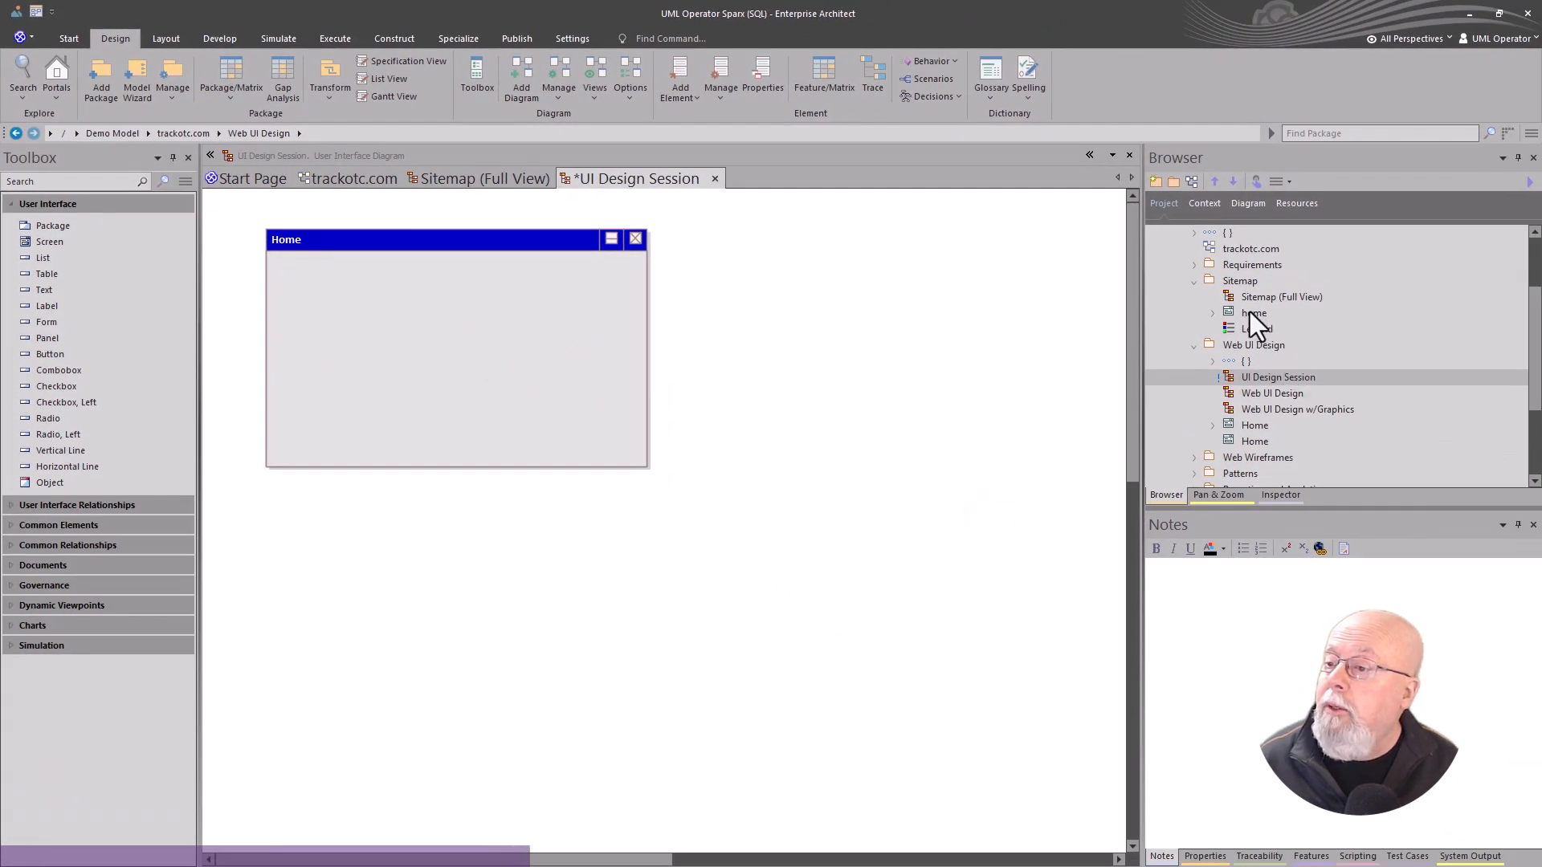
Step: Add the sitemap's home element as a link beside the Home screen on UI Design Session
{"action": "left_click", "coordinate": [1255, 313]}
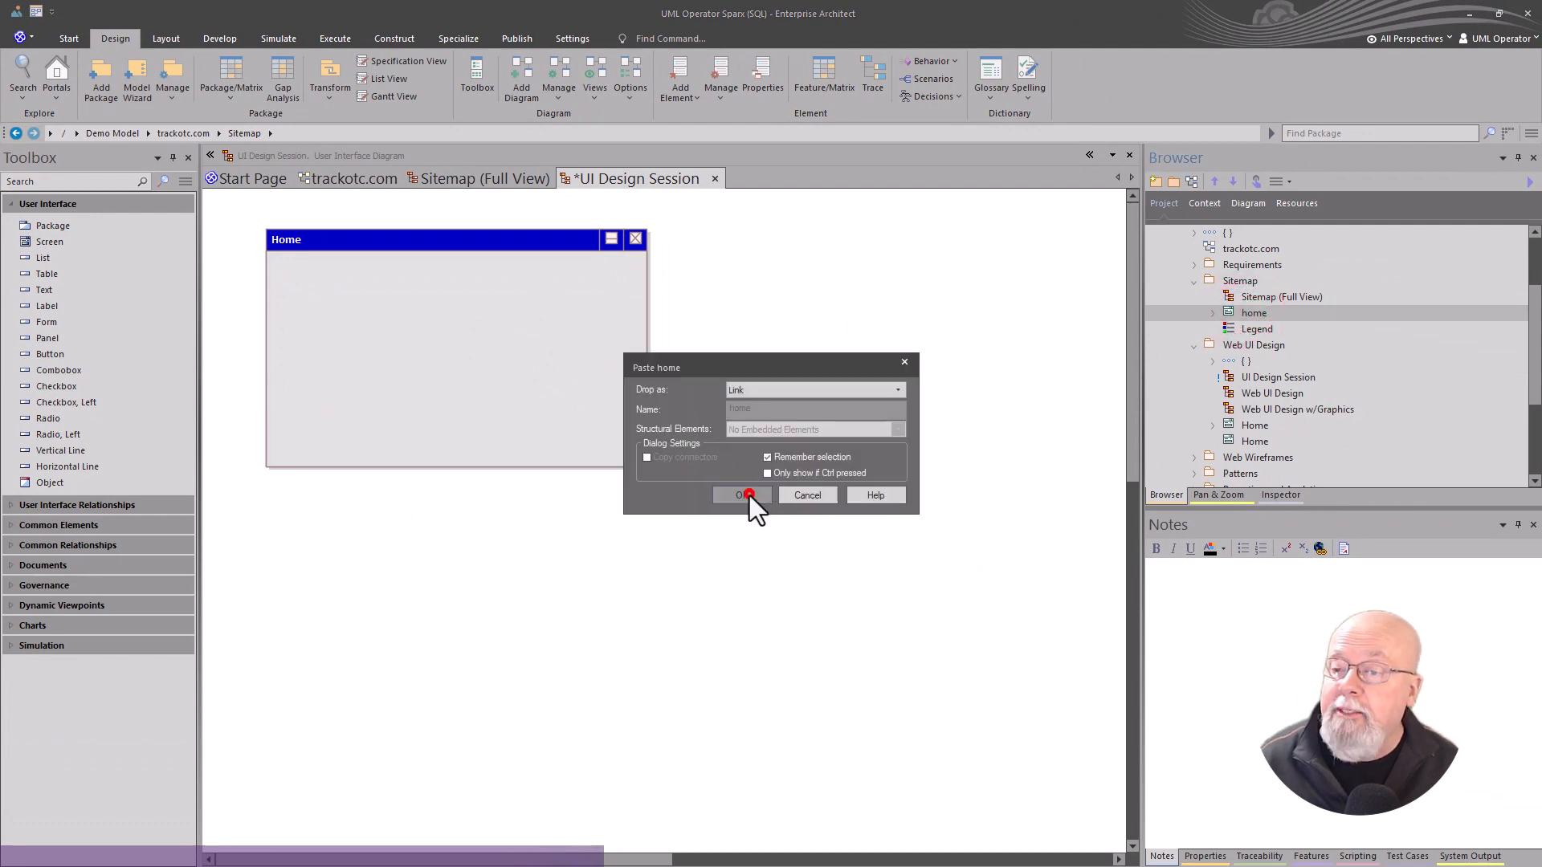
{"action": "left_click", "coordinate": [742, 495]}
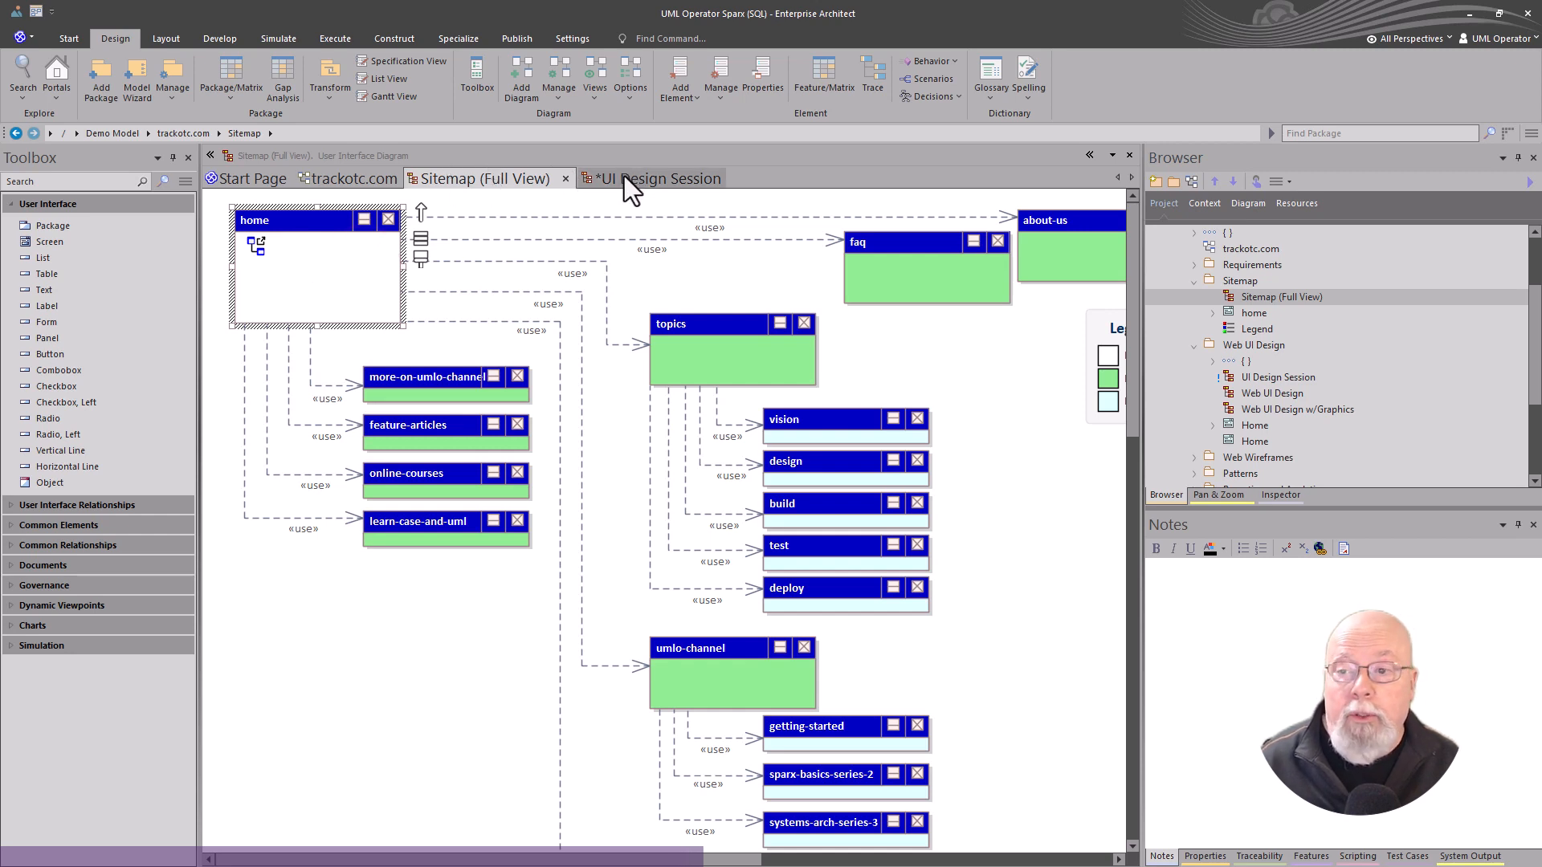
{"action": "left_click", "coordinate": [639, 179]}
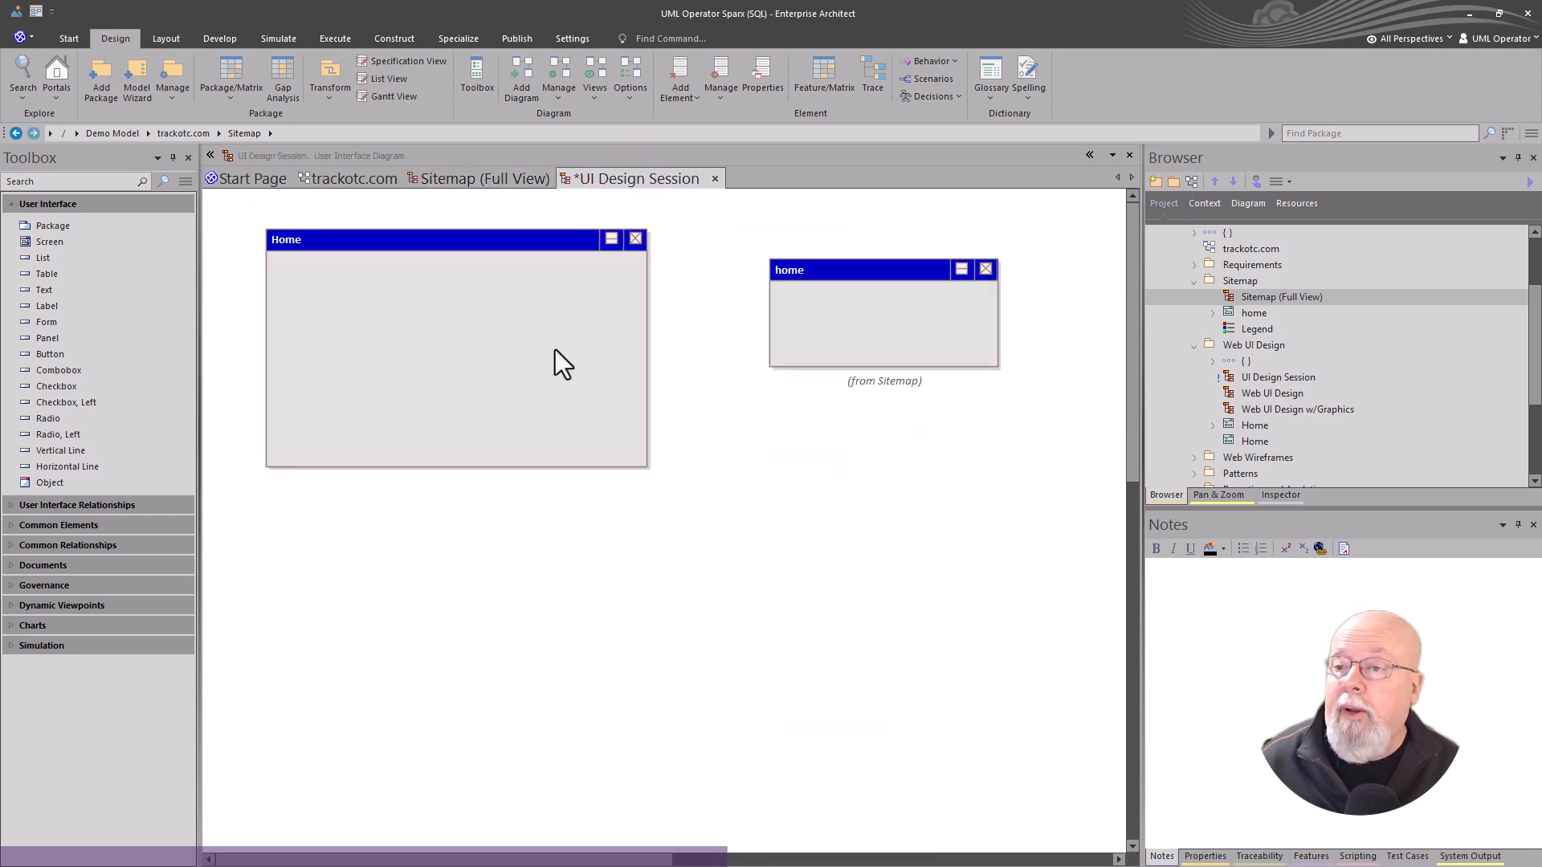
{"action": "mouse_move", "coordinate": [881, 402]}
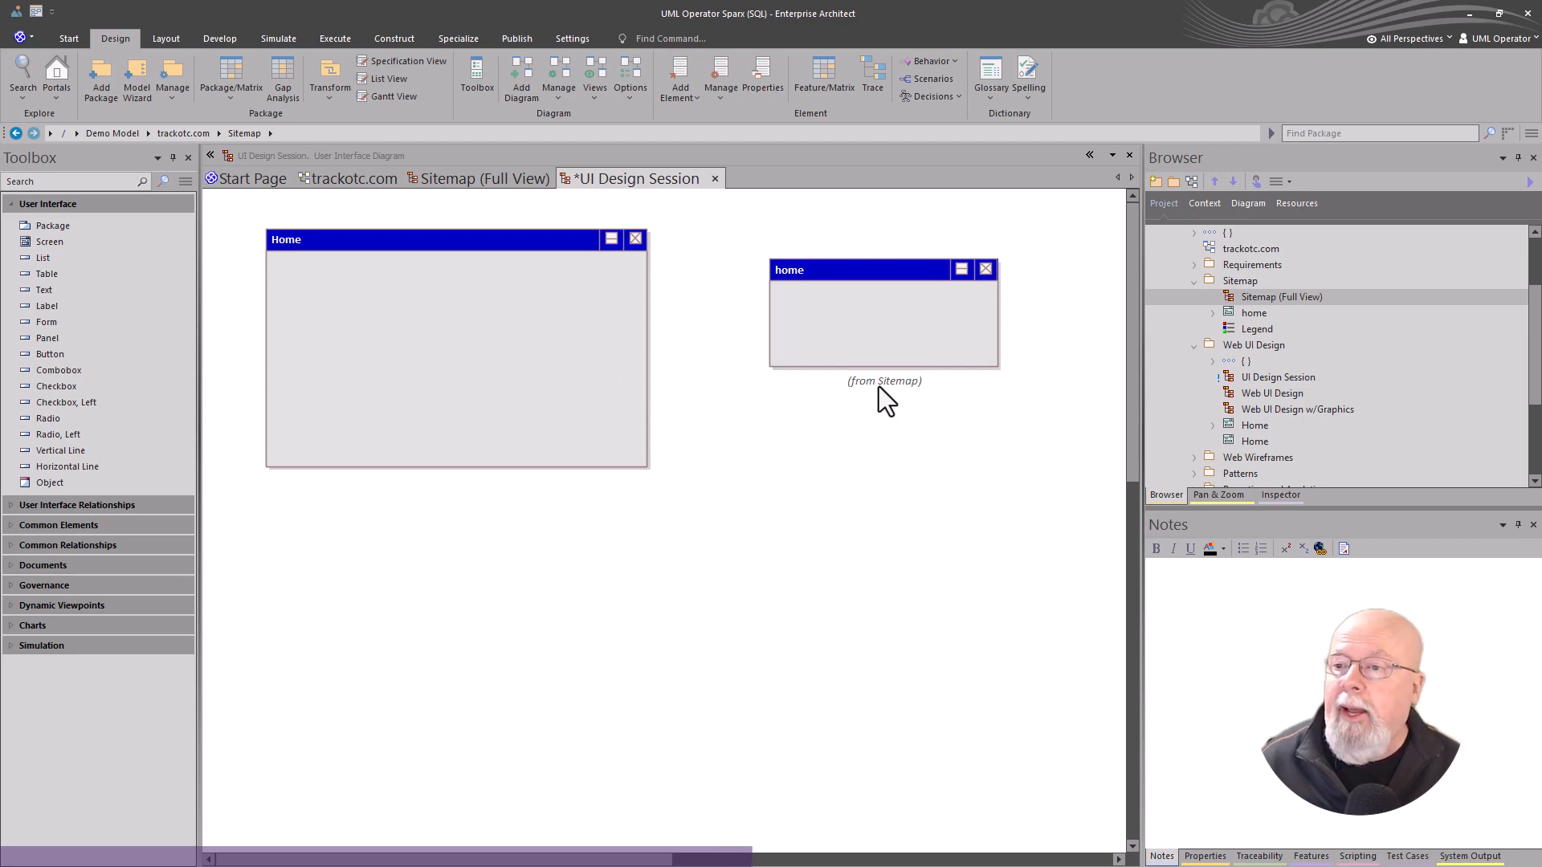
{"action": "mouse_move", "coordinate": [860, 341]}
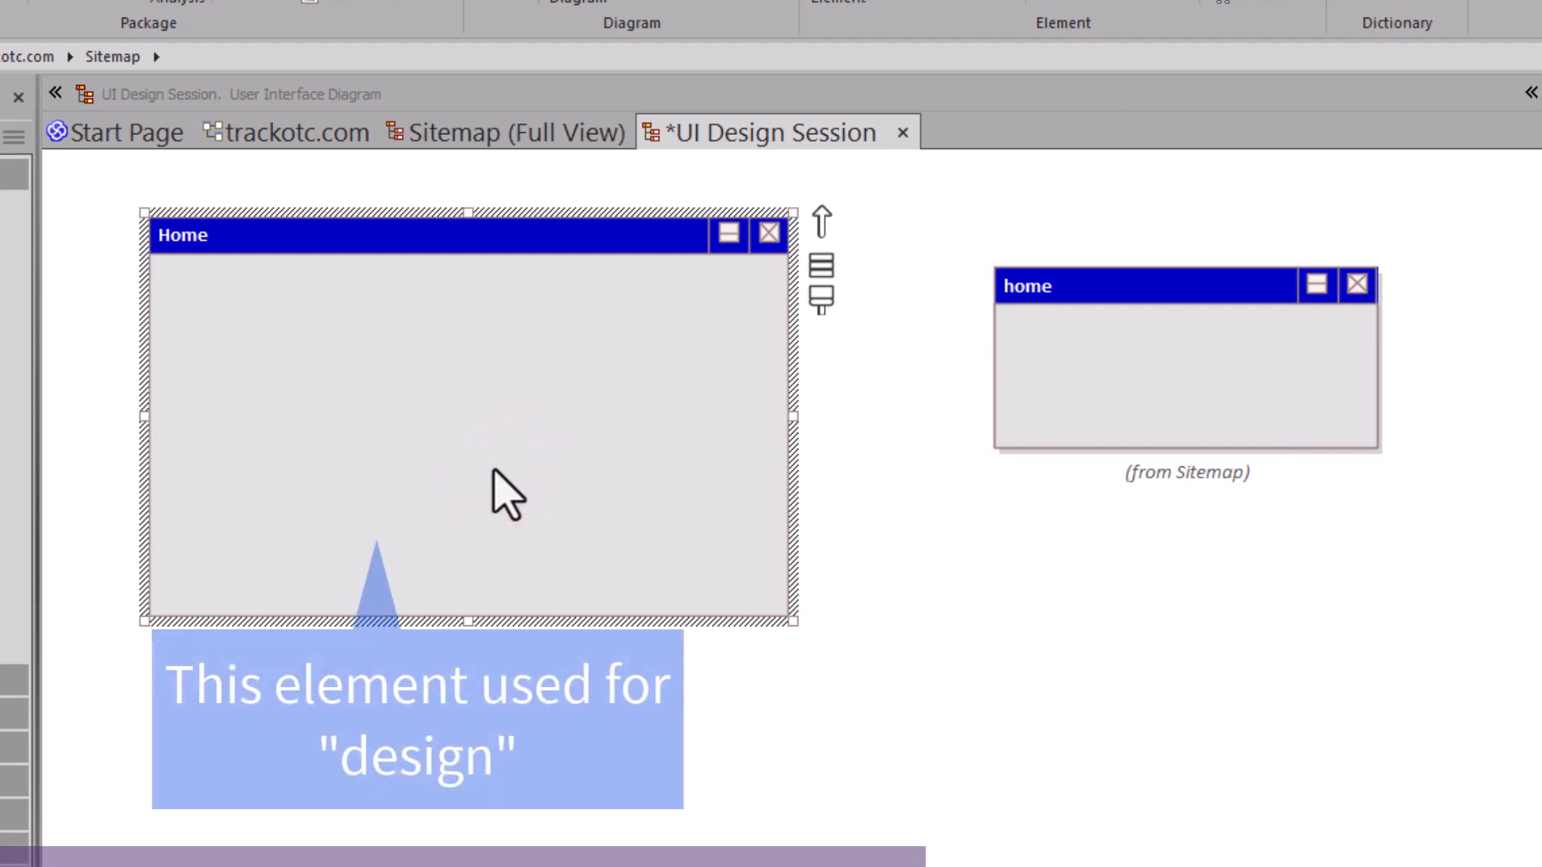
{"action": "left_click", "coordinate": [416, 718]}
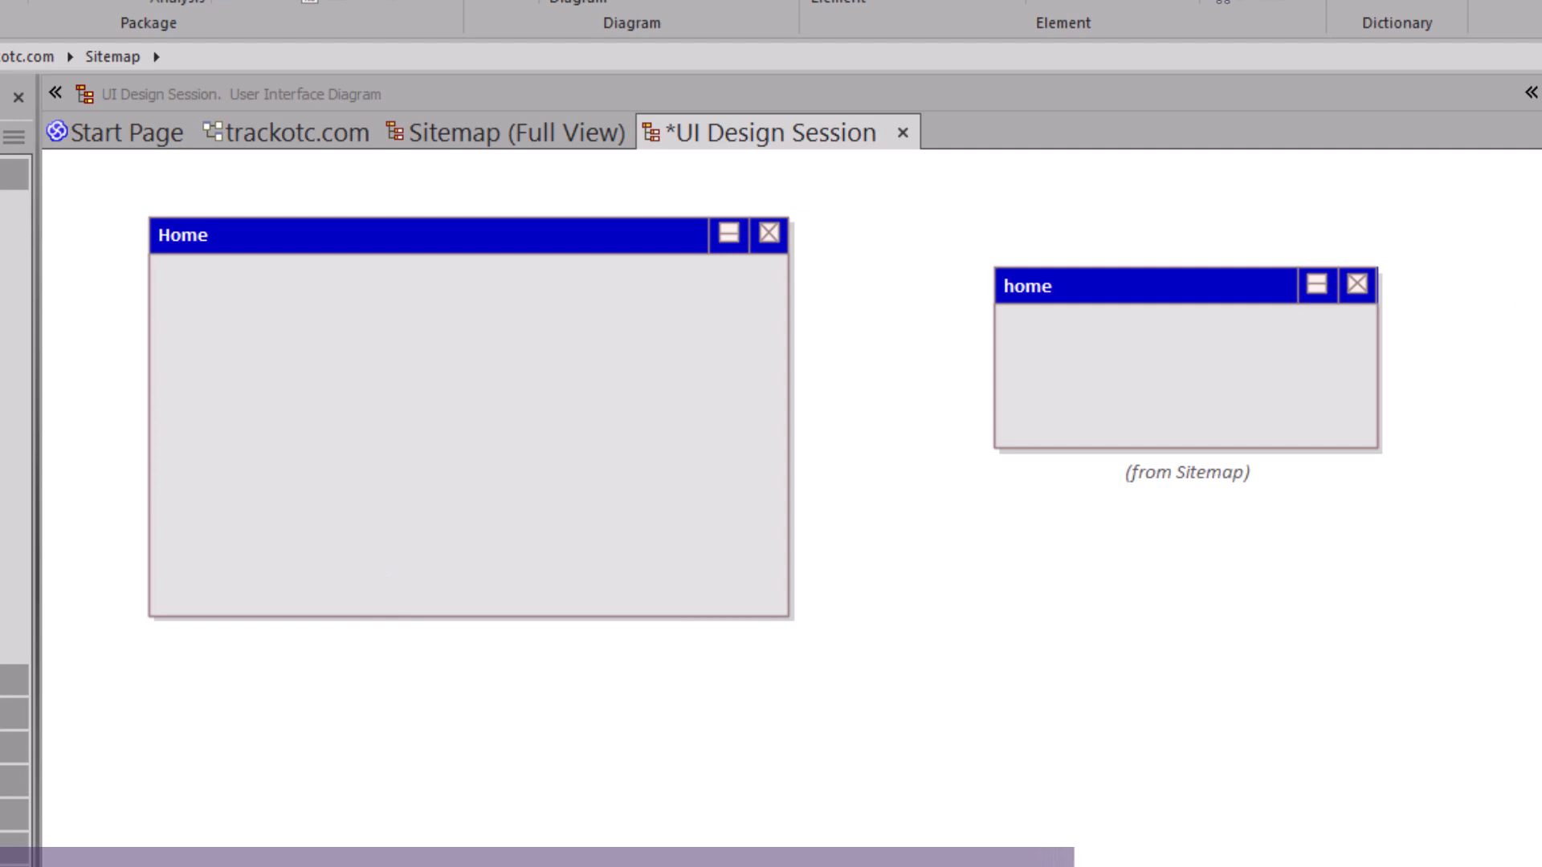
{"action": "left_click", "coordinate": [1185, 369]}
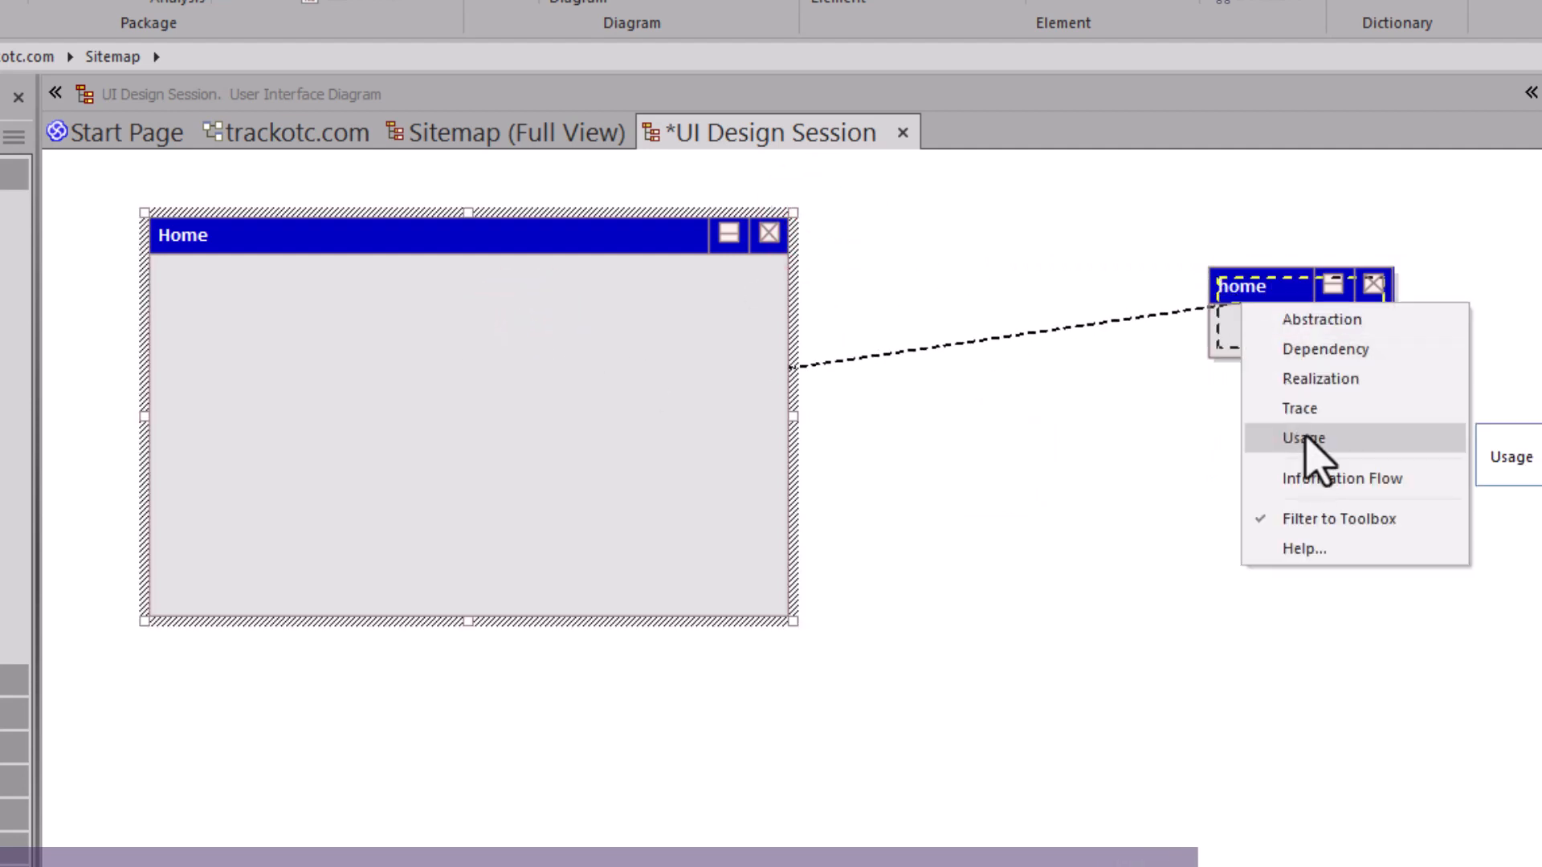
{"action": "mouse_move", "coordinate": [1328, 408]}
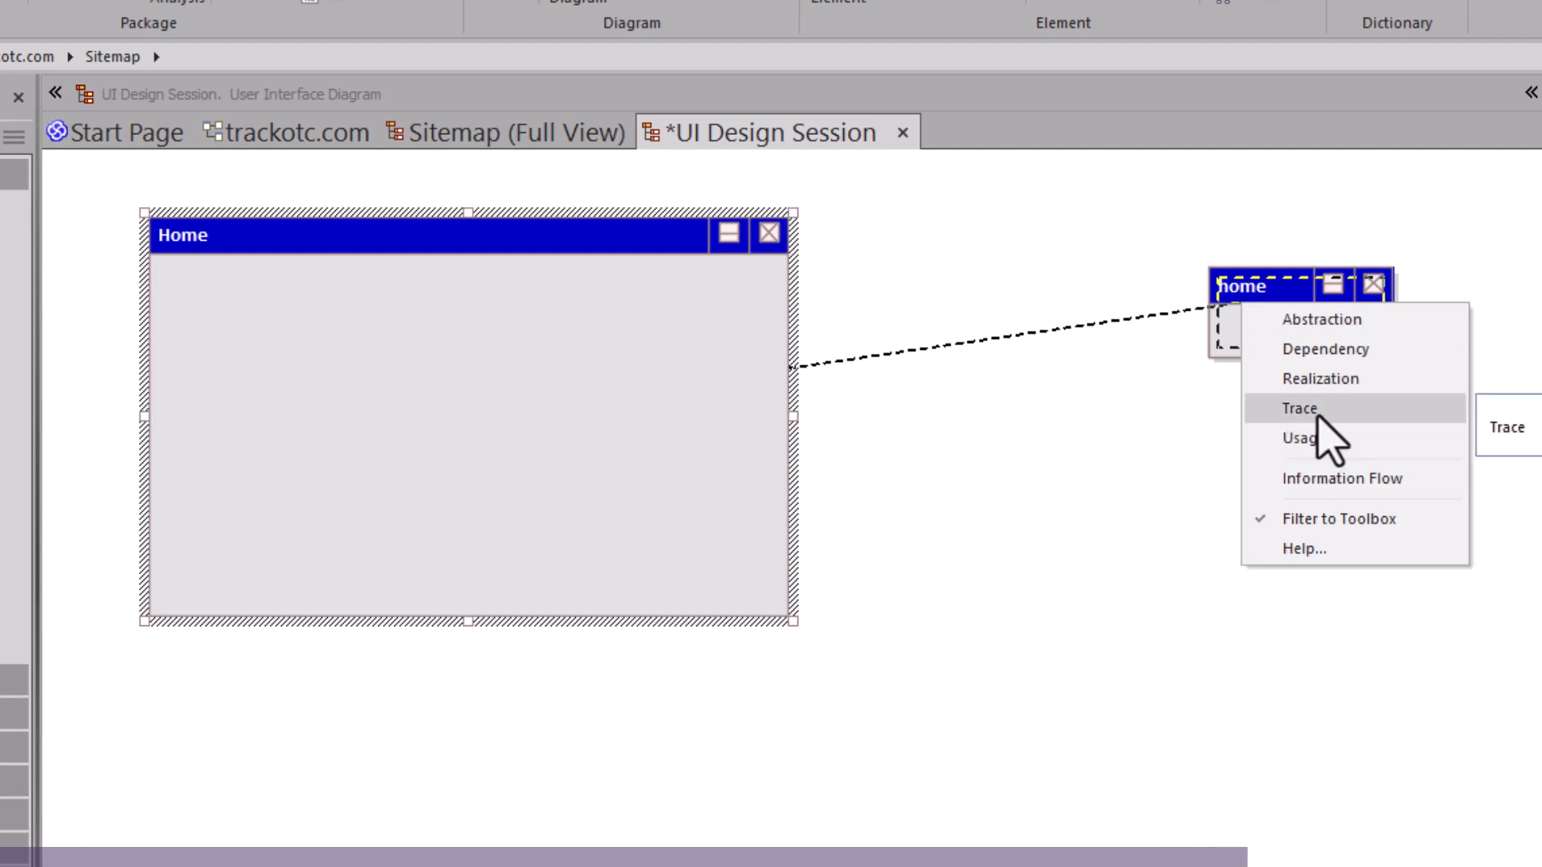
{"action": "left_click", "coordinate": [1298, 408]}
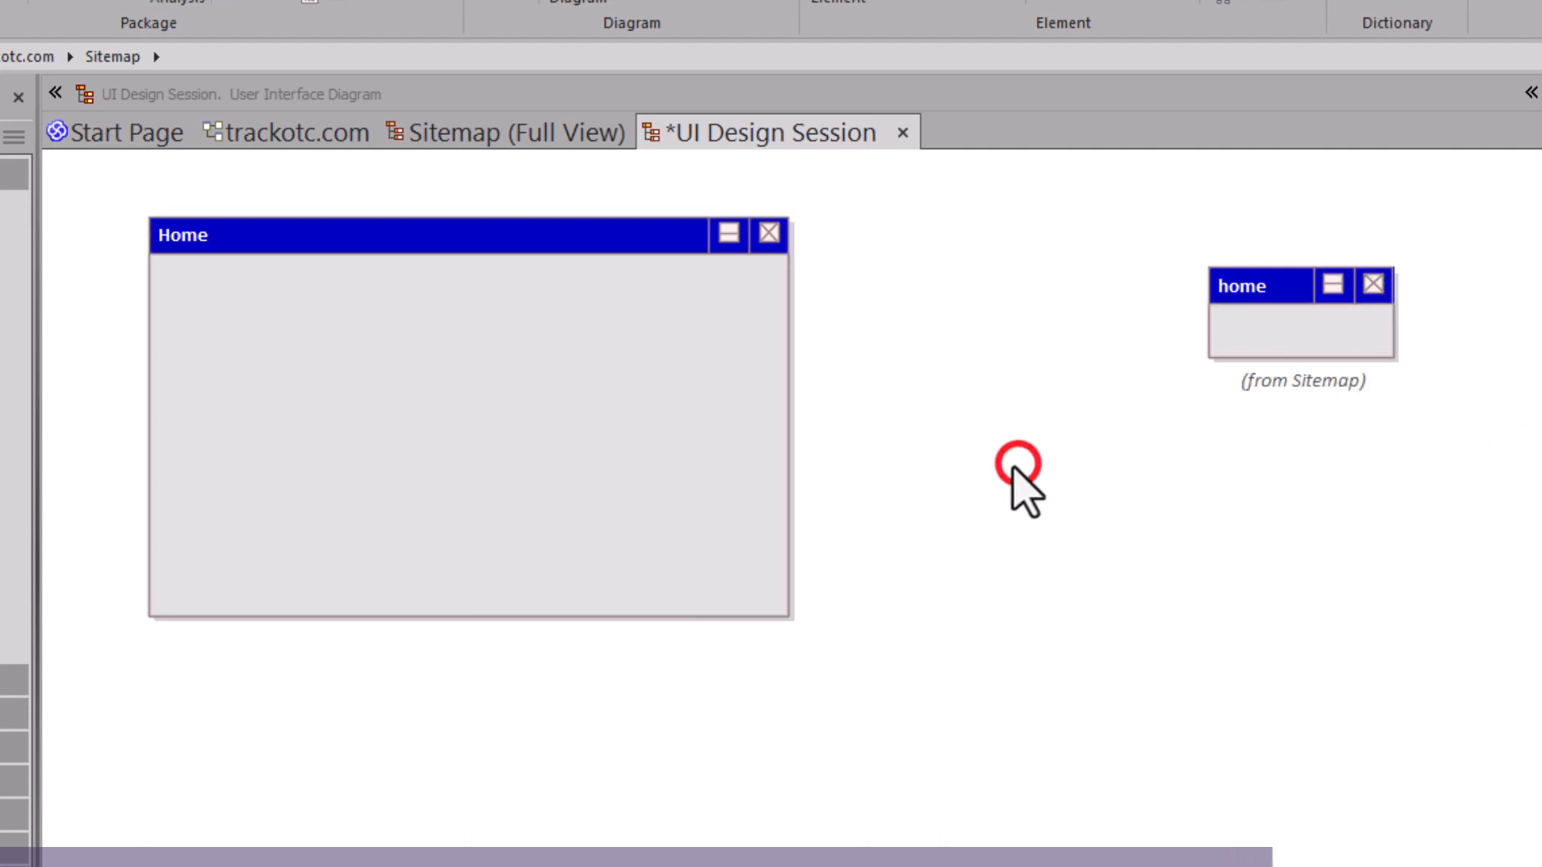
{"action": "left_click", "coordinate": [1300, 325]}
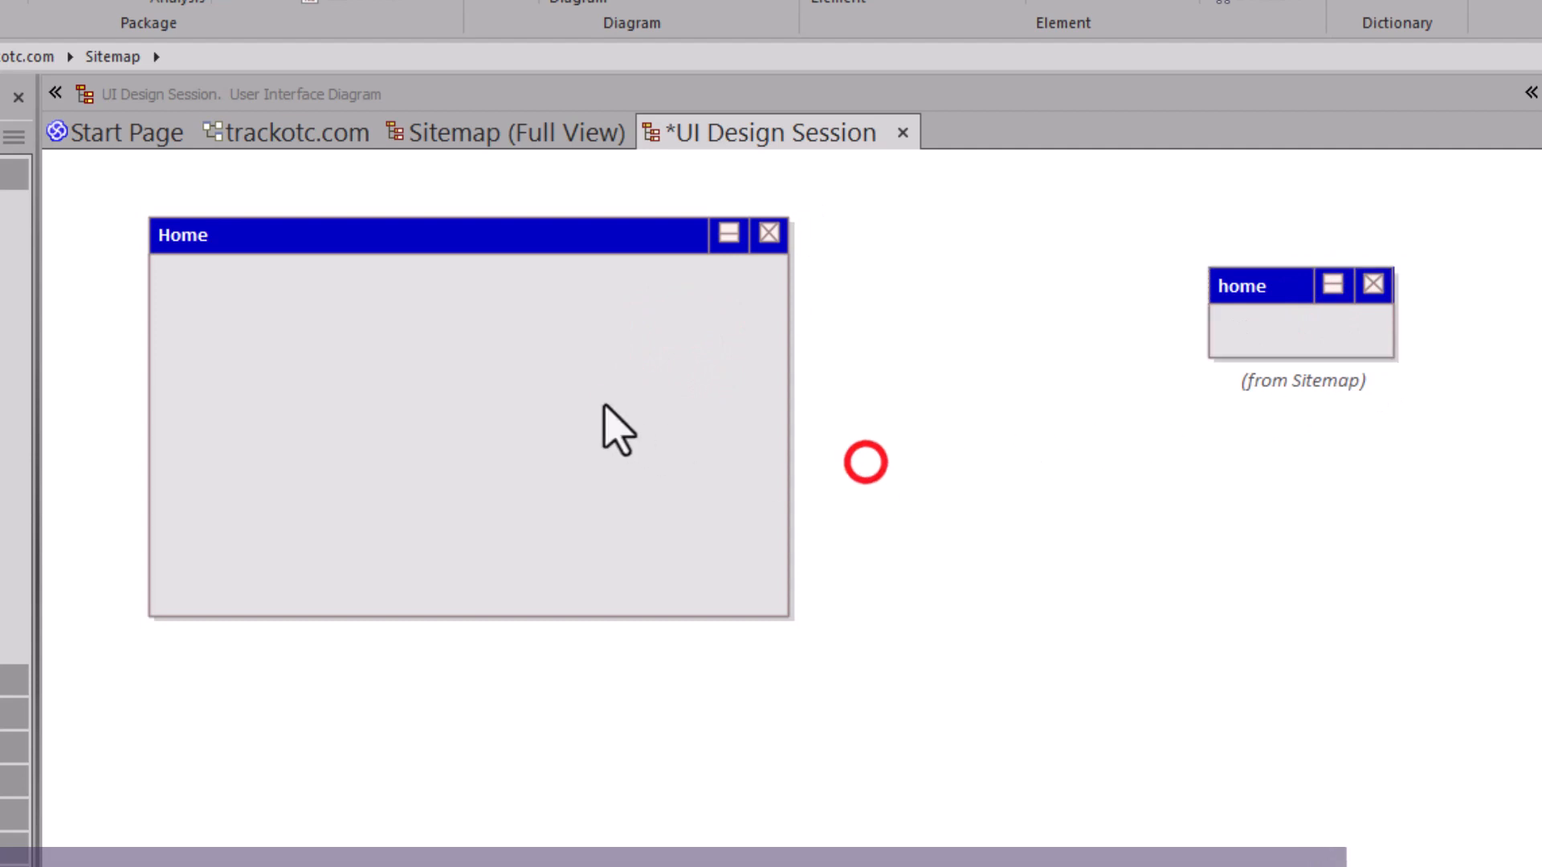
{"action": "left_click", "coordinate": [468, 424]}
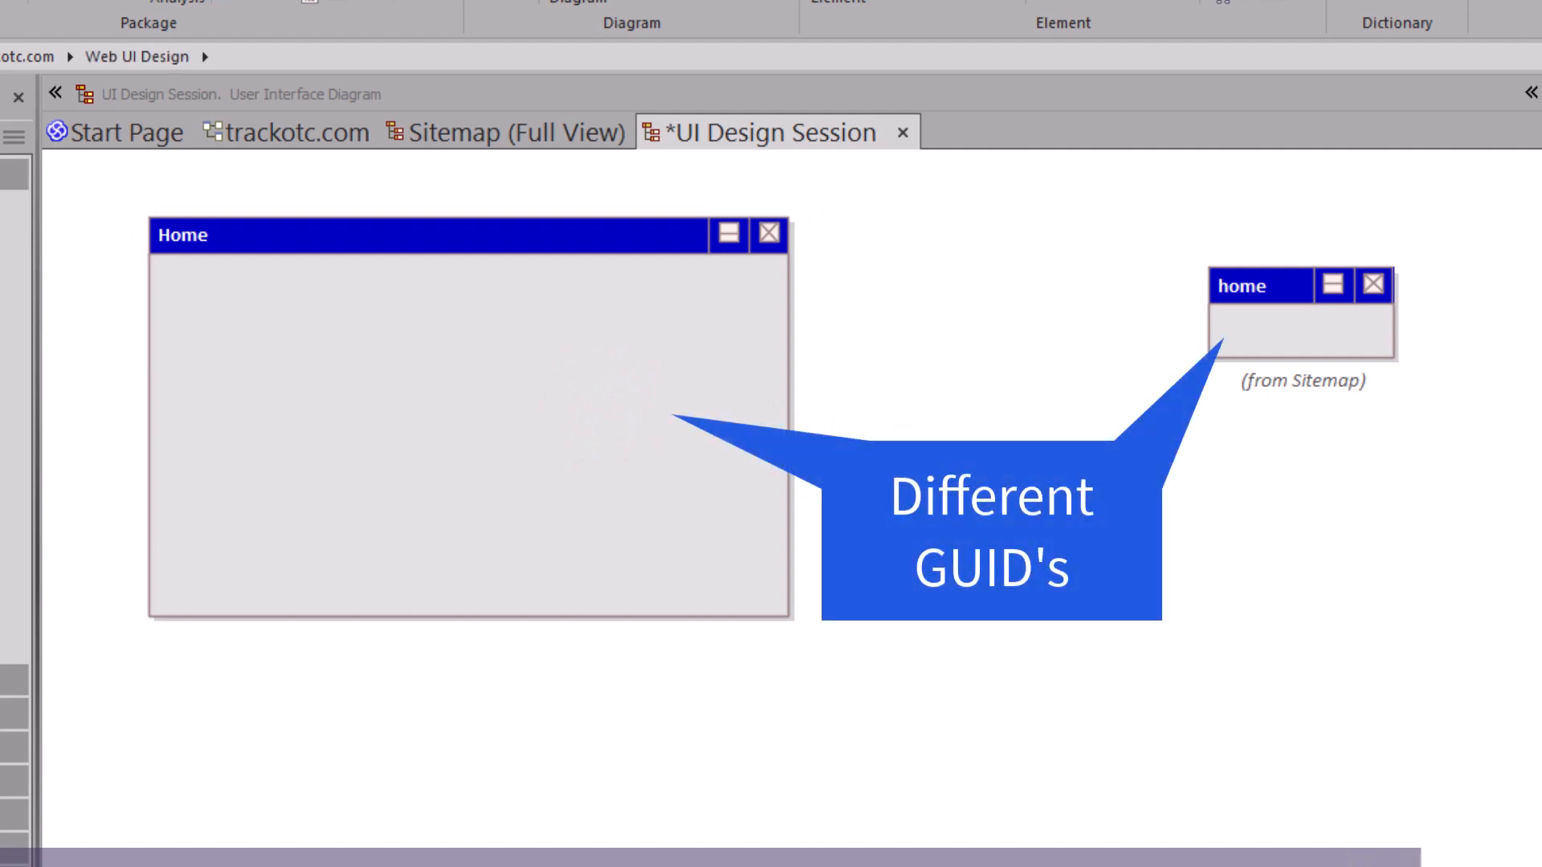
{"action": "mouse_move", "coordinate": [761, 556]}
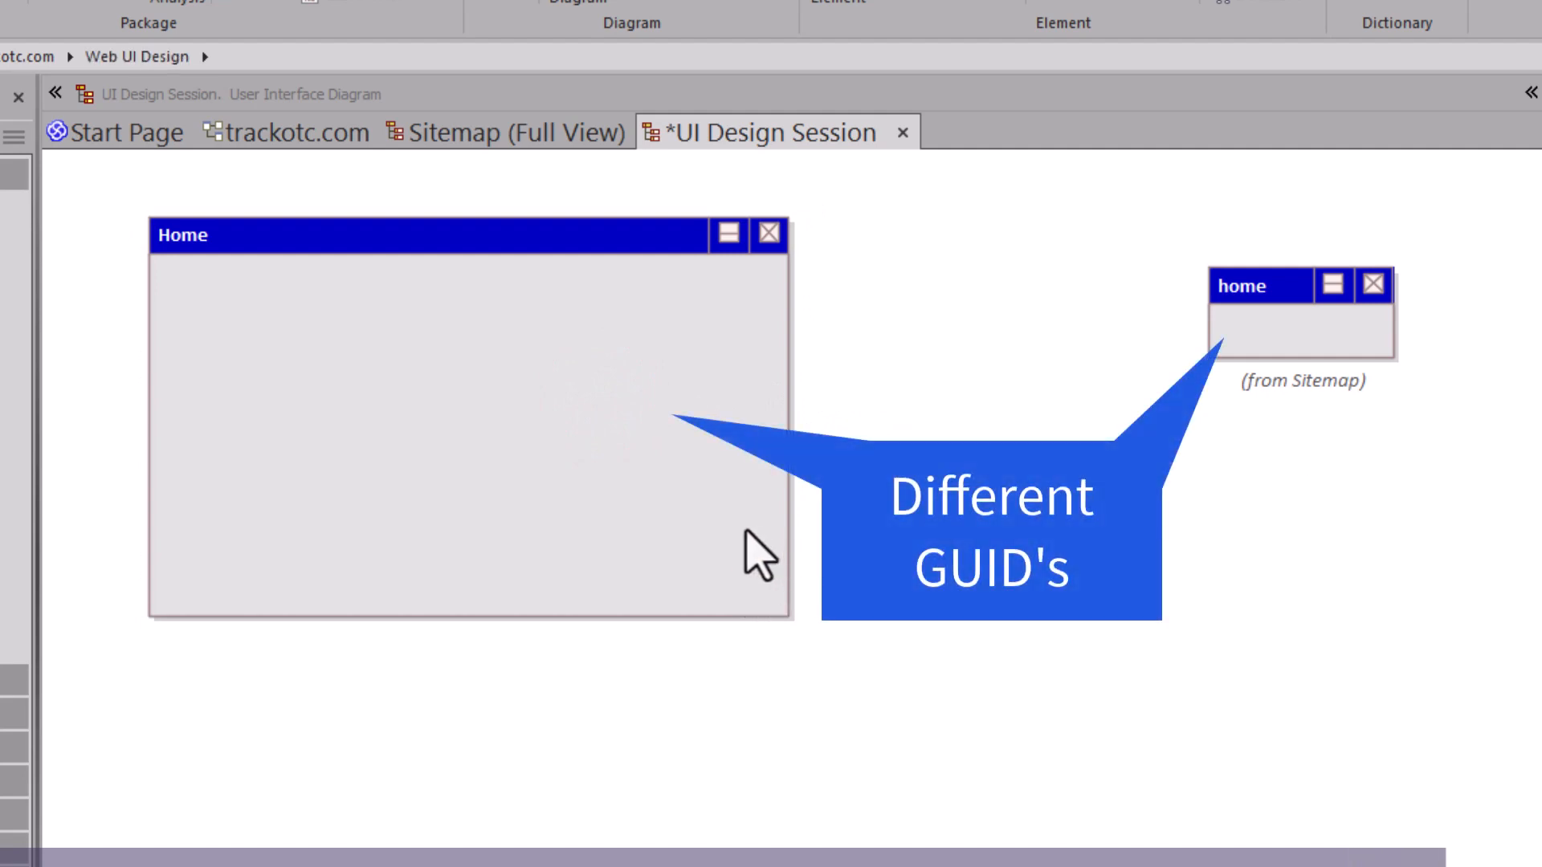
{"action": "left_click", "coordinate": [468, 423]}
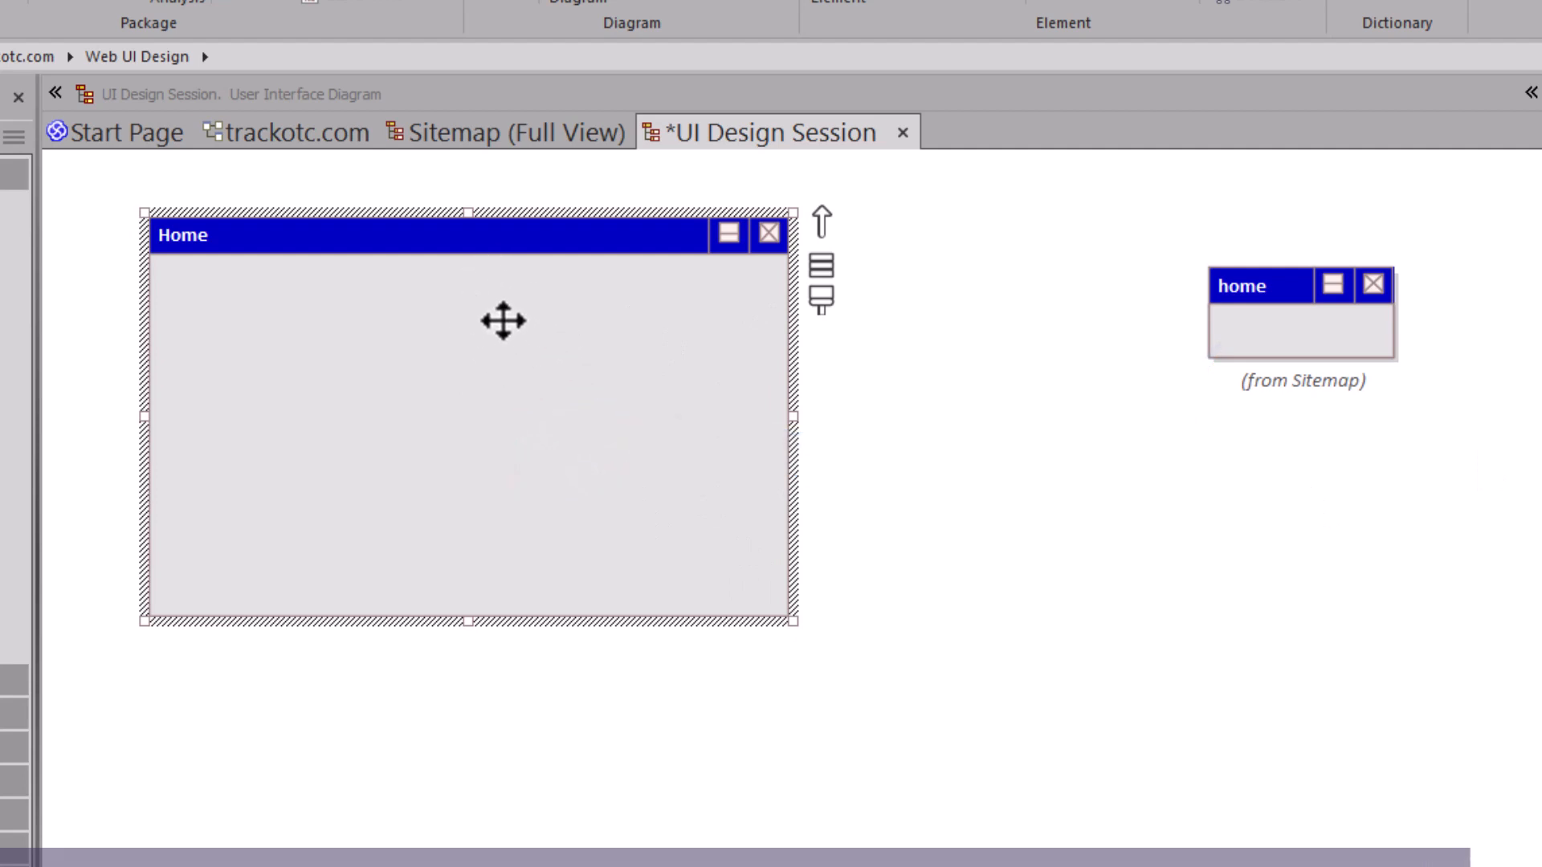
{"action": "left_click_drag", "start_coordinate": [792, 619], "coordinate": [1061, 771]}
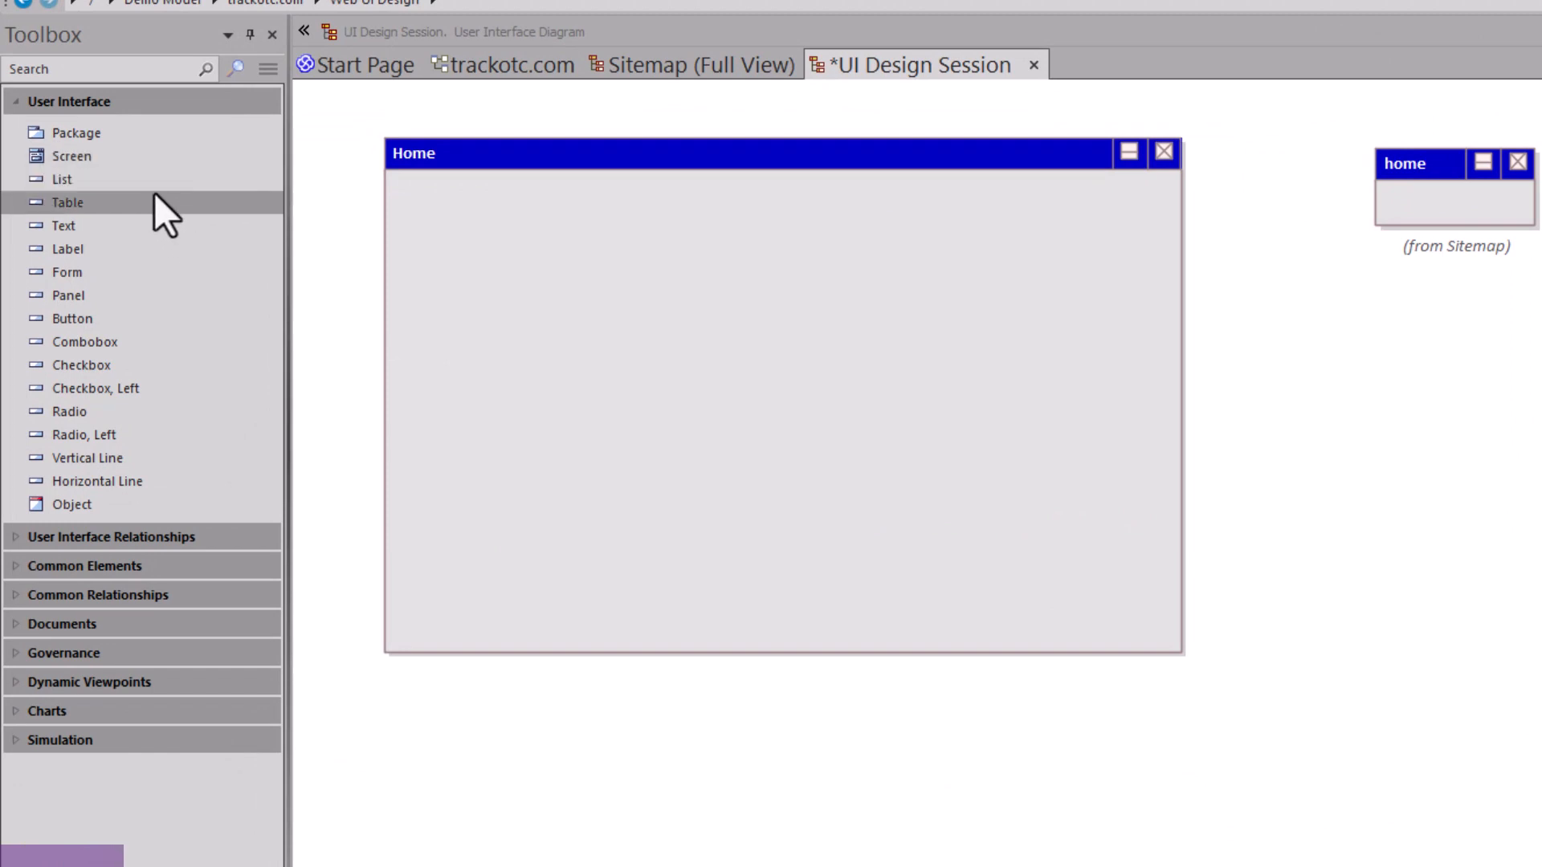
{"action": "mouse_move", "coordinate": [83, 295]}
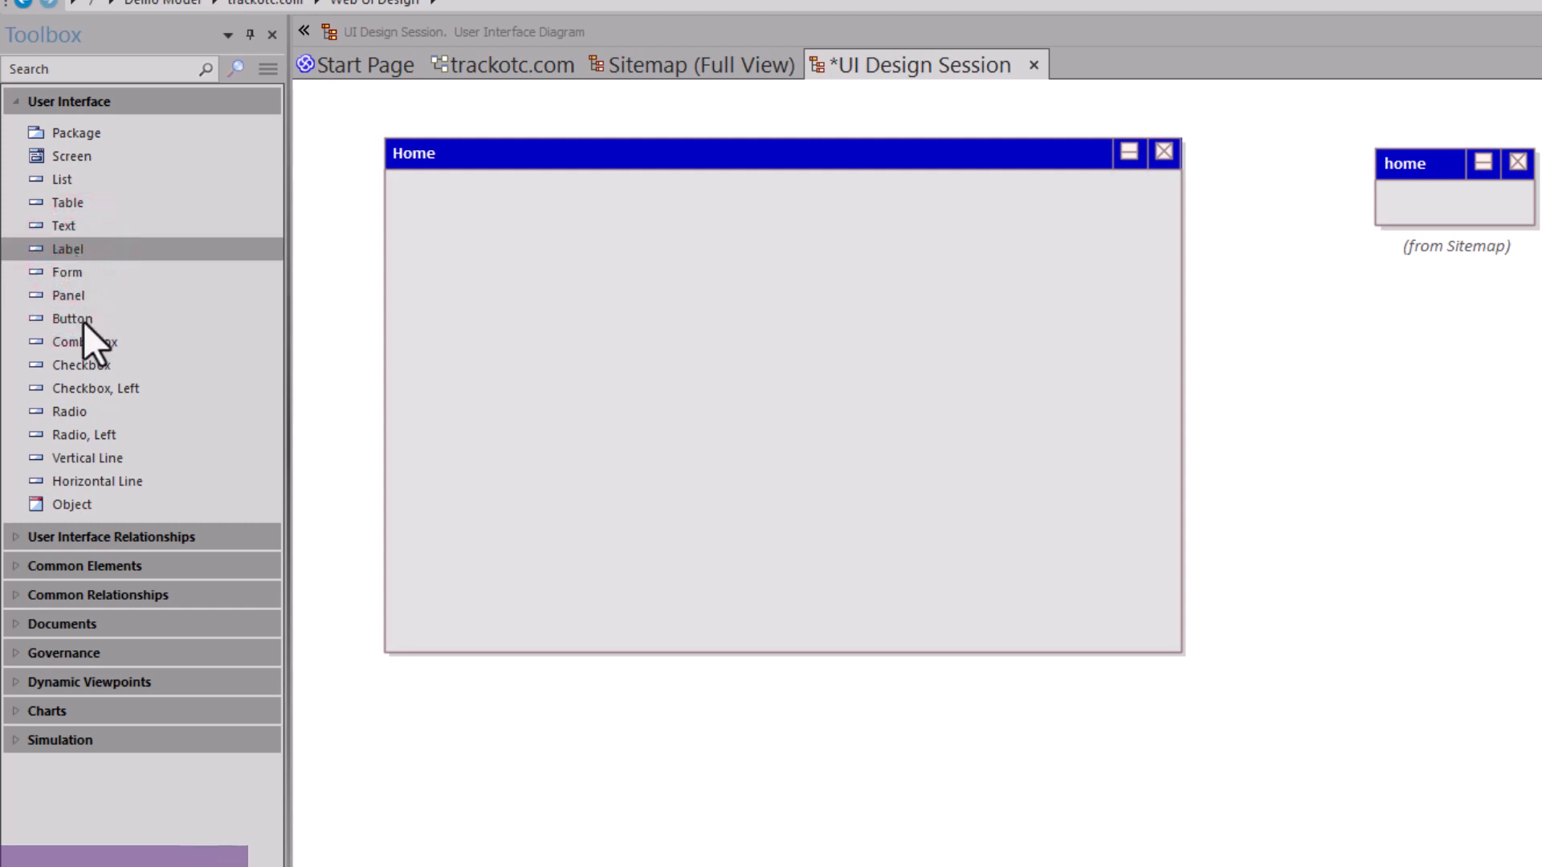
{"action": "mouse_move", "coordinate": [139, 295]}
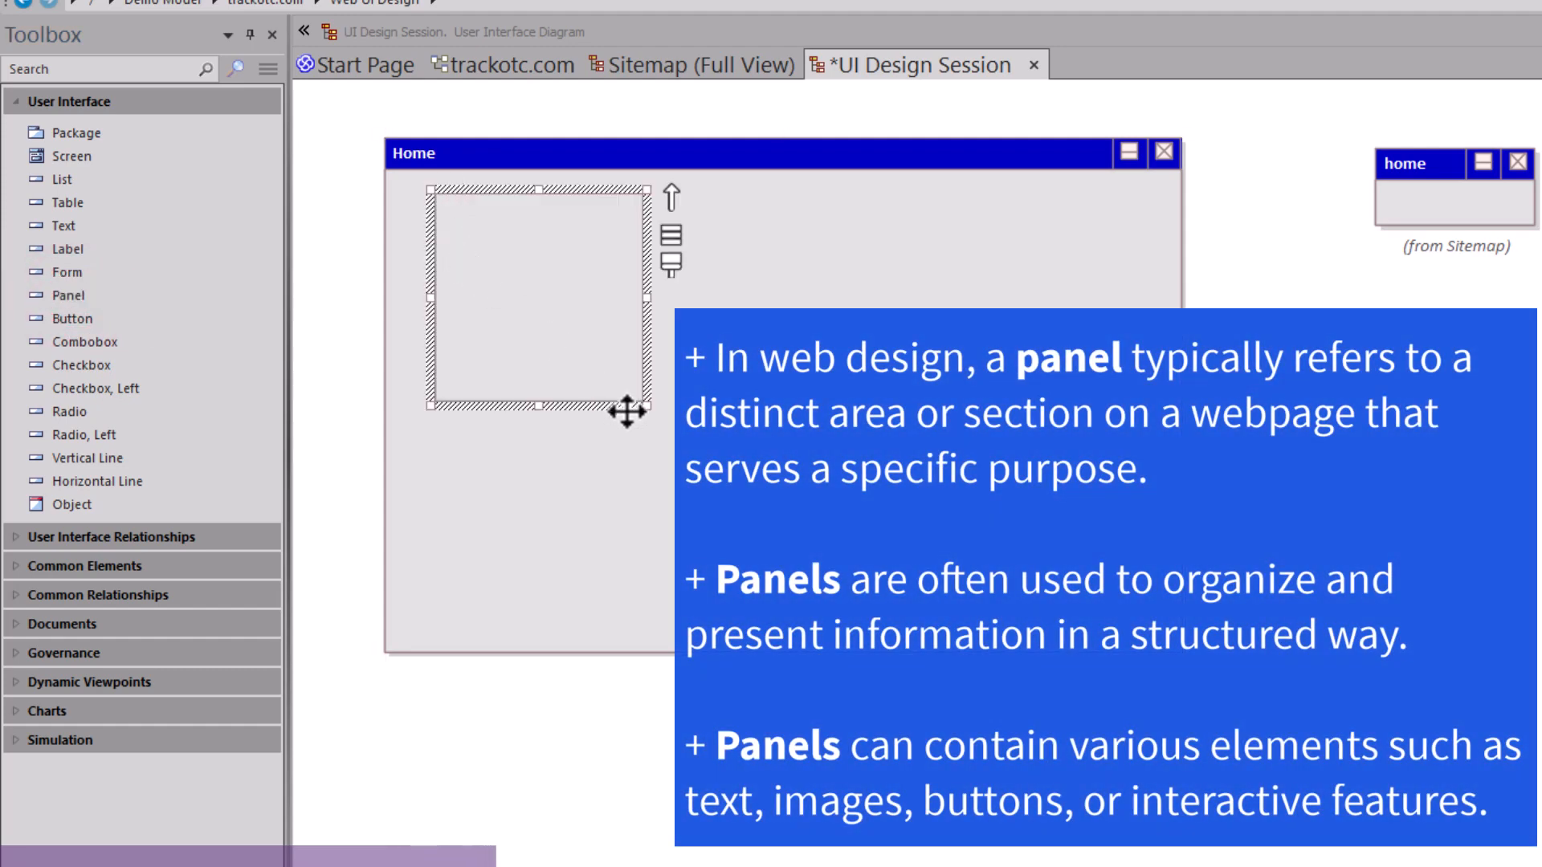
Step: Resize Home screen panels into a wide top strip, sub-header, main content area and footer
{"action": "left_click_drag", "start_coordinate": [649, 408], "coordinate": [1072, 260]}
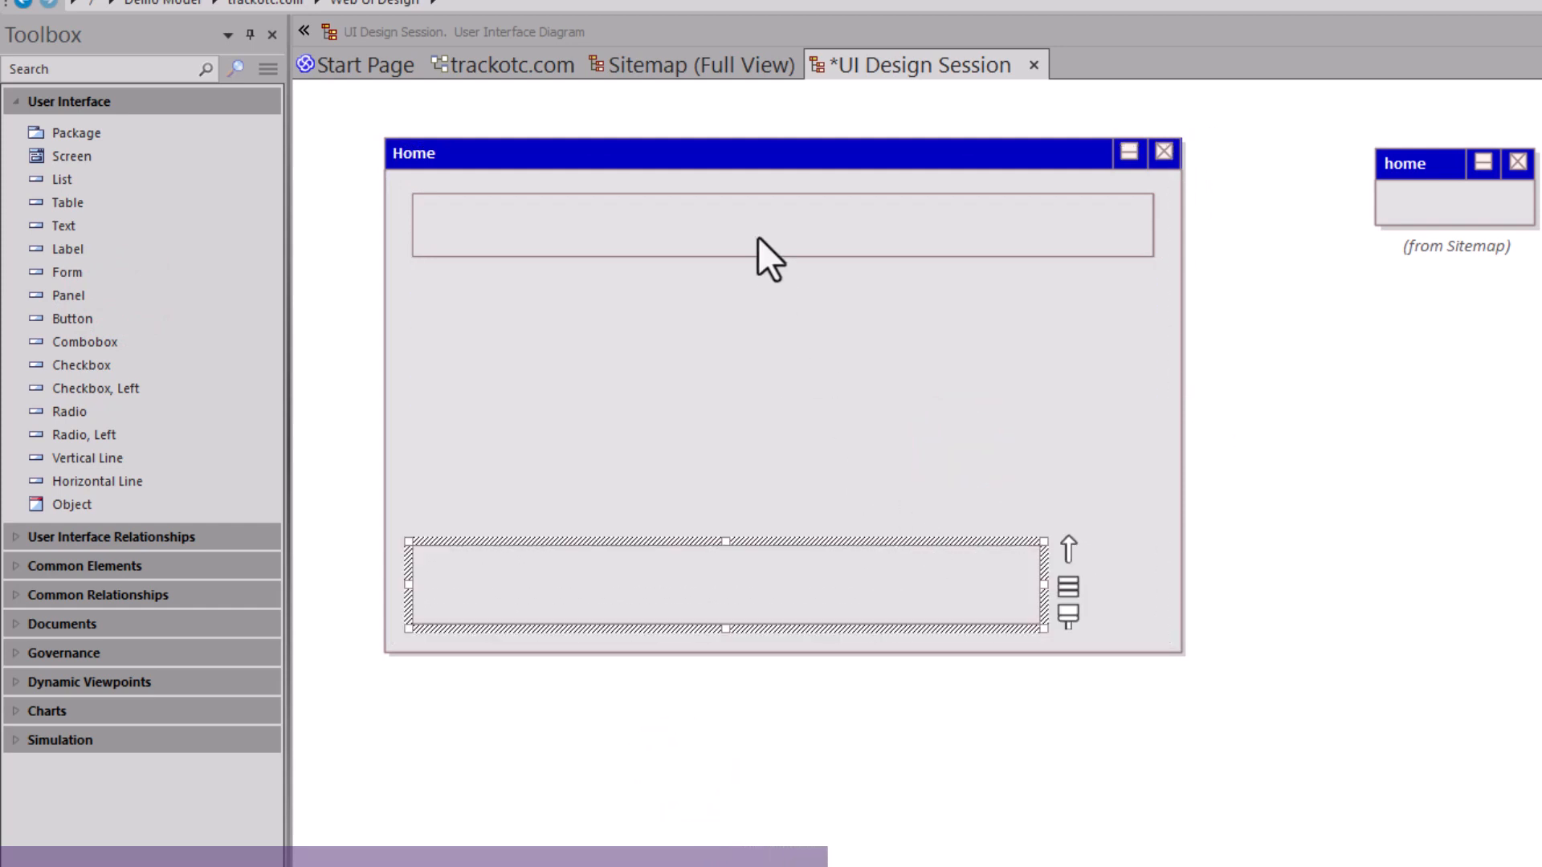
{"action": "right_click", "coordinate": [760, 231]}
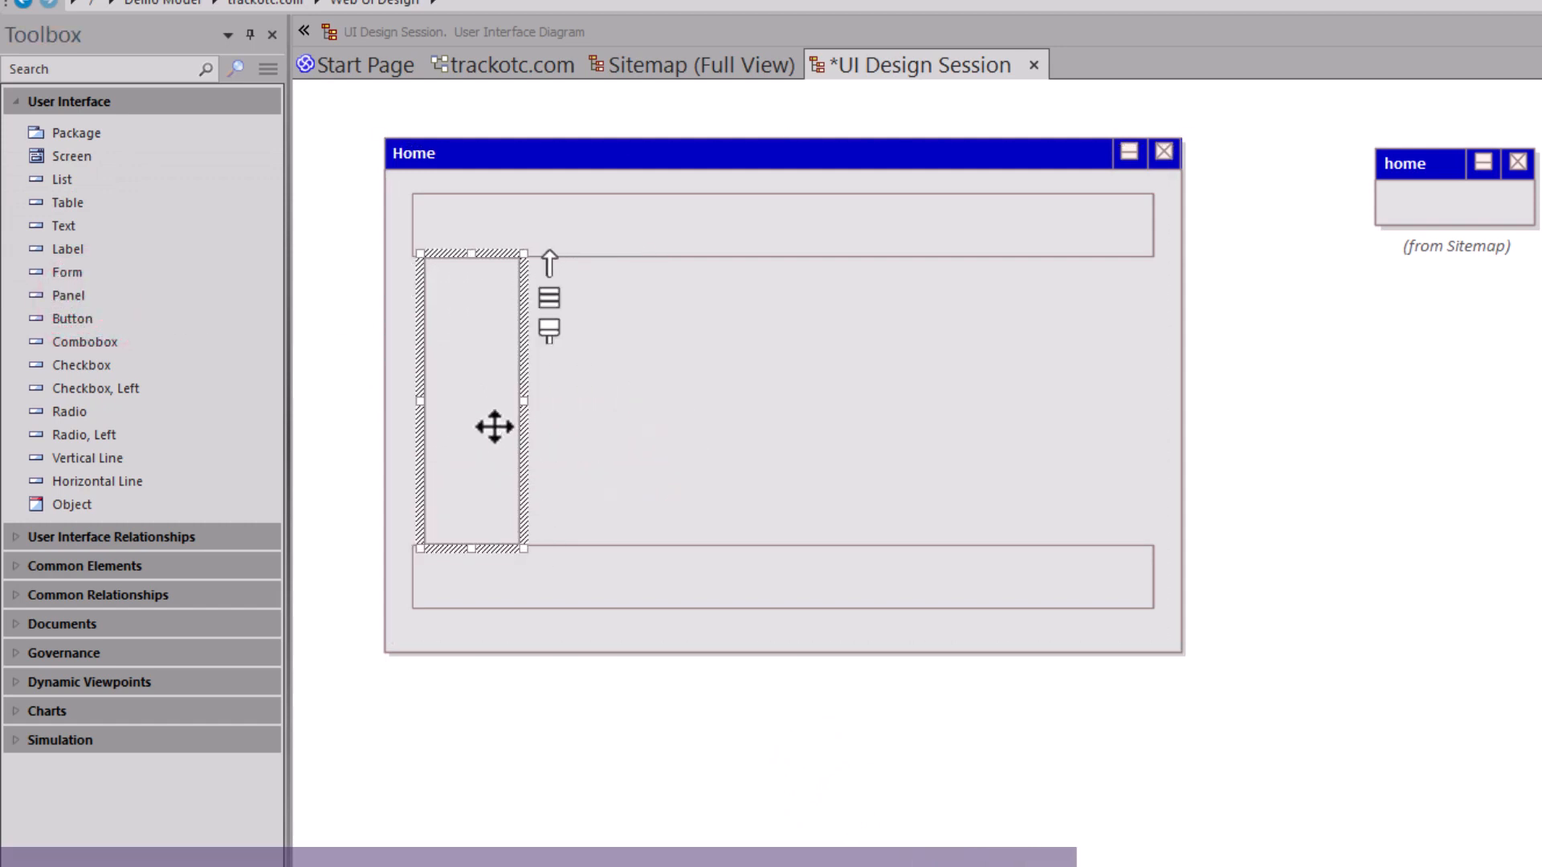
{"action": "left_click_drag", "start_coordinate": [496, 425], "coordinate": [1117, 411]}
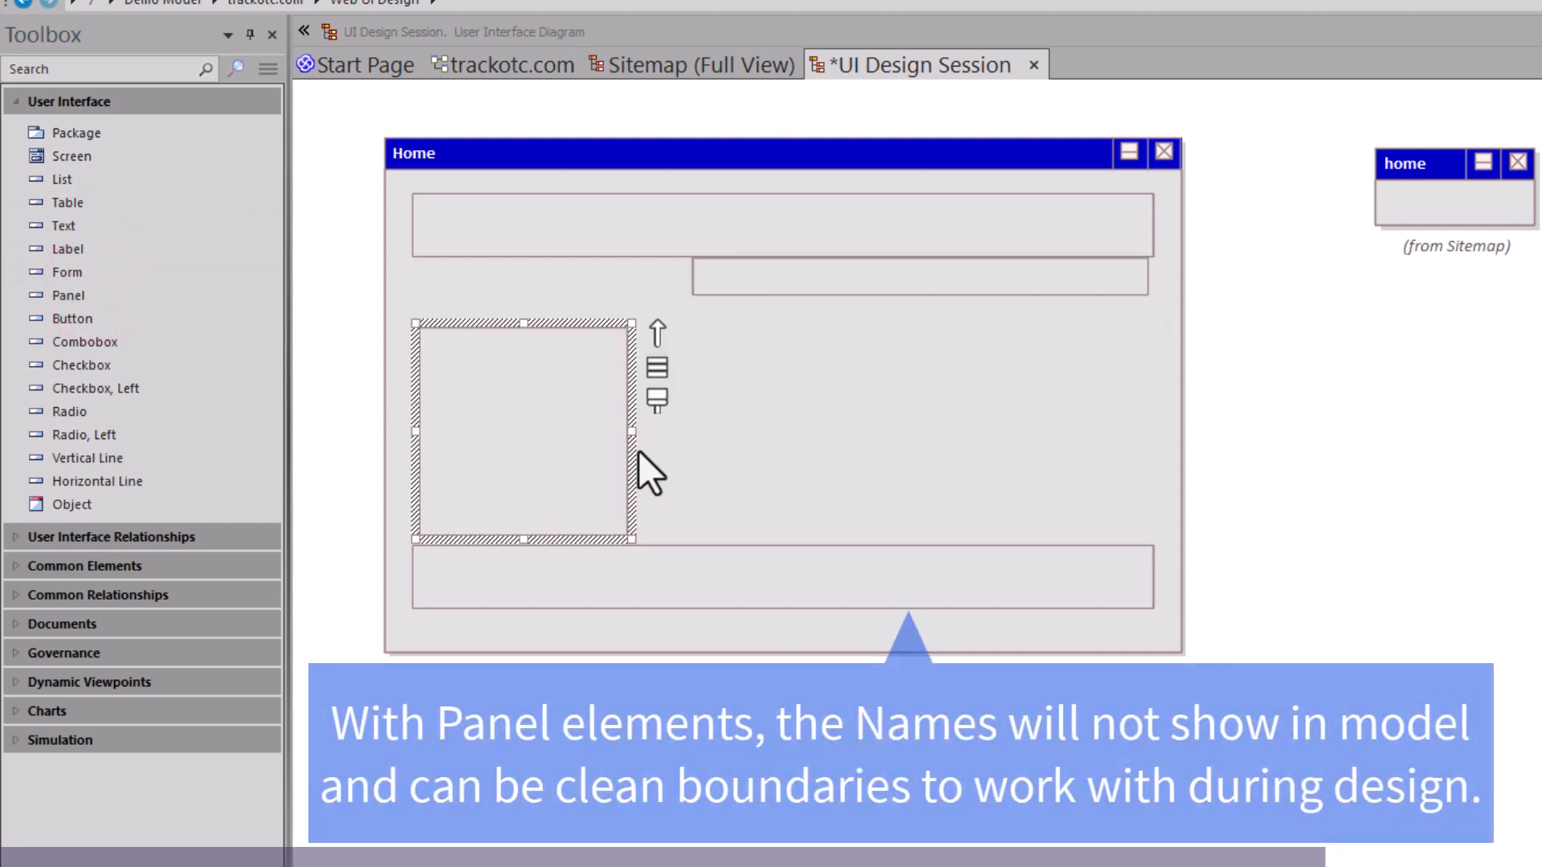
{"action": "left_click_drag", "start_coordinate": [634, 429], "coordinate": [1160, 428]}
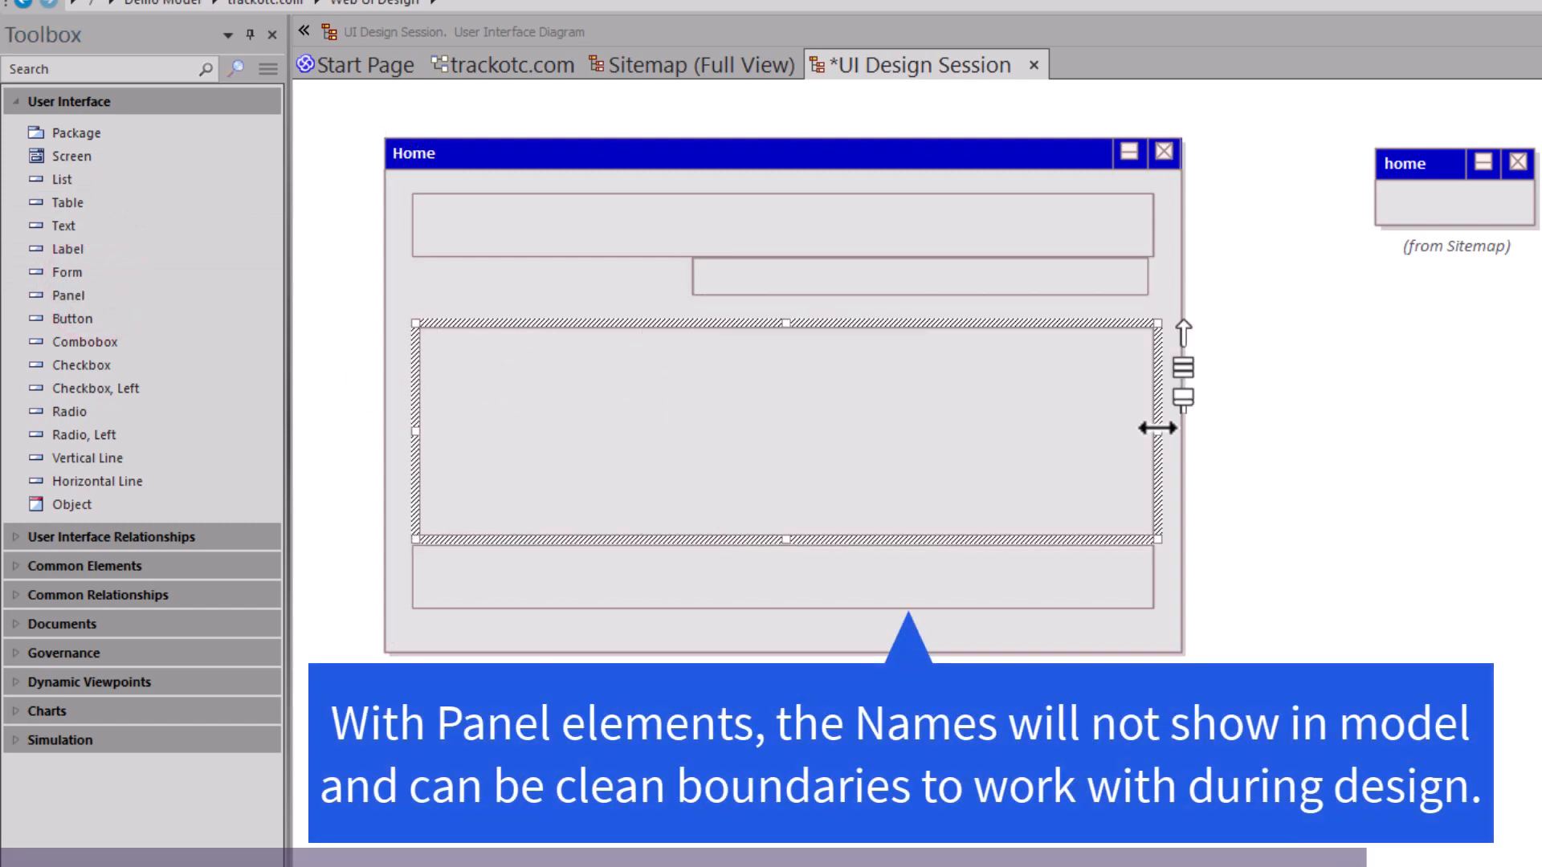
Step: Rename the top panel 'Header', then select the bottom footer panel
{"action": "double_click", "coordinate": [781, 429]}
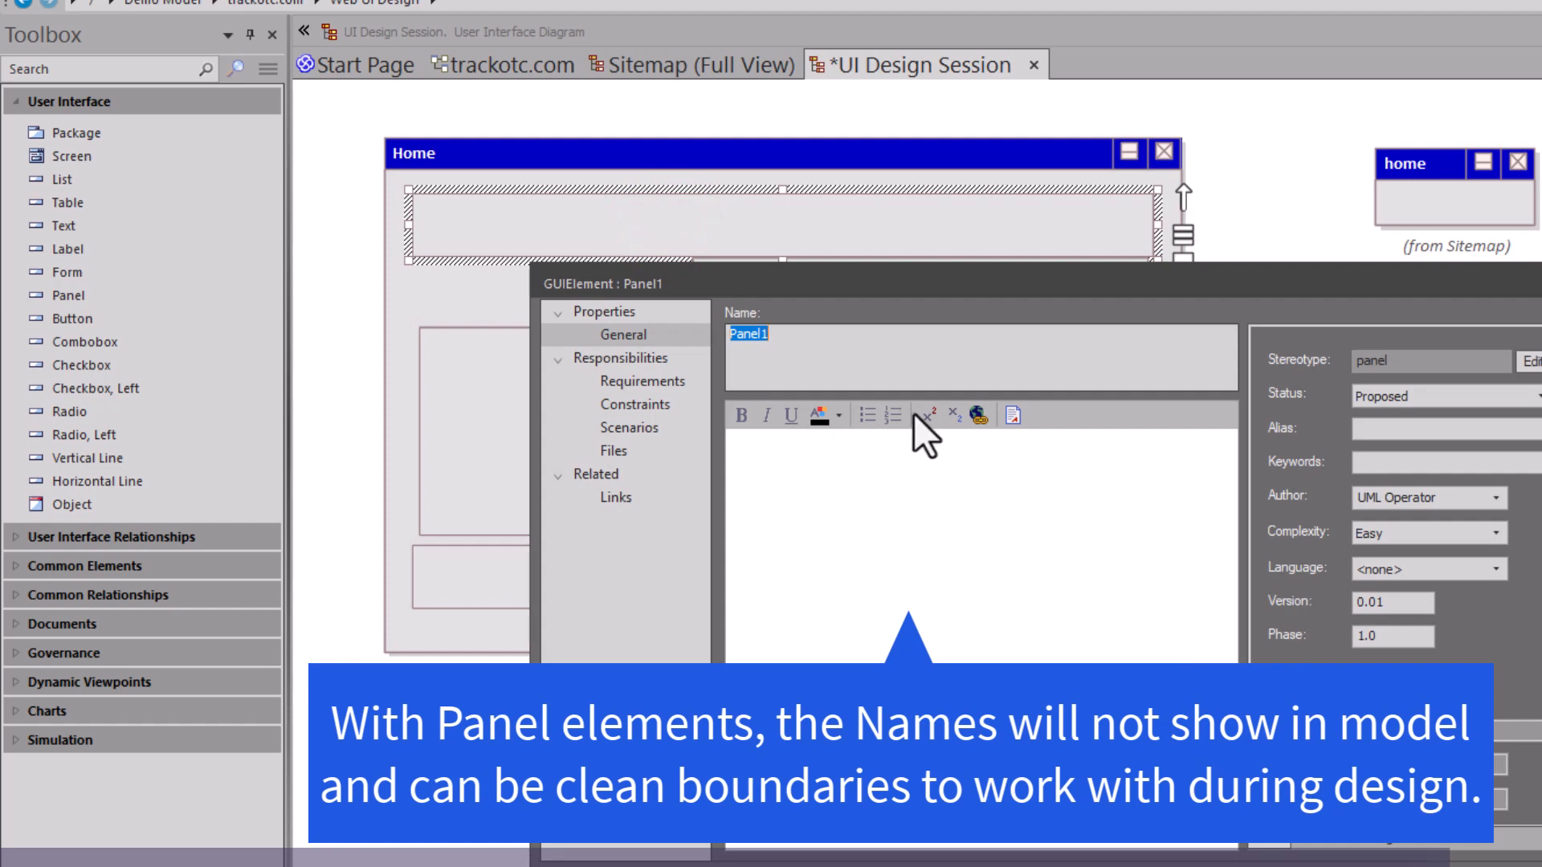
{"action": "type", "text": "Header"}
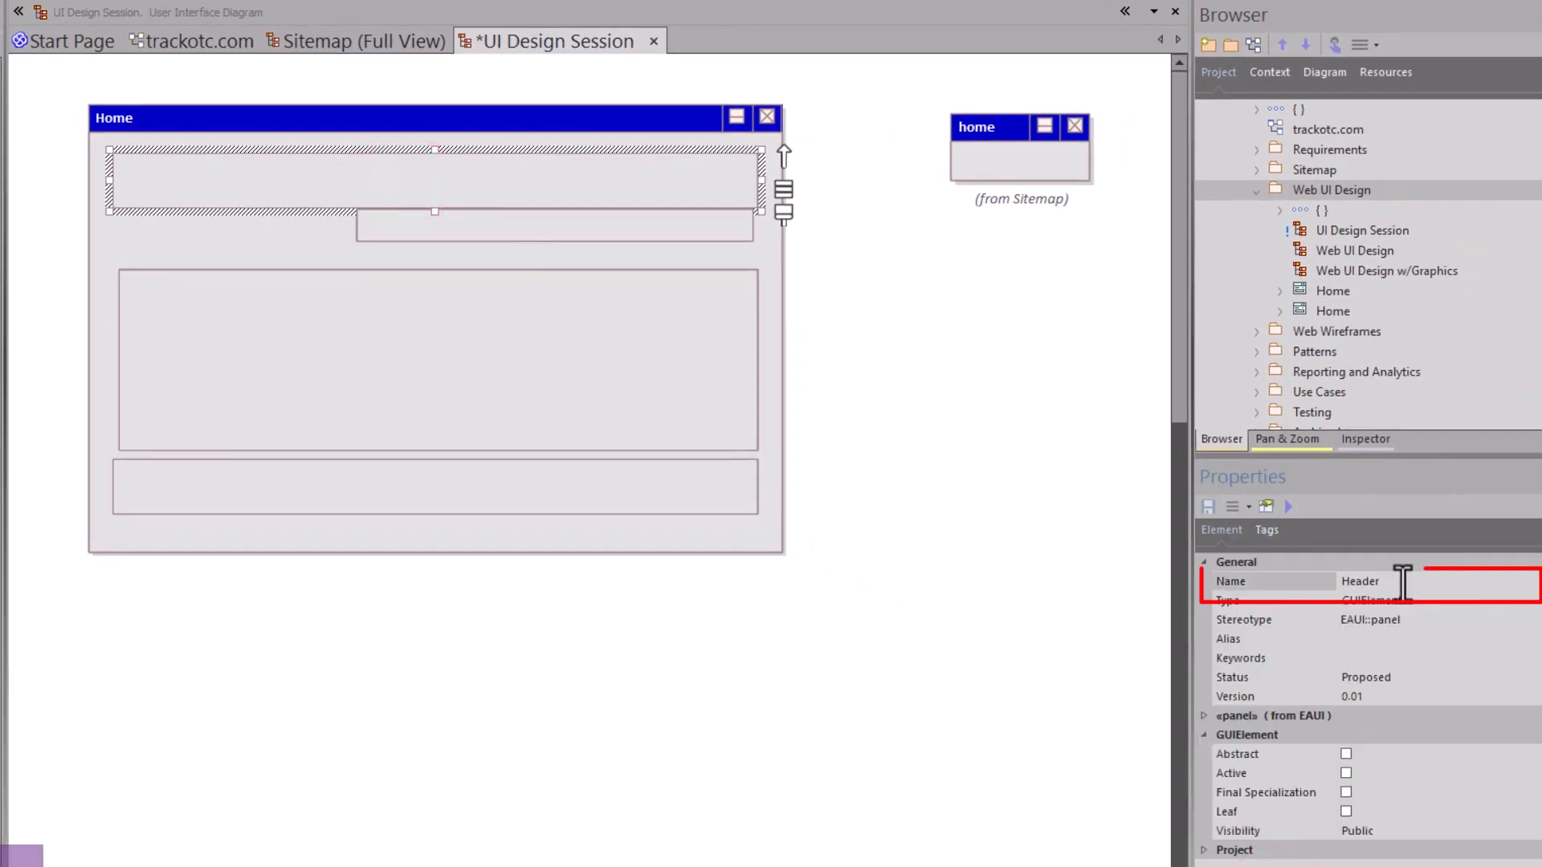
{"action": "left_click", "coordinate": [428, 226]}
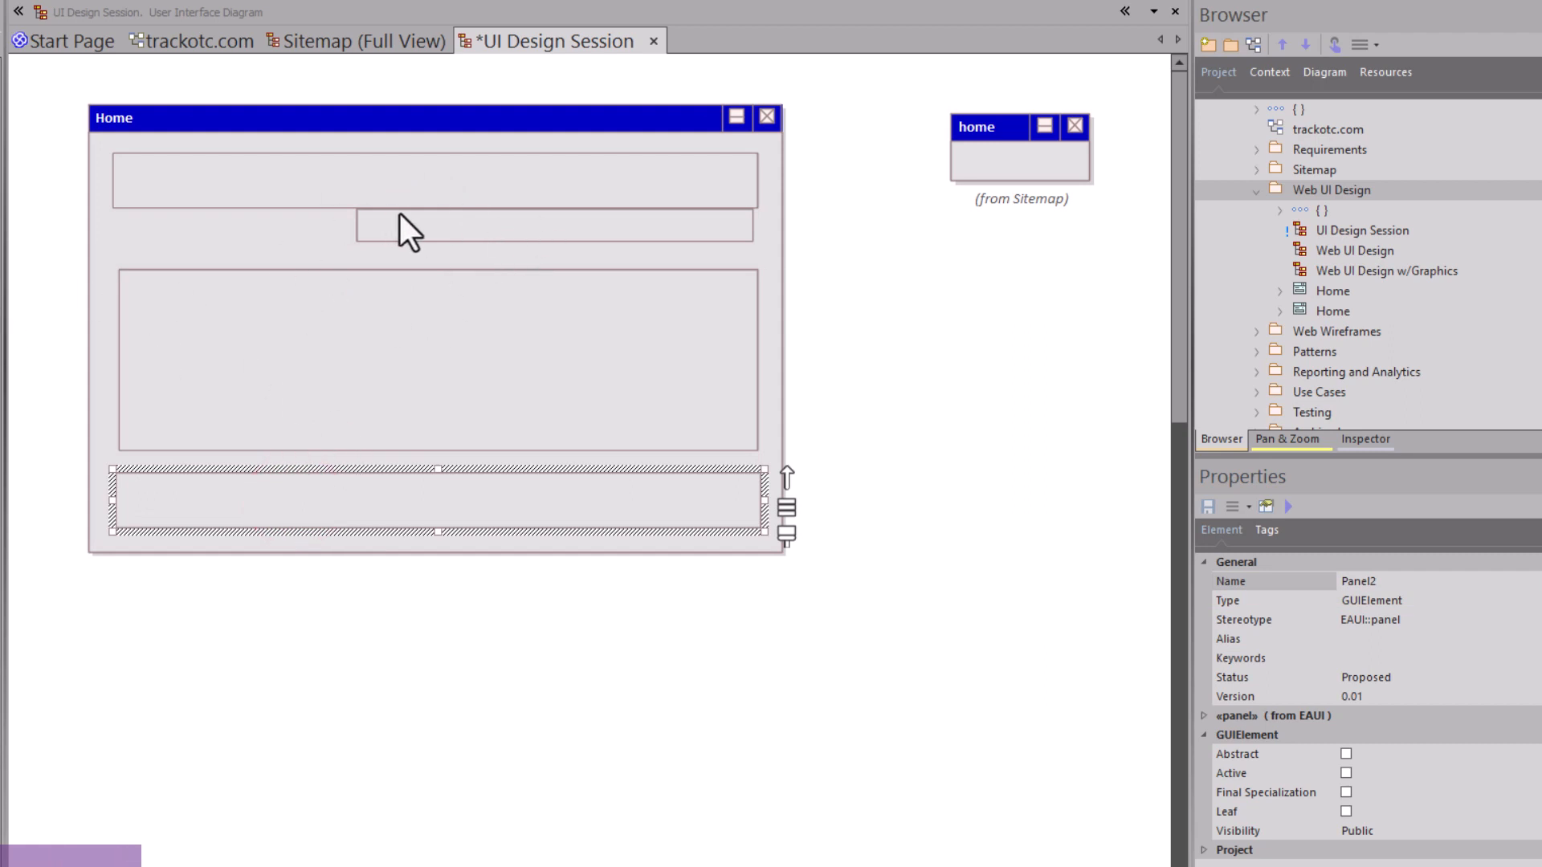
{"action": "mouse_move", "coordinate": [500, 325]}
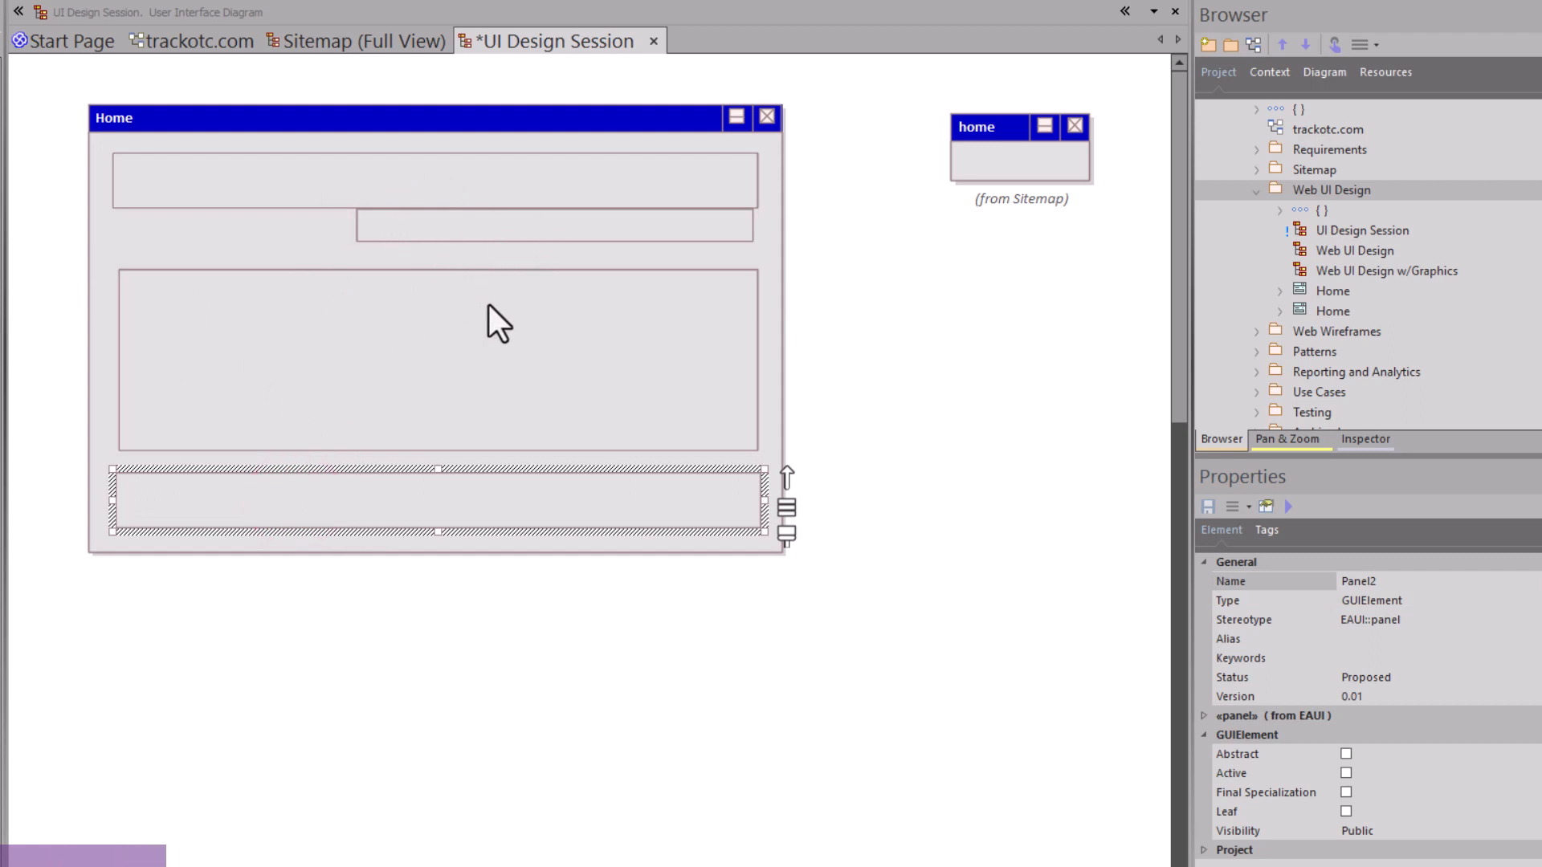
{"action": "mouse_move", "coordinate": [128, 280]}
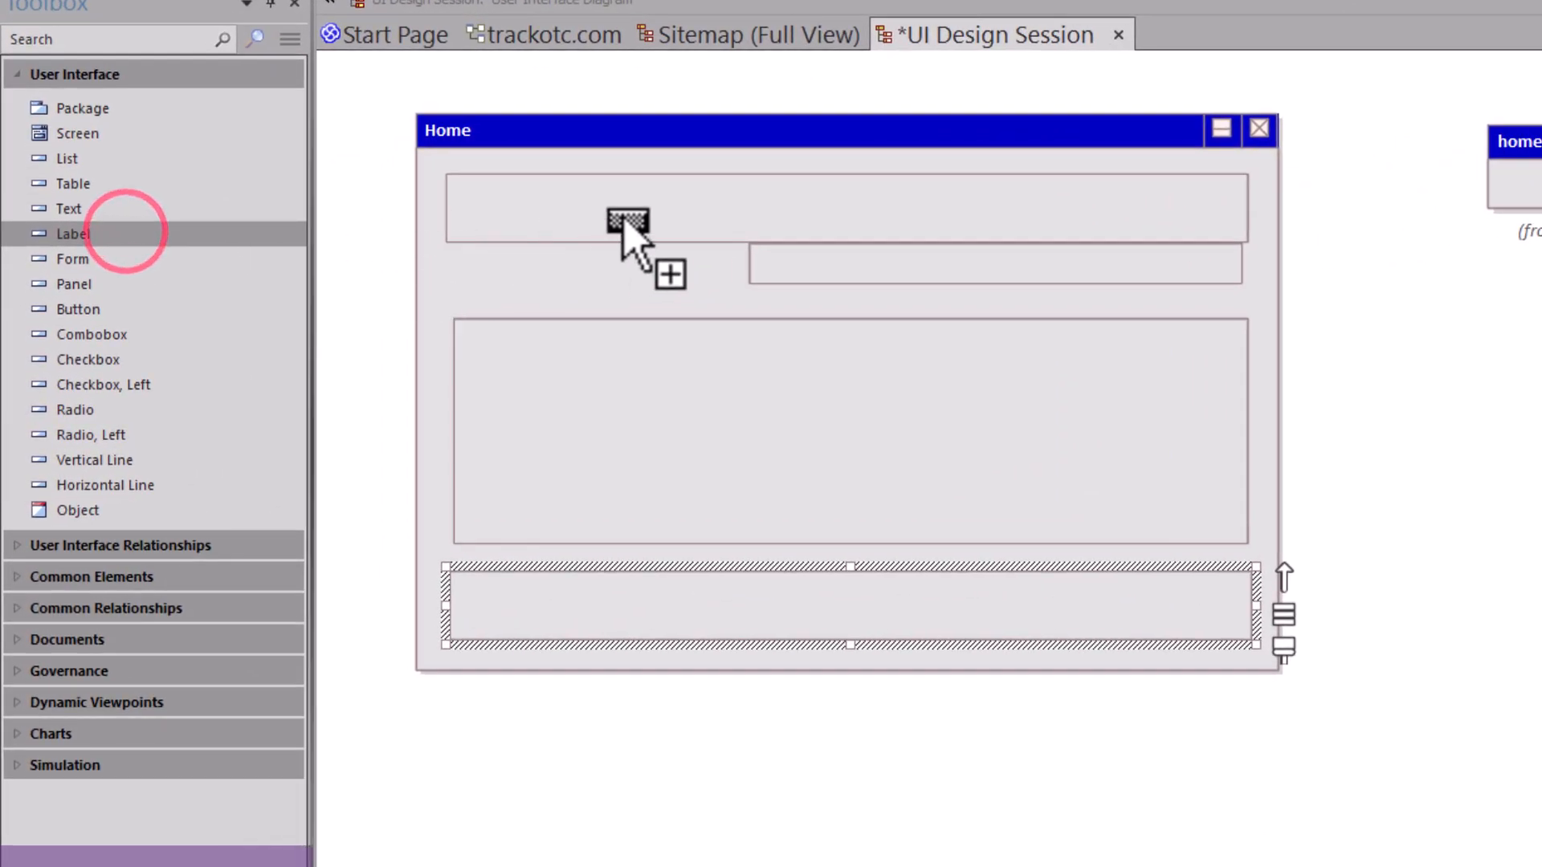
Step: Add labels 001_Logo and 002_Title in the header, plus a 003_NavBar label
{"action": "left_click", "coordinate": [628, 226]}
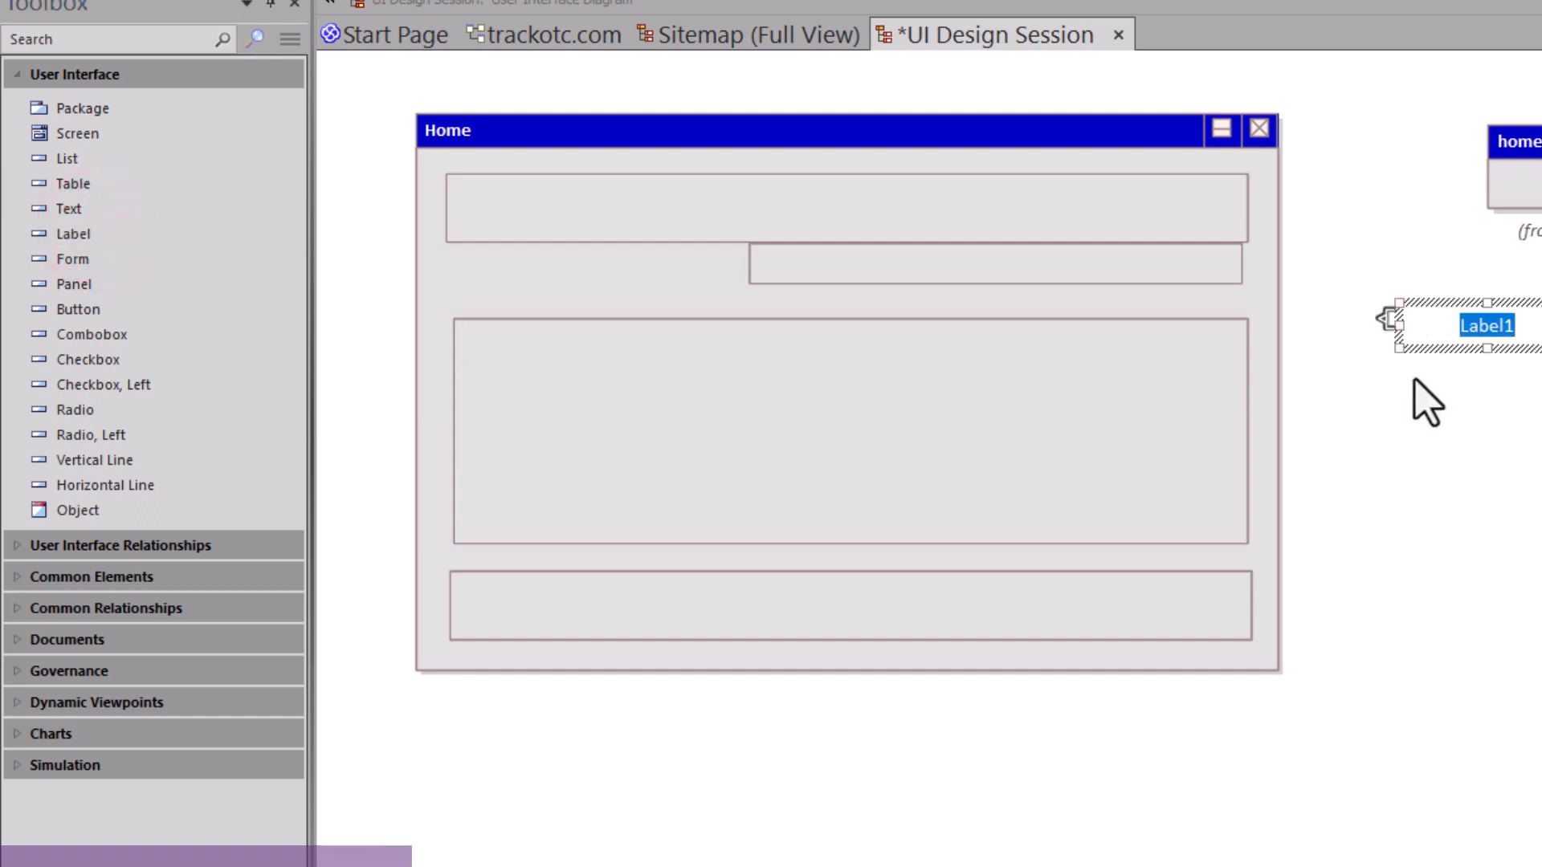
{"action": "type", "text": "001_"}
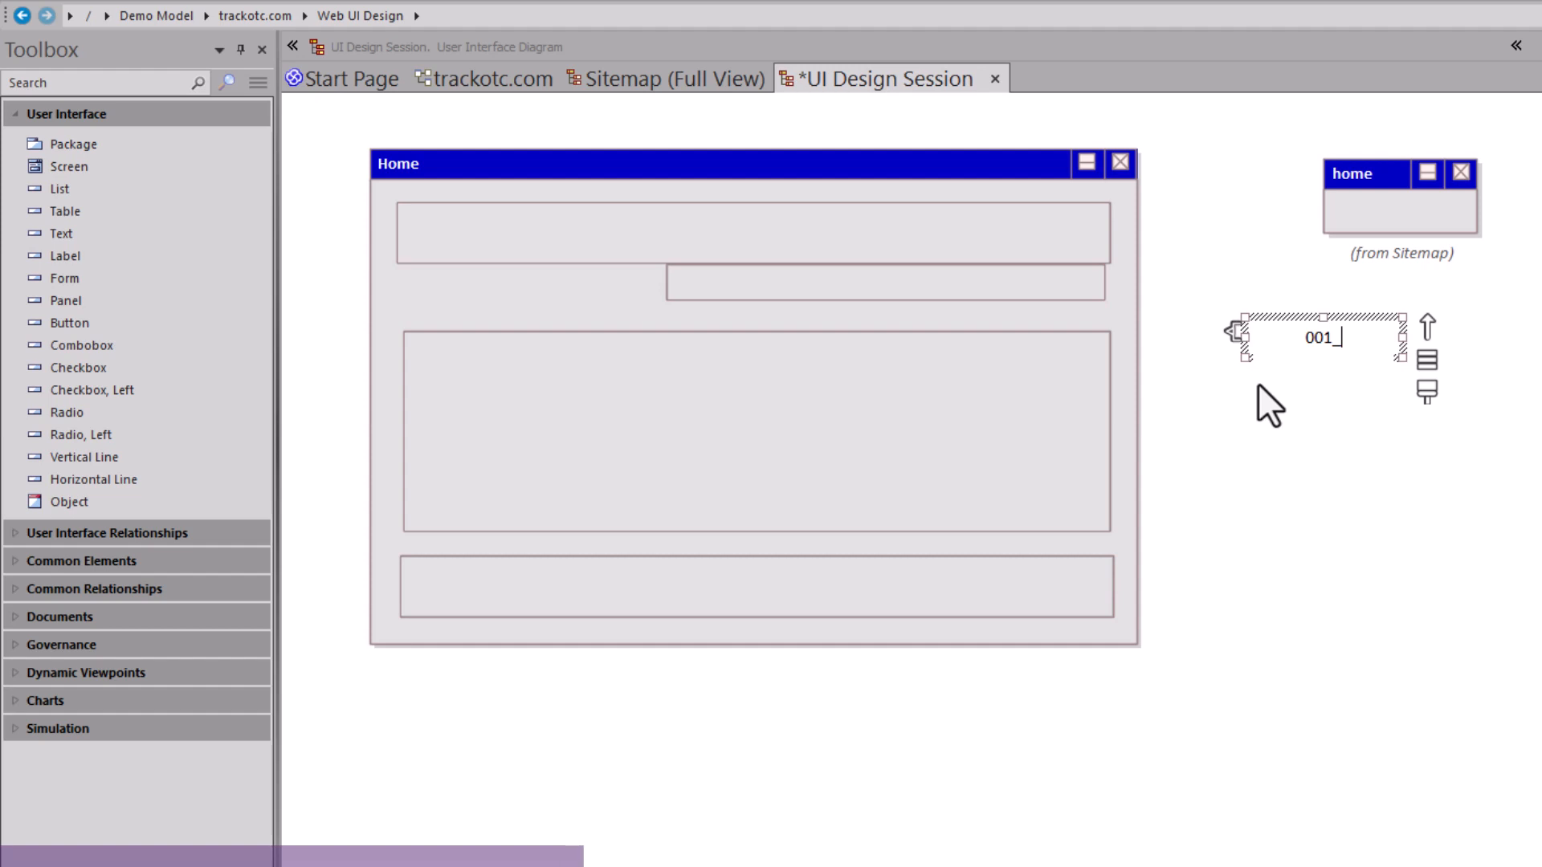
{"action": "type", "text": "Logo"}
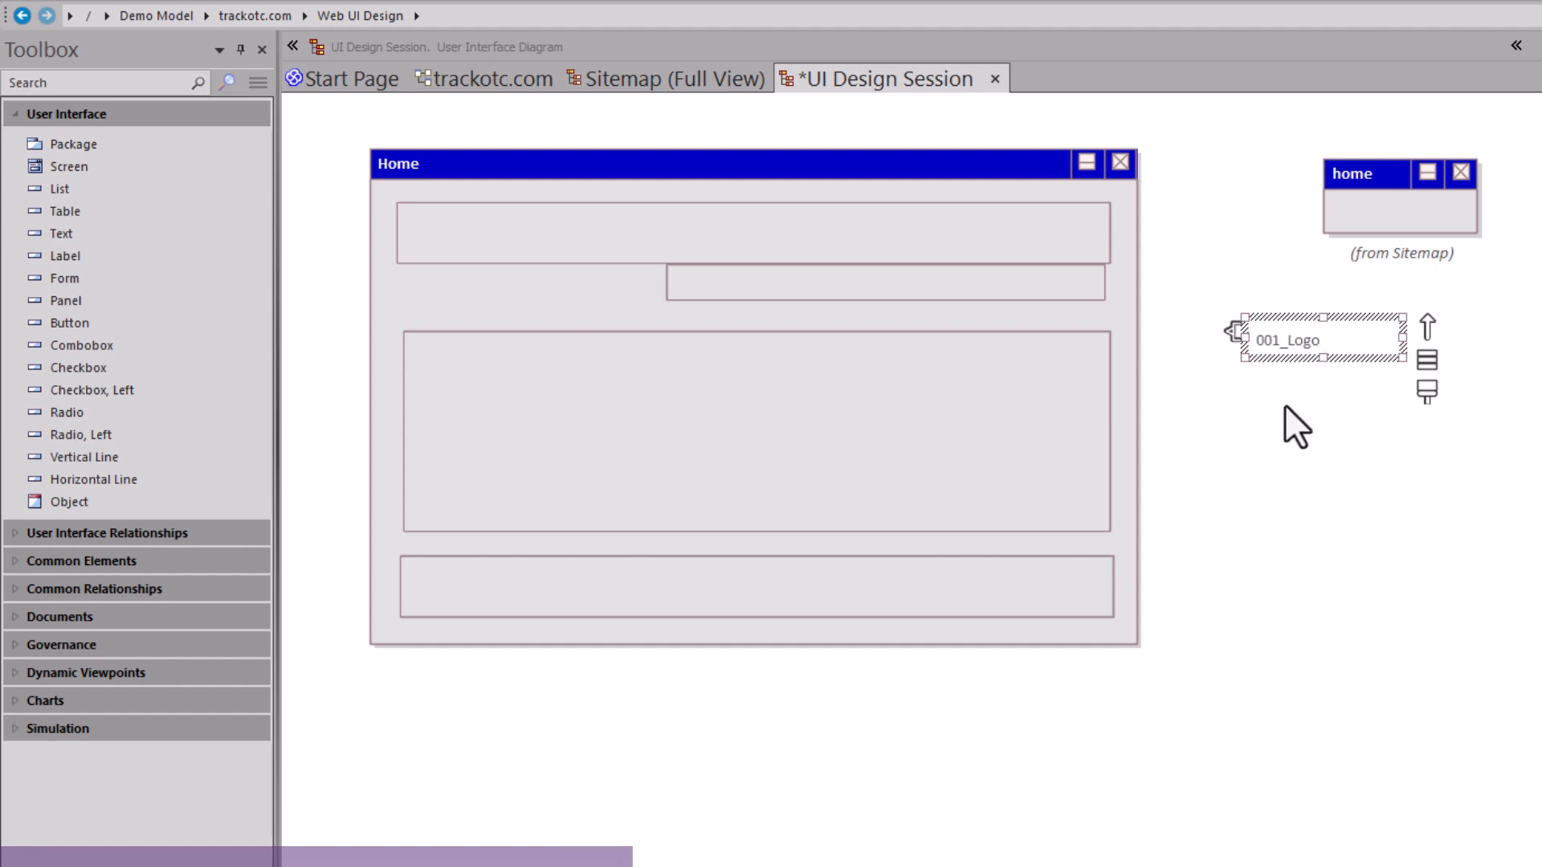
{"action": "mouse_move", "coordinate": [1284, 417]}
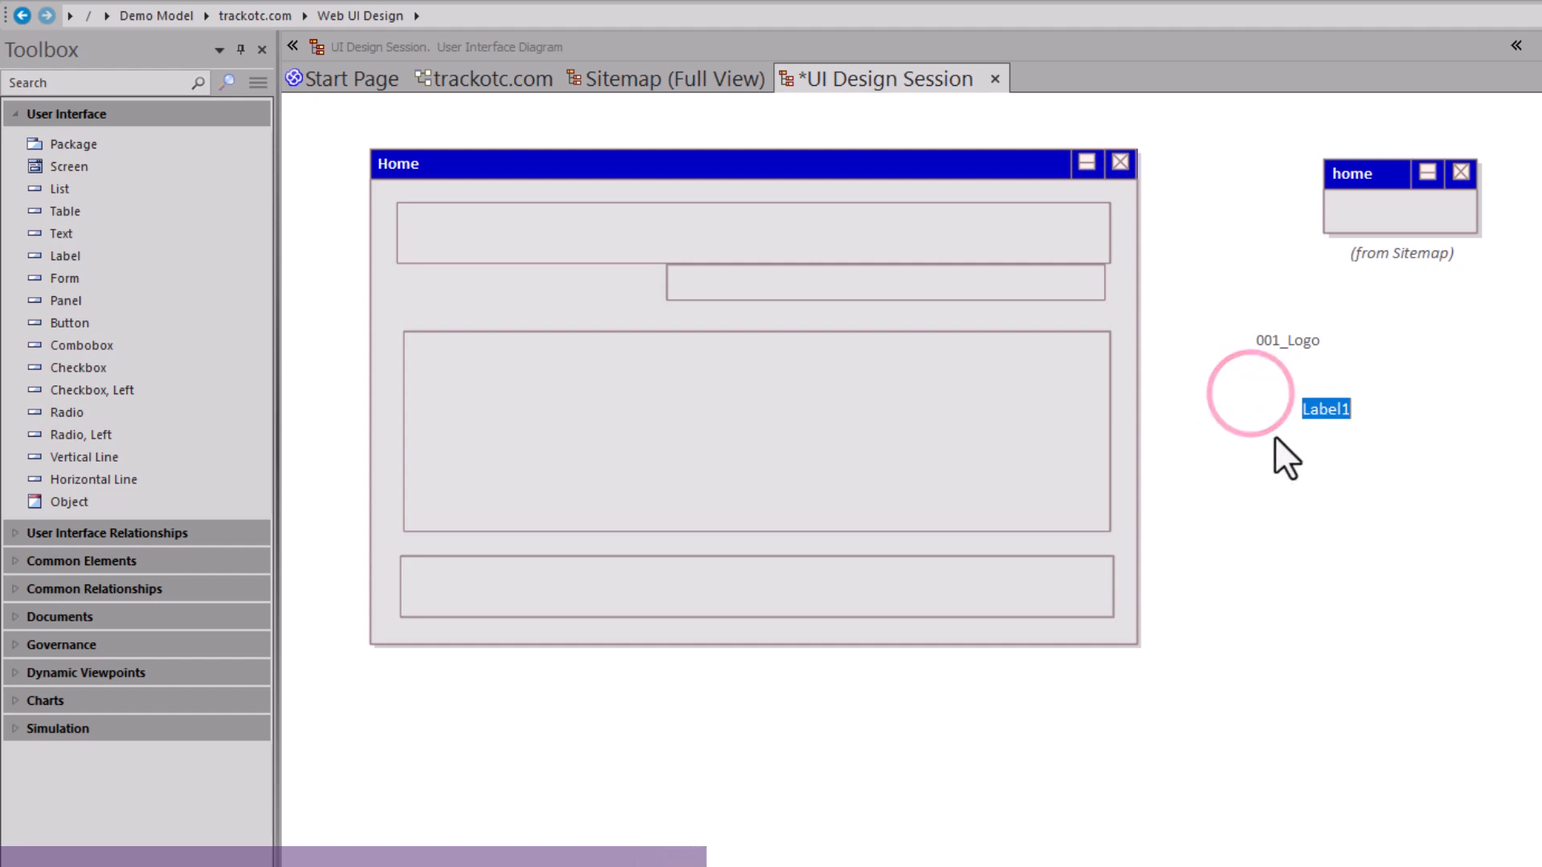
{"action": "type", "text": "002_"}
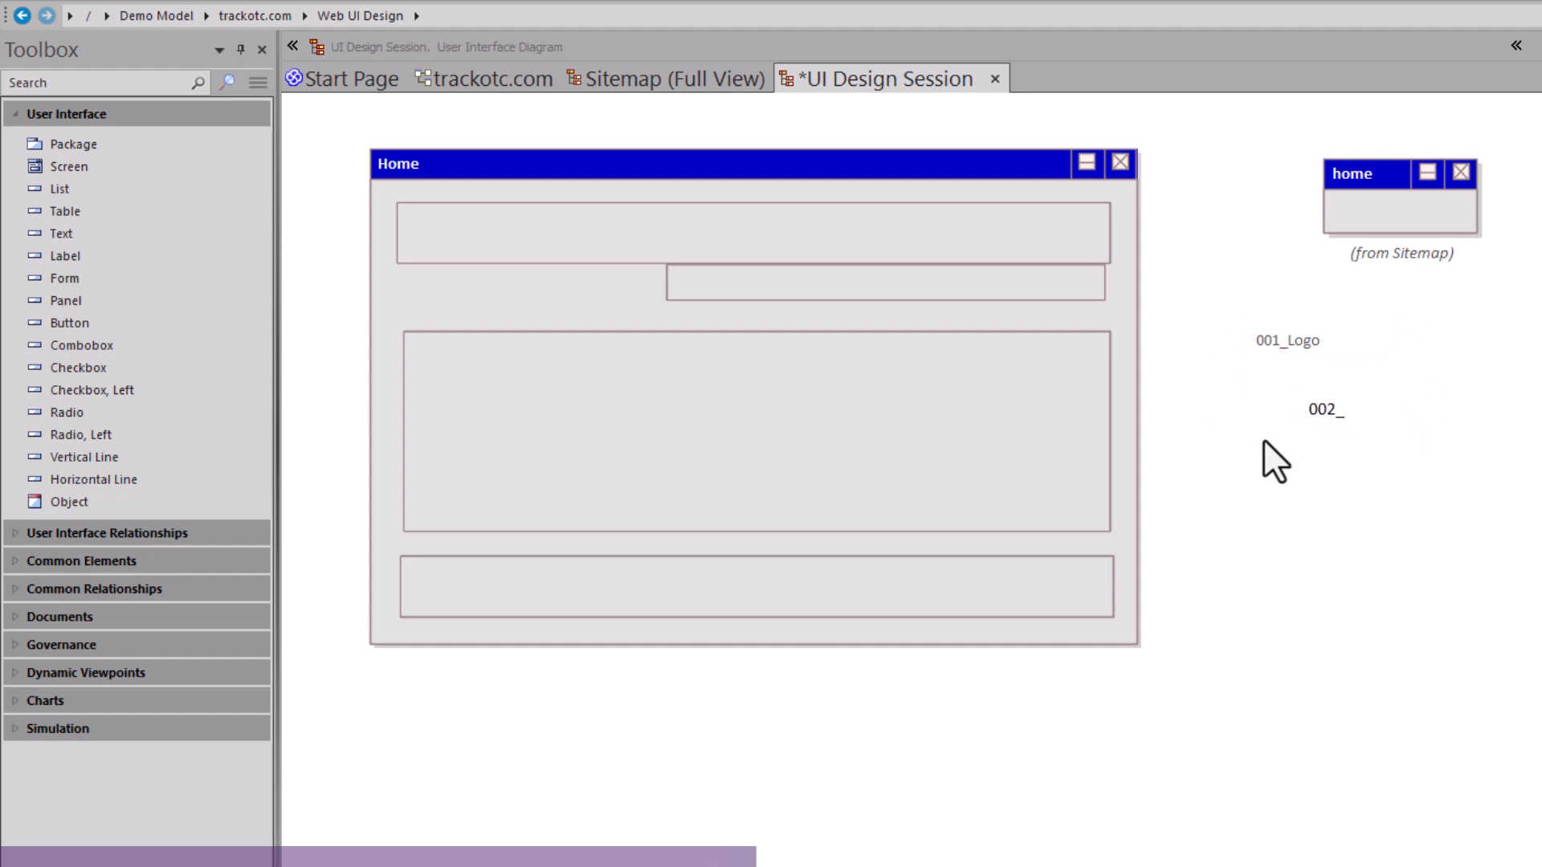
{"action": "type", "text": "Title"}
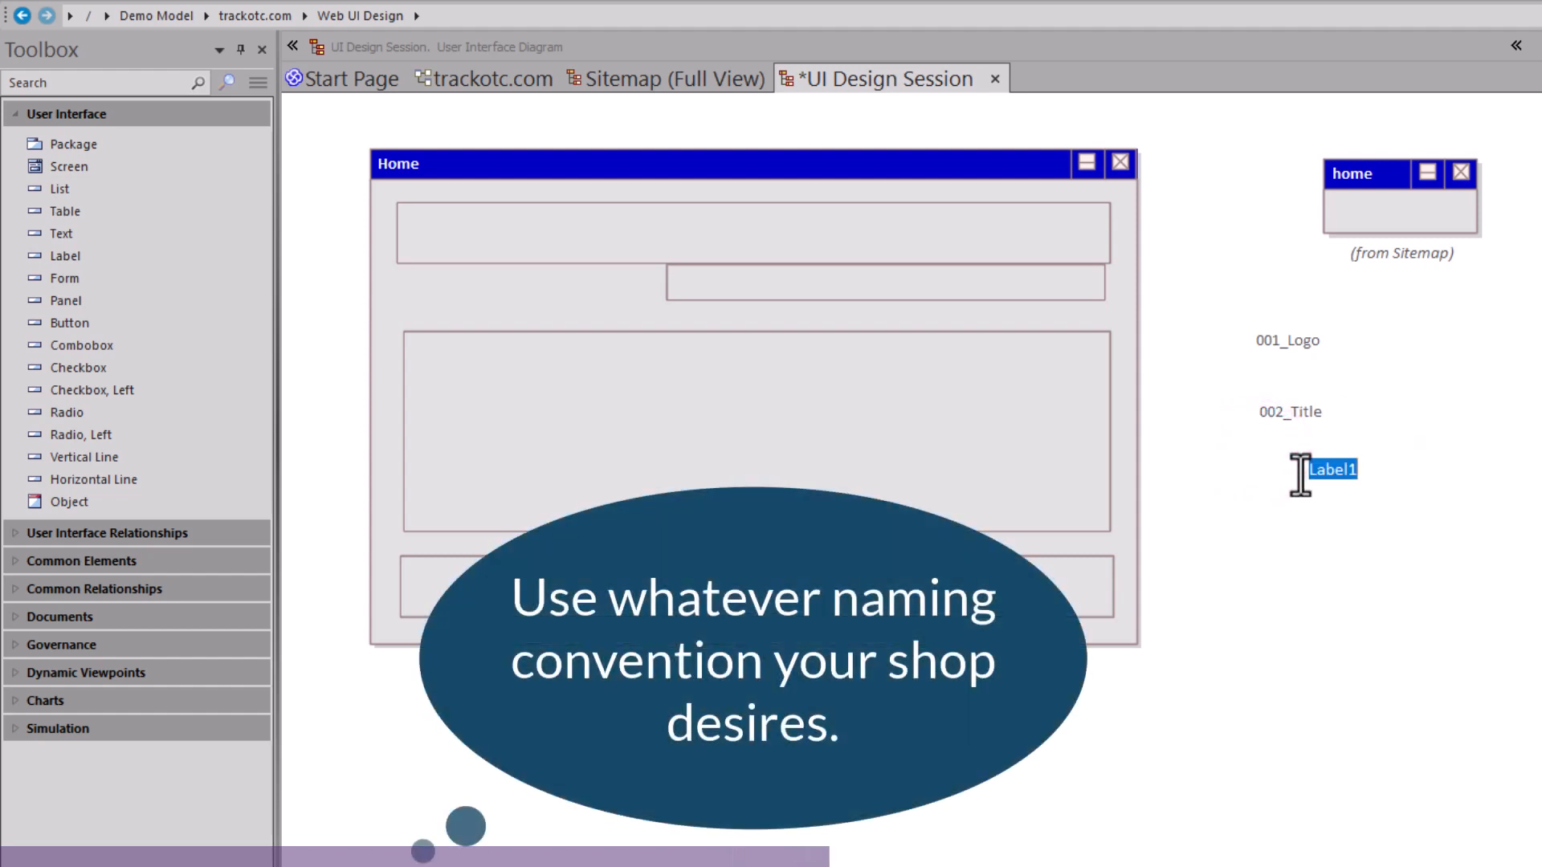
{"action": "type", "text": "003_"}
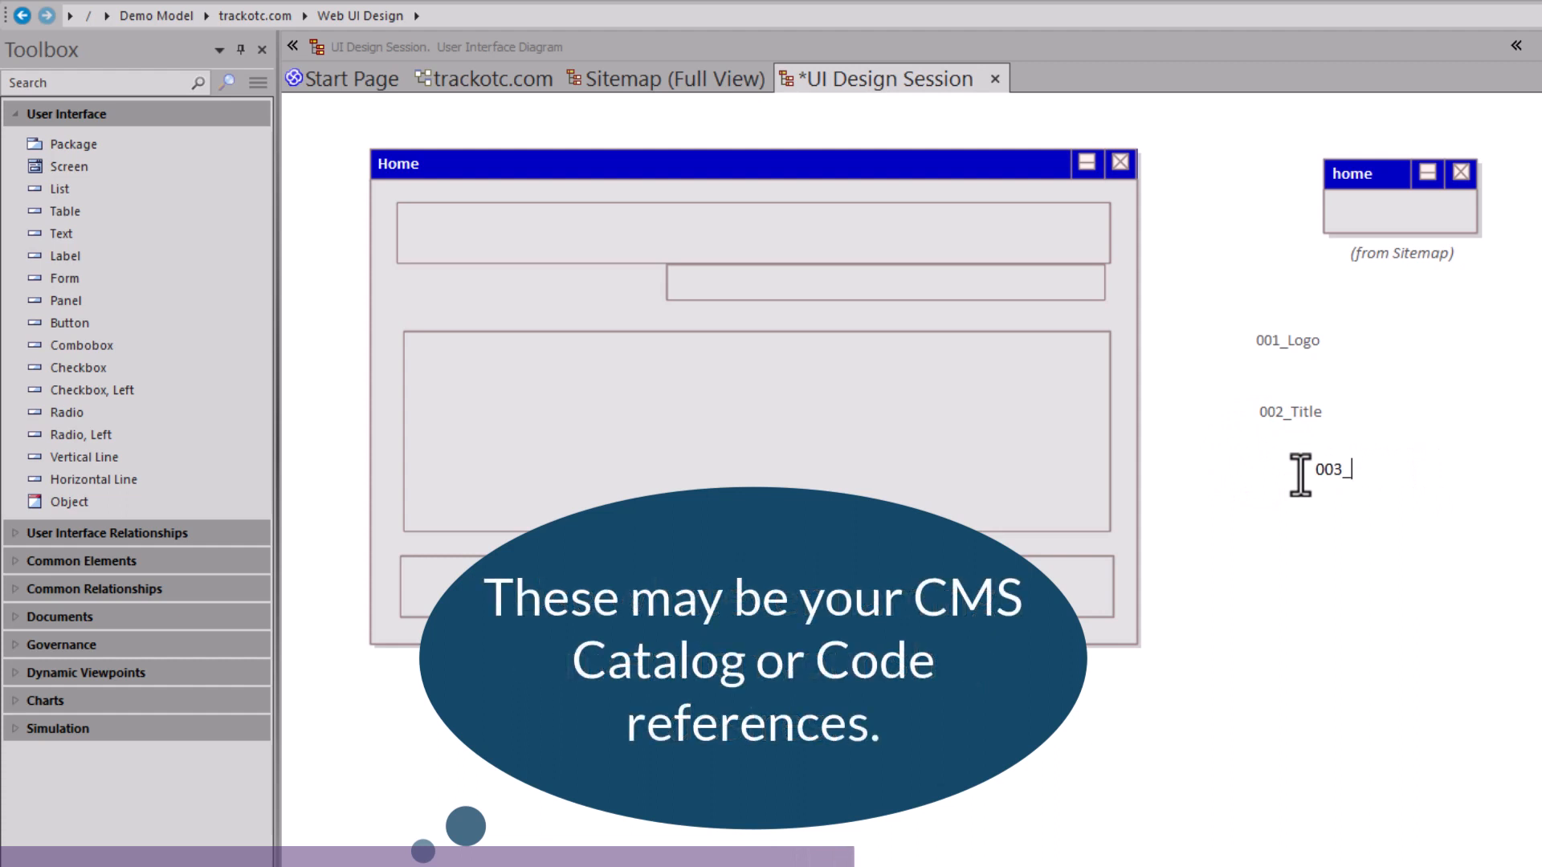
{"action": "type", "text": "NavBar"}
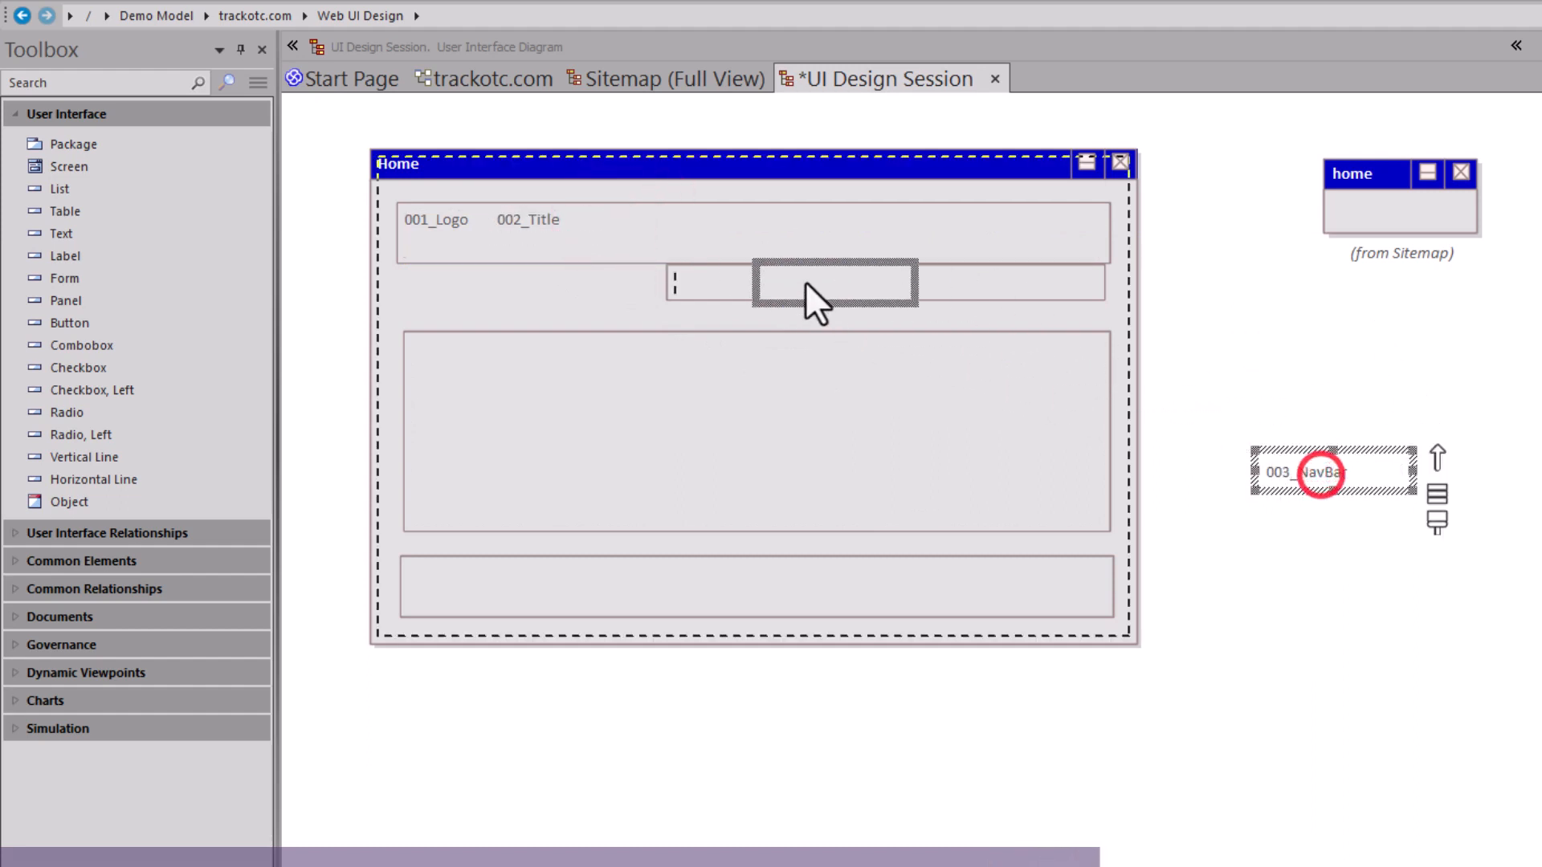
Step: Move the 003_NavBar label into the Home screen's top panel near Logo and Title
{"action": "left_click_drag", "start_coordinate": [1332, 472], "coordinate": [688, 226]}
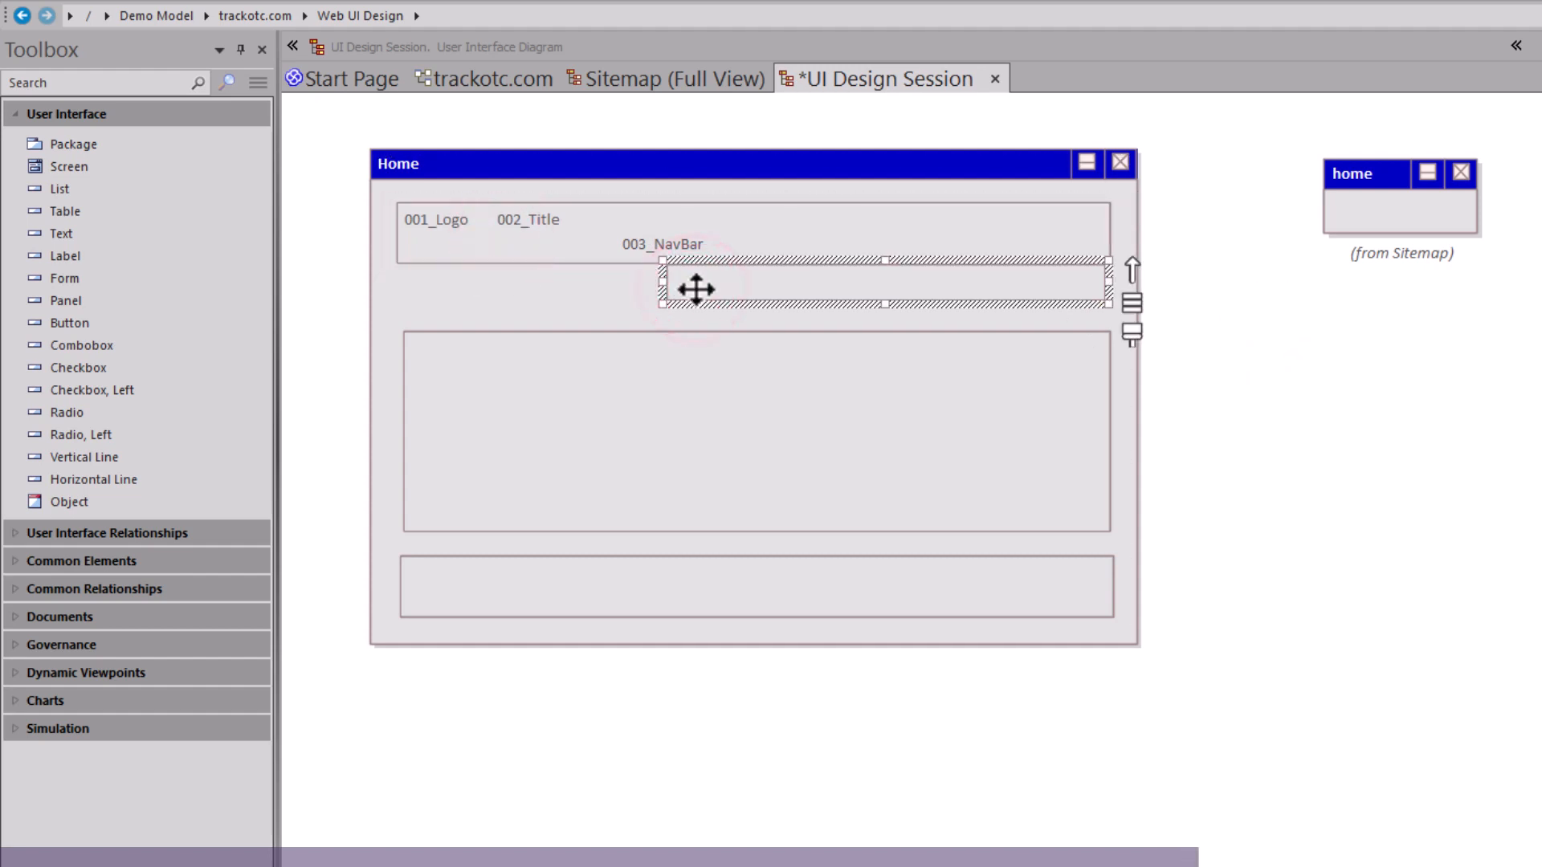
{"action": "mouse_move", "coordinate": [1267, 363]}
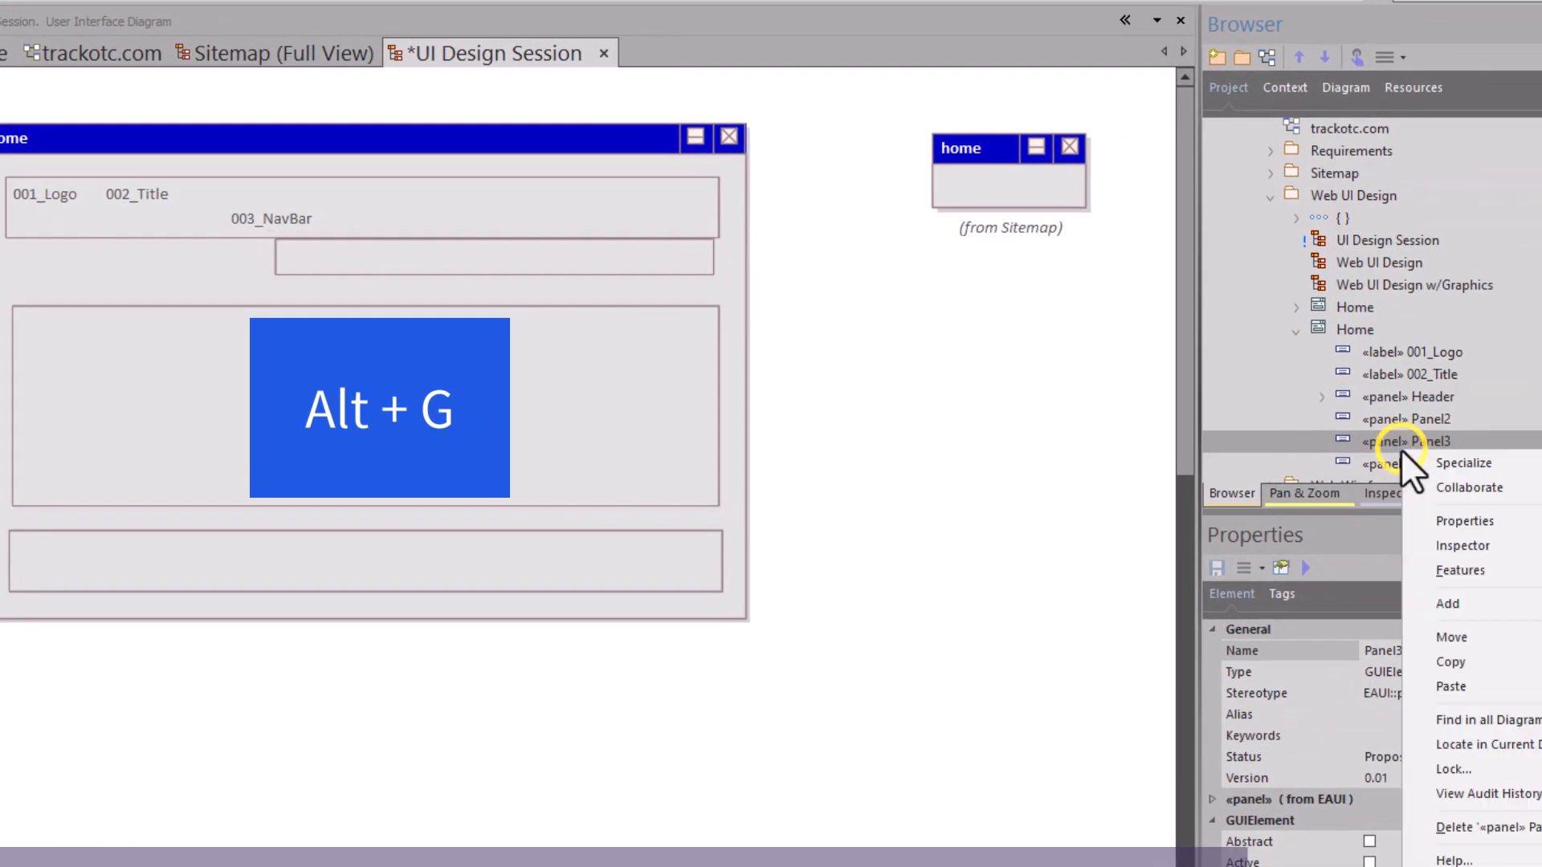
Step: Delete Panel3 and its children, then nudge the Header panel and its labels into place
{"action": "left_click", "coordinate": [1486, 824]}
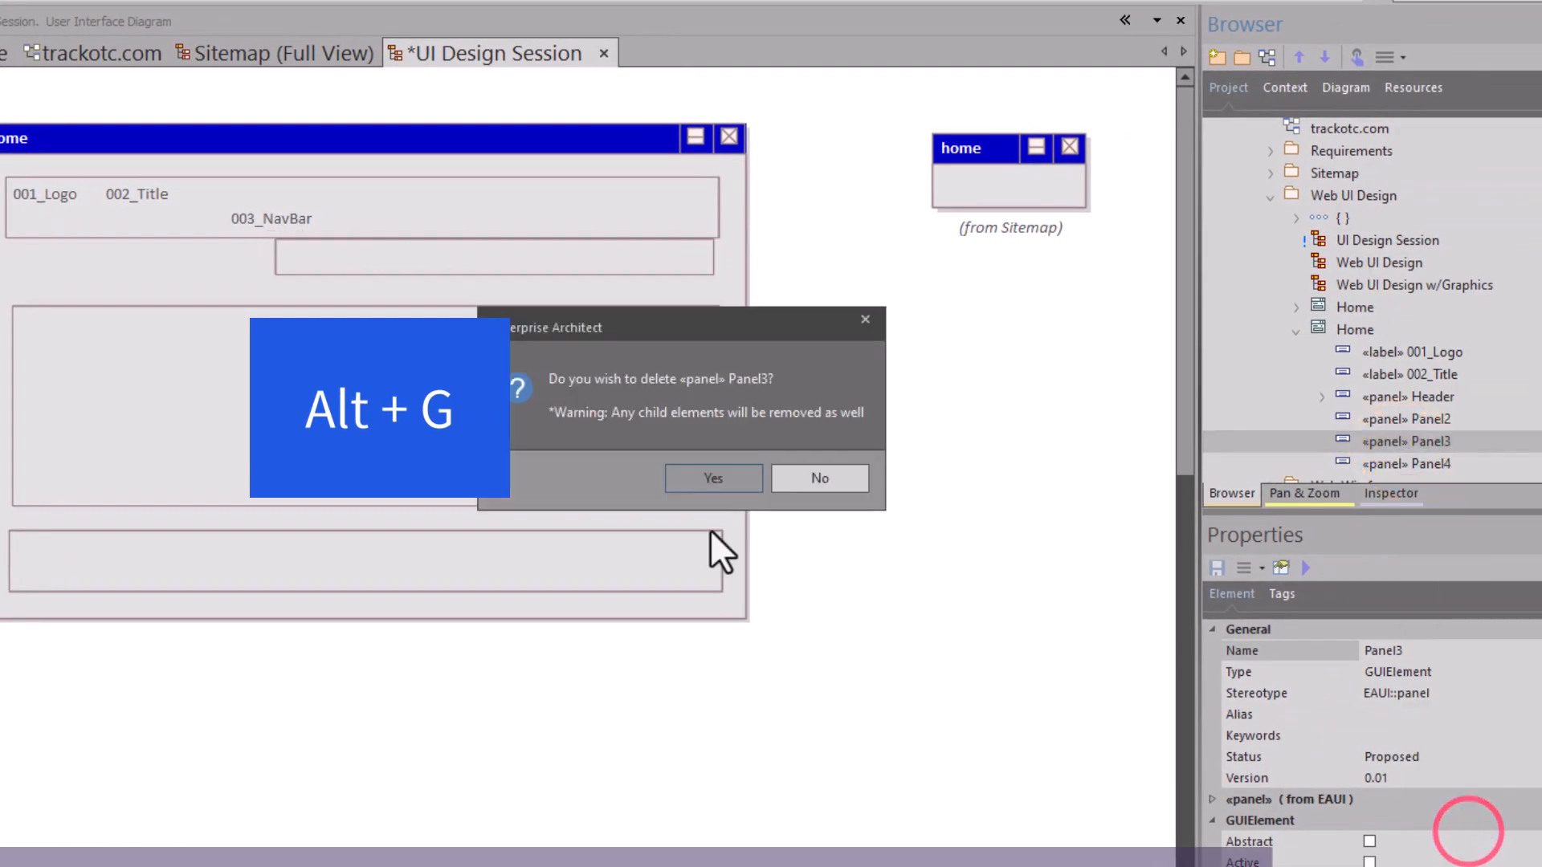
{"action": "left_click", "coordinate": [713, 478]}
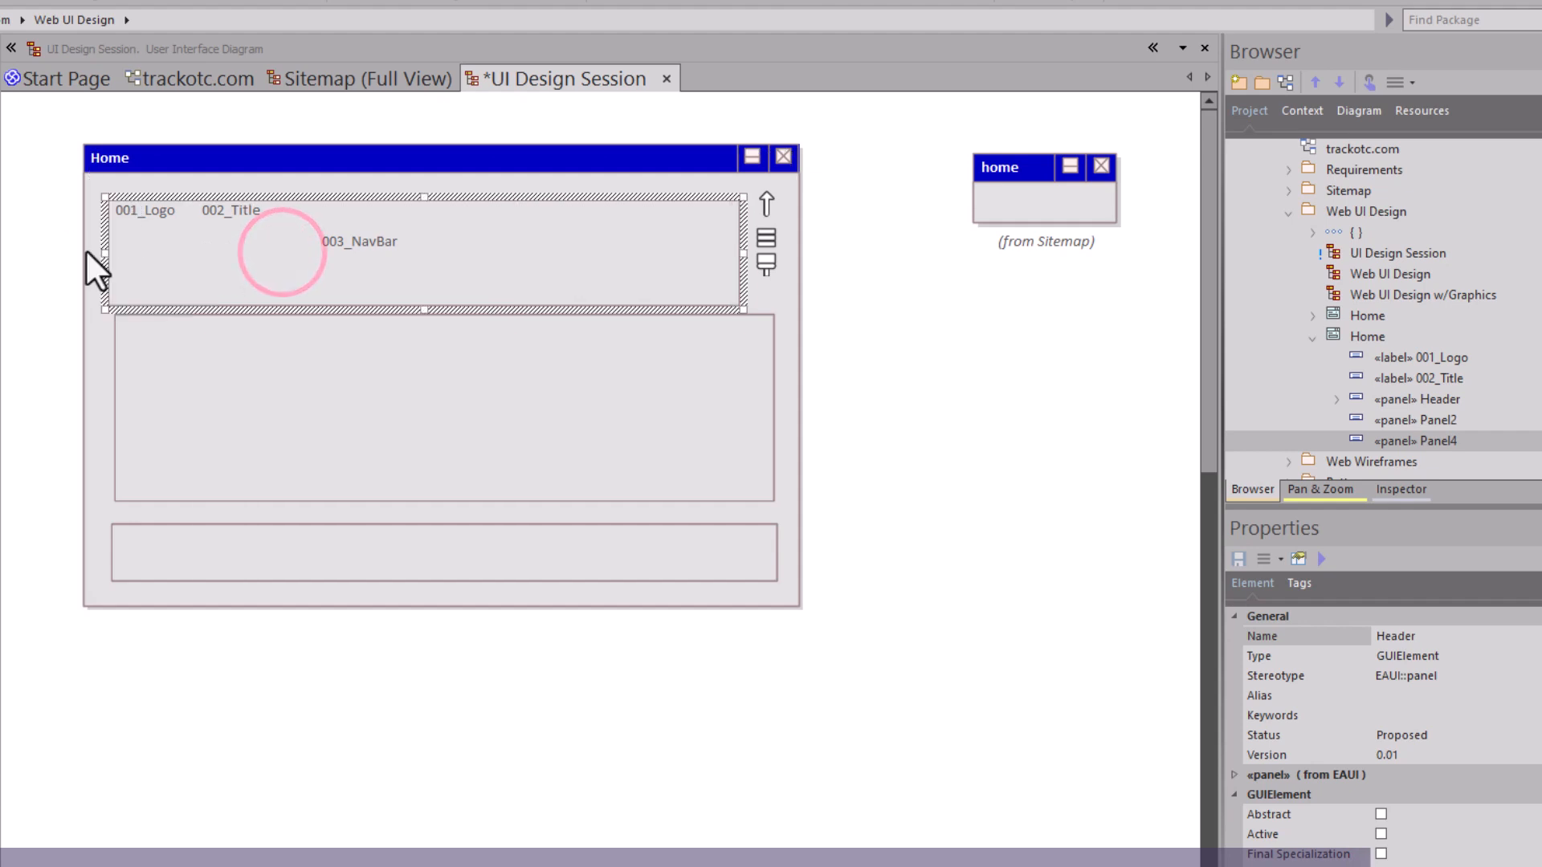
{"action": "left_click", "coordinate": [236, 210]}
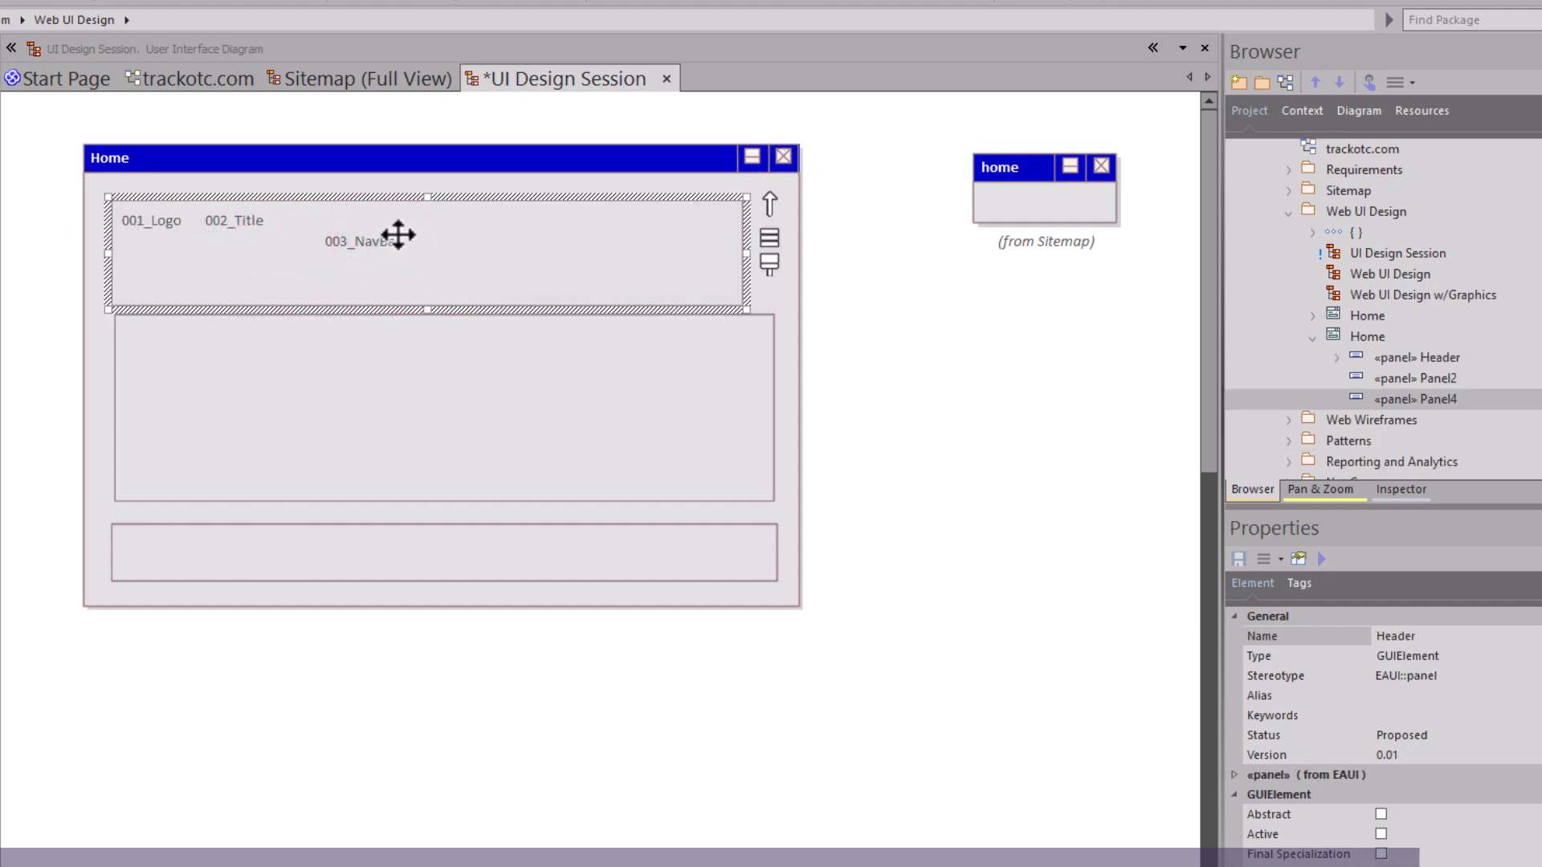
{"action": "left_click", "coordinate": [354, 241]}
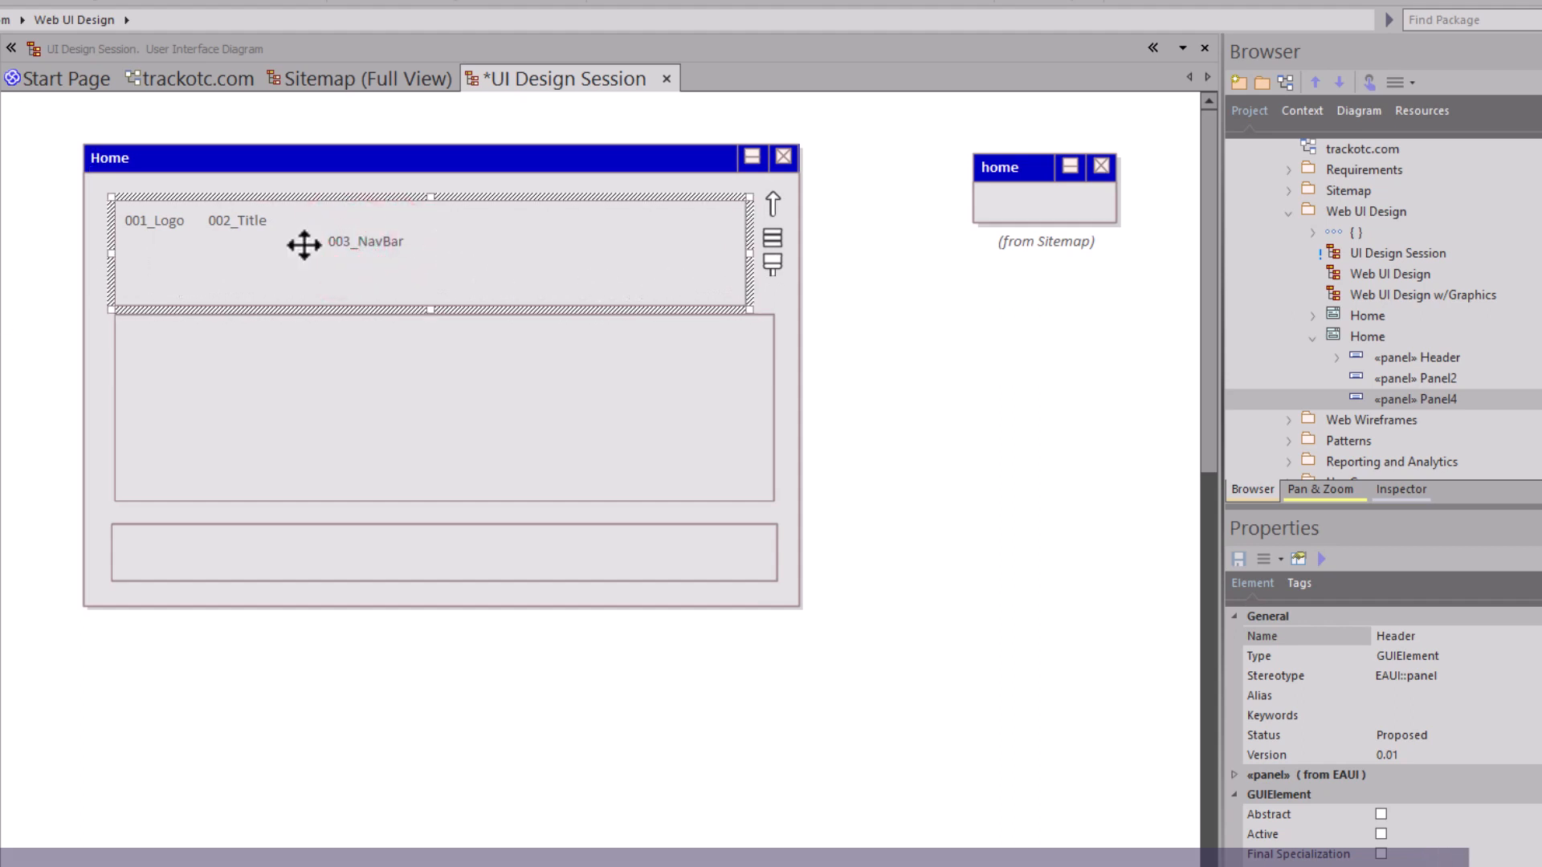
{"action": "mouse_move", "coordinate": [377, 470]}
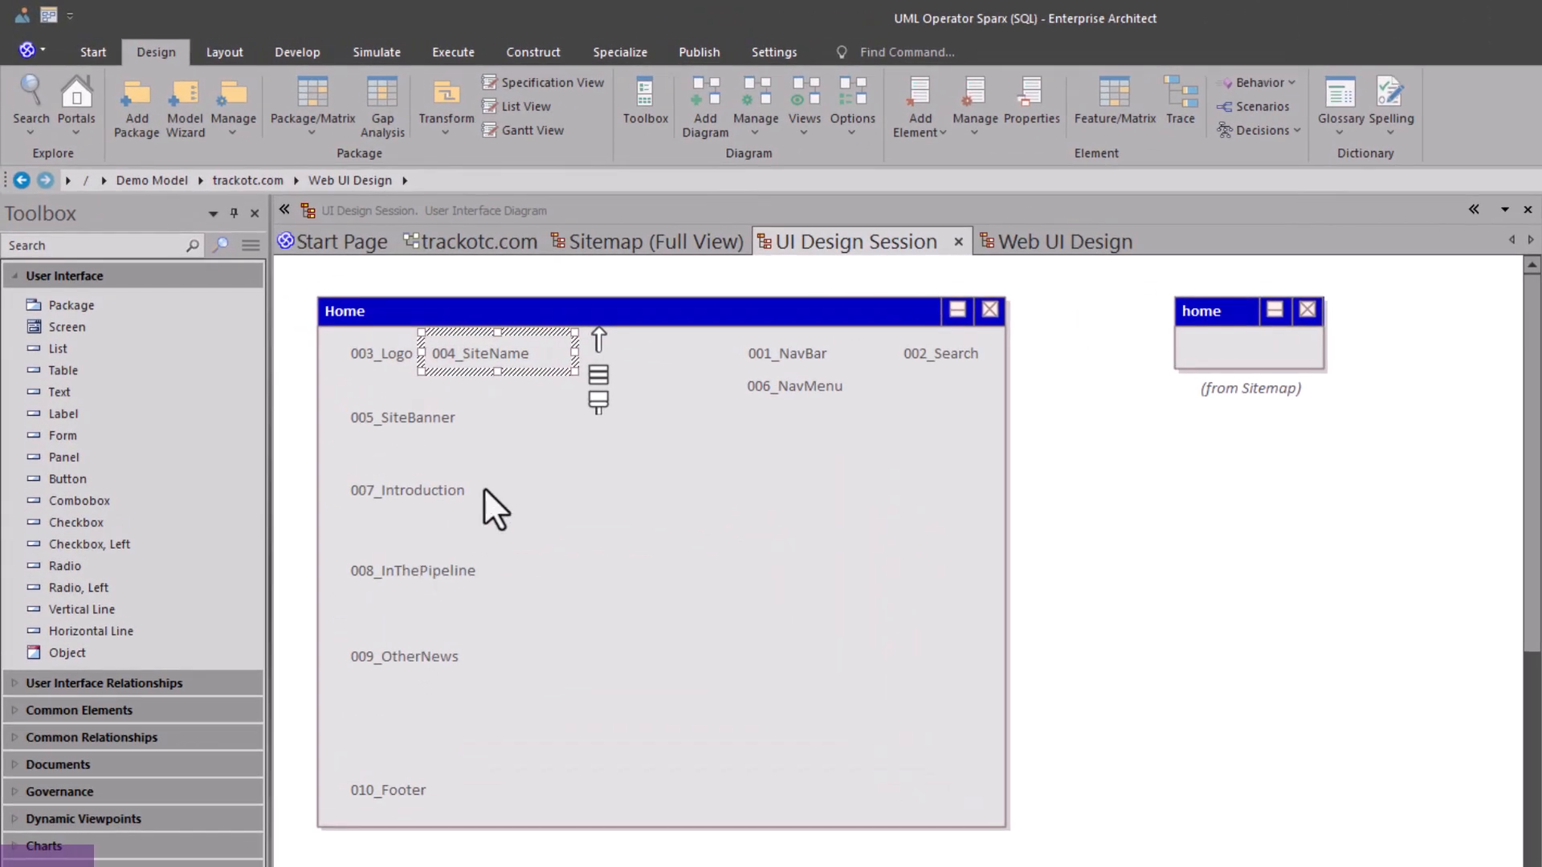
{"action": "mouse_move", "coordinate": [570, 742]}
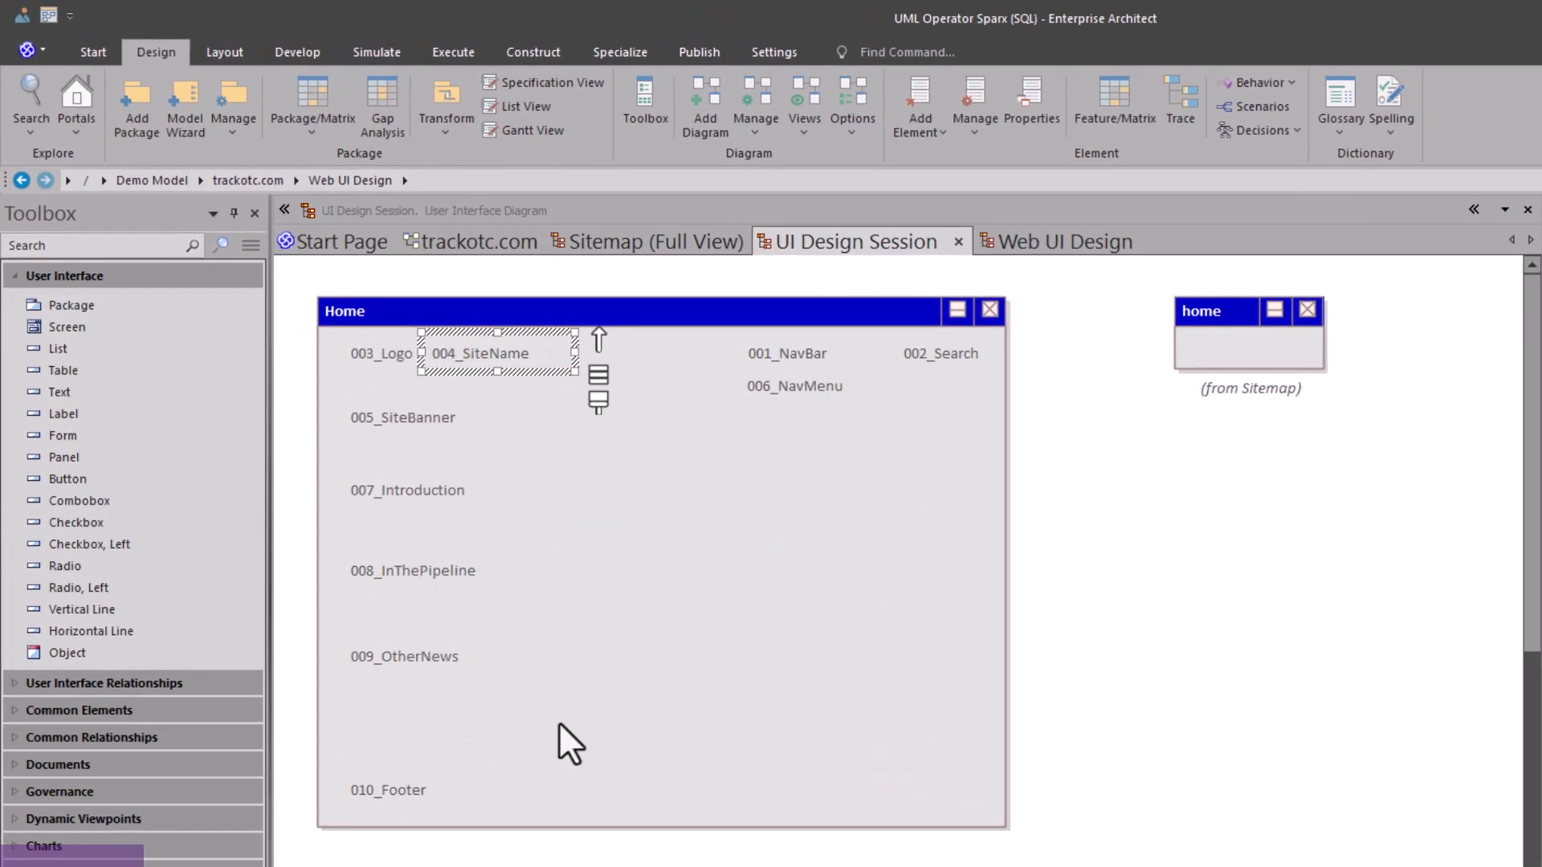
Step: Review the wireframe by selecting 010_Footer, then selecting and dragging across 004_SiteName
{"action": "left_click", "coordinate": [387, 790]}
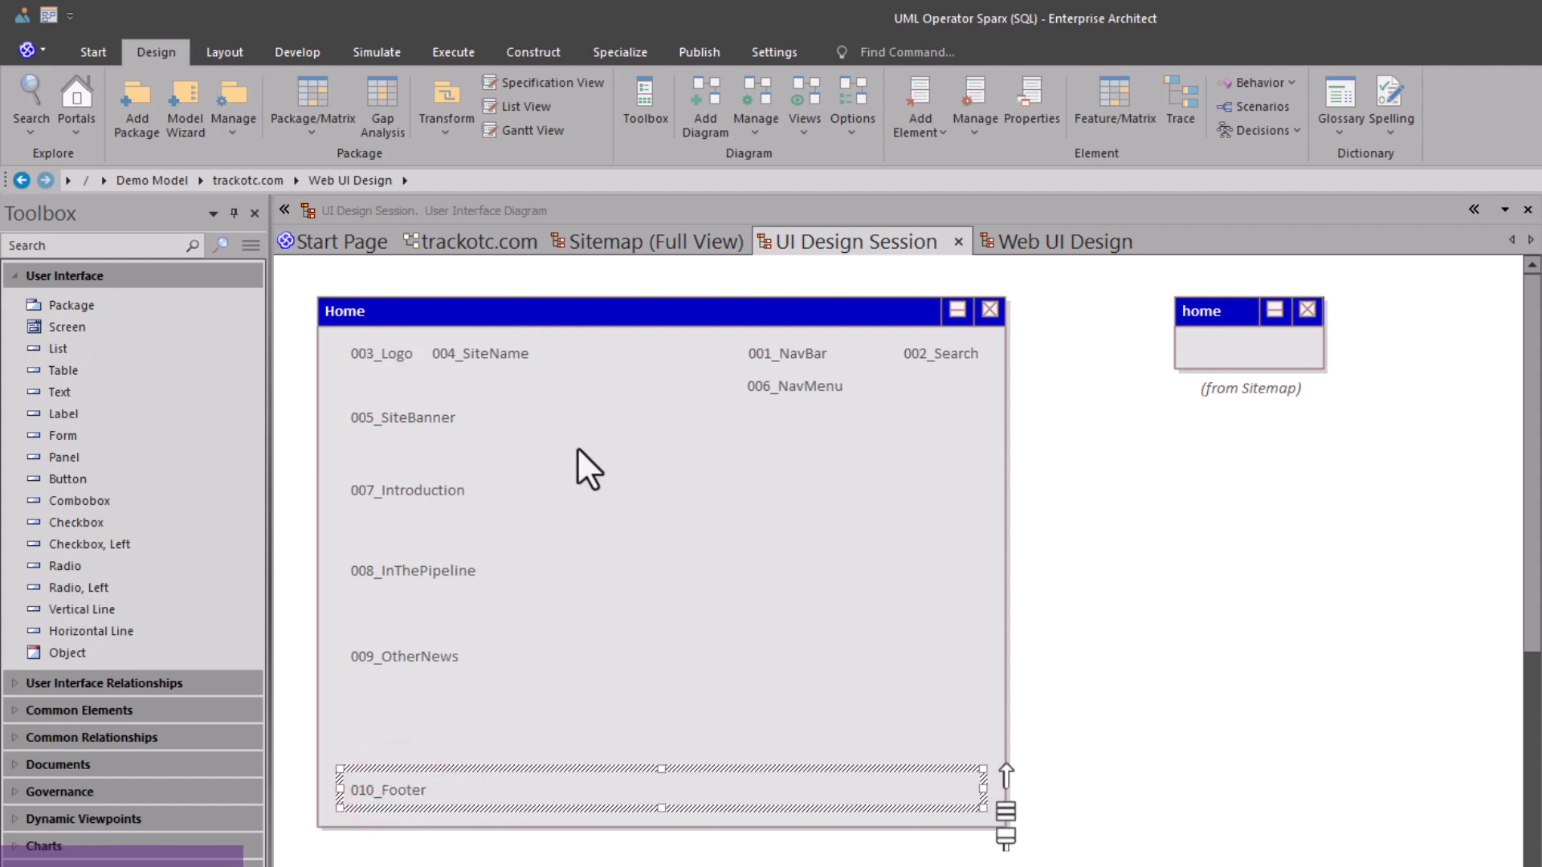
{"action": "mouse_move", "coordinate": [394, 384]}
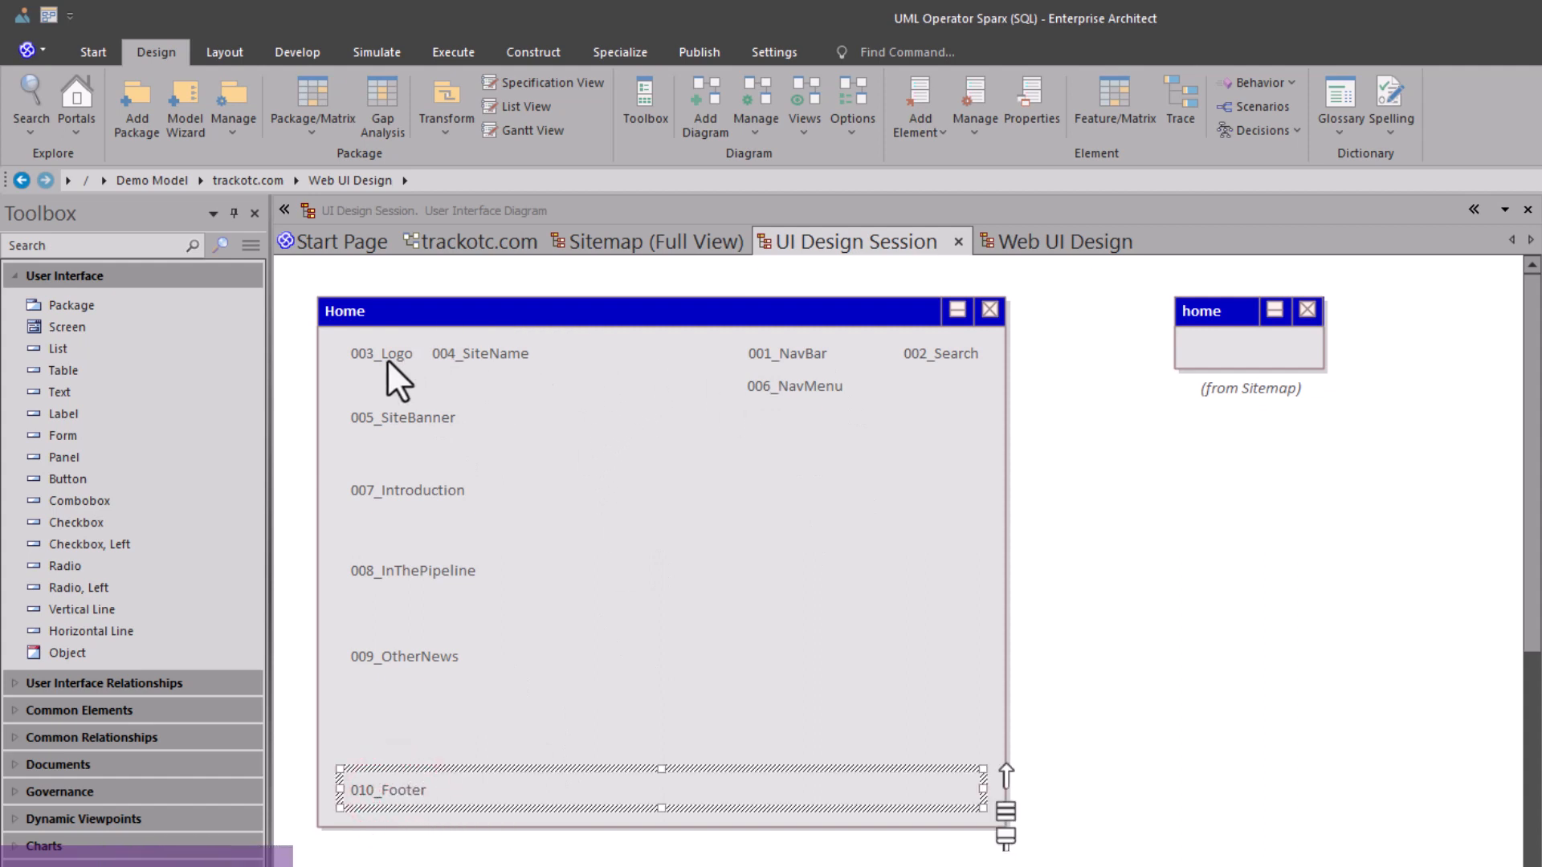
{"action": "left_click", "coordinate": [382, 354]}
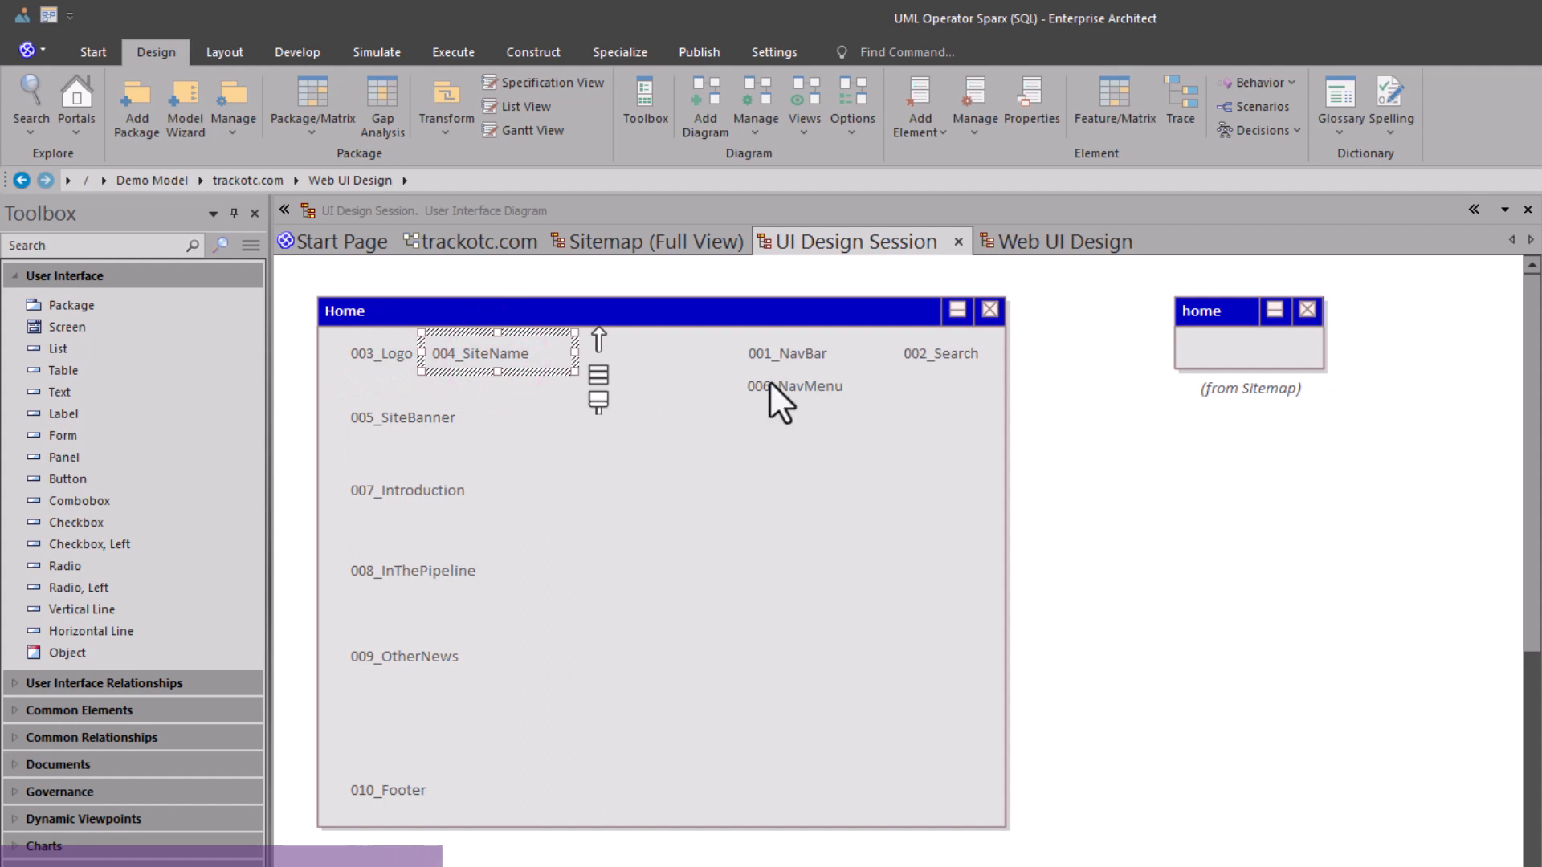
{"action": "left_click_drag", "start_coordinate": [497, 354], "coordinate": [814, 354]}
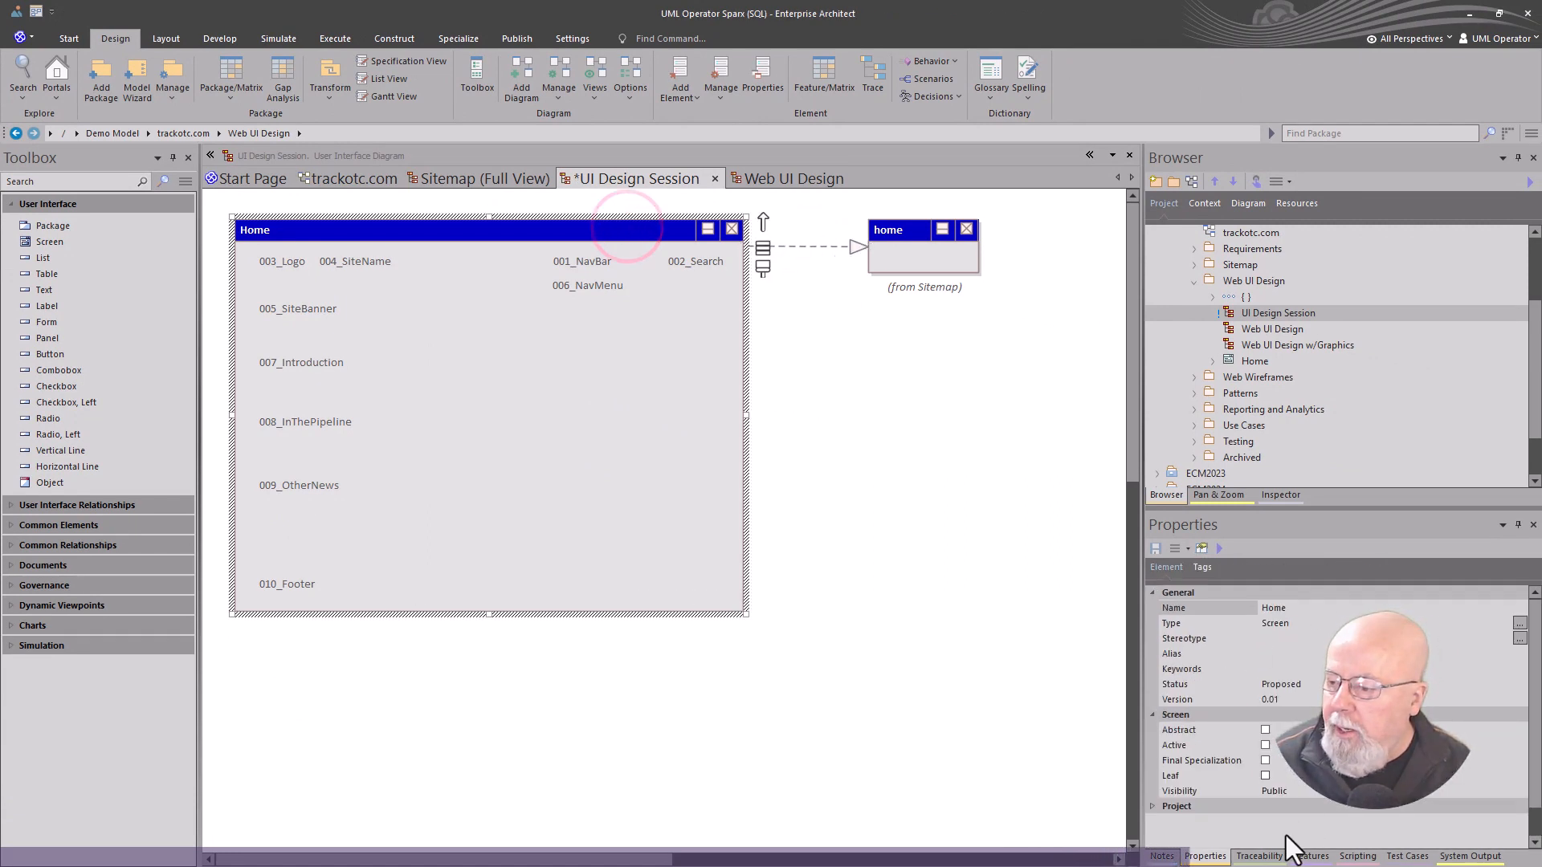
Step: Show the Home screen's traceability and select the sitemap home element it implements
{"action": "left_click", "coordinate": [1258, 855]}
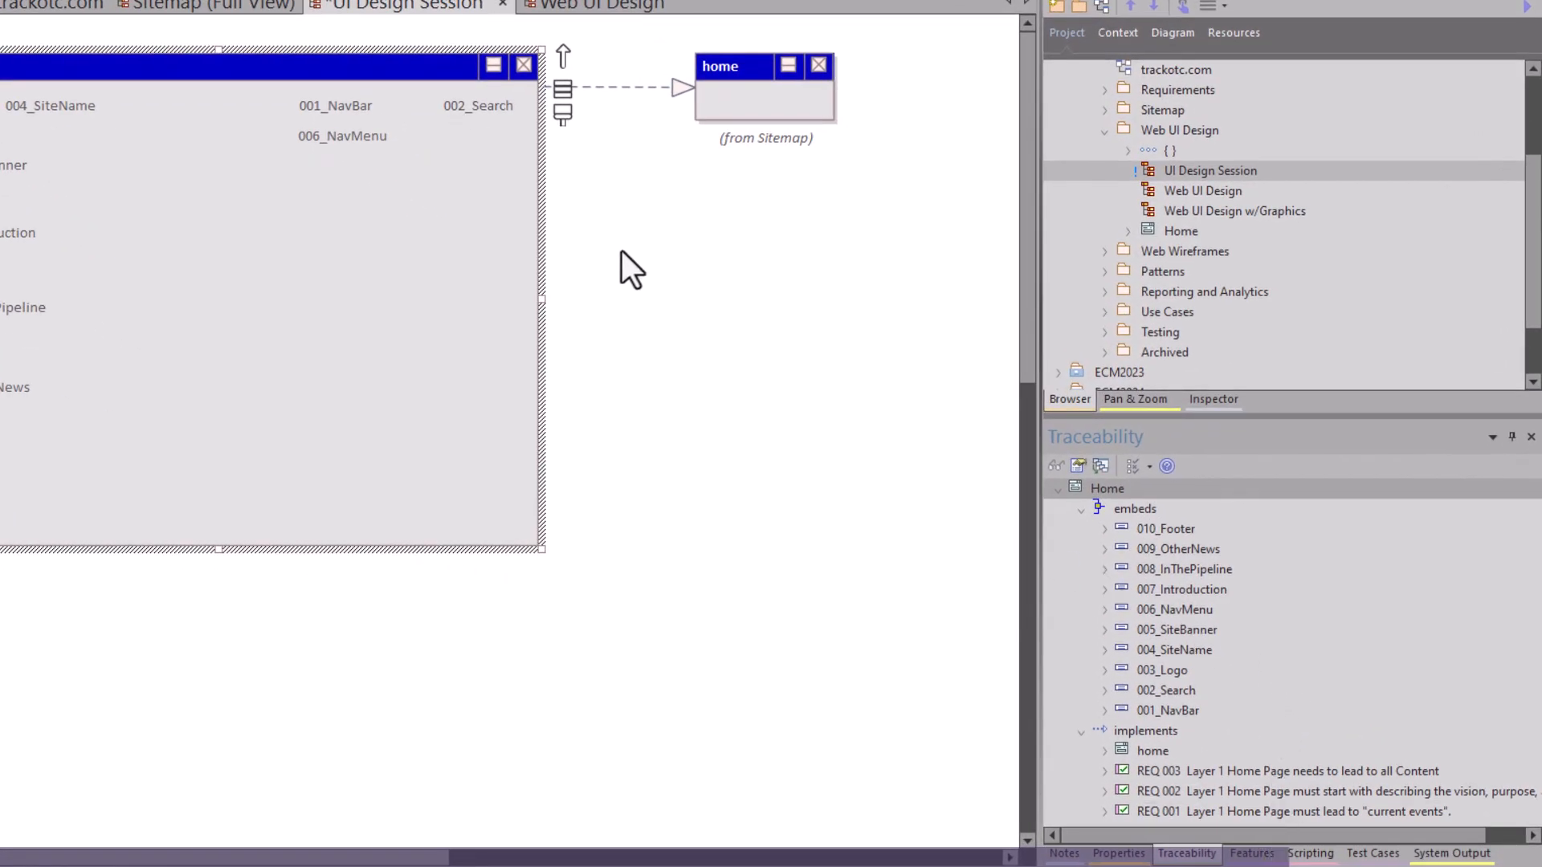
{"action": "mouse_move", "coordinate": [1179, 776]}
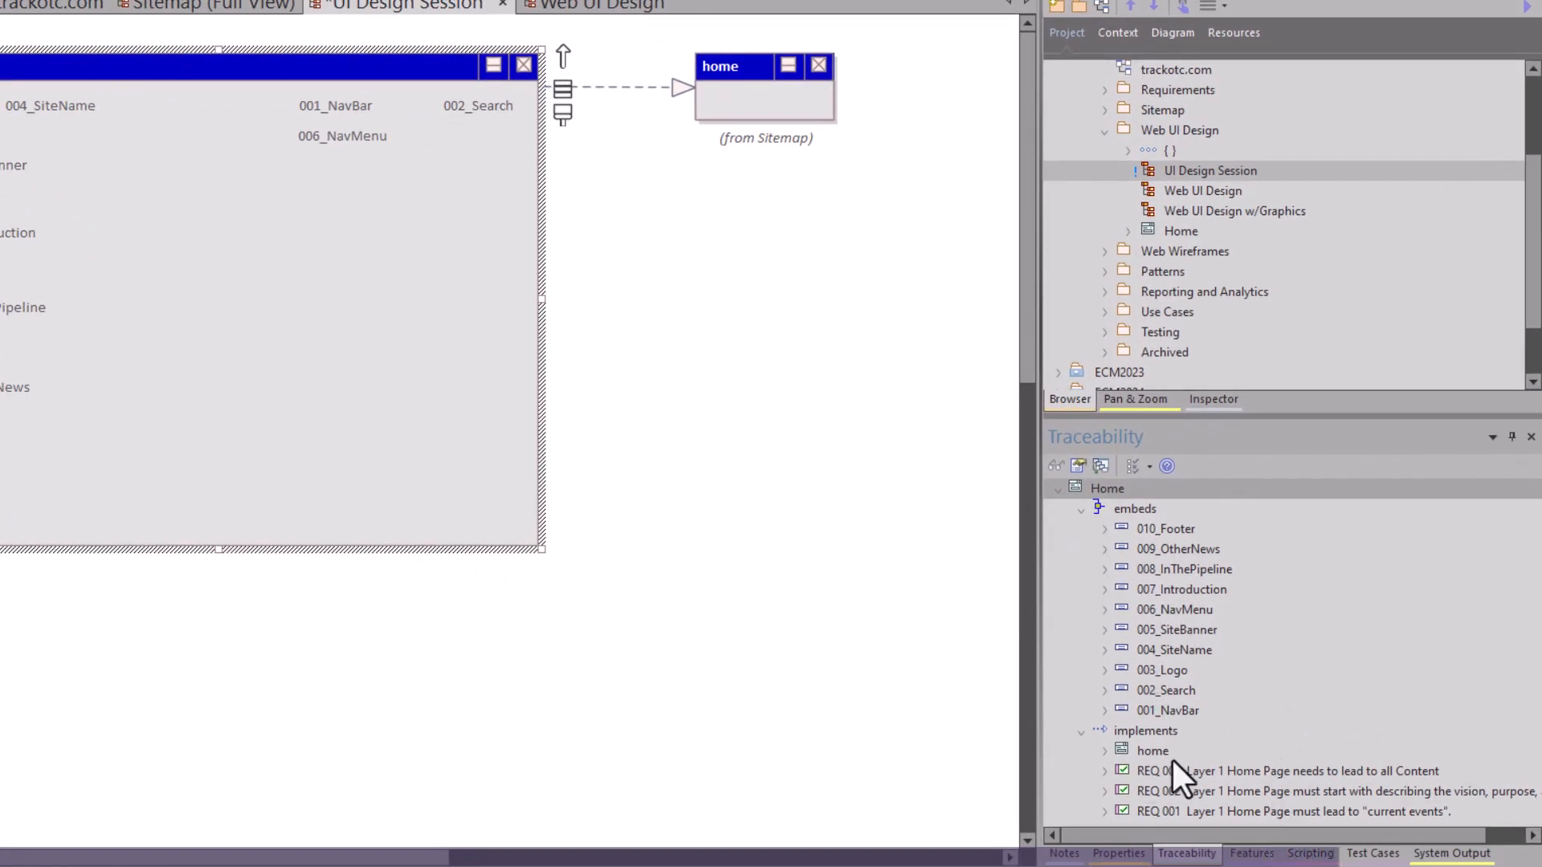
{"action": "left_click", "coordinate": [1151, 750]}
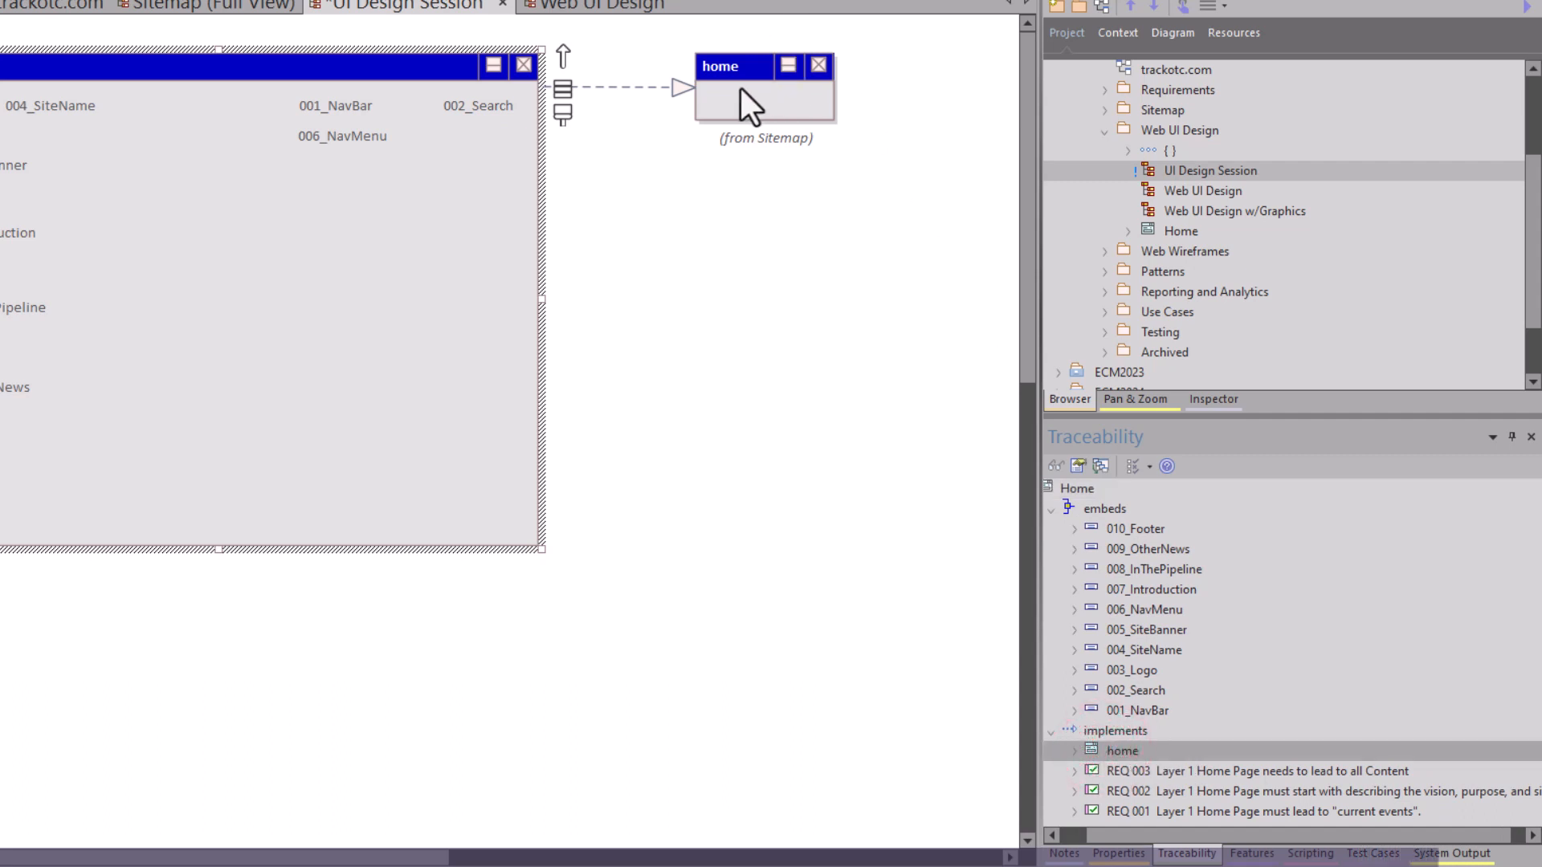
{"action": "mouse_move", "coordinate": [679, 113]}
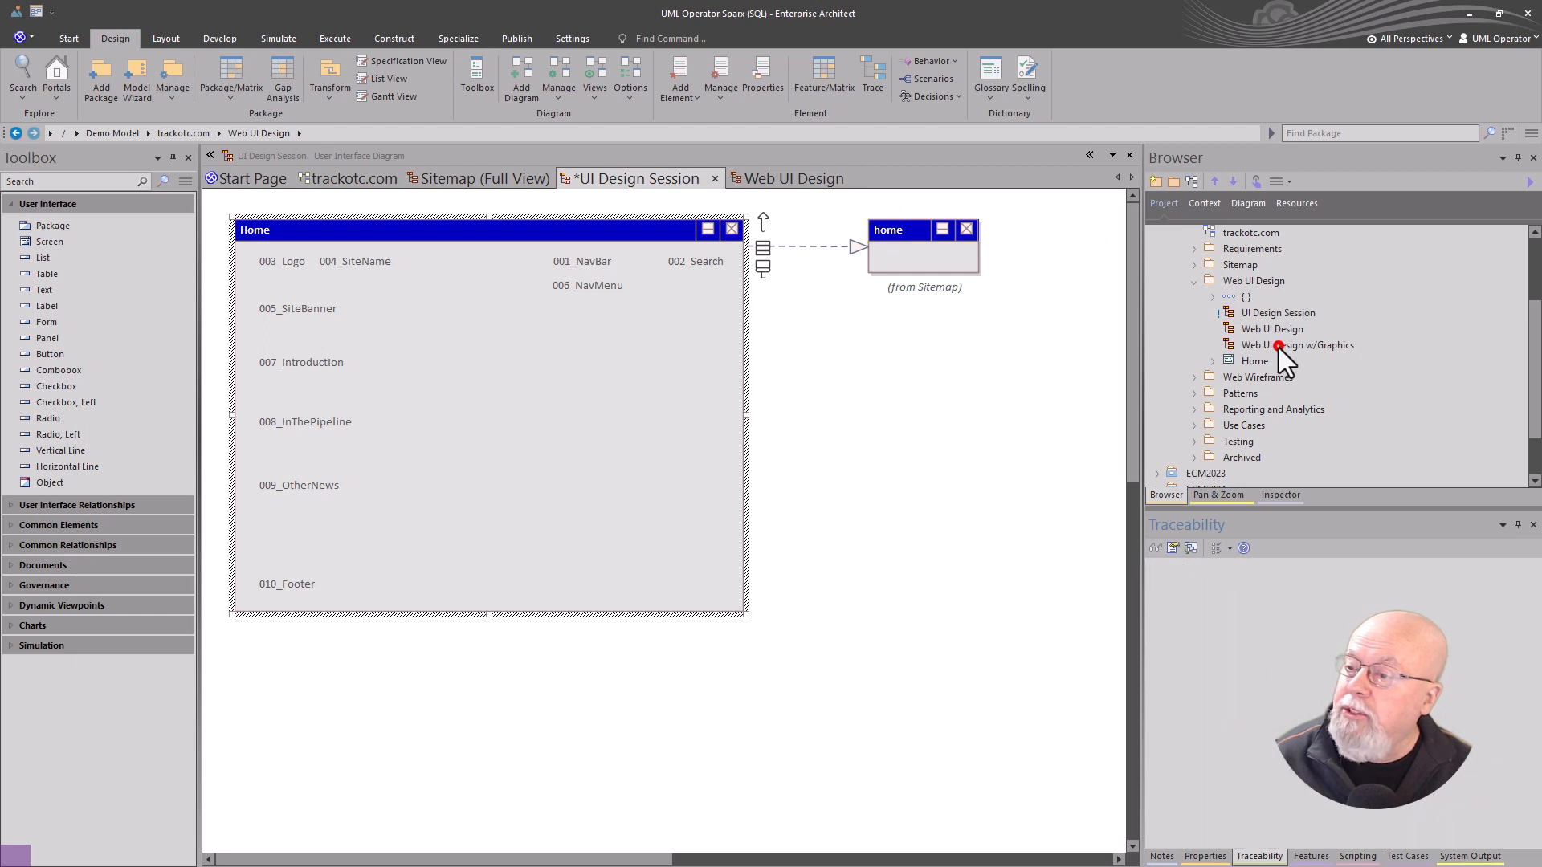
Step: Open Web UI Design w/Graphics, then return to Web UI Design and select 005_SiteBanner
{"action": "double_click", "coordinate": [1297, 345]}
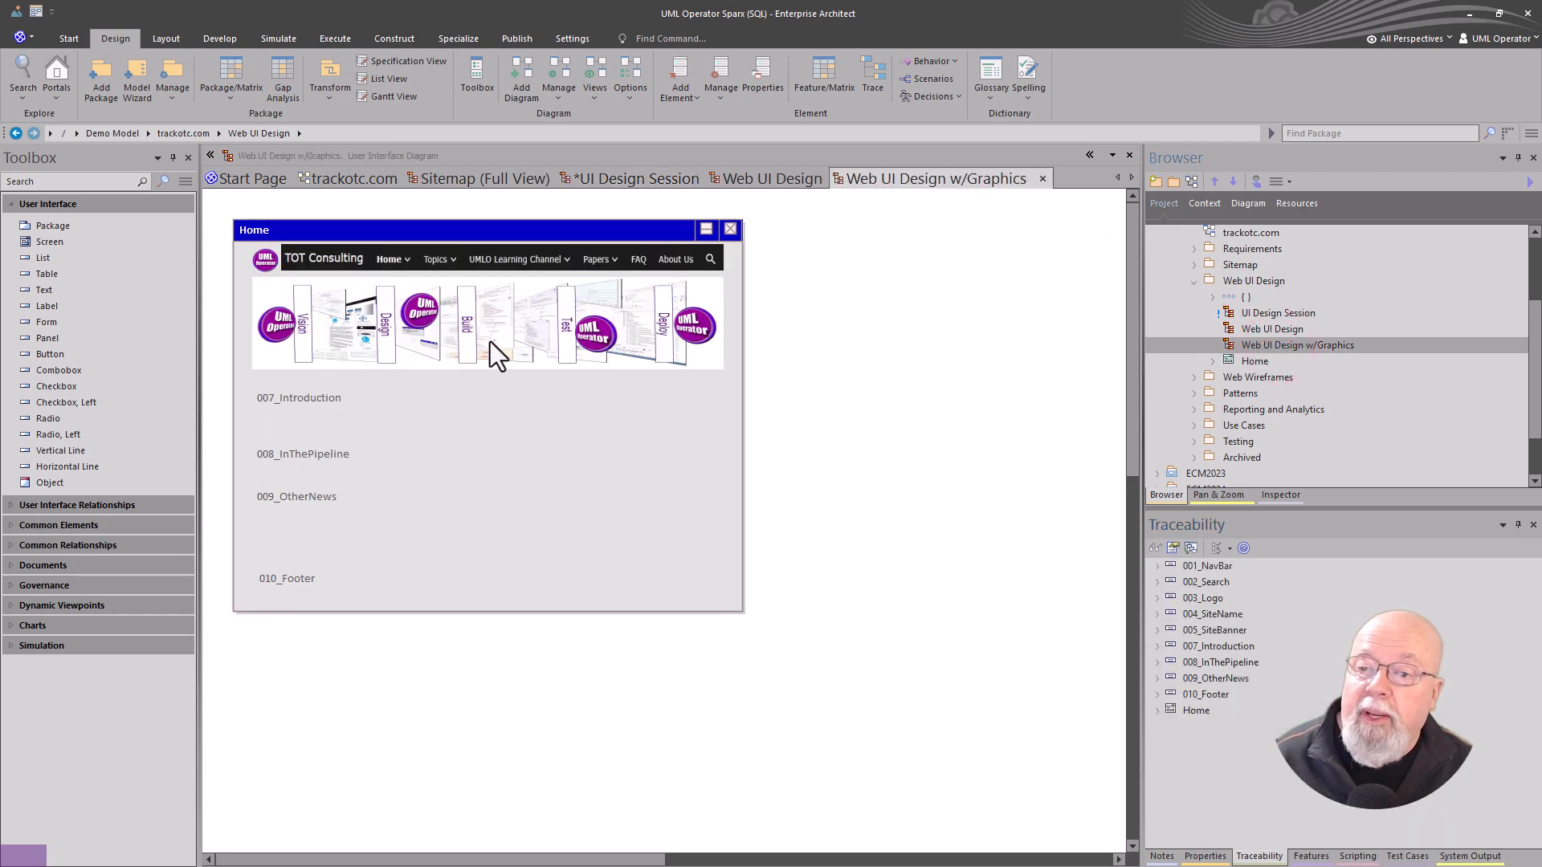
{"action": "mouse_move", "coordinate": [447, 299]}
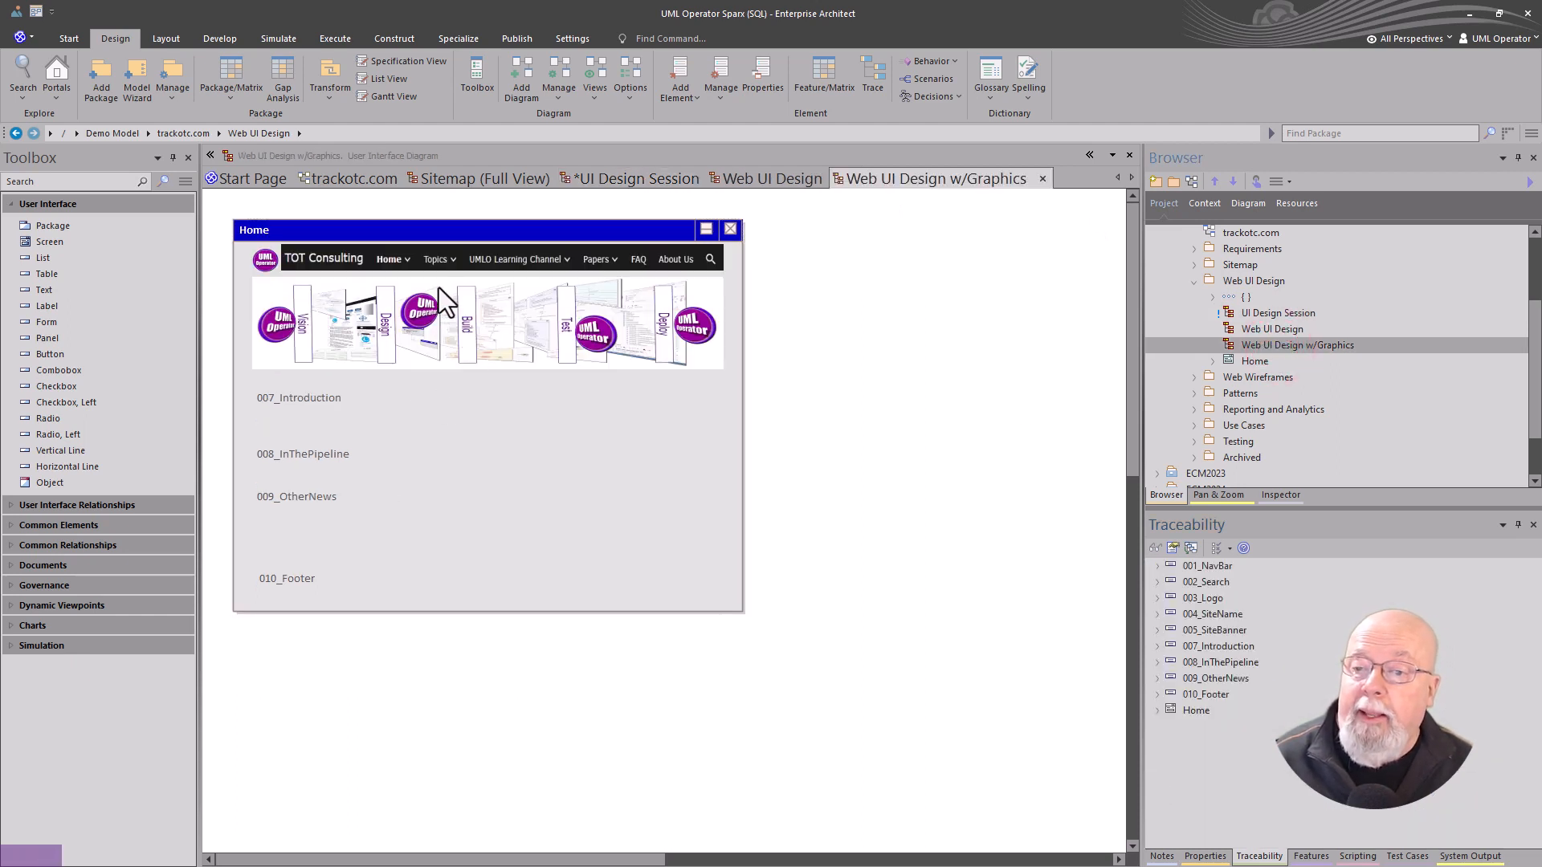
{"action": "mouse_move", "coordinate": [451, 316]}
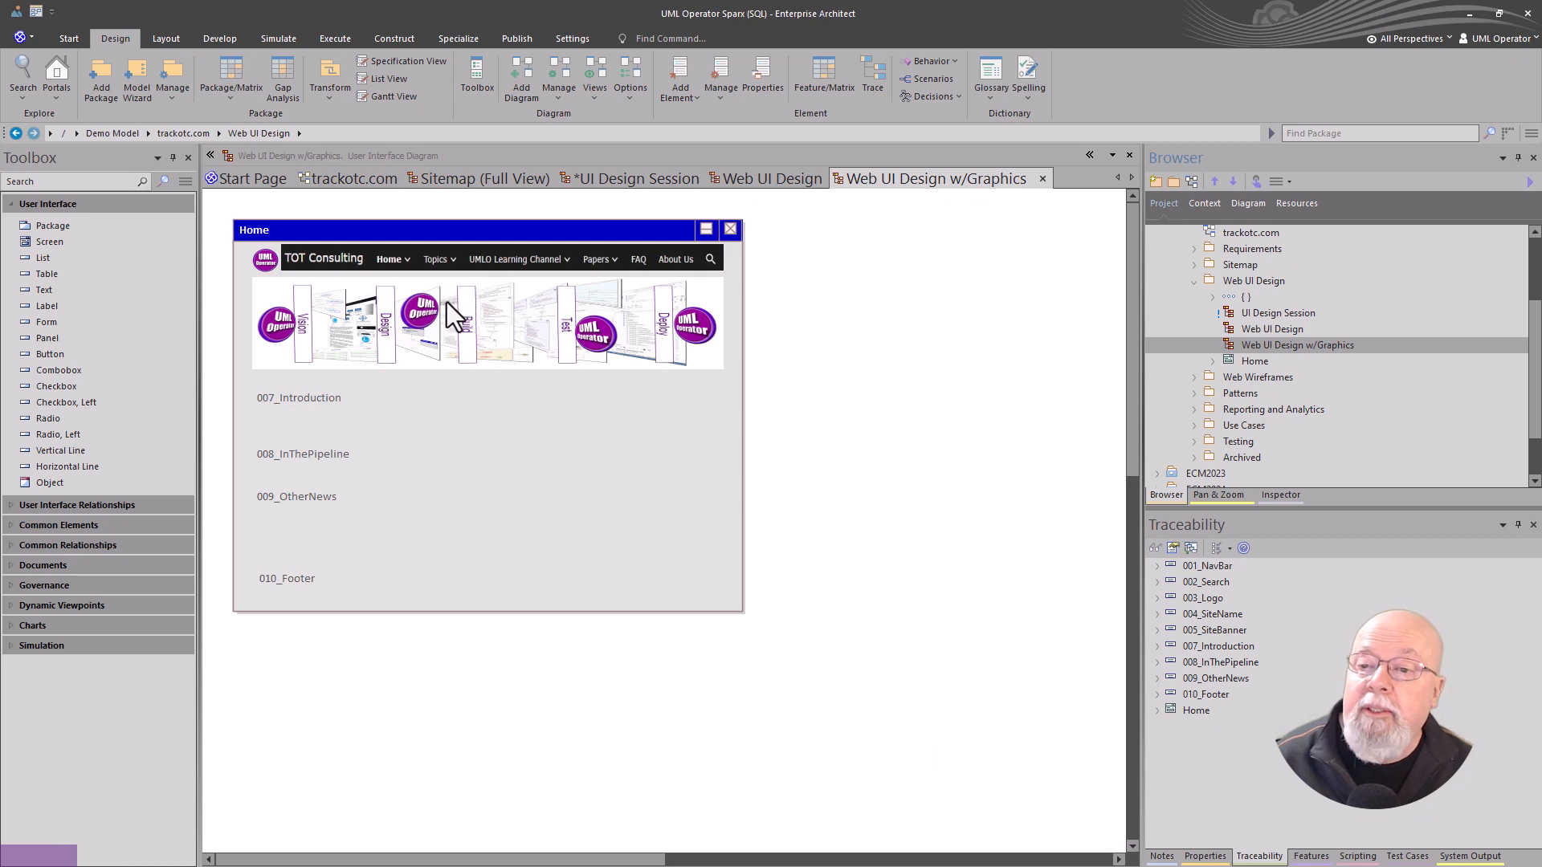
{"action": "left_click", "coordinate": [775, 178]}
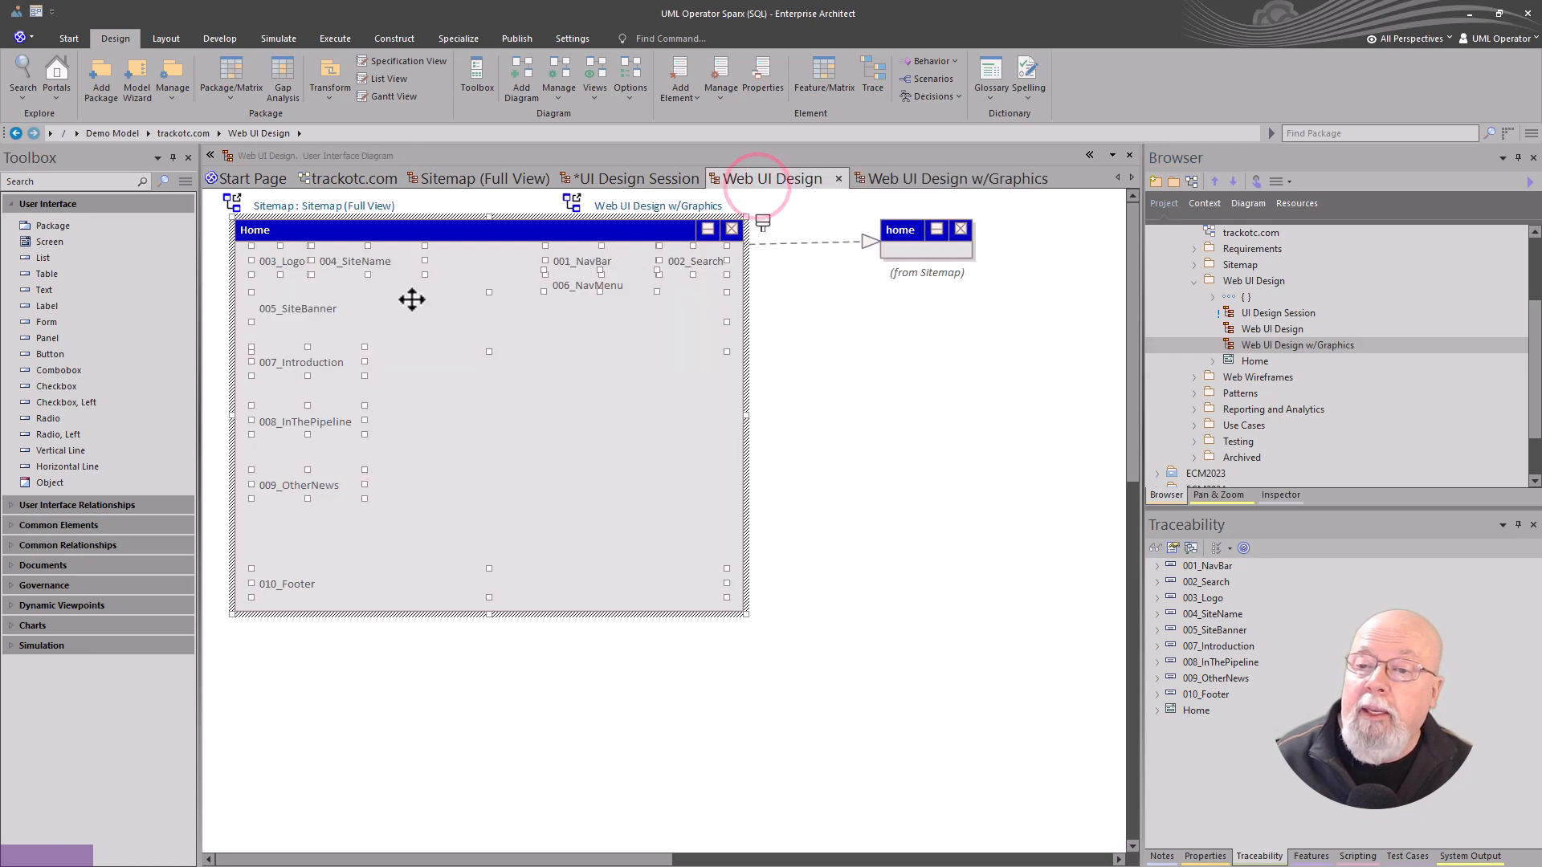
{"action": "left_click", "coordinate": [297, 307]}
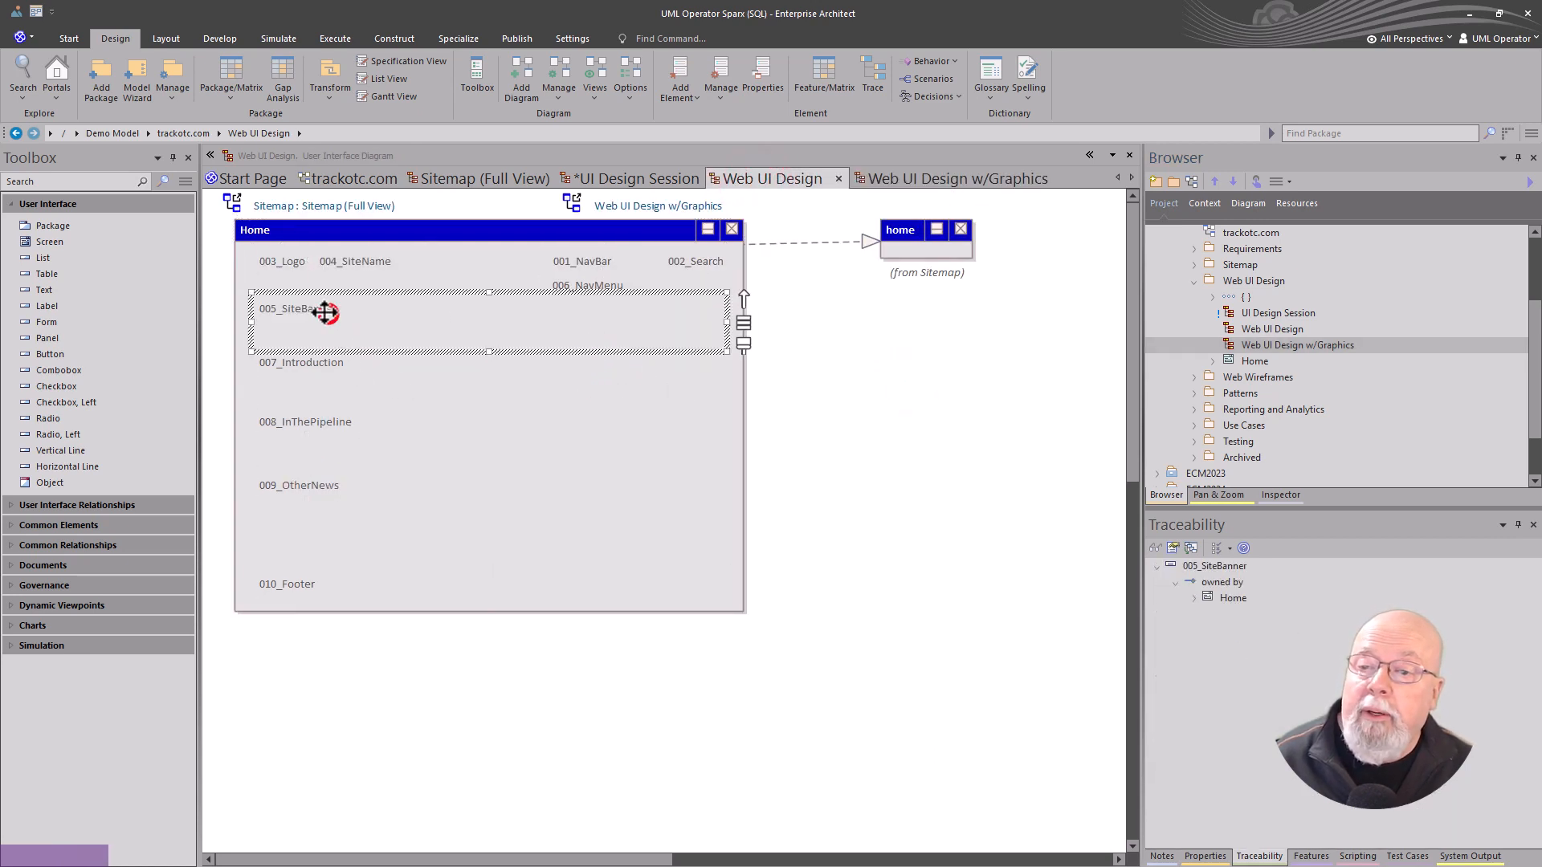
Step: Set the LayersOfModeling image as 005_SiteBanner's alternate image
{"action": "right_click", "coordinate": [319, 310]}
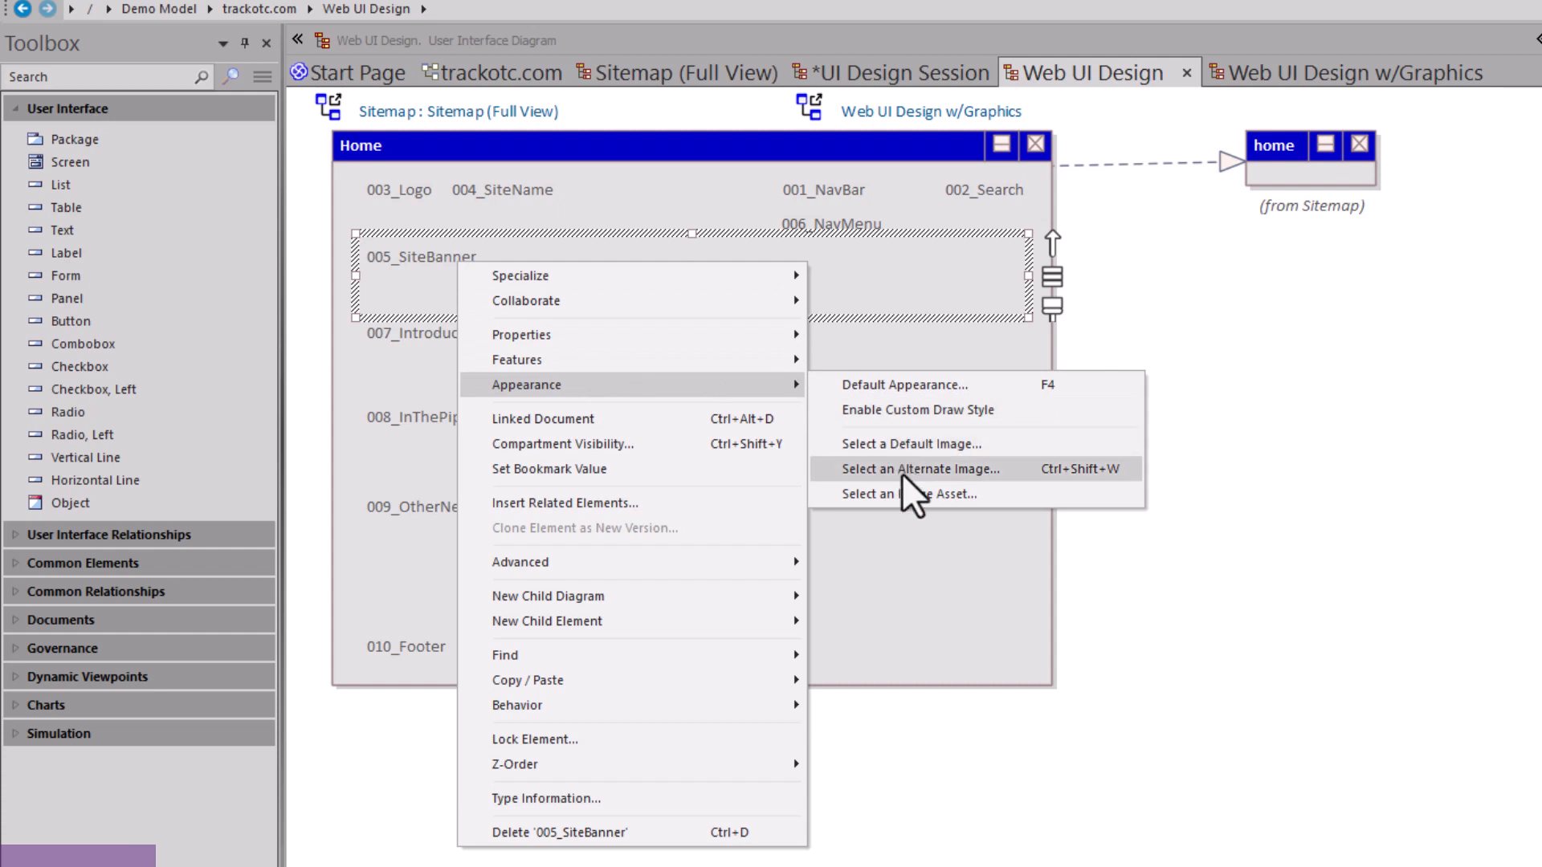
{"action": "left_click", "coordinate": [920, 469]}
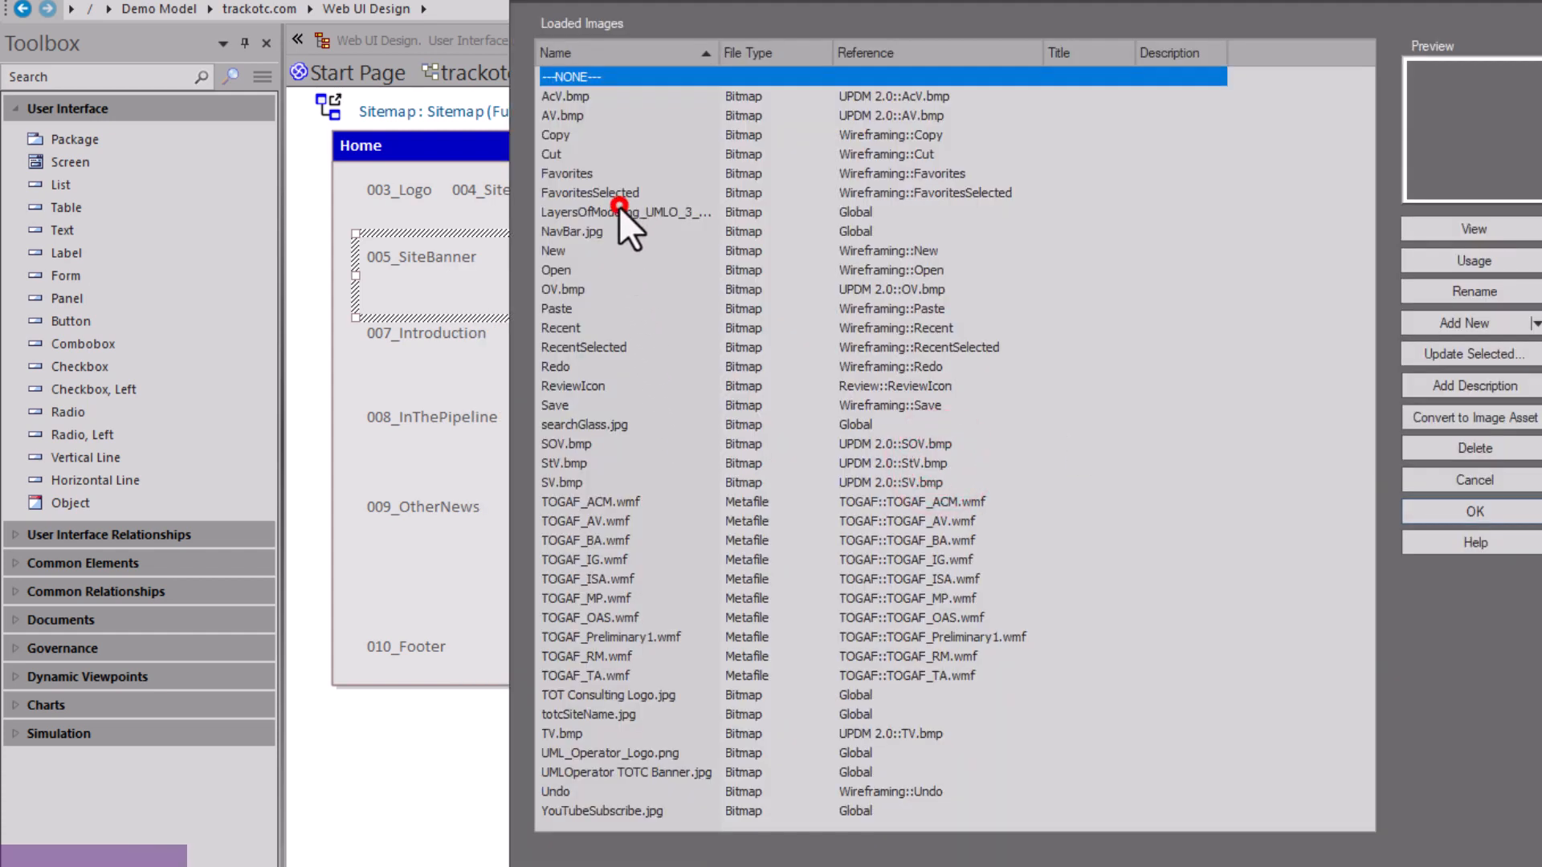
{"action": "left_click", "coordinate": [627, 212]}
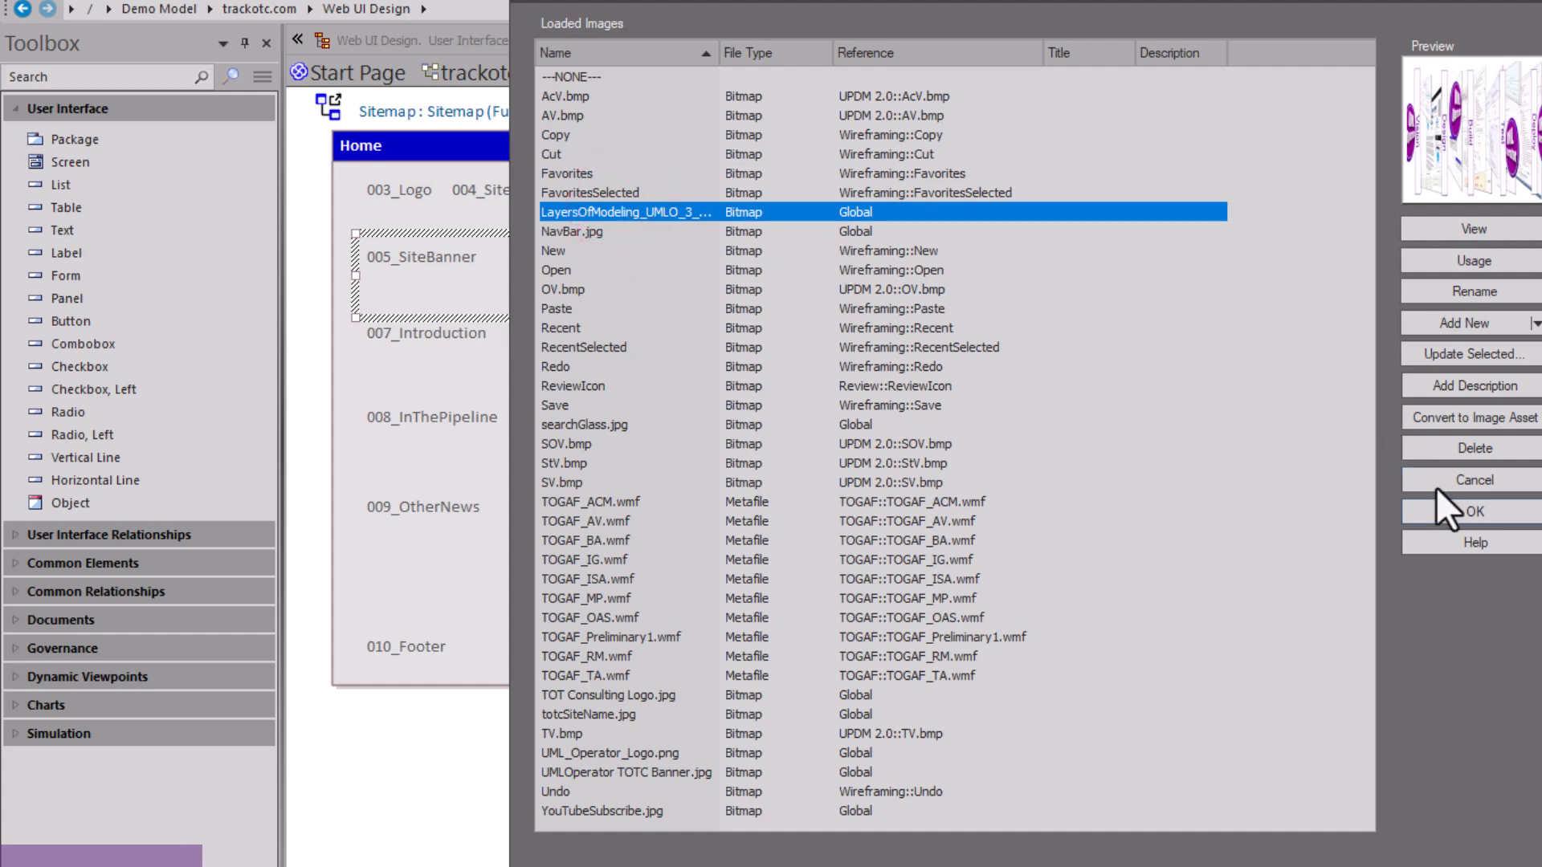
{"action": "left_click", "coordinate": [1472, 511]}
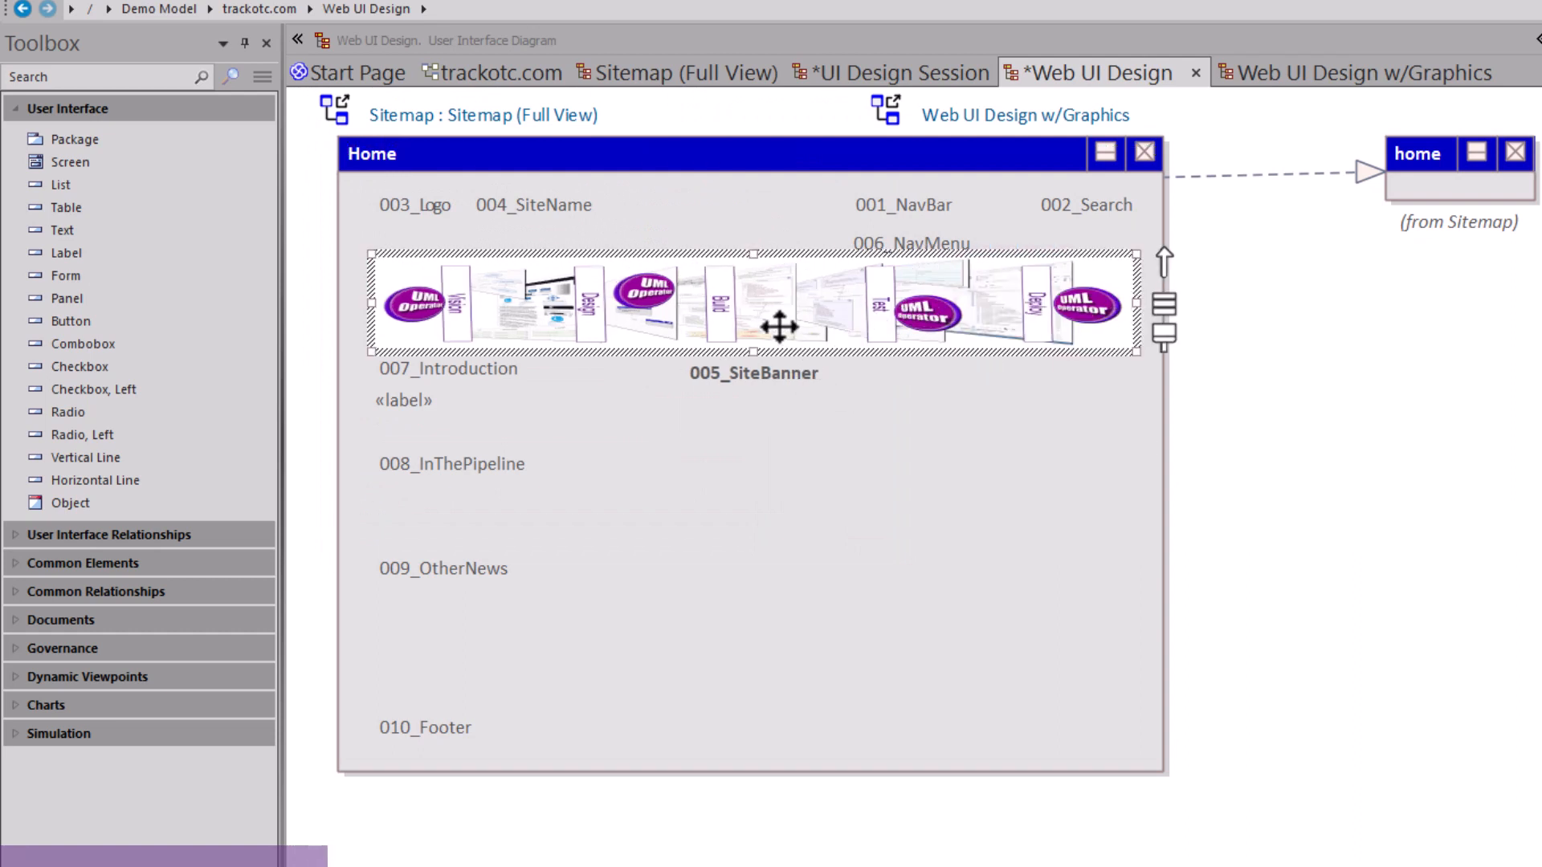
Step: Hide the banner's name under its image, then select TOT Consulting on the w/Graphics mockup
{"action": "right_click", "coordinate": [779, 327]}
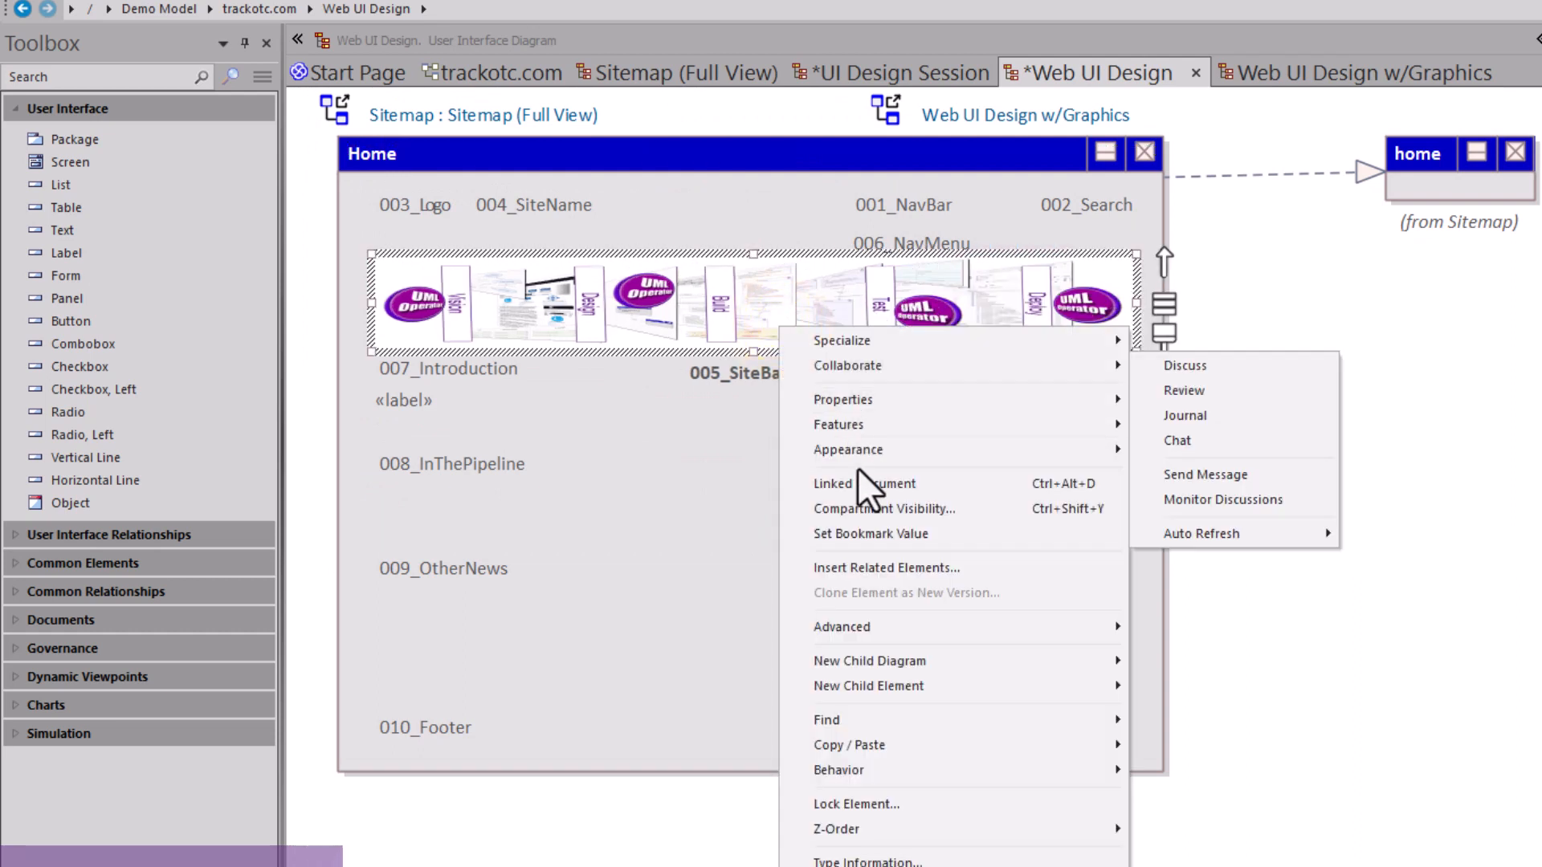
{"action": "mouse_move", "coordinate": [848, 450]}
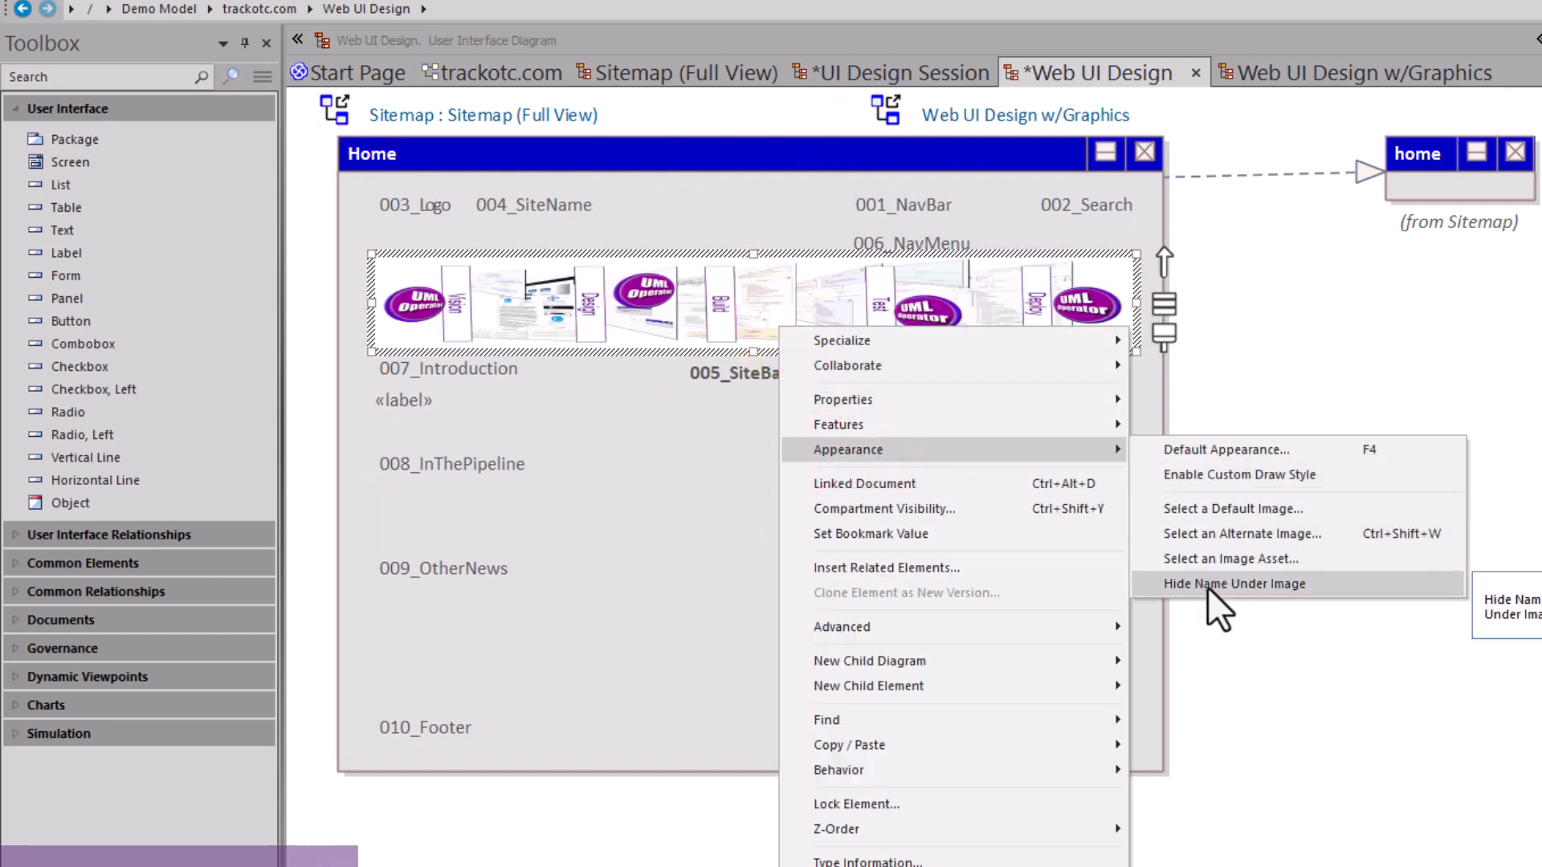
{"action": "left_click", "coordinate": [1234, 583]}
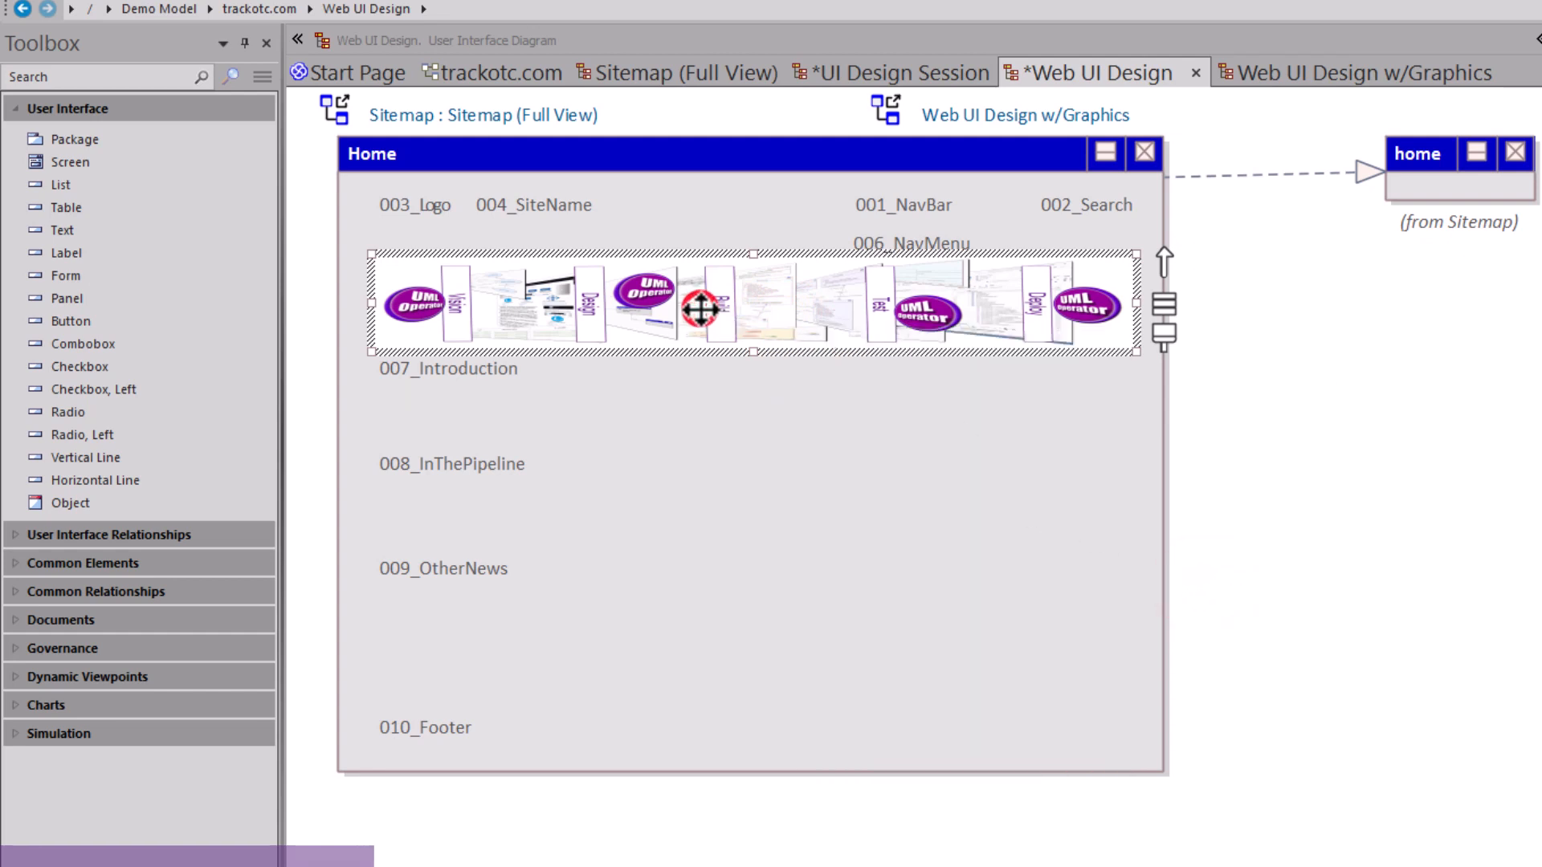
{"action": "mouse_move", "coordinate": [1047, 167]}
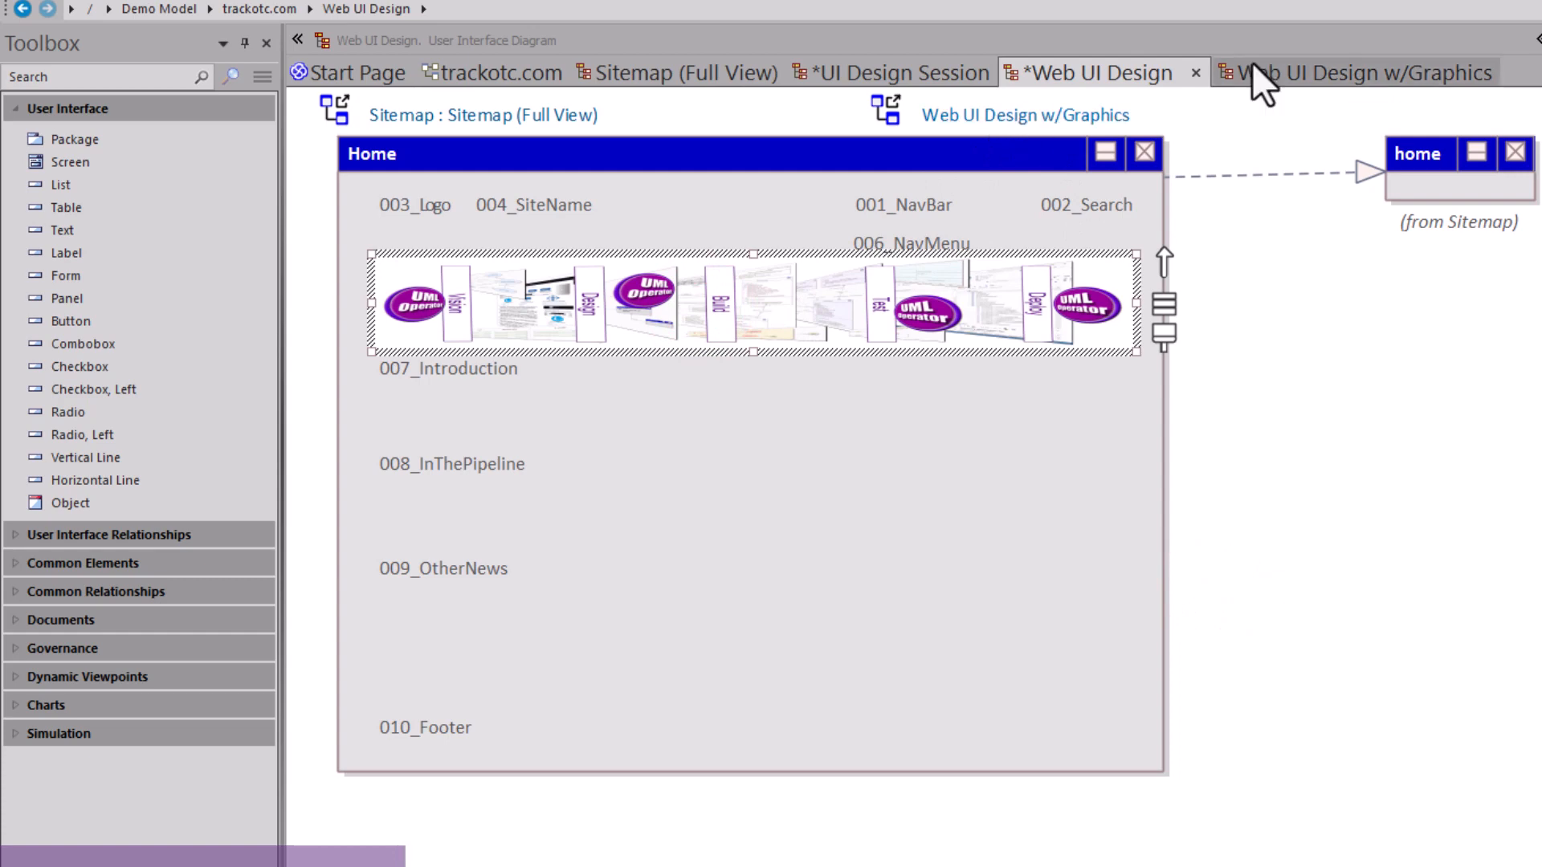
{"action": "left_click", "coordinate": [1357, 72]}
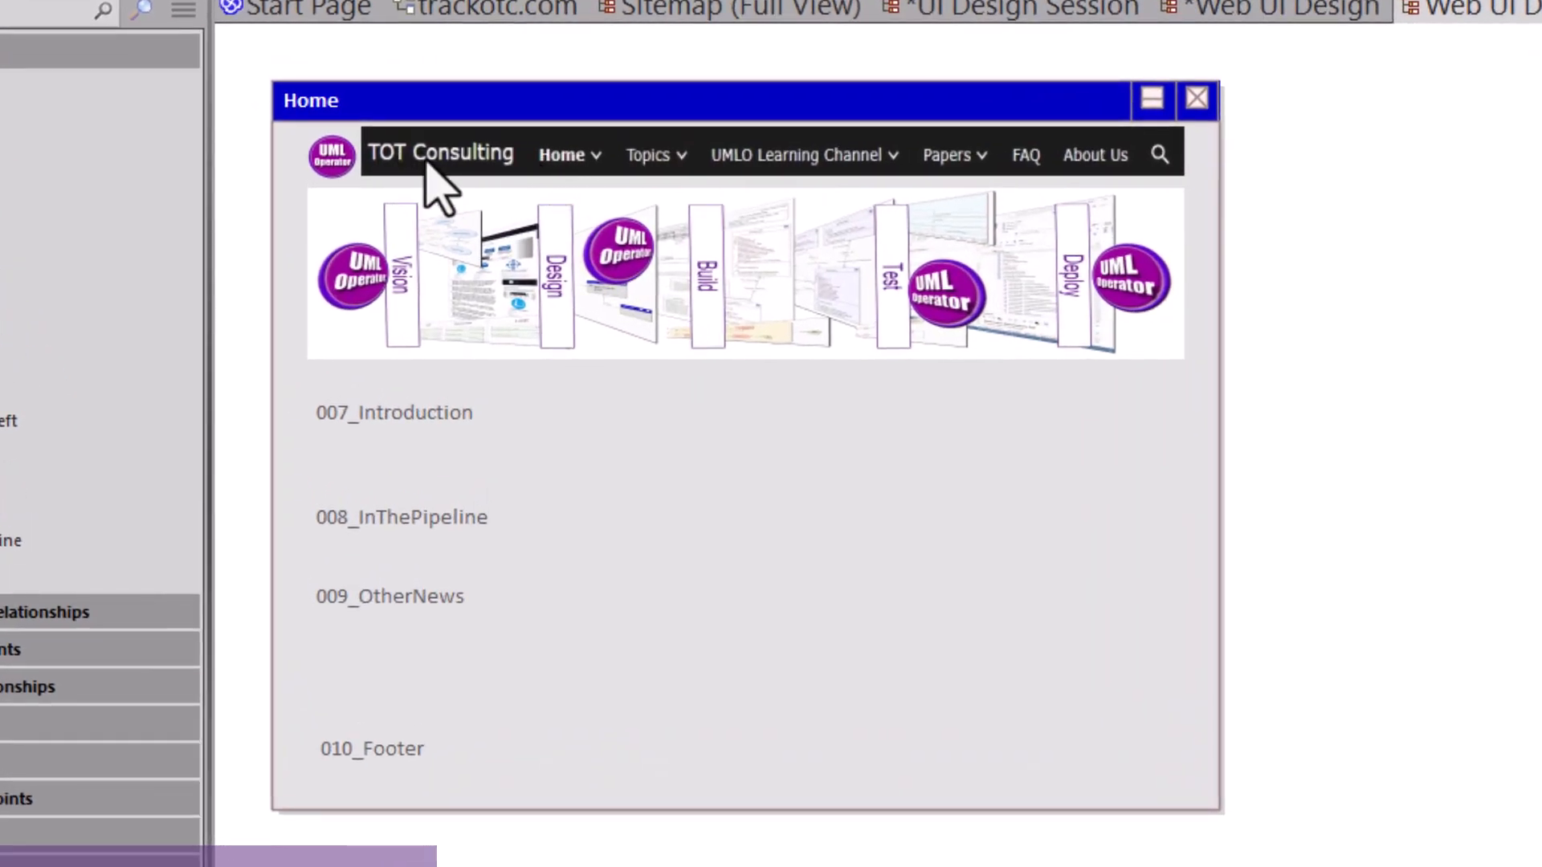
{"action": "left_click", "coordinate": [441, 153]}
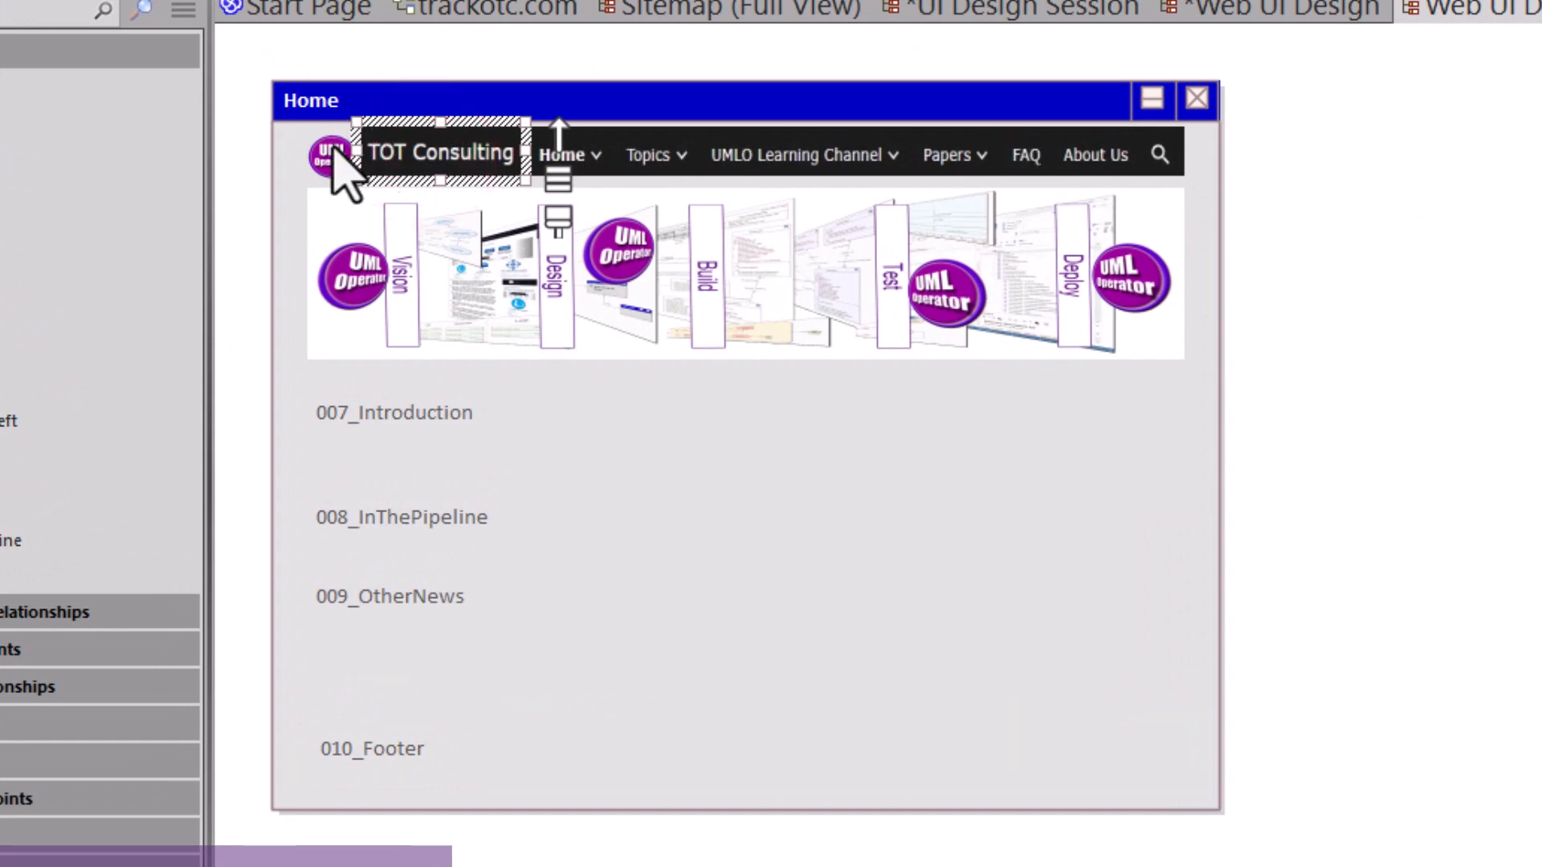
Step: Review the files attached to 003_Logo and close its properties
{"action": "double_click", "coordinate": [333, 152]}
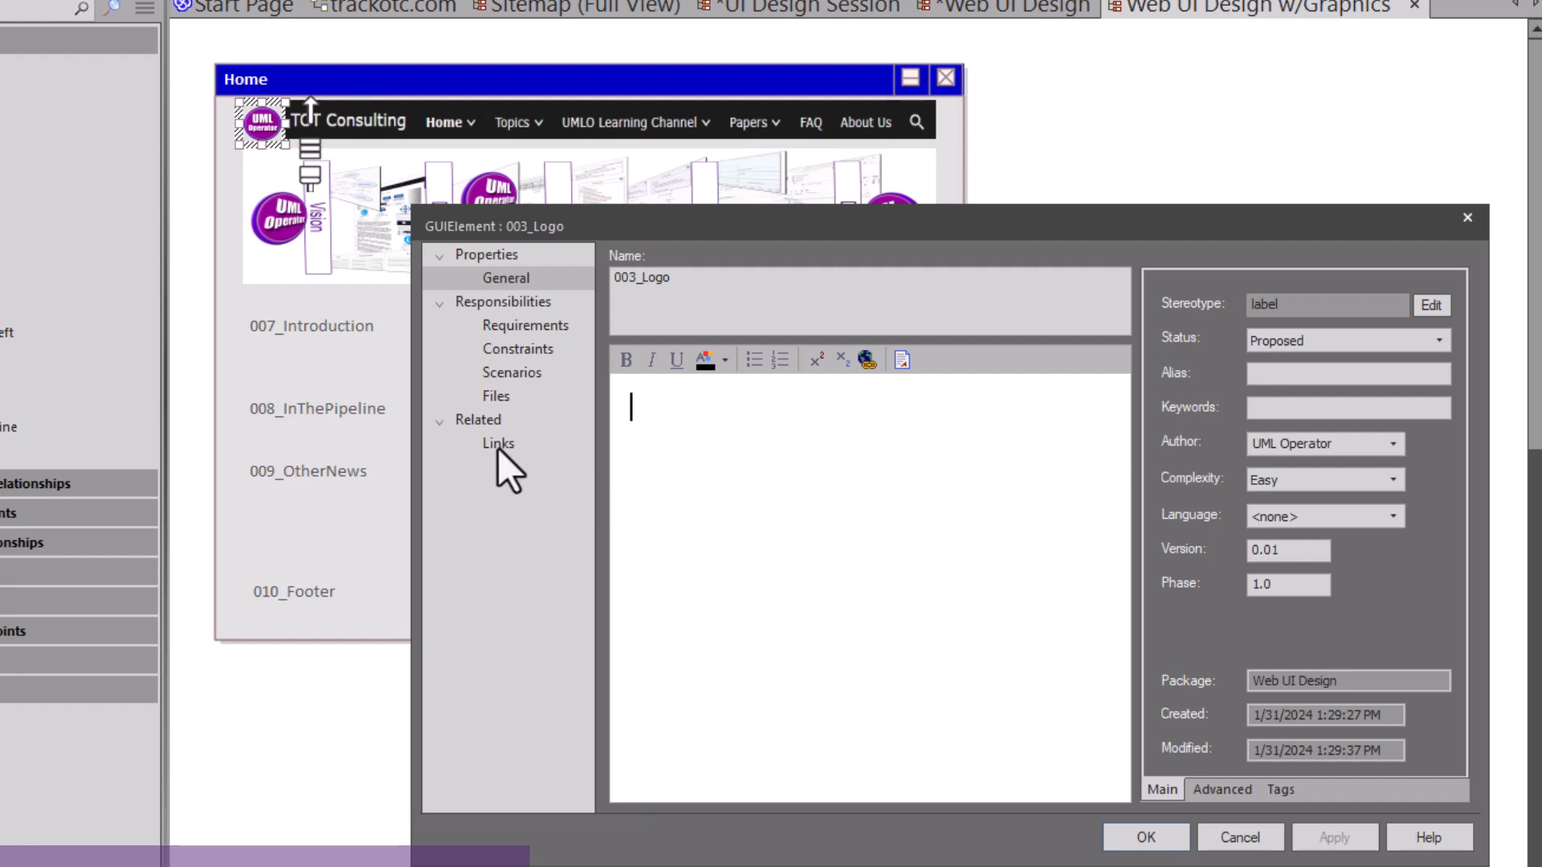
{"action": "left_click", "coordinate": [496, 396]}
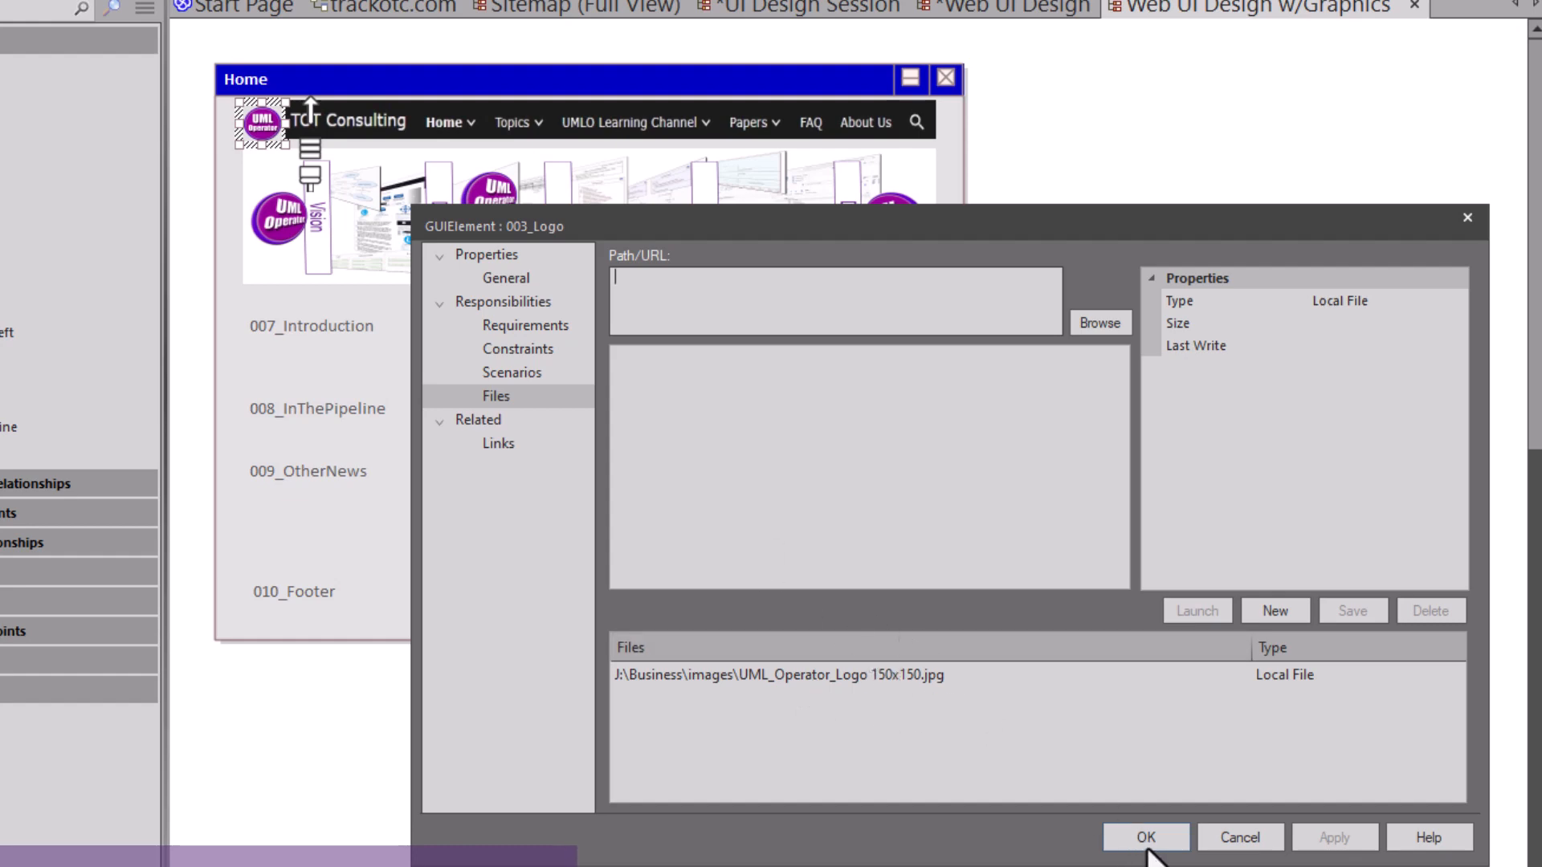
{"action": "left_click", "coordinate": [1143, 837]}
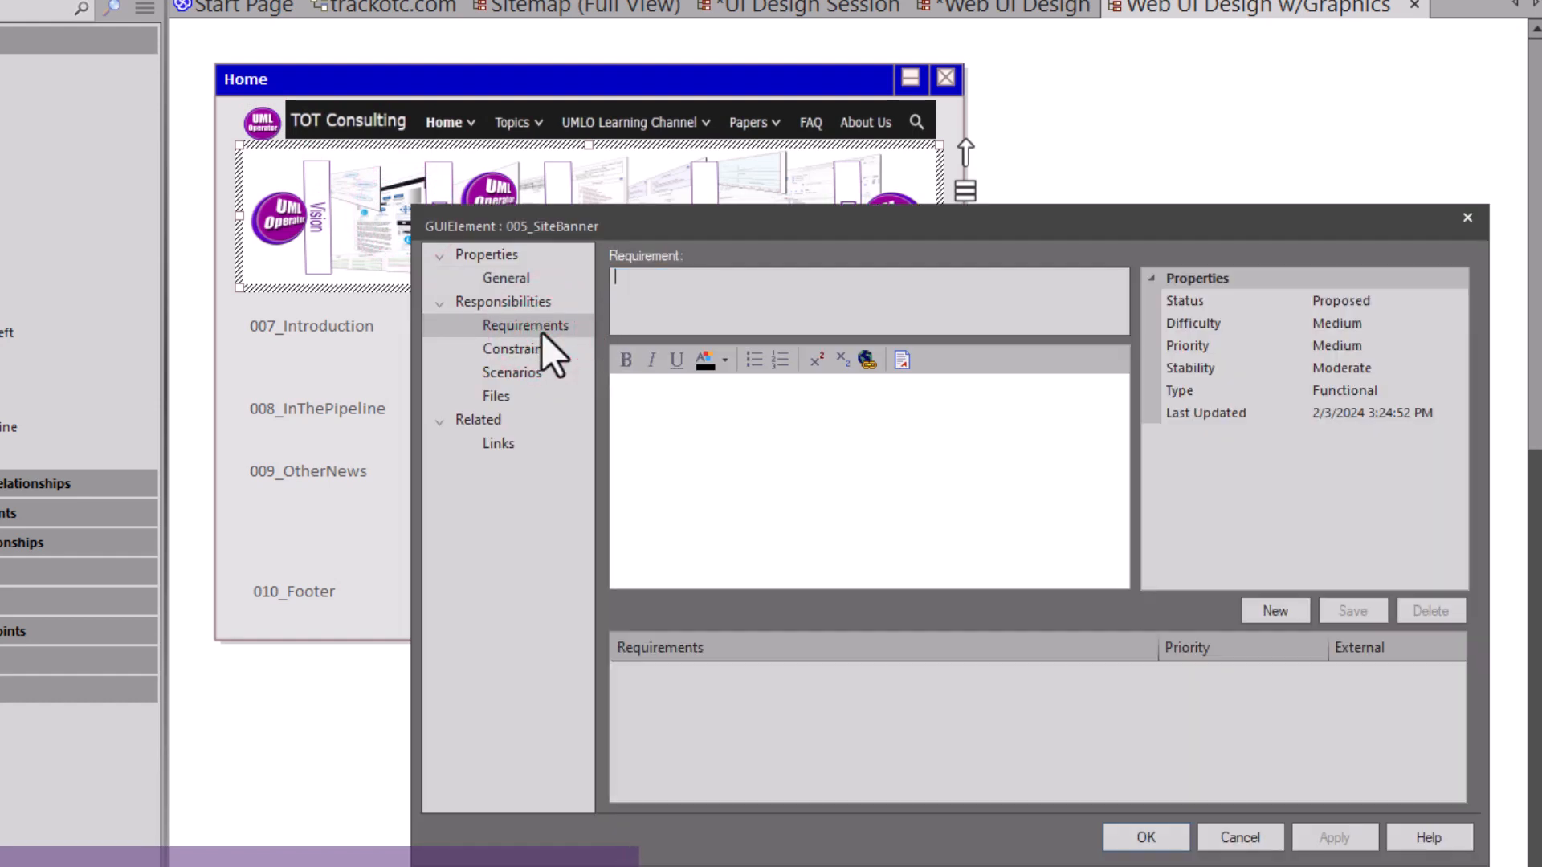
{"action": "mouse_move", "coordinate": [531, 378]}
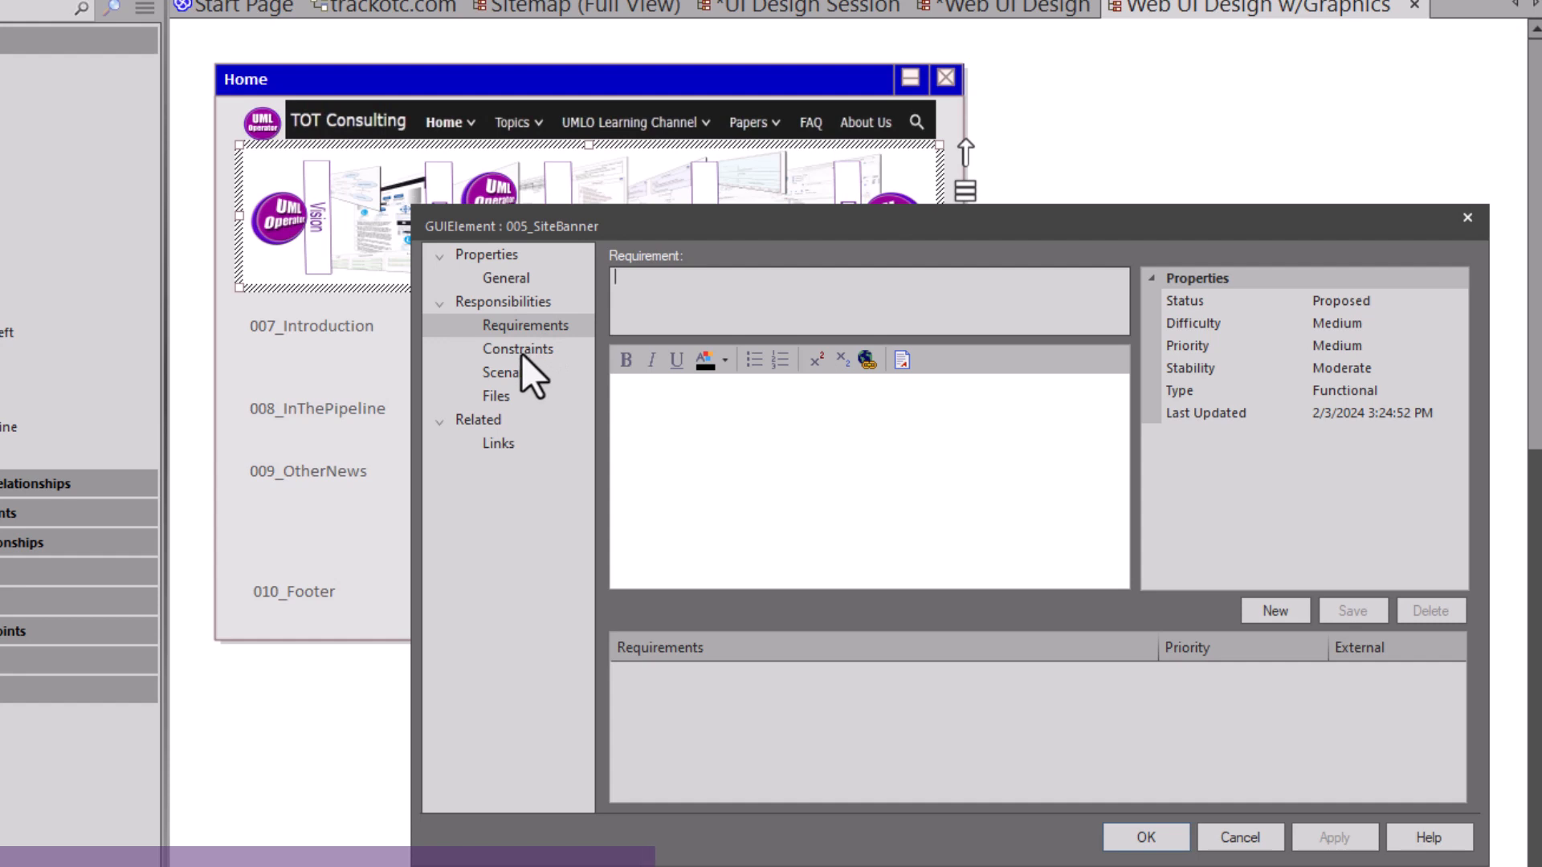
Step: Review 005_SiteBanner's scenarios and general properties, keeping its status Proposed
{"action": "left_click", "coordinate": [512, 372]}
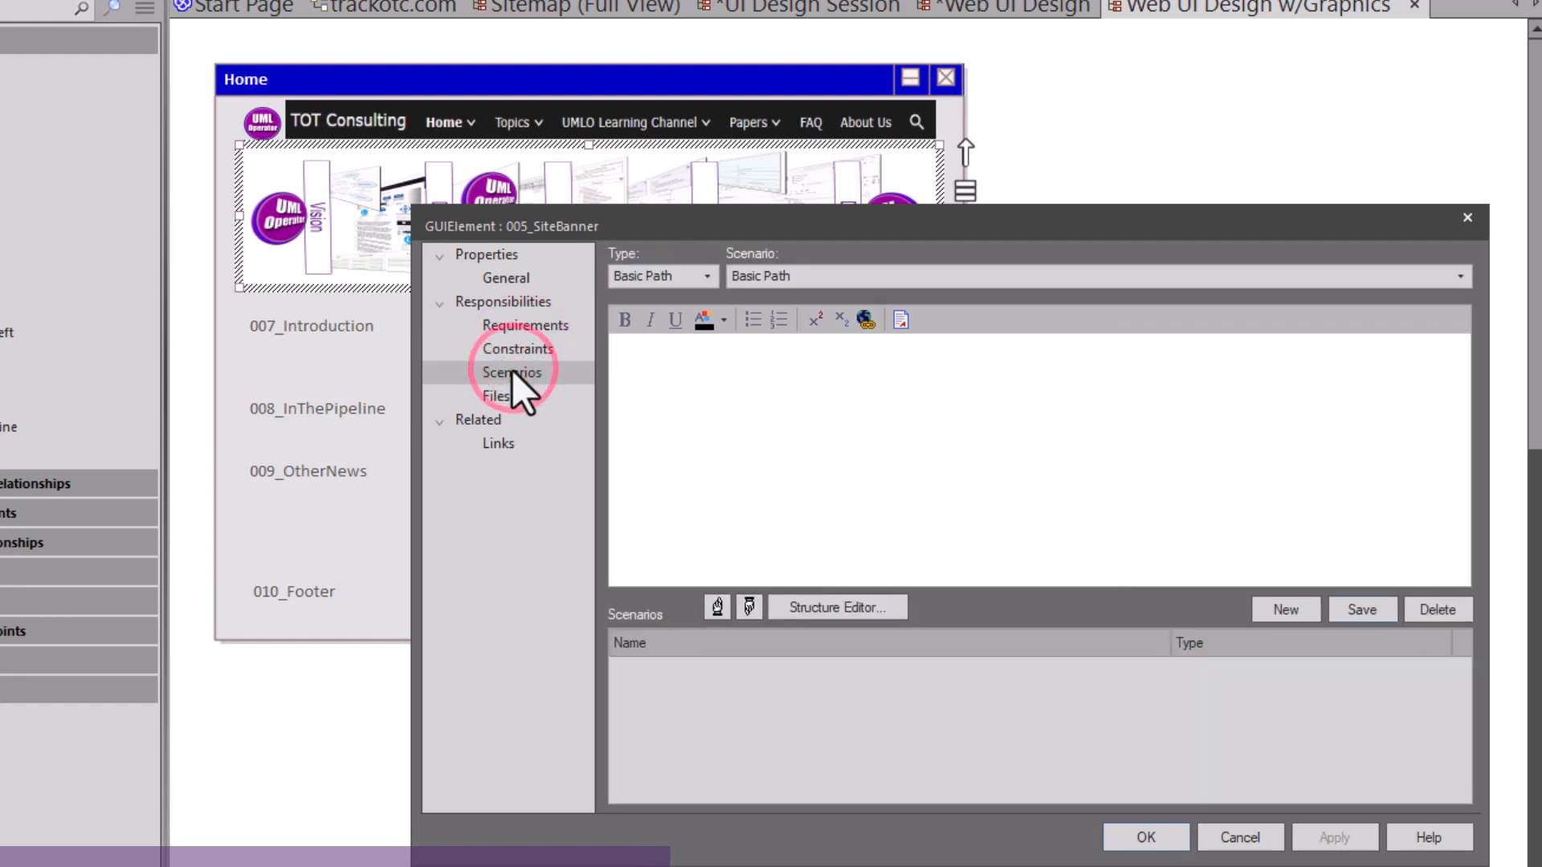
{"action": "mouse_move", "coordinate": [507, 463]}
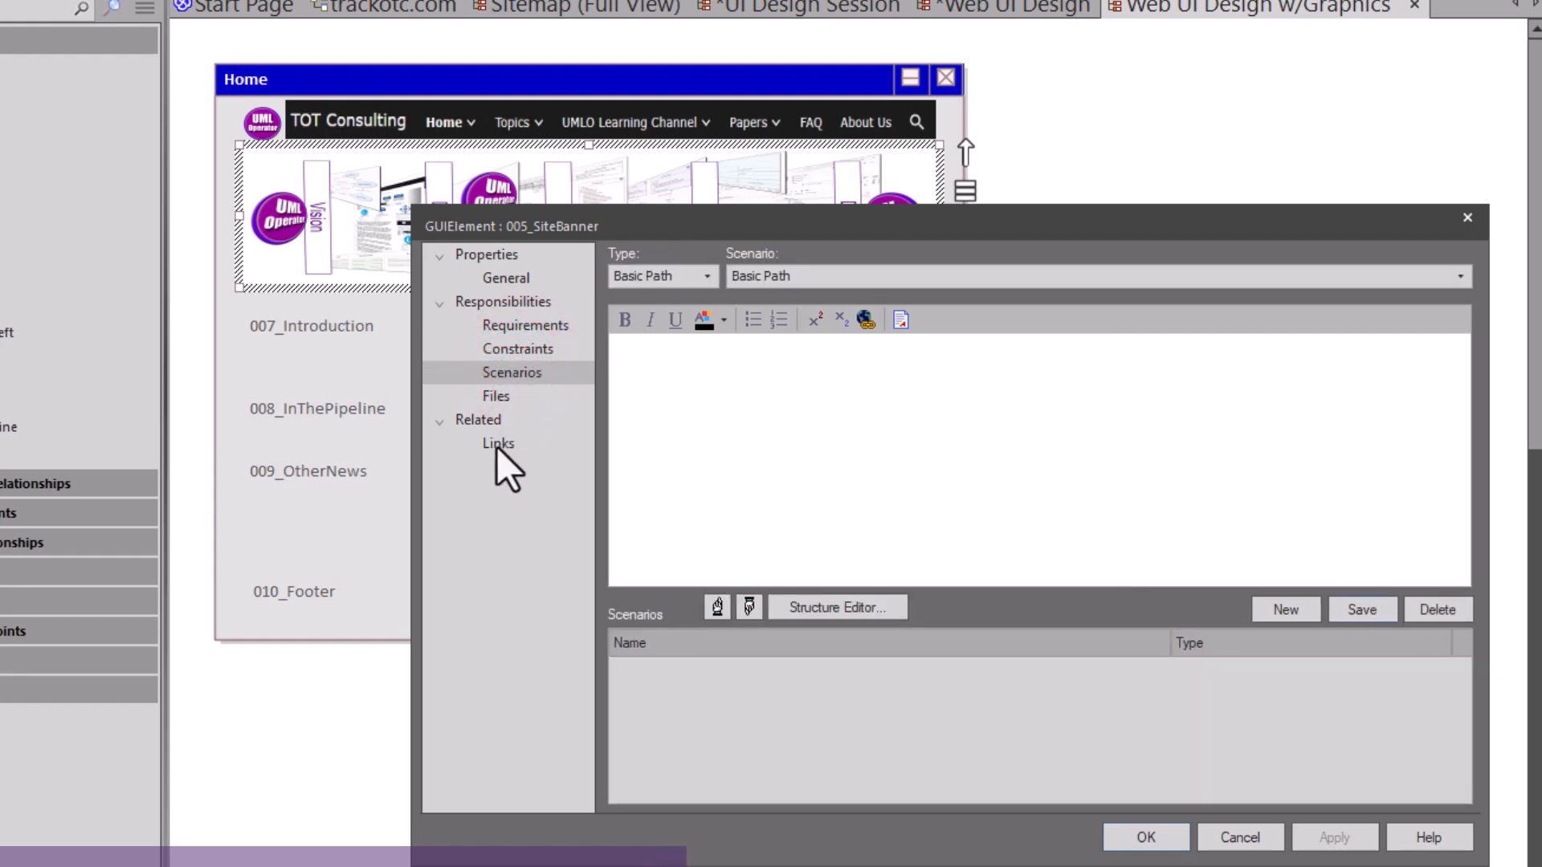
{"action": "left_click", "coordinate": [504, 277]}
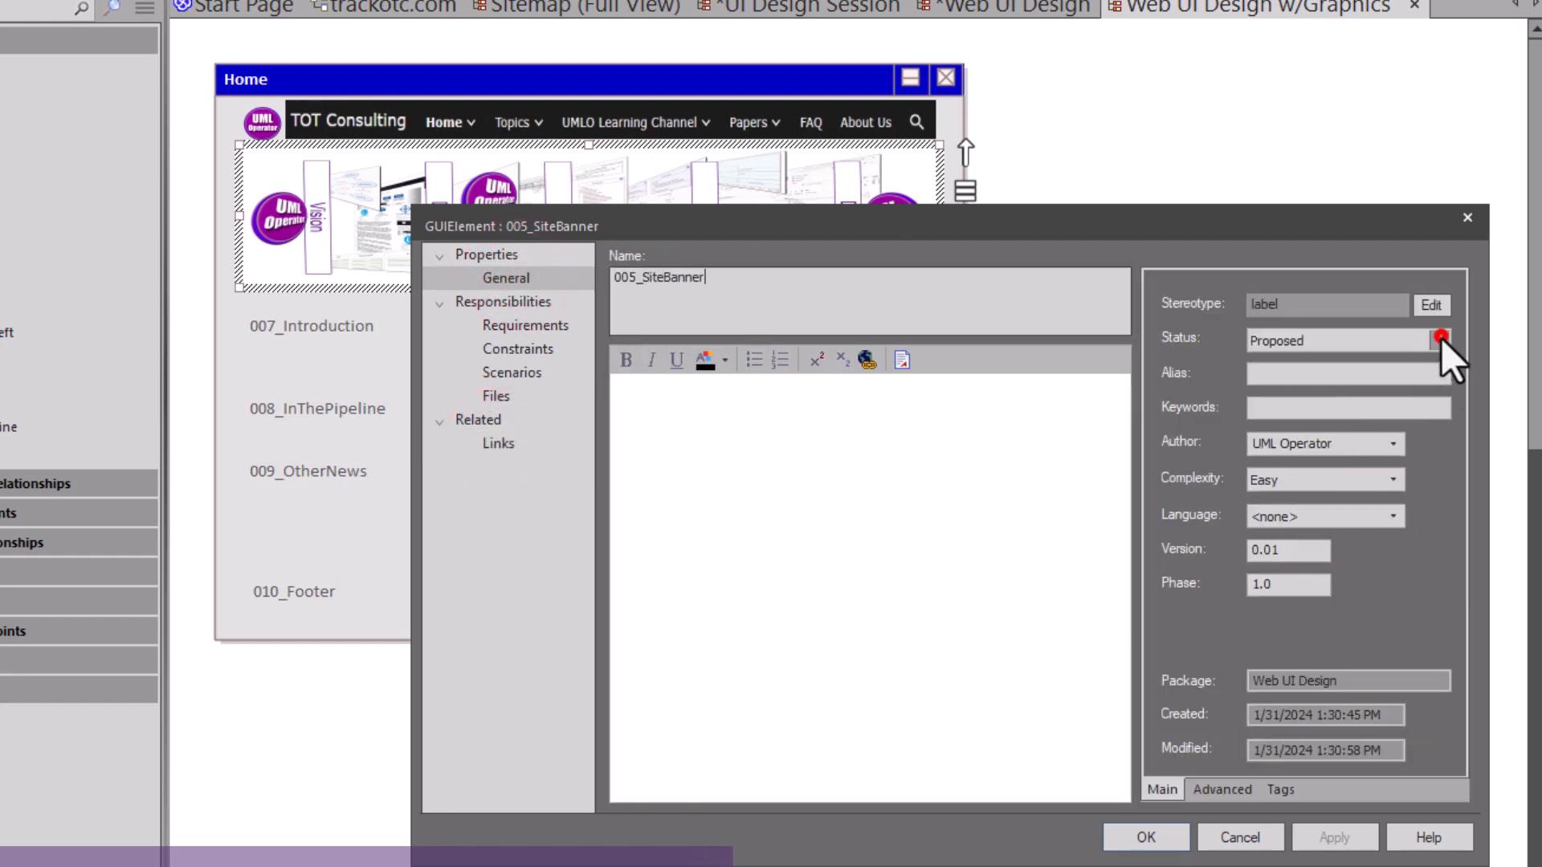
{"action": "left_click", "coordinate": [1441, 339]}
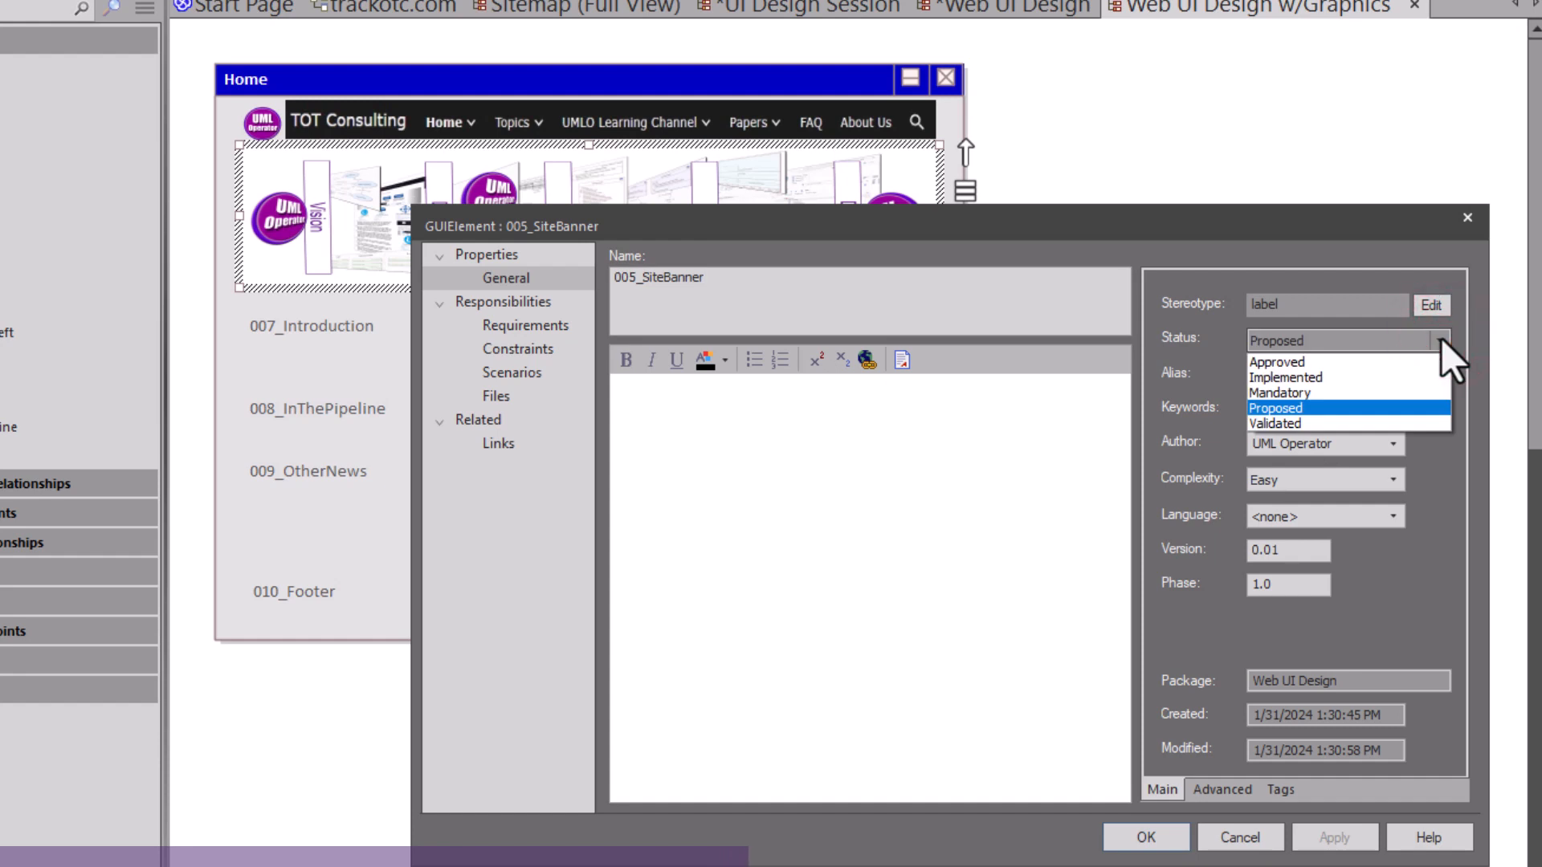
{"action": "left_click", "coordinate": [1275, 408]}
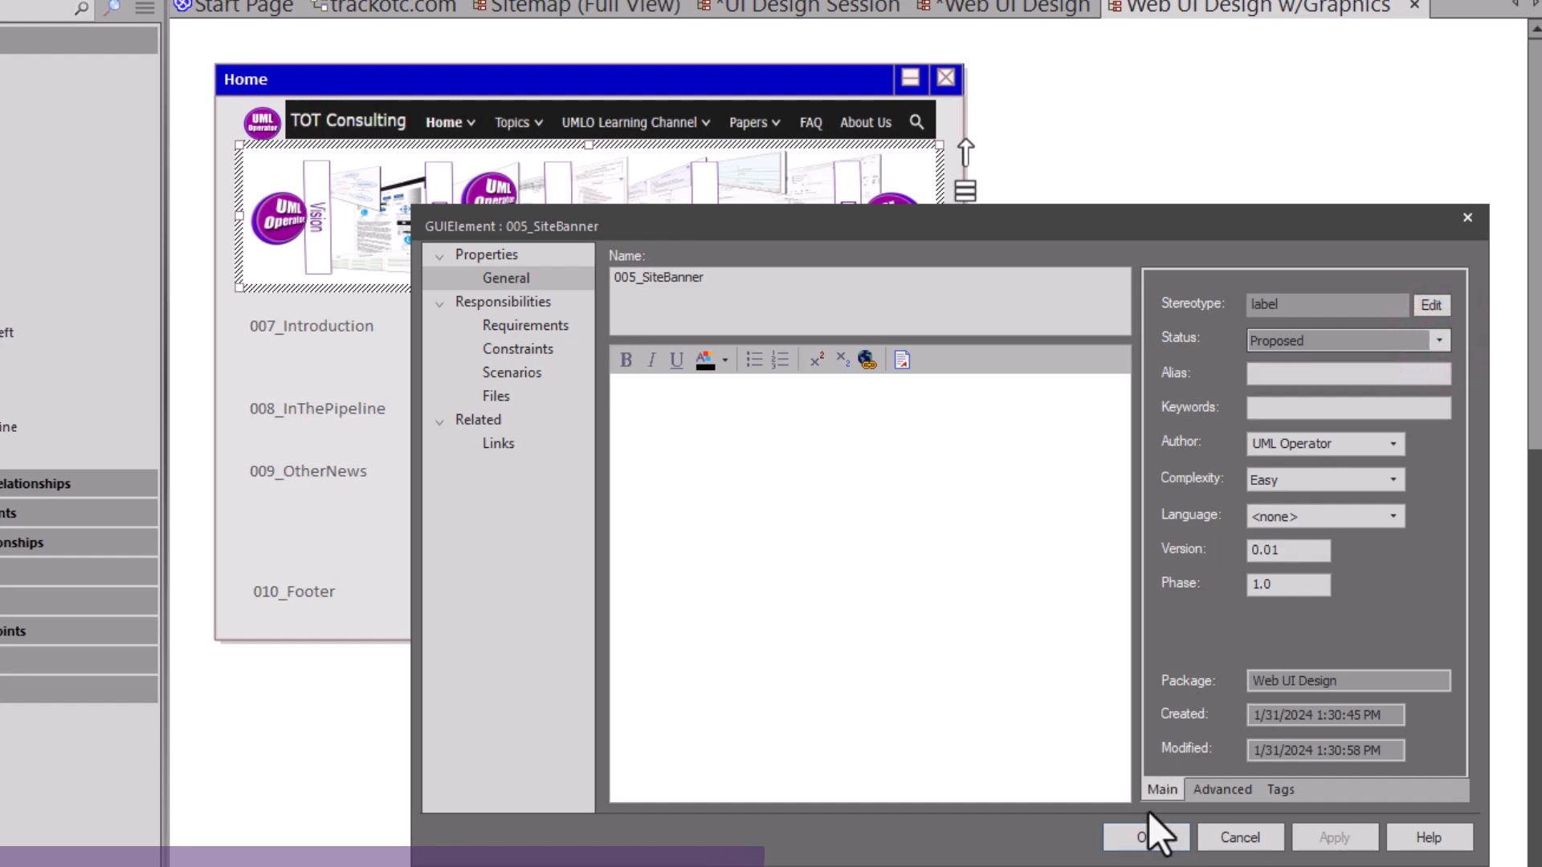
{"action": "left_click", "coordinate": [1138, 836]}
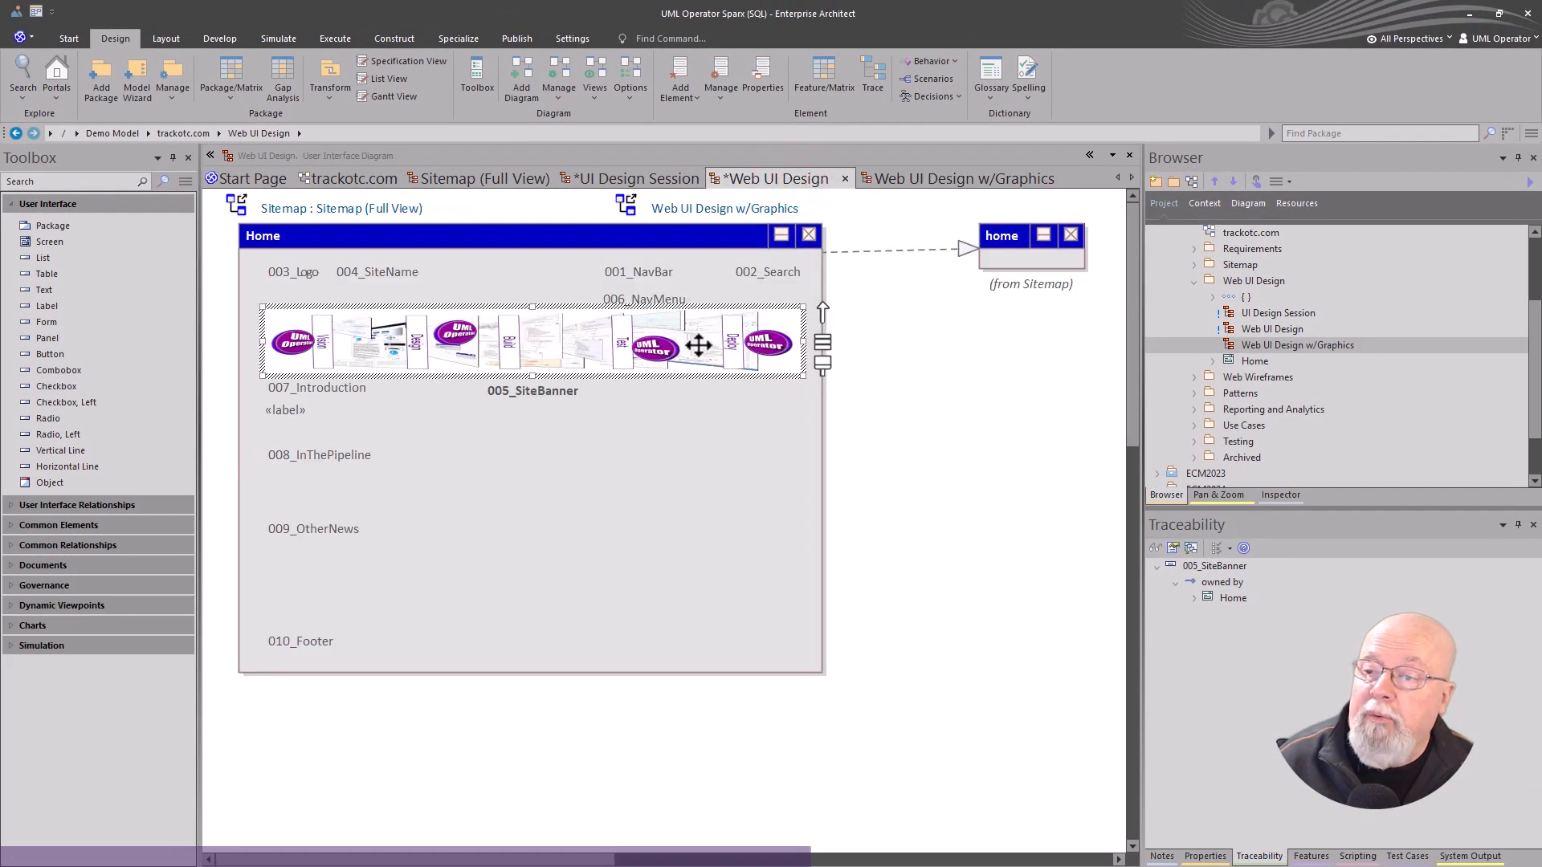
Step: Remove the banner's alternate image by choosing NONE in the Image Manager
{"action": "right_click", "coordinate": [698, 345]}
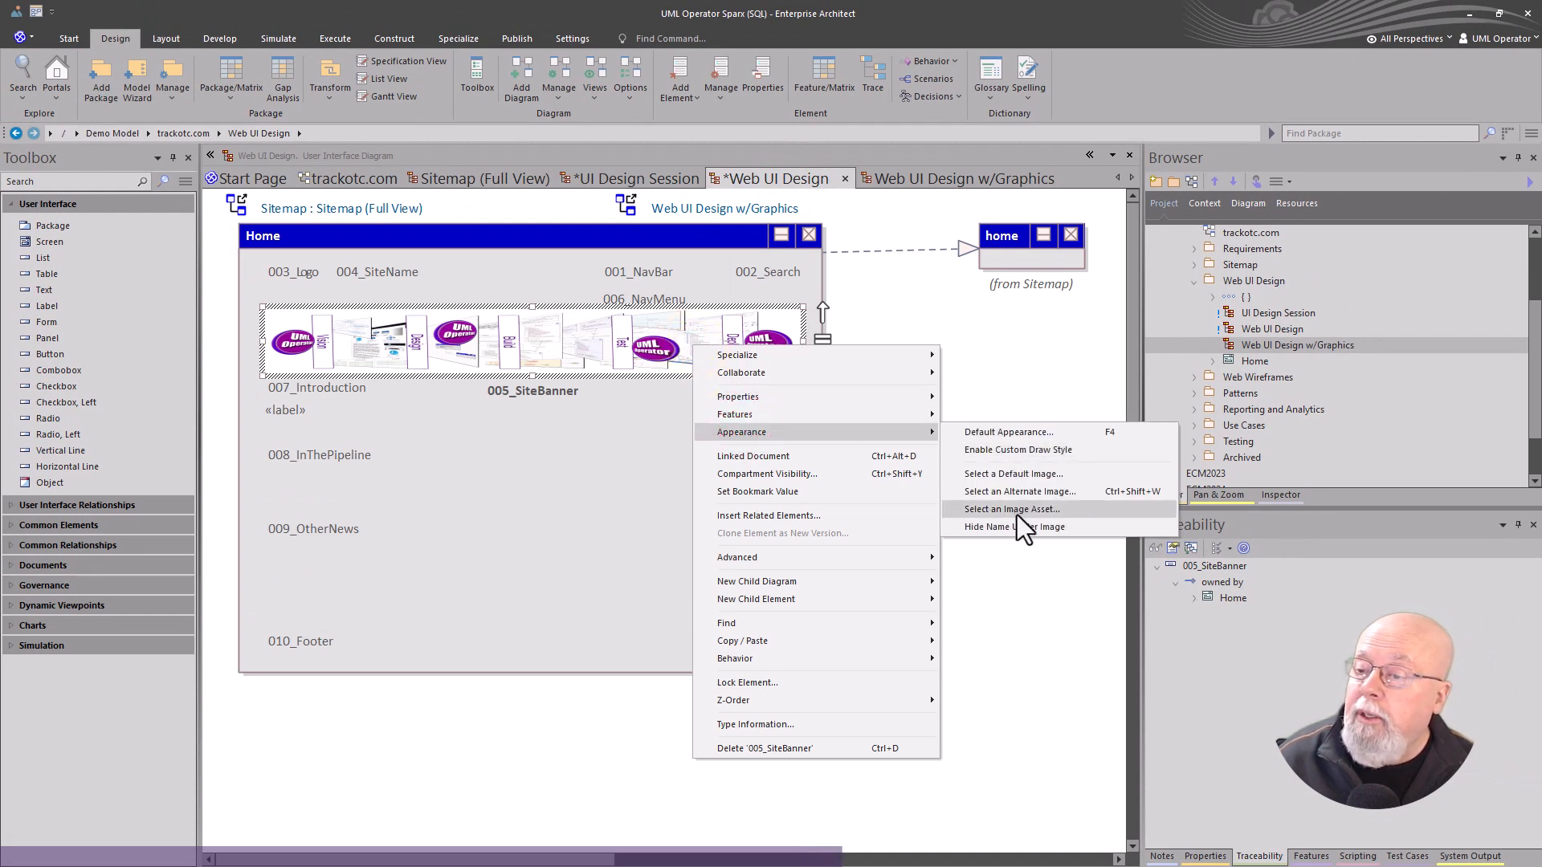
{"action": "mouse_move", "coordinate": [1033, 530]}
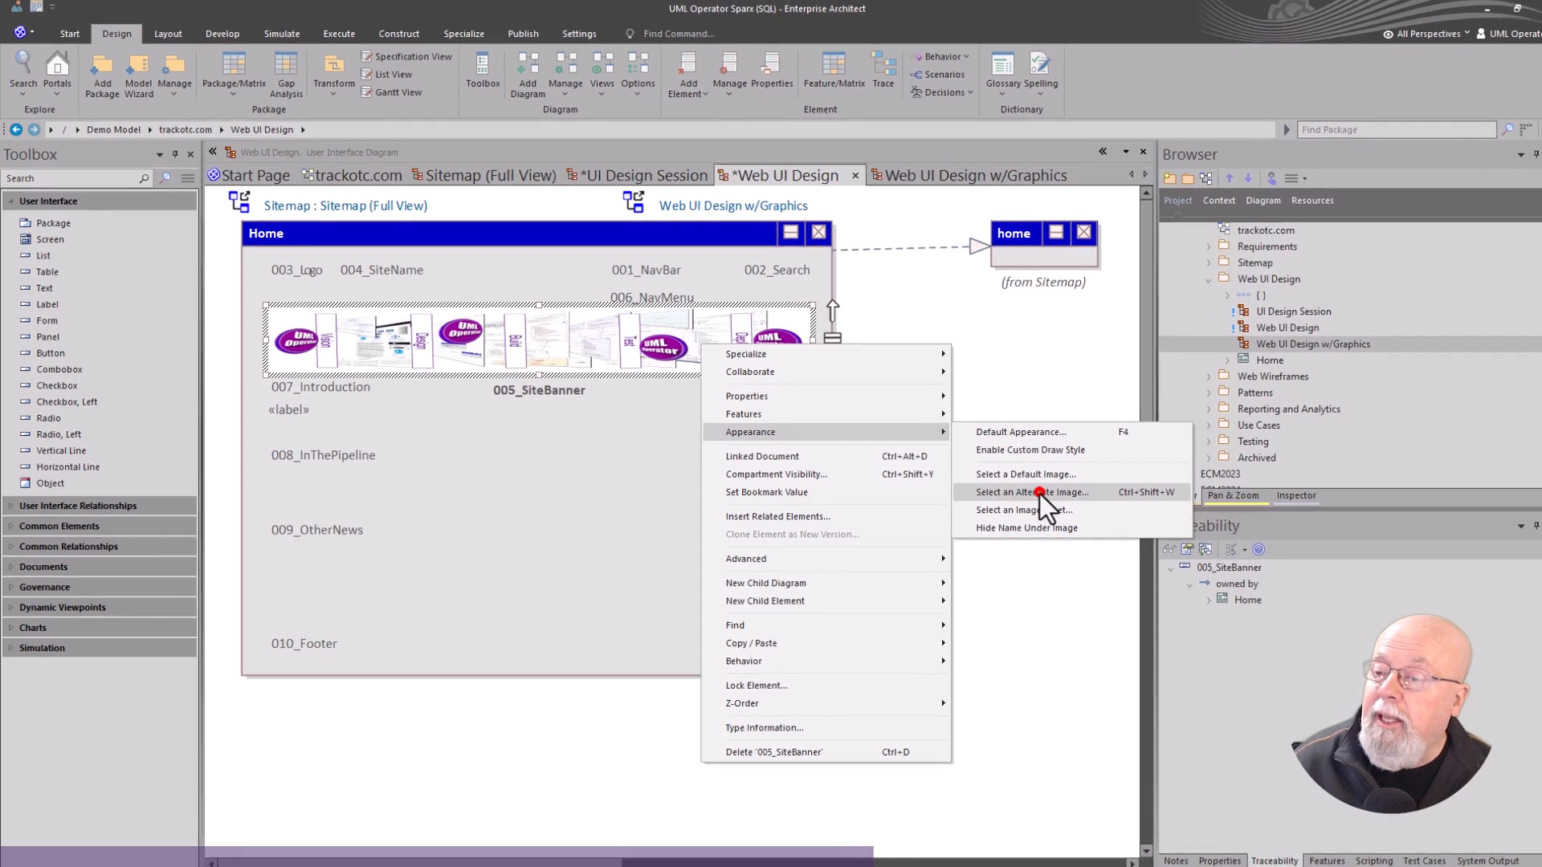
{"action": "left_click", "coordinate": [1030, 491]}
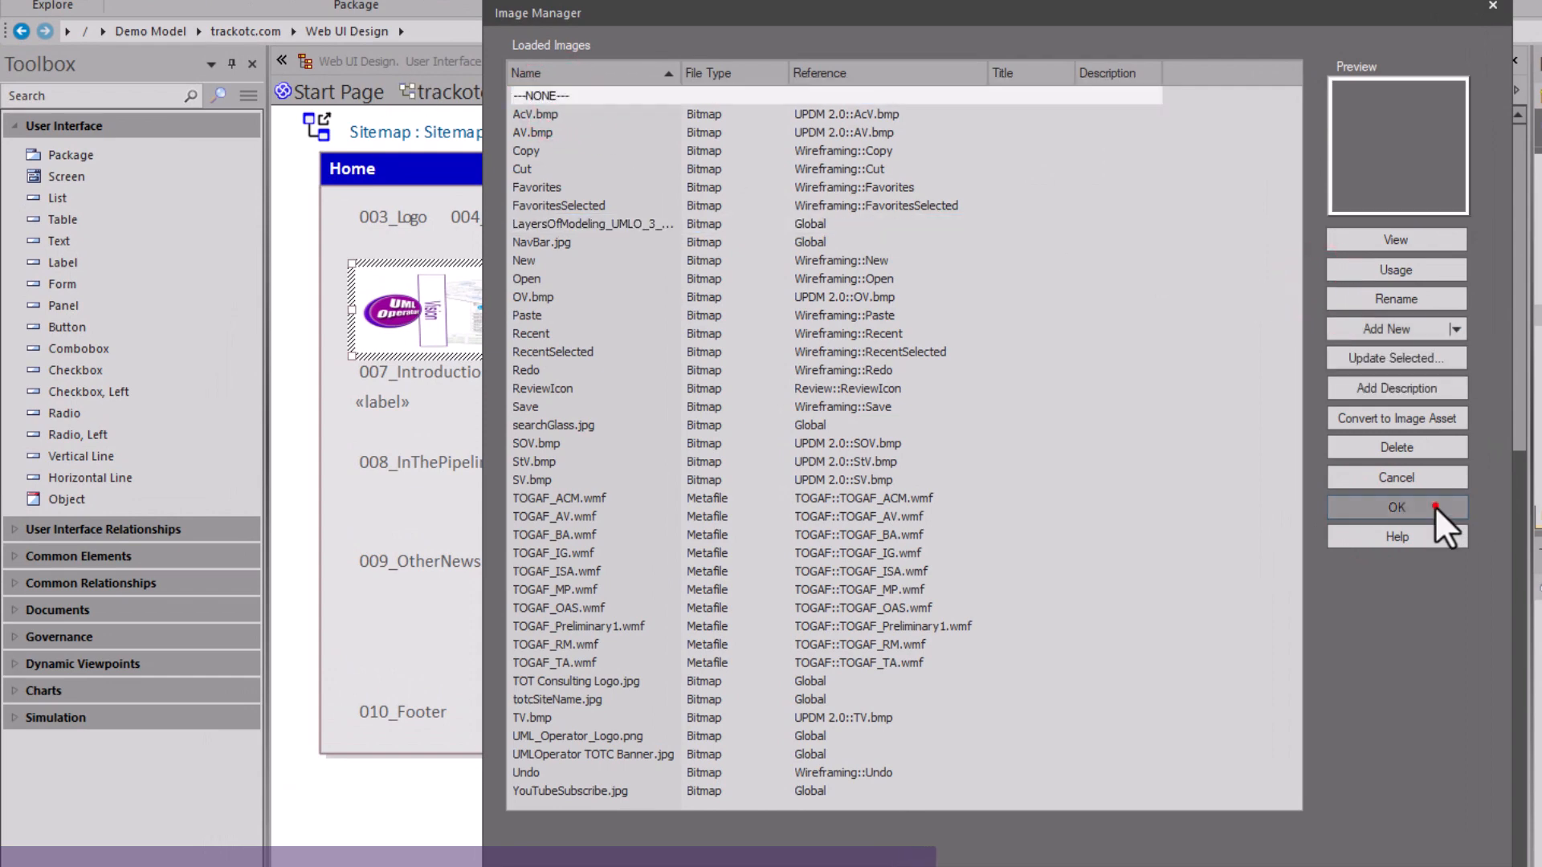
{"action": "left_click", "coordinate": [1394, 507]}
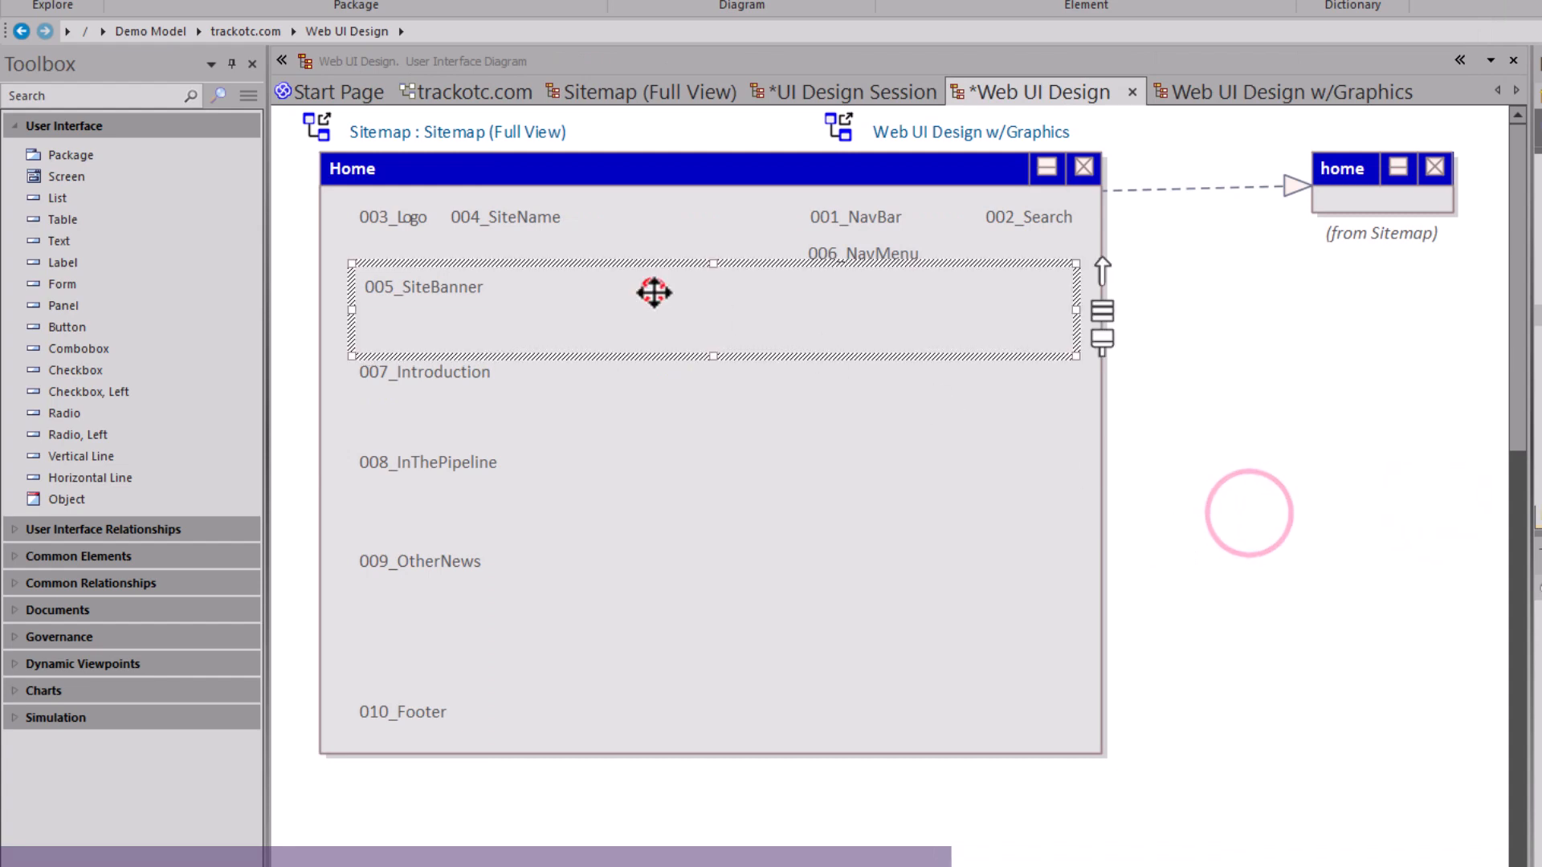
{"action": "mouse_move", "coordinate": [916, 303]}
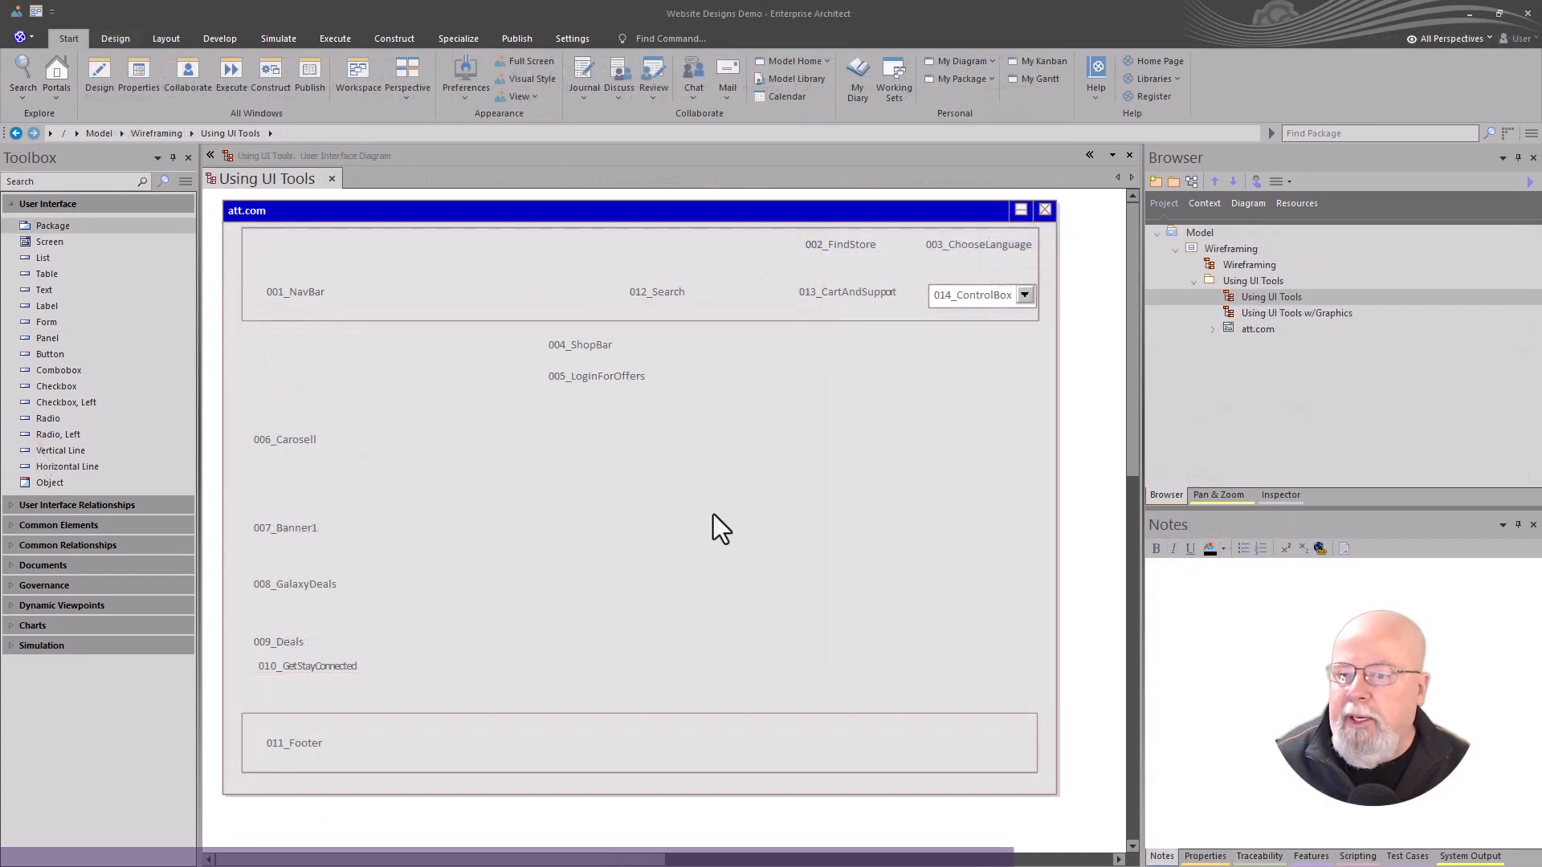
{"action": "mouse_move", "coordinate": [685, 484]}
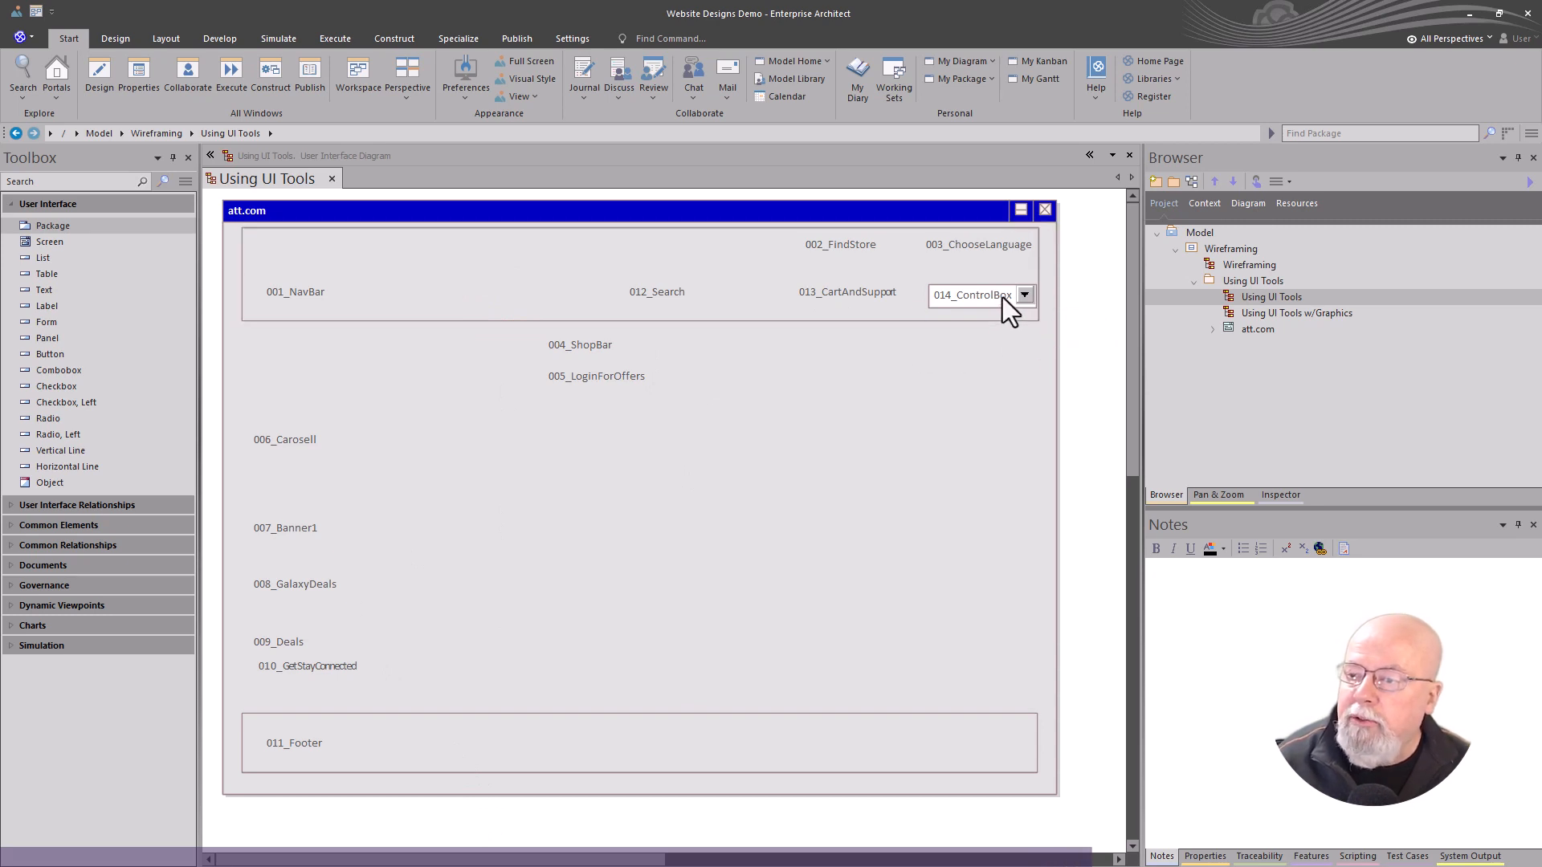
{"action": "mouse_move", "coordinate": [620, 492]}
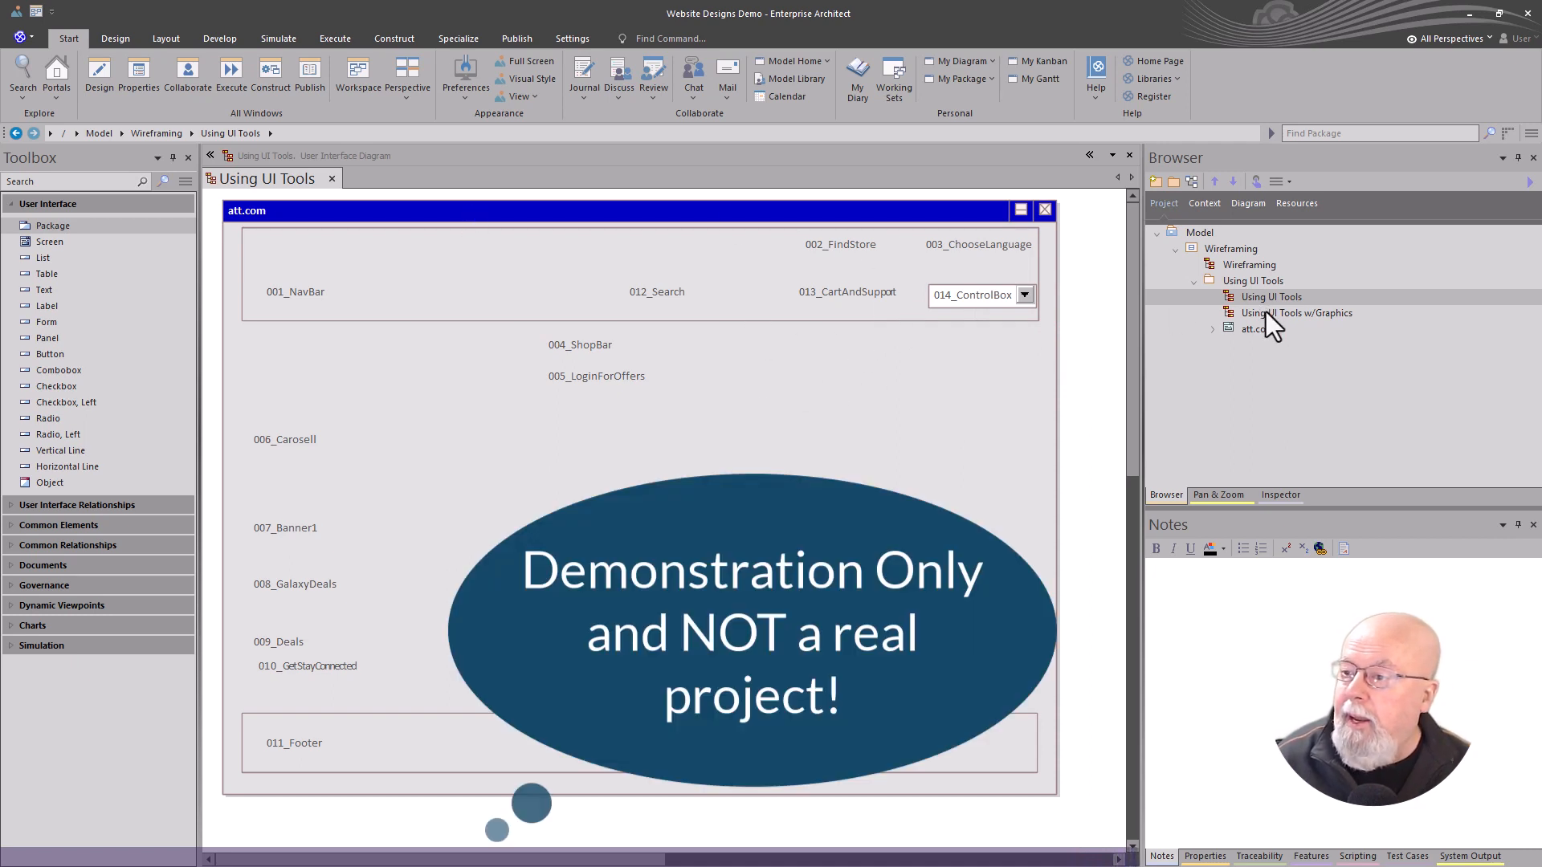
Step: Open the Using UI Tools w/Graphics mockup, compare it with the wireframe, and open the navigation bar
{"action": "double_click", "coordinate": [1297, 312]}
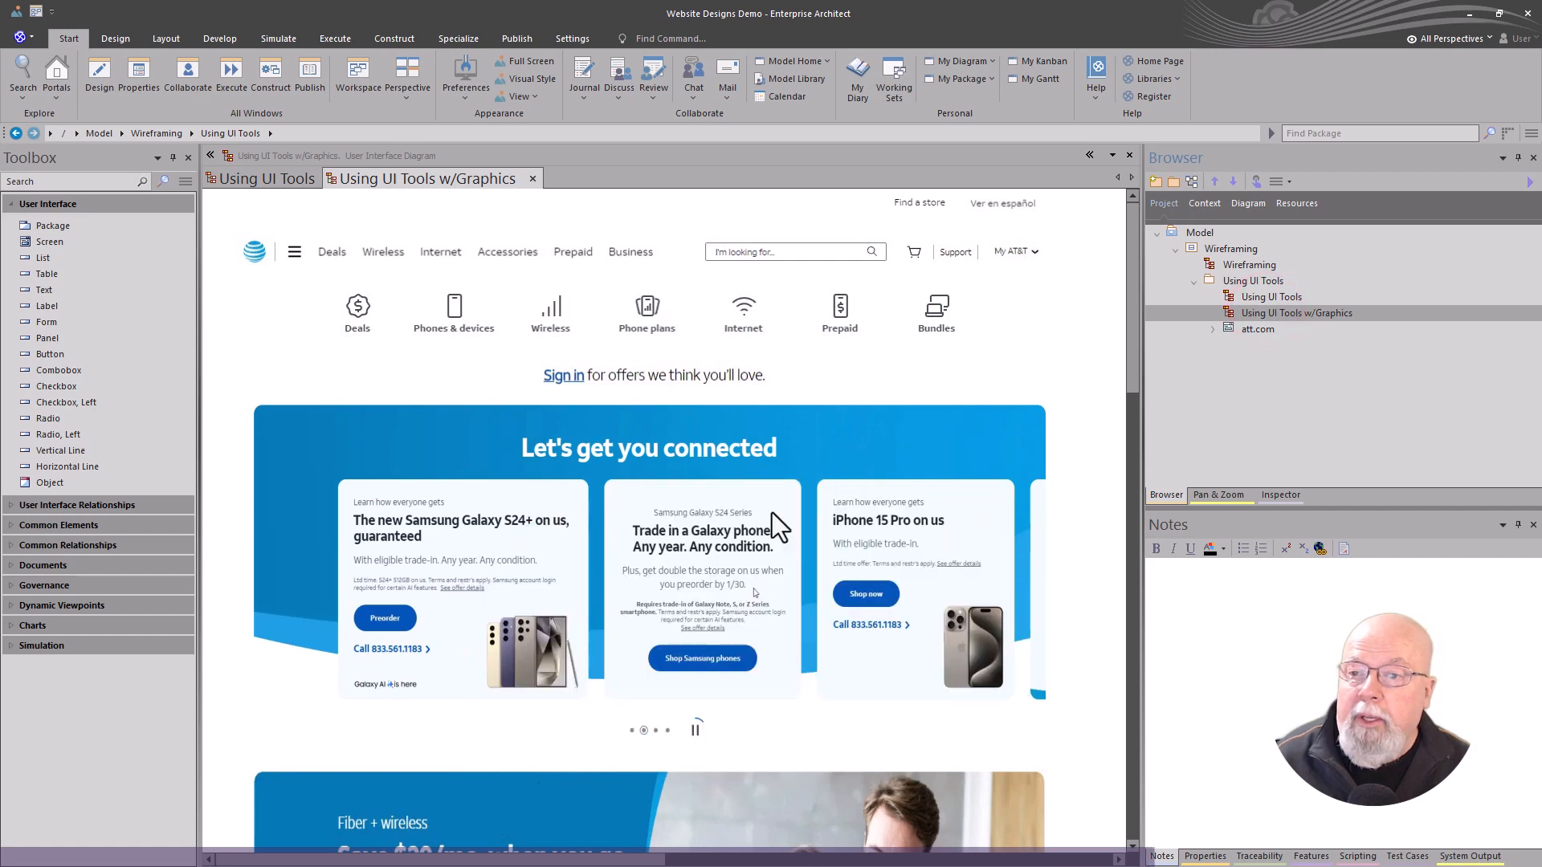
{"action": "left_click", "coordinate": [267, 178]}
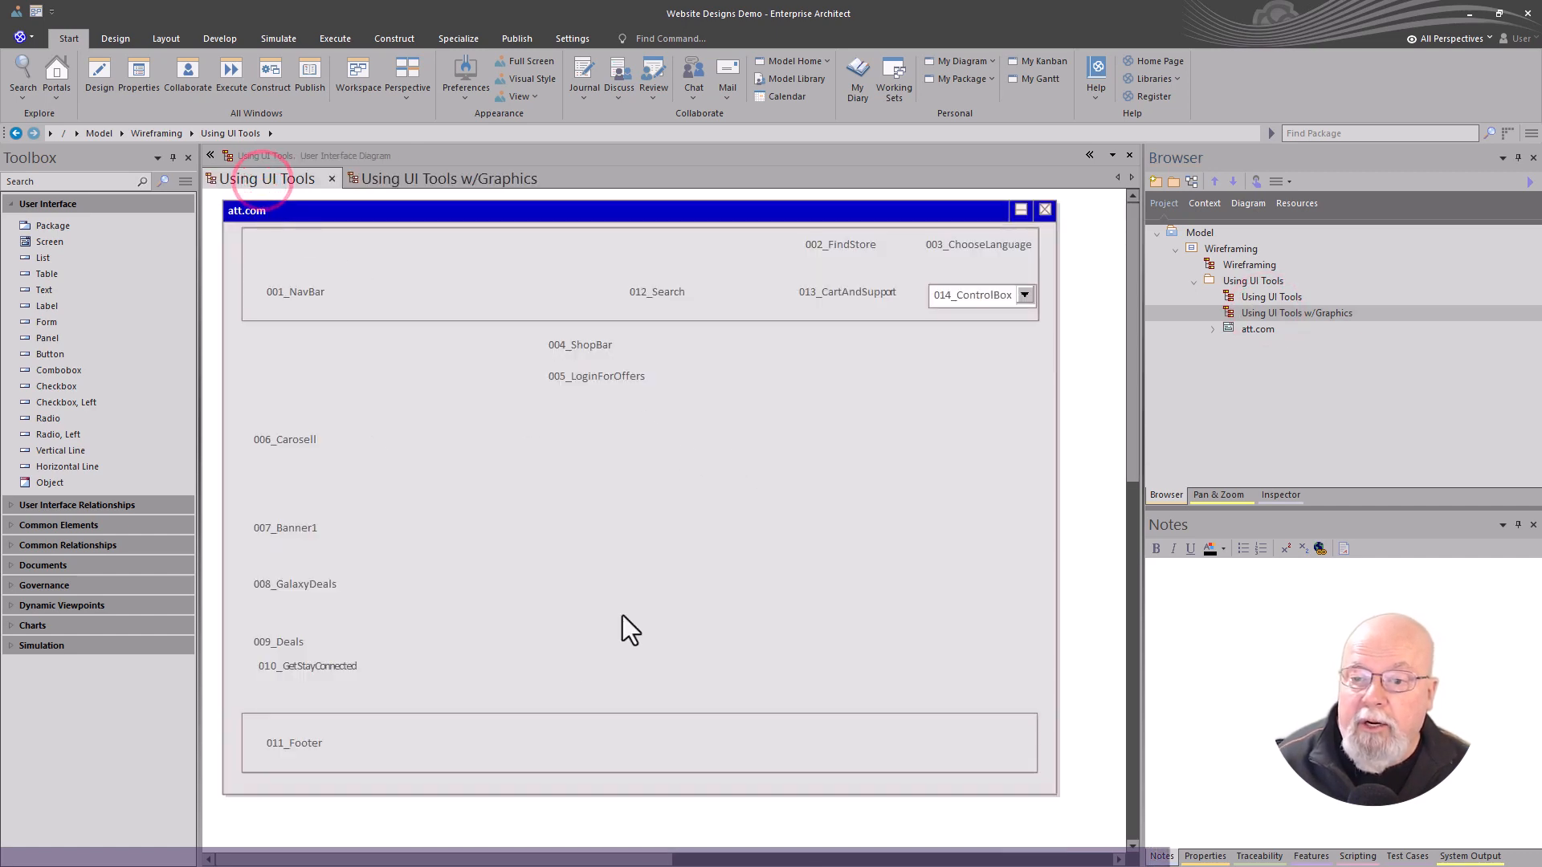
{"action": "left_click", "coordinate": [447, 178]}
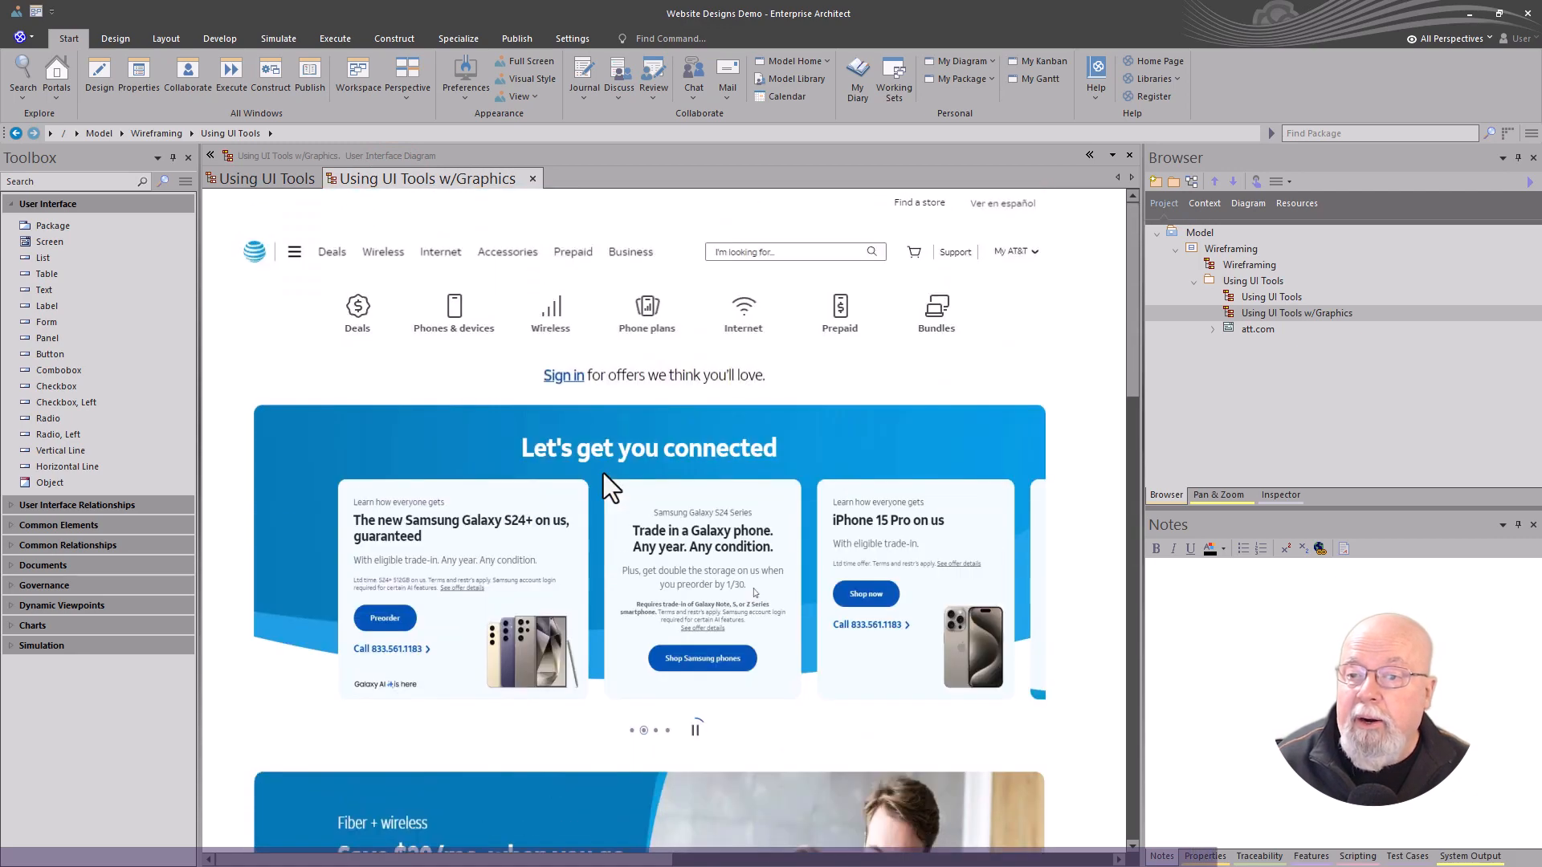
{"action": "left_click", "coordinate": [447, 252]}
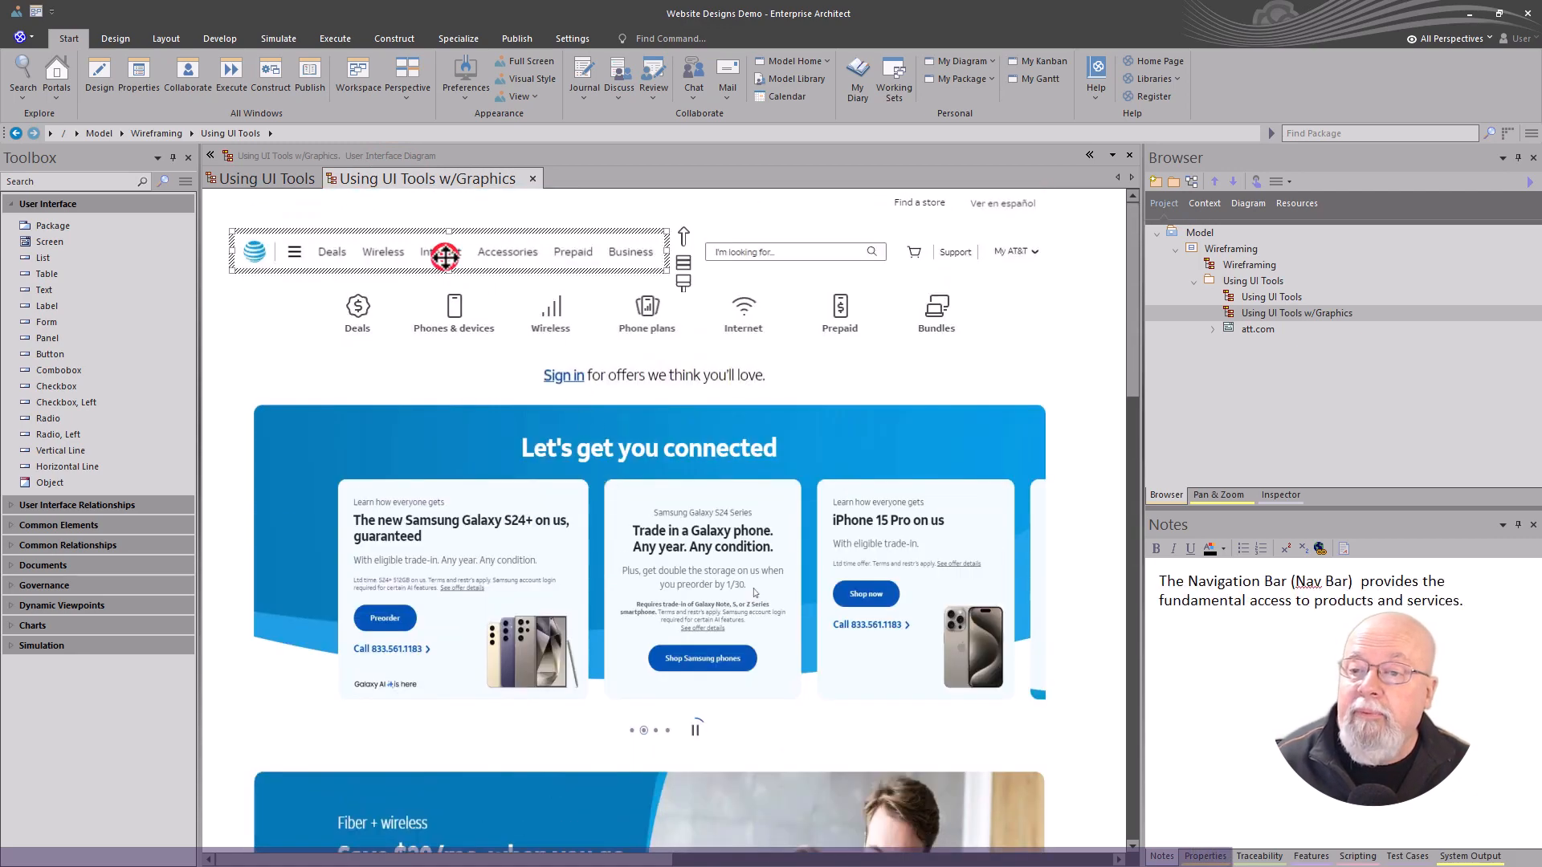
{"action": "double_click", "coordinate": [443, 250]}
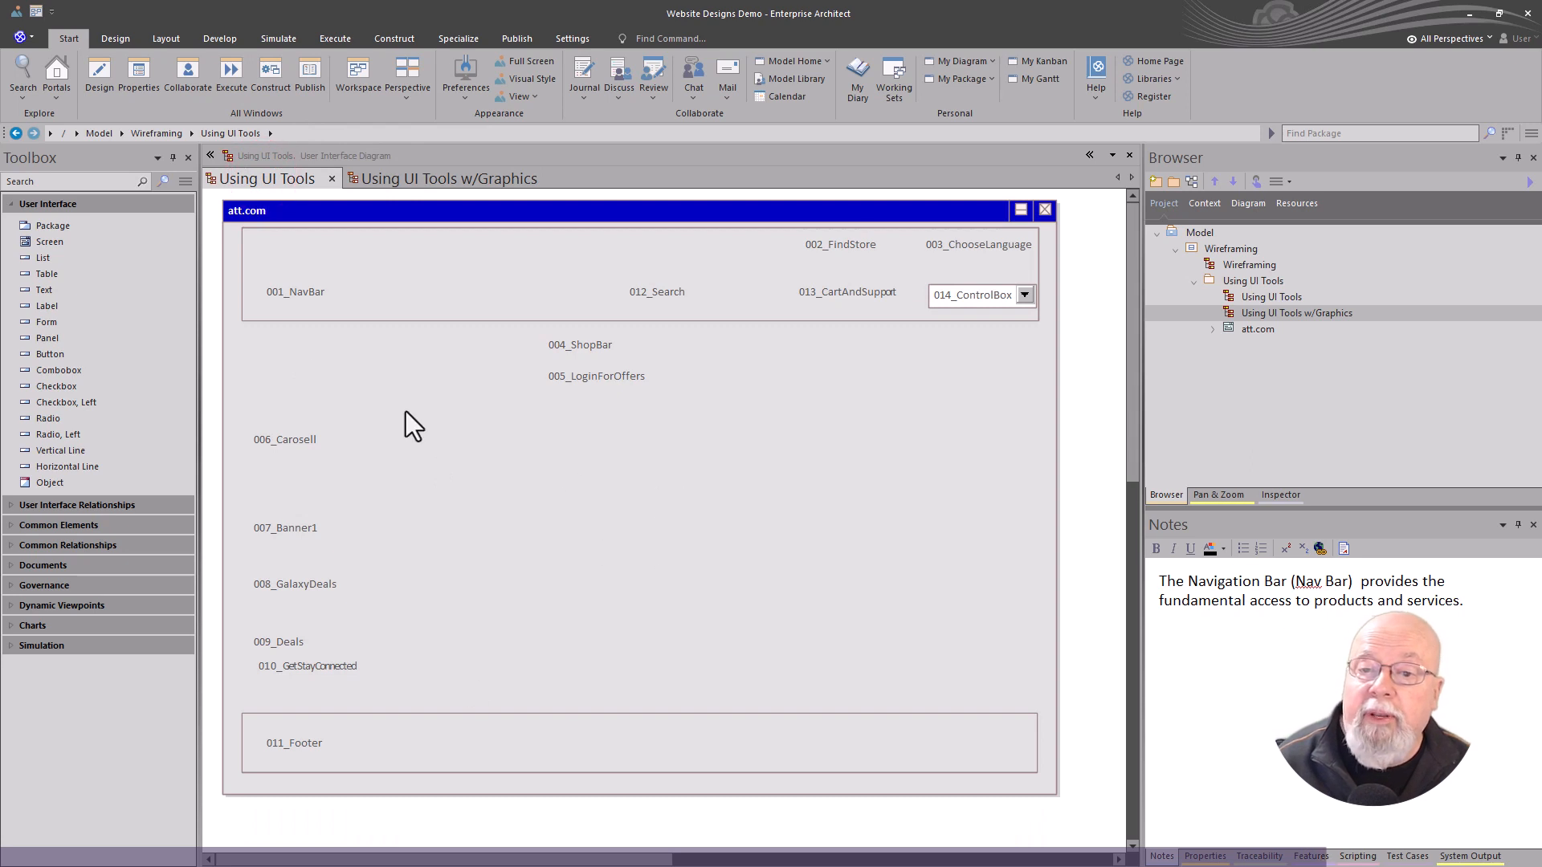
{"action": "mouse_move", "coordinate": [715, 459]}
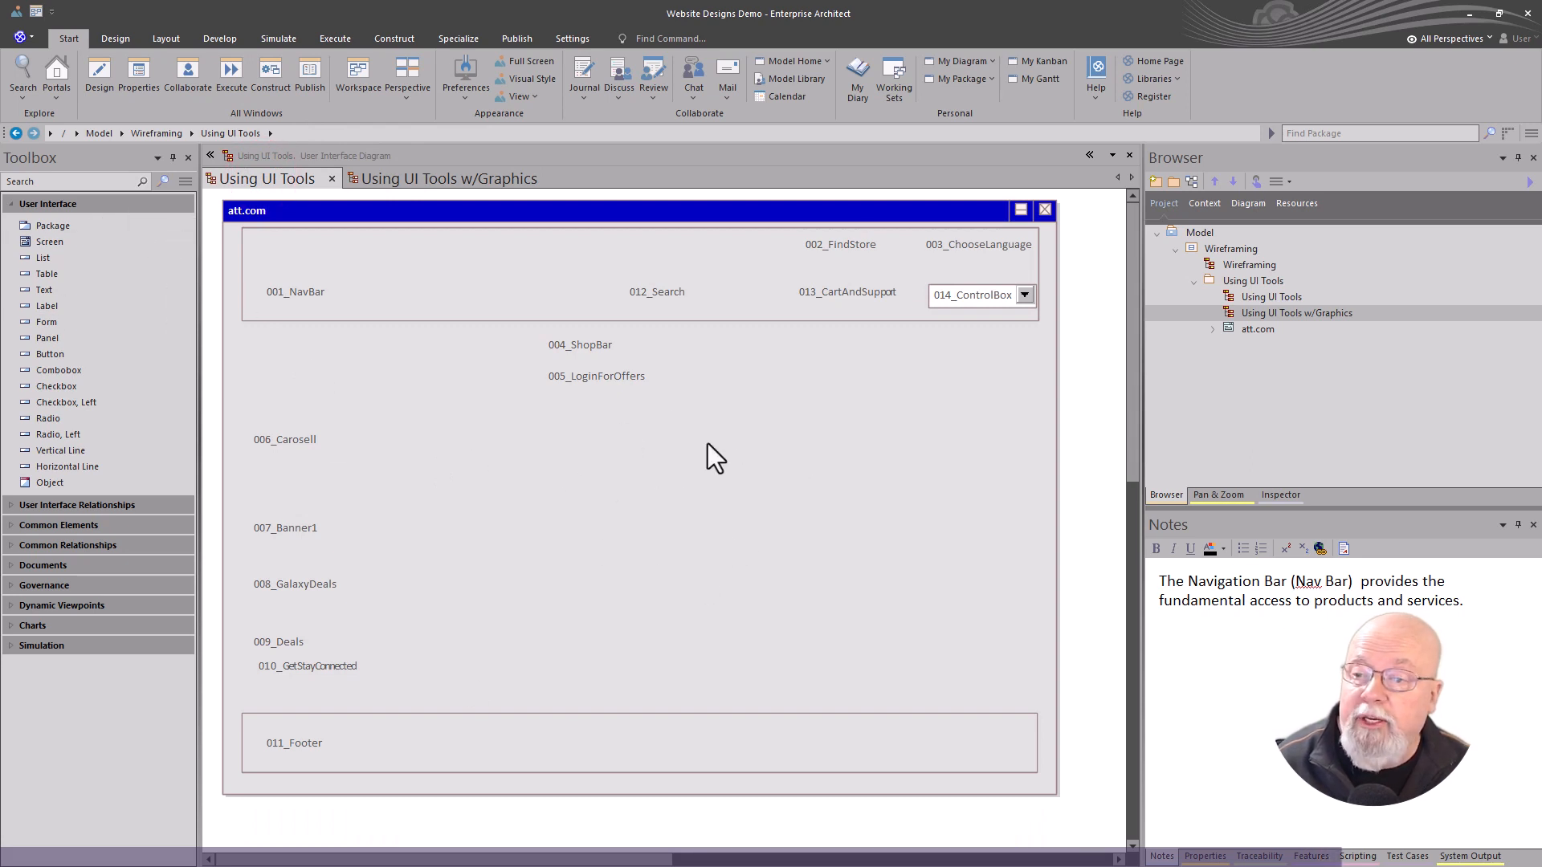
{"action": "mouse_move", "coordinate": [685, 551]}
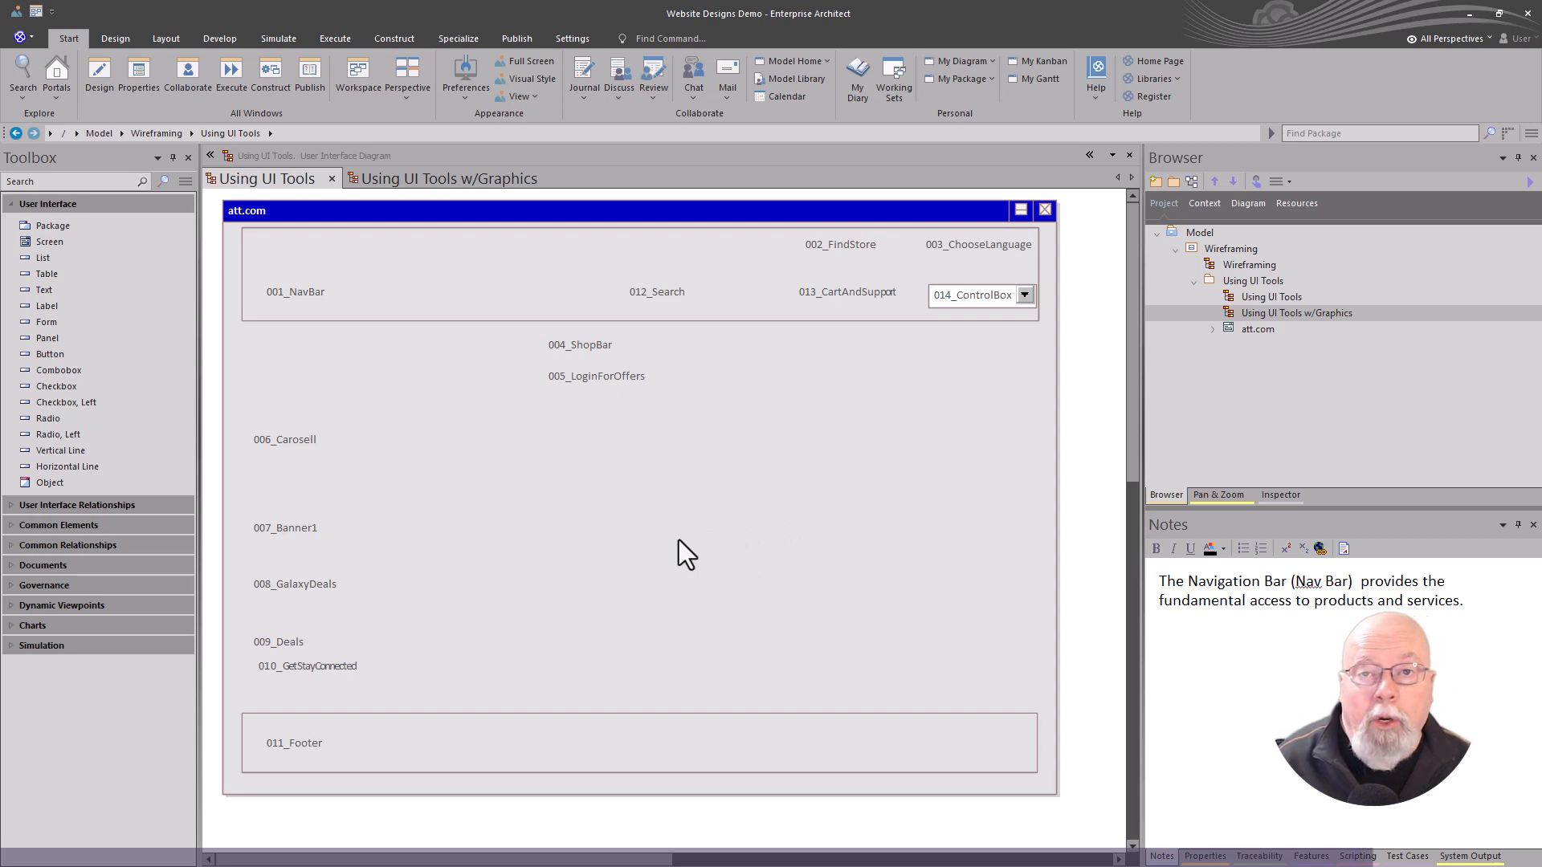
{"action": "mouse_move", "coordinate": [604, 561]}
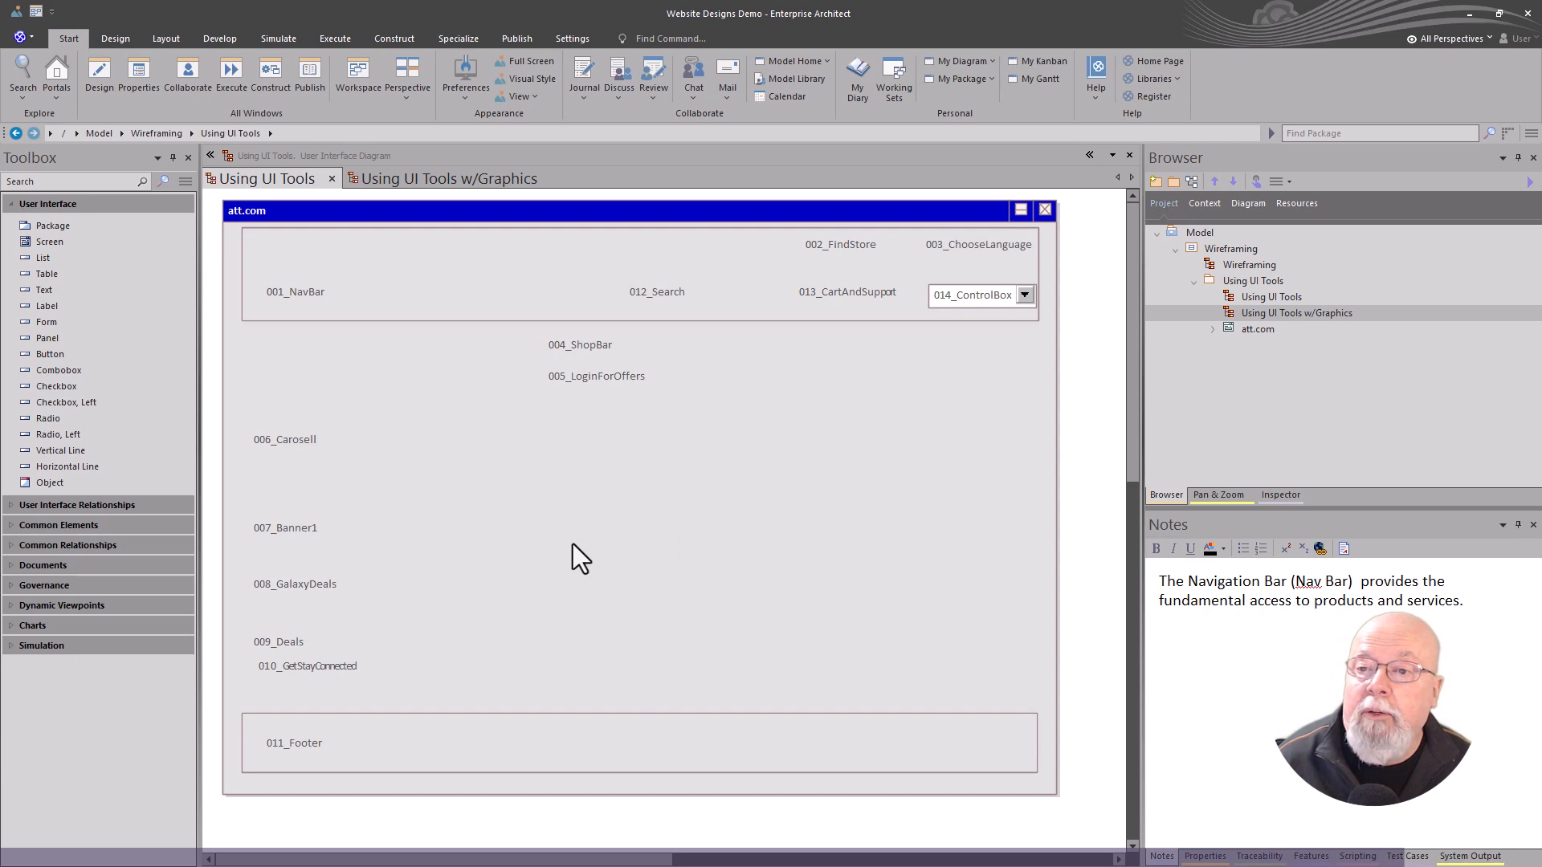
{"action": "mouse_move", "coordinate": [516, 398]}
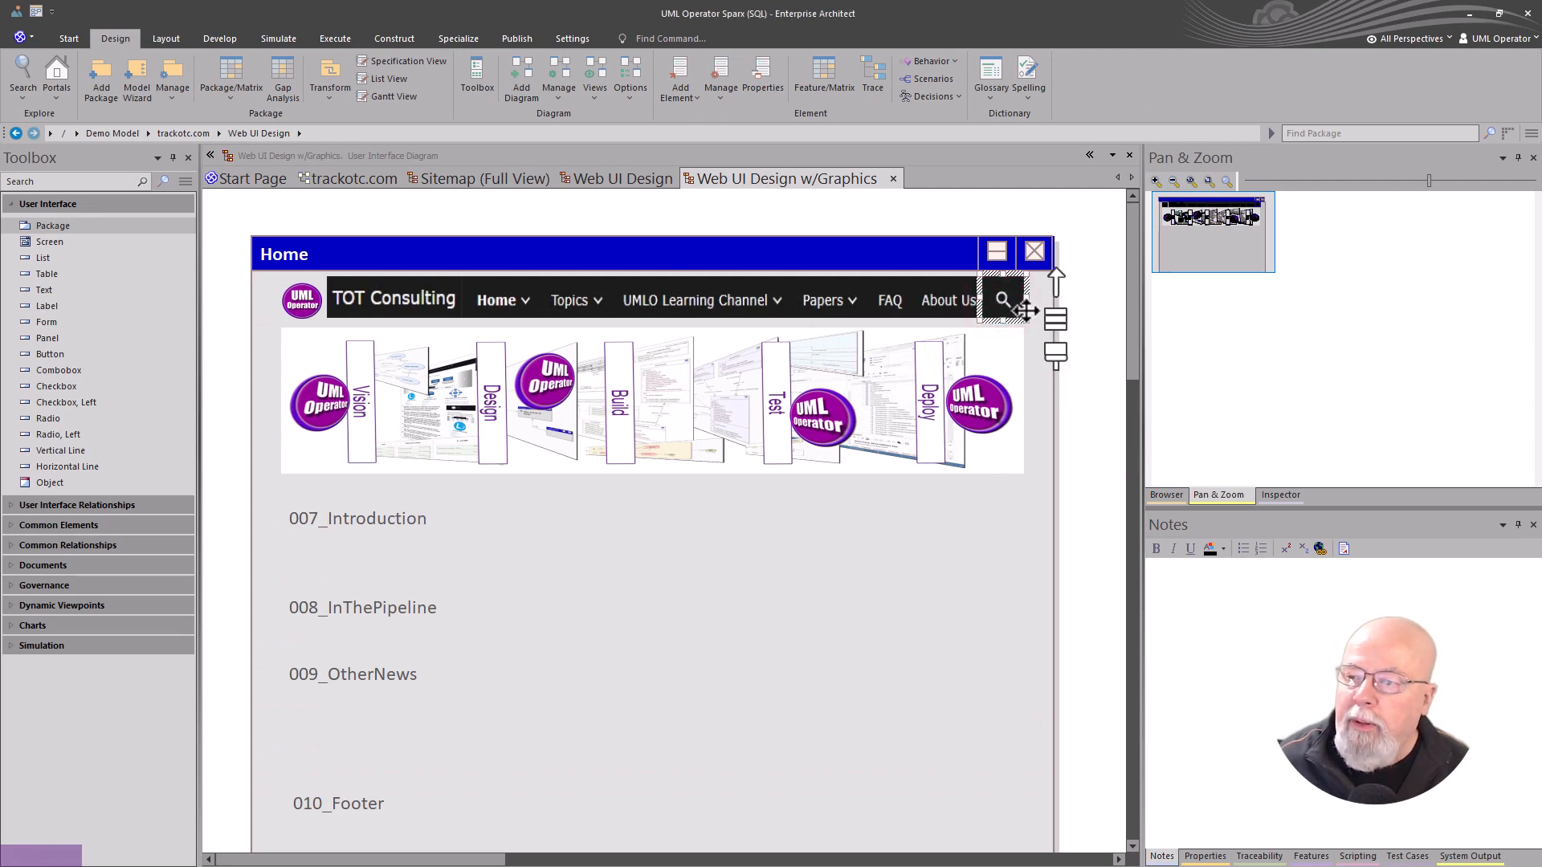
Step: Open 002_Search's Search Feature scenario in the Structure Editor and dock it beside the mockup
{"action": "left_click", "coordinate": [619, 178]}
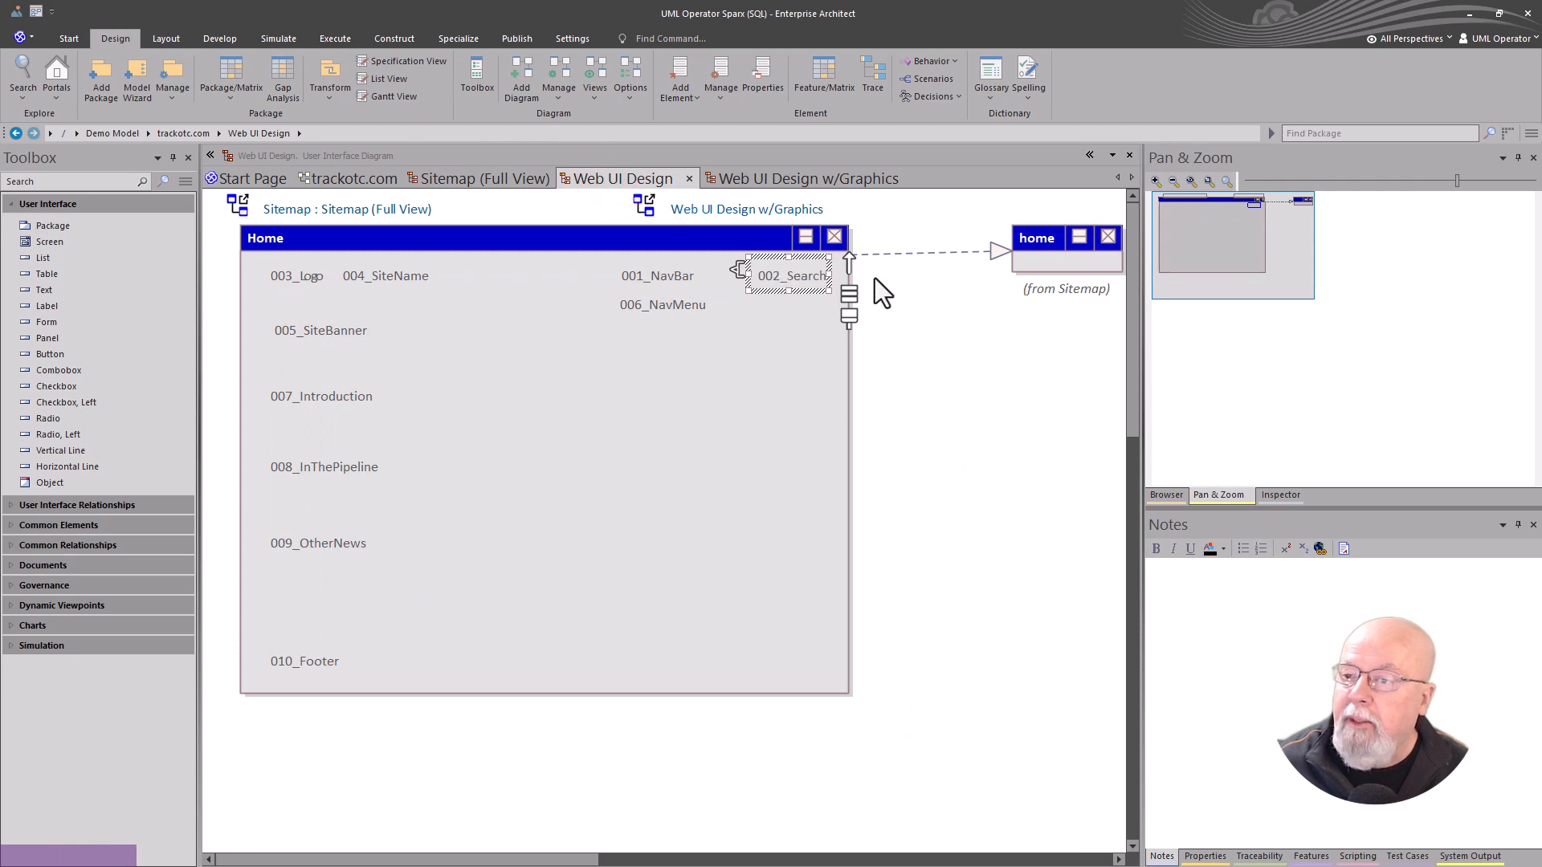
{"action": "left_click", "coordinate": [791, 179]}
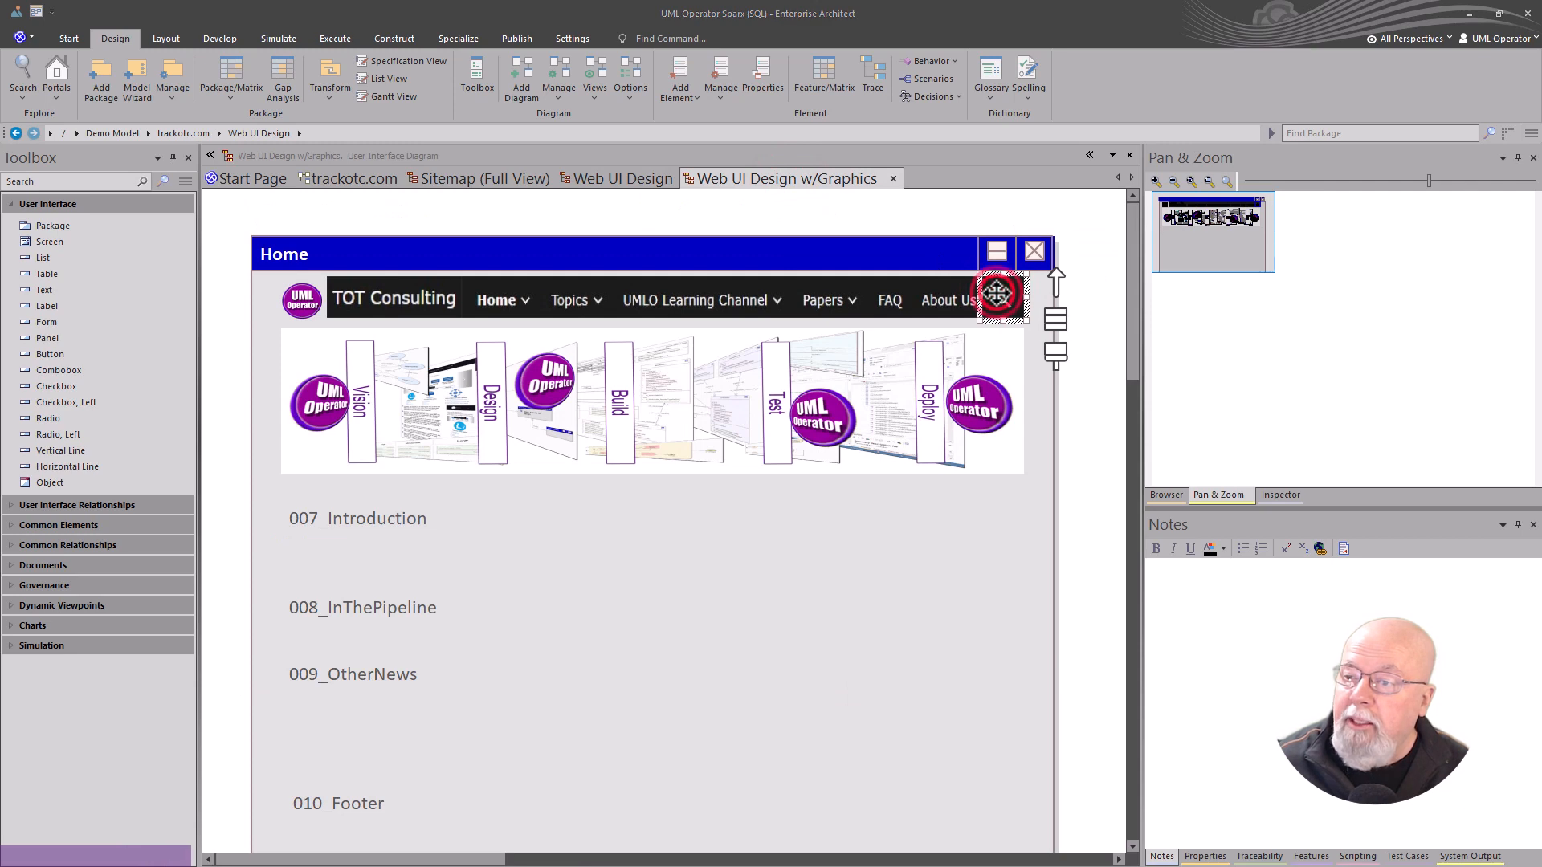
{"action": "double_click", "coordinate": [1002, 299]}
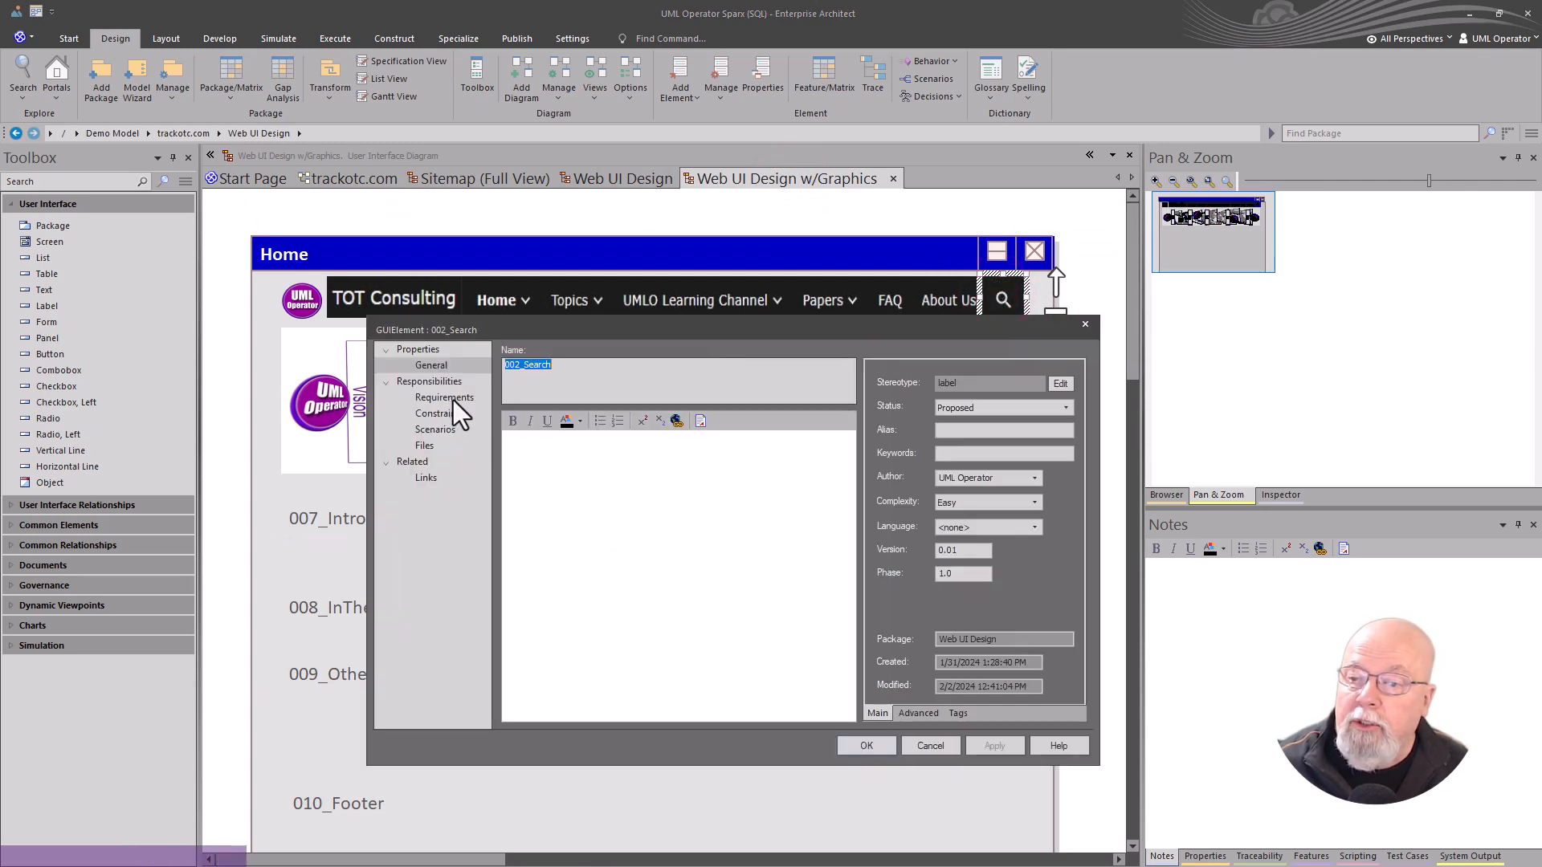
{"action": "left_click", "coordinate": [435, 429]}
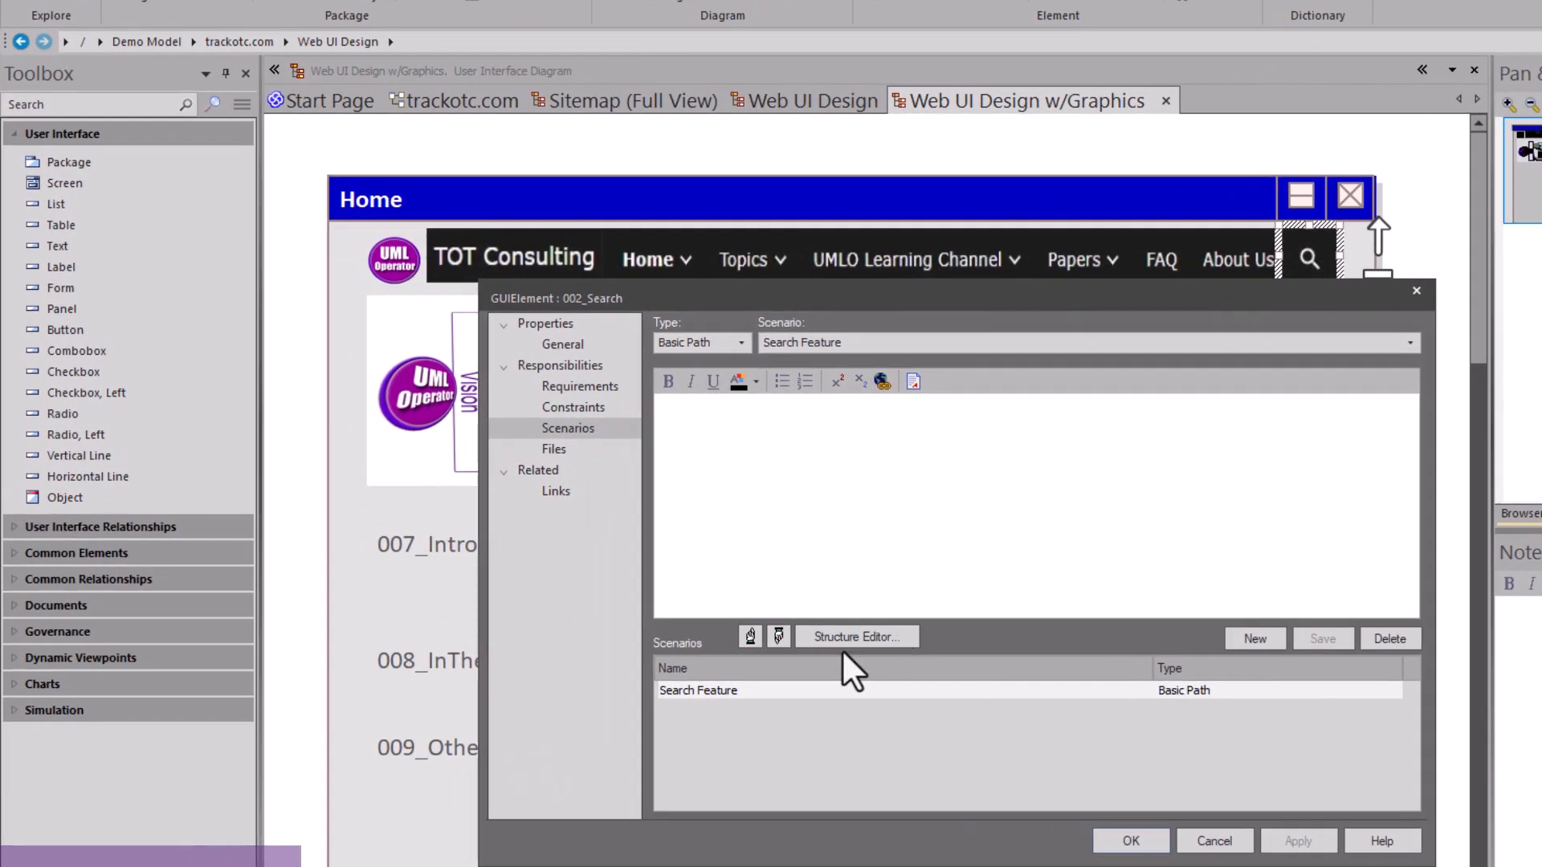
{"action": "left_click", "coordinate": [854, 636]}
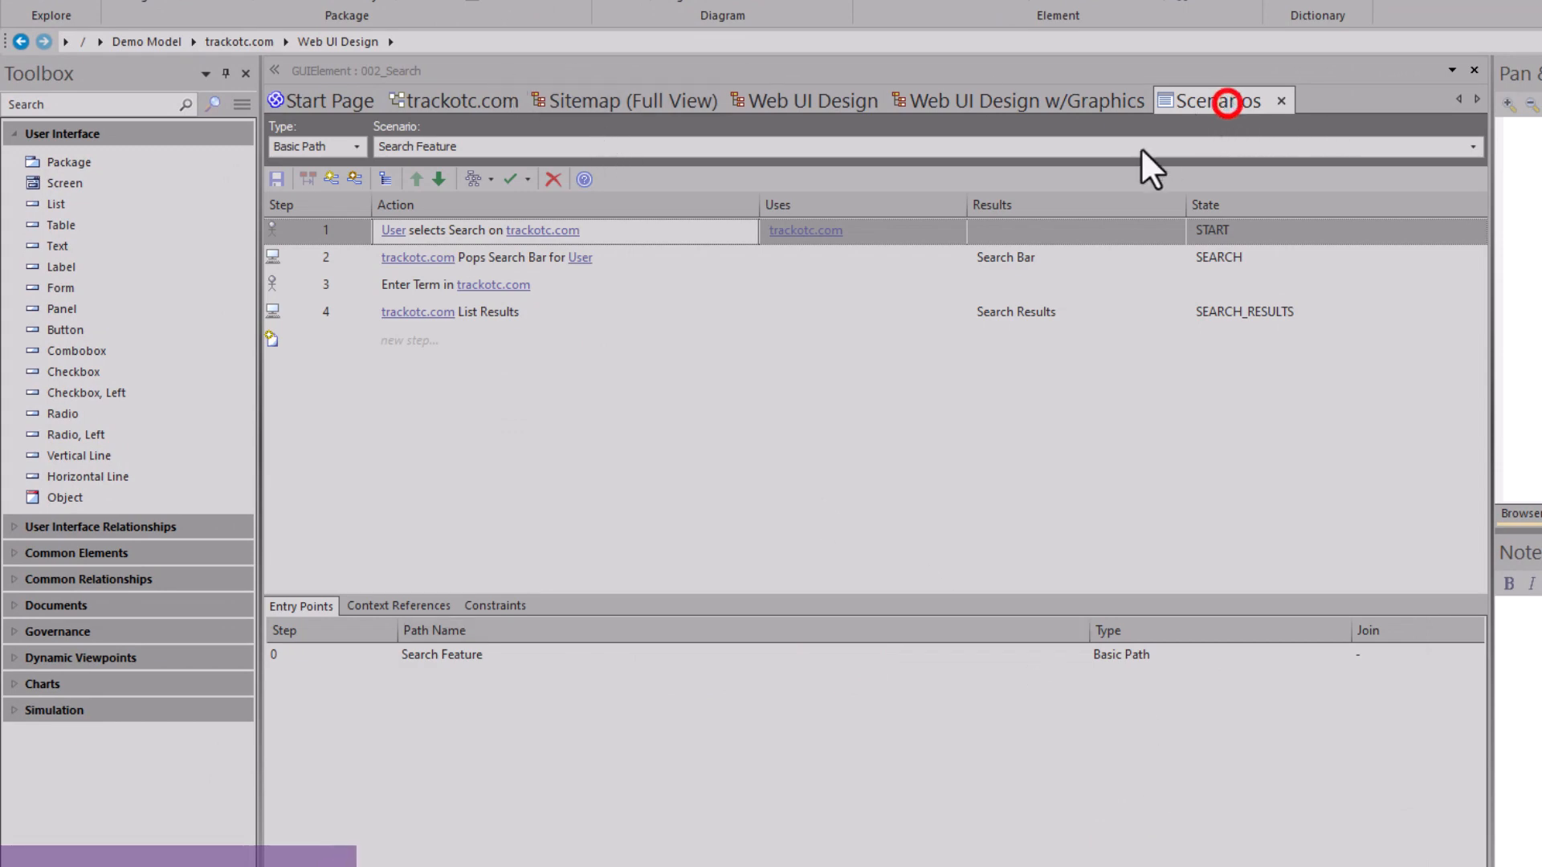
{"action": "left_click", "coordinate": [1015, 100]}
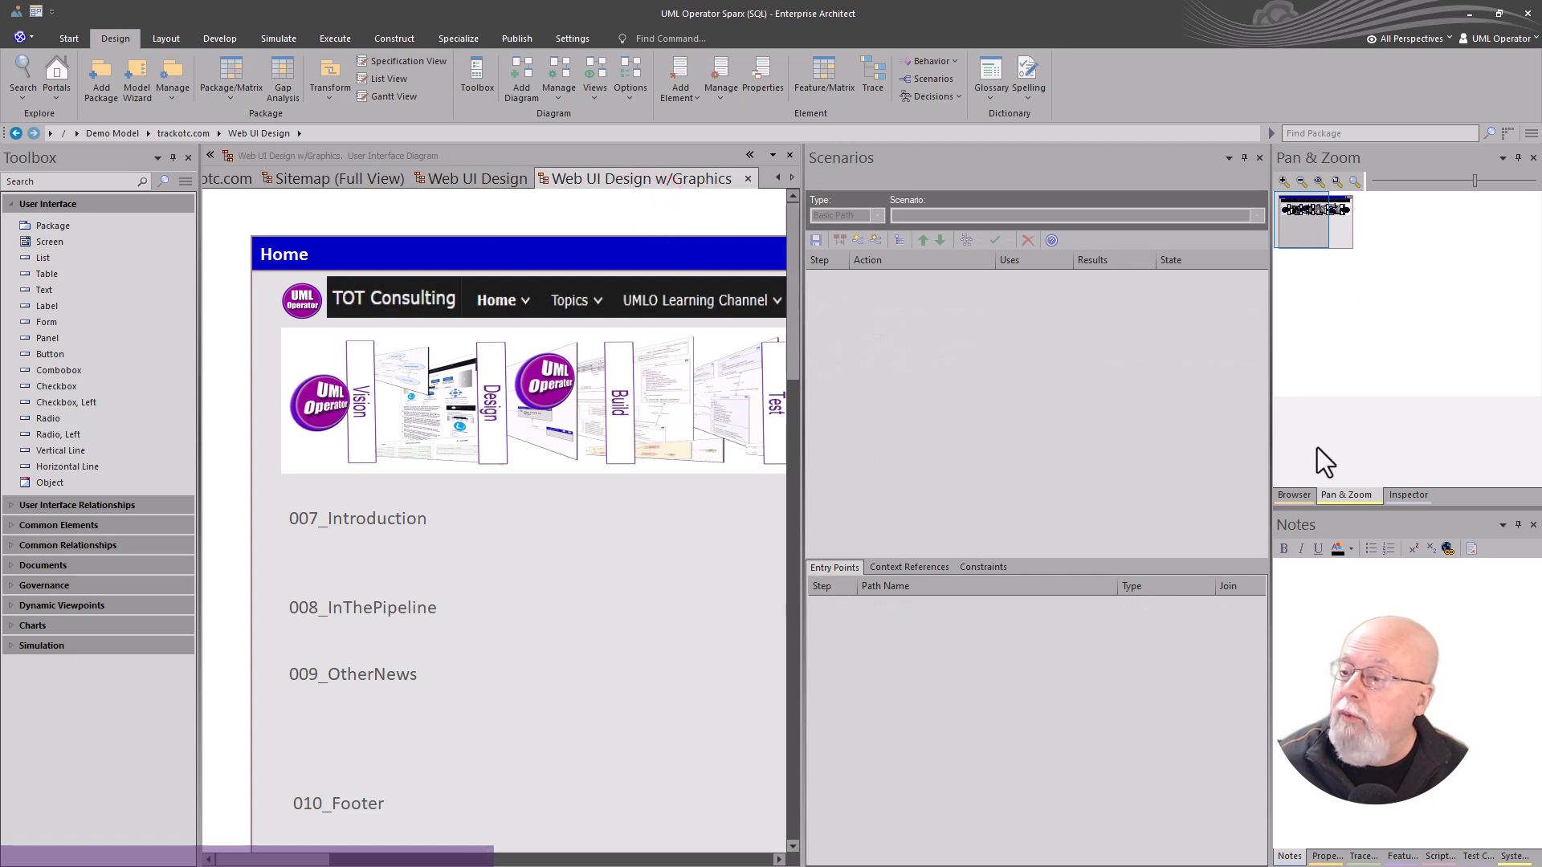
Step: Generate the 002_Search robustness diagram from the search element's Search Feature scenario
{"action": "left_click", "coordinate": [1316, 180]}
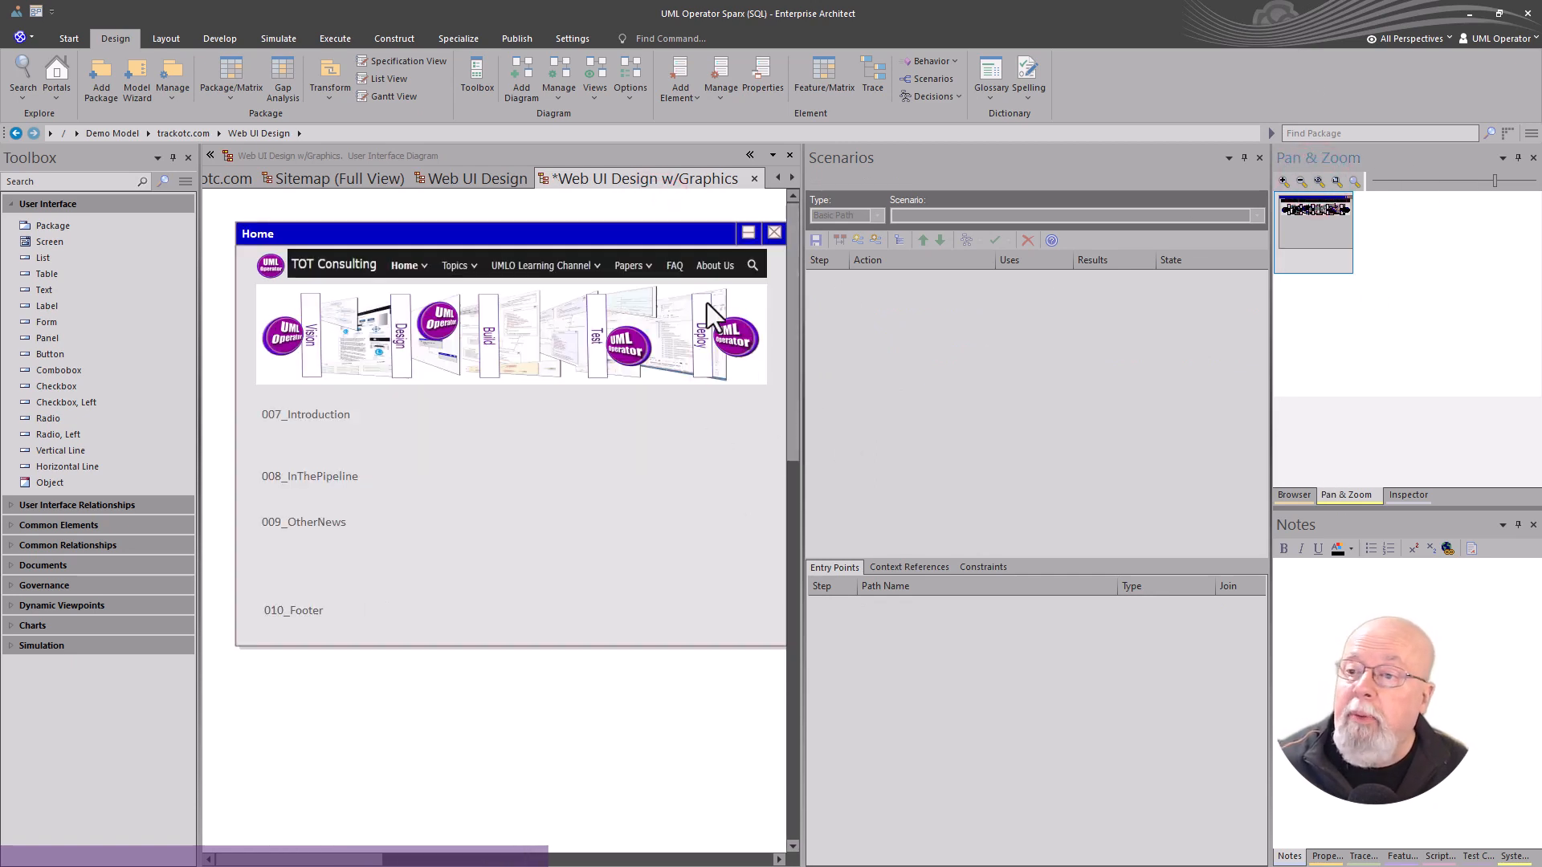
{"action": "left_click", "coordinate": [752, 266]}
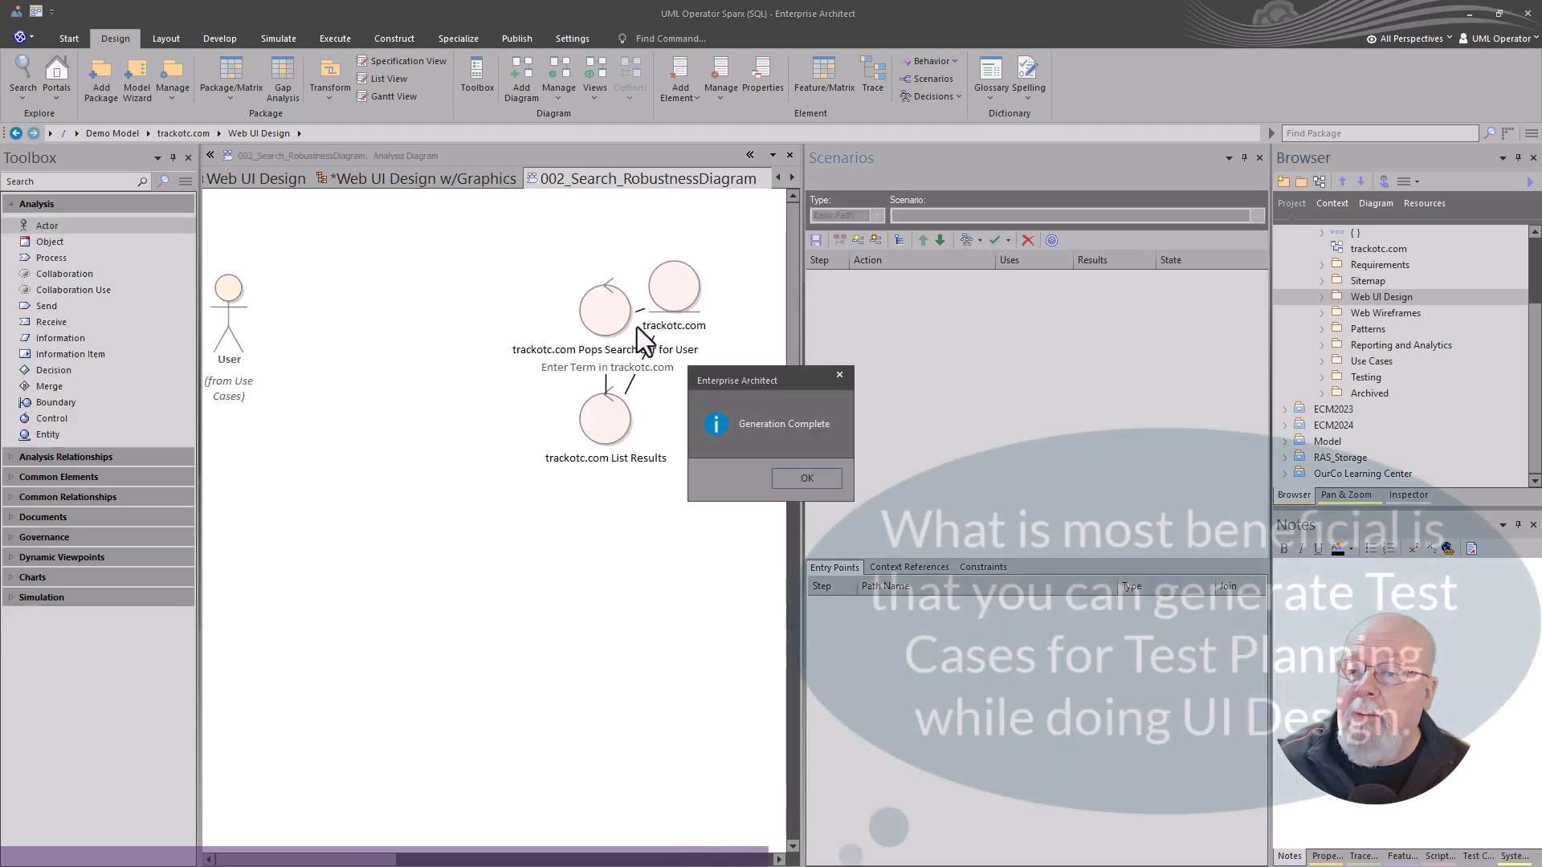
Step: Generate a 1_Basic_Path sequence diagram from the Search Feature scenario
{"action": "left_click", "coordinate": [805, 478]}
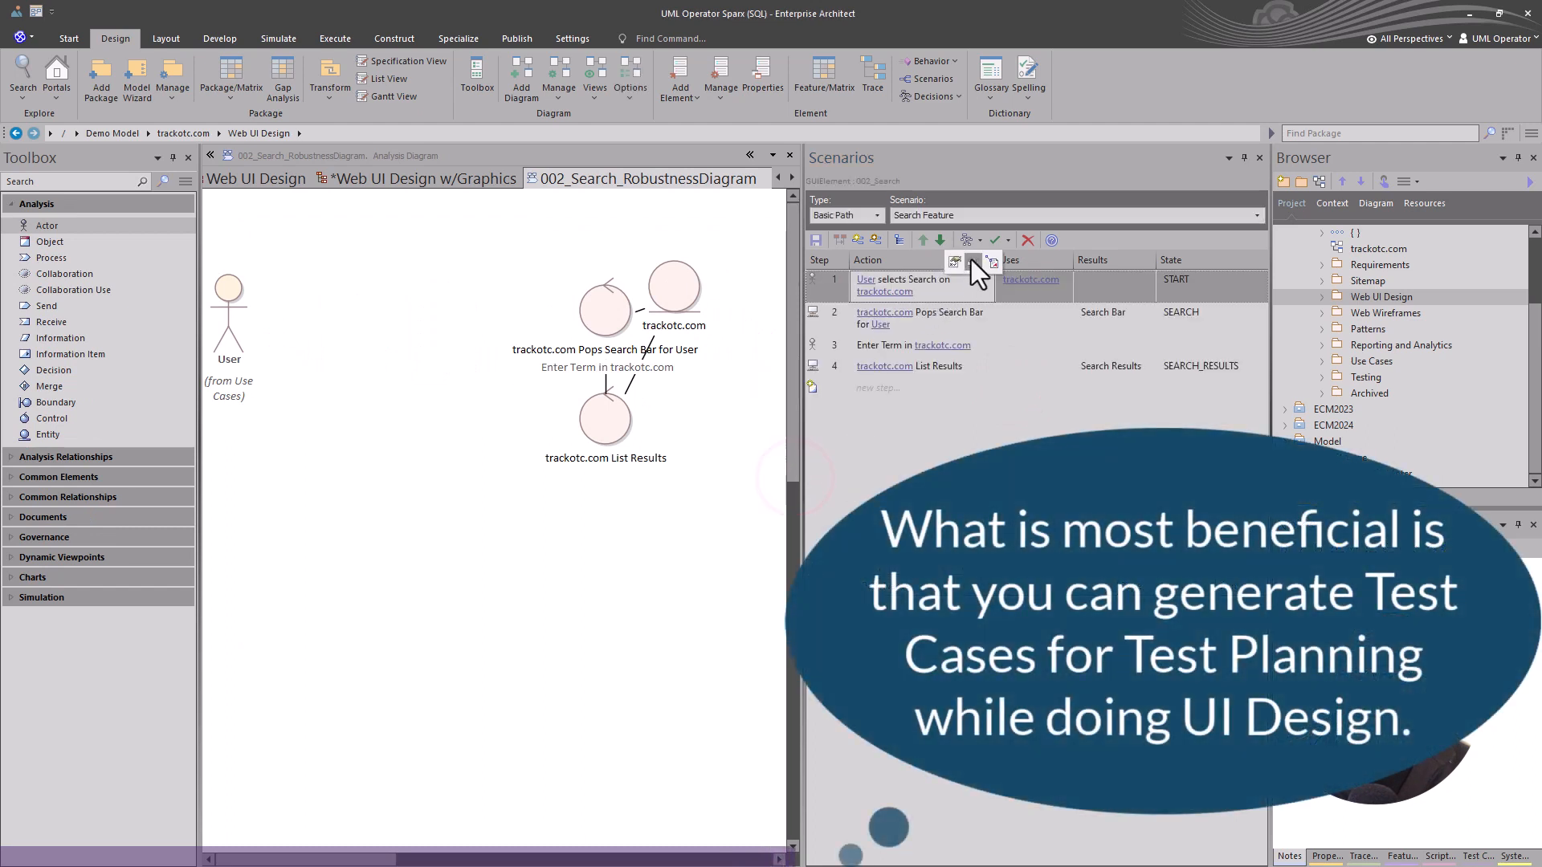
{"action": "left_click", "coordinate": [967, 241]}
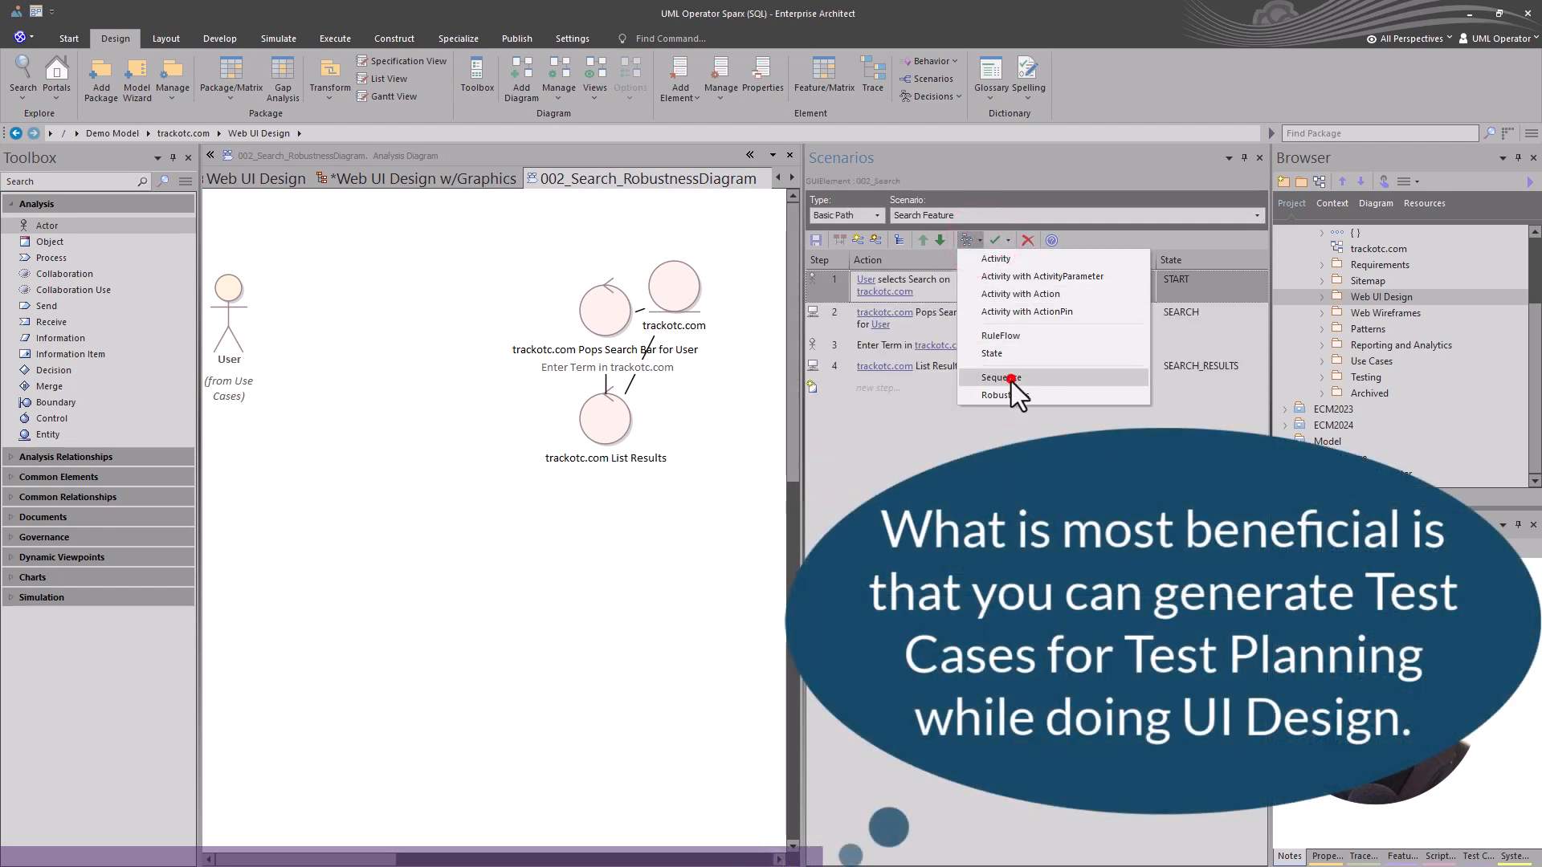
{"action": "left_click", "coordinate": [995, 395]}
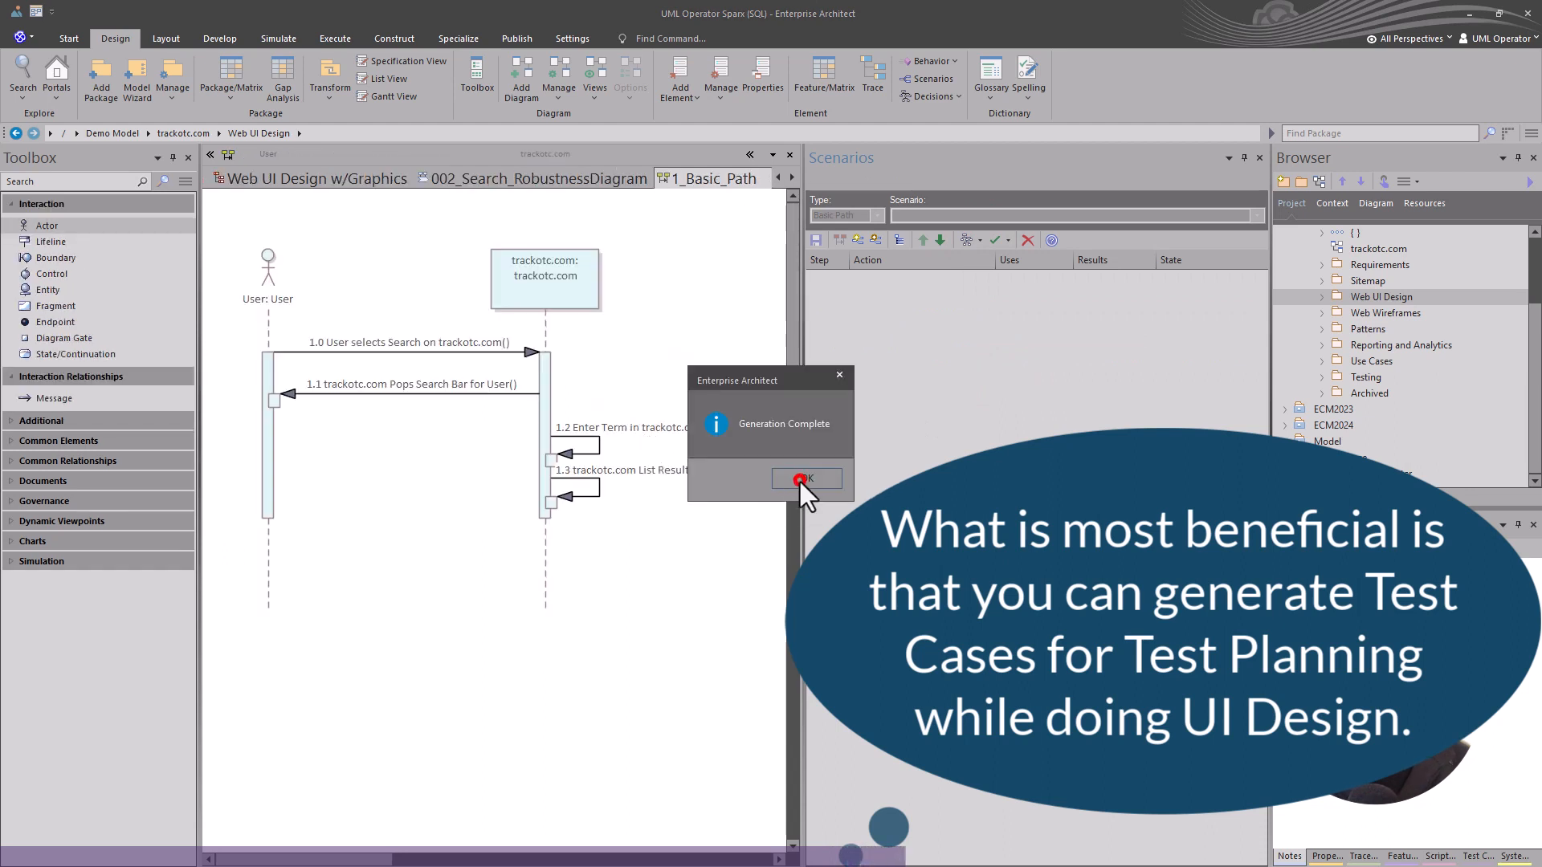
{"action": "left_click", "coordinate": [806, 479]}
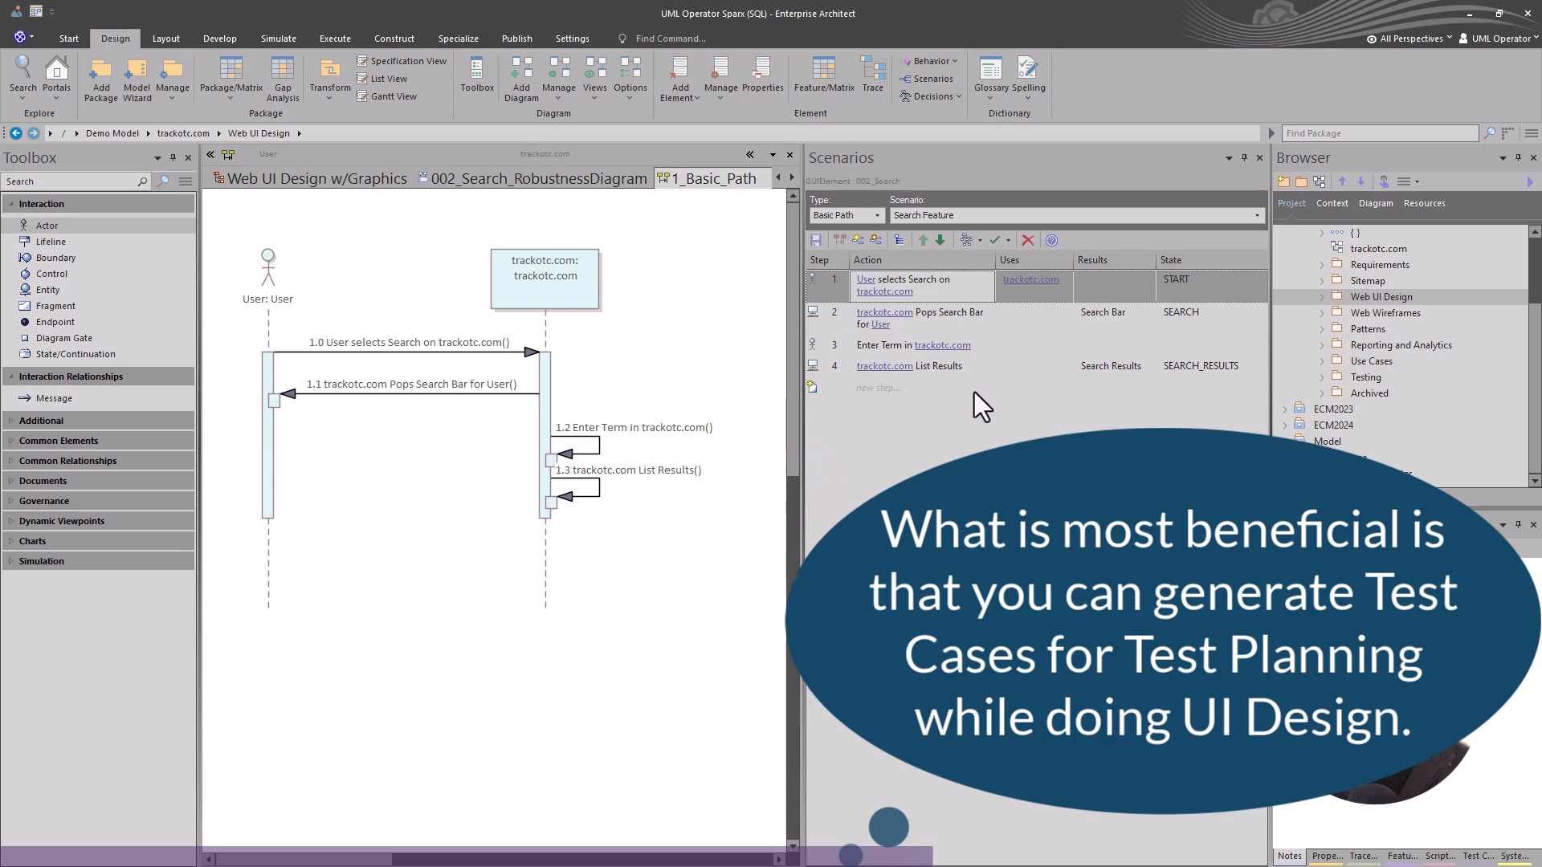
Step: Generate the 002_Search state transition diagram, overwriting the existing one, and close the diagram tabs
{"action": "left_click", "coordinate": [976, 240]}
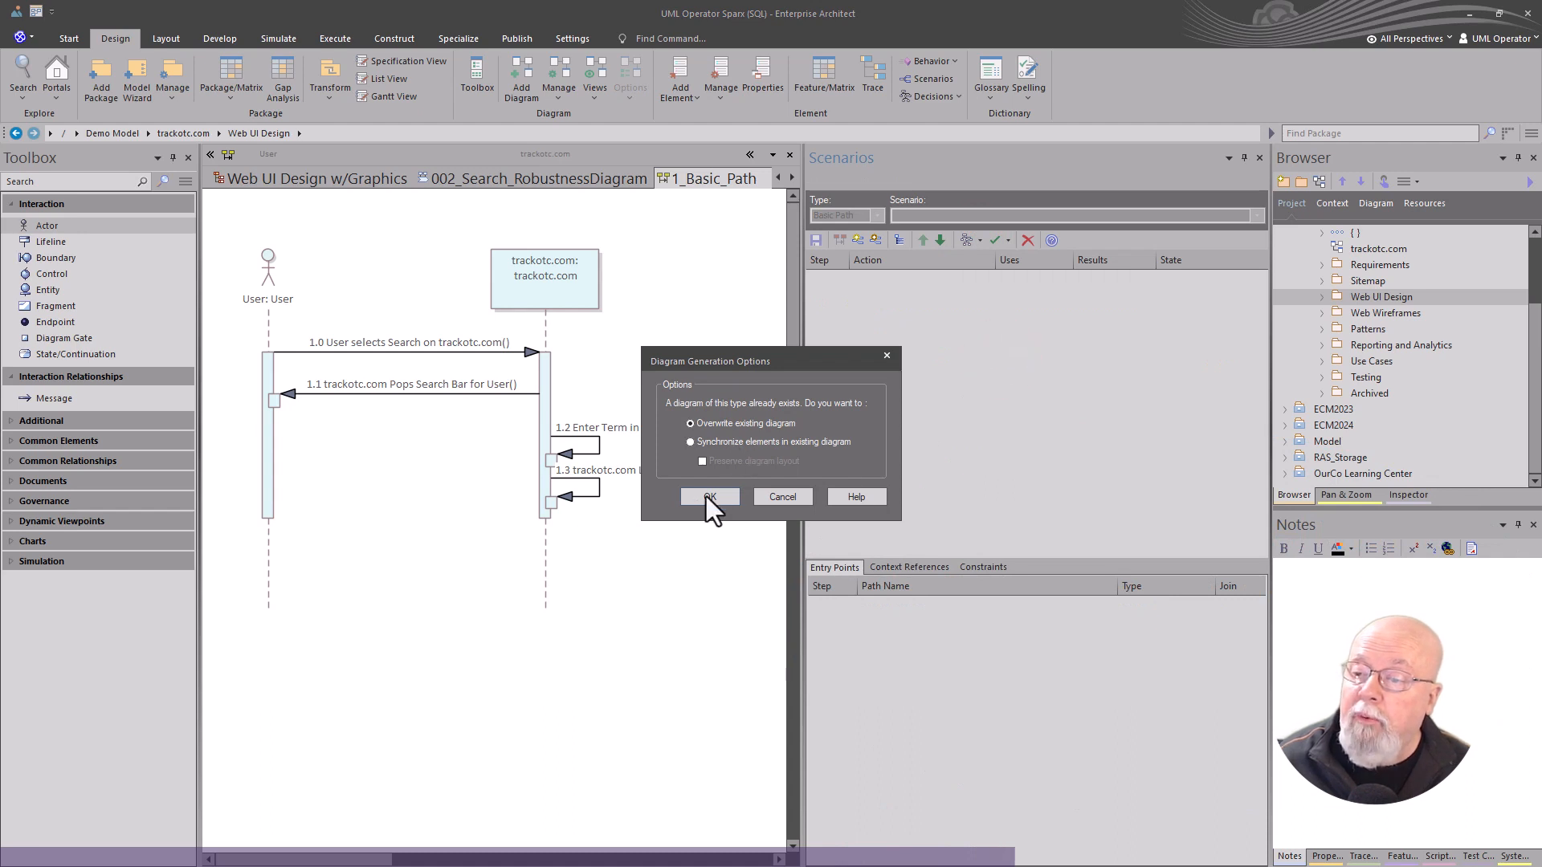
{"action": "left_click", "coordinate": [710, 497]}
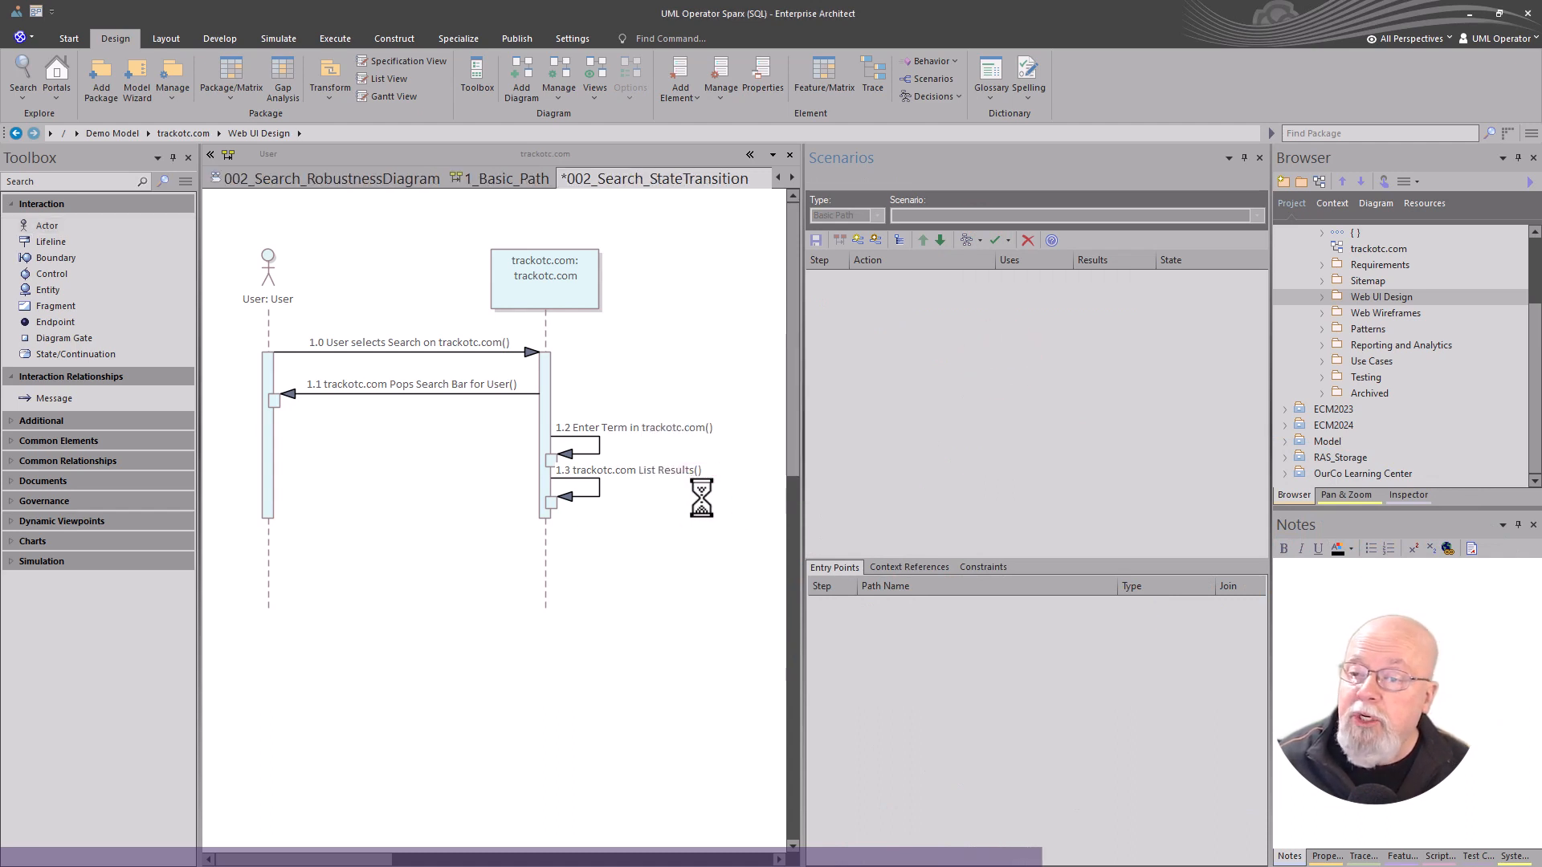
{"action": "left_click", "coordinate": [657, 178]}
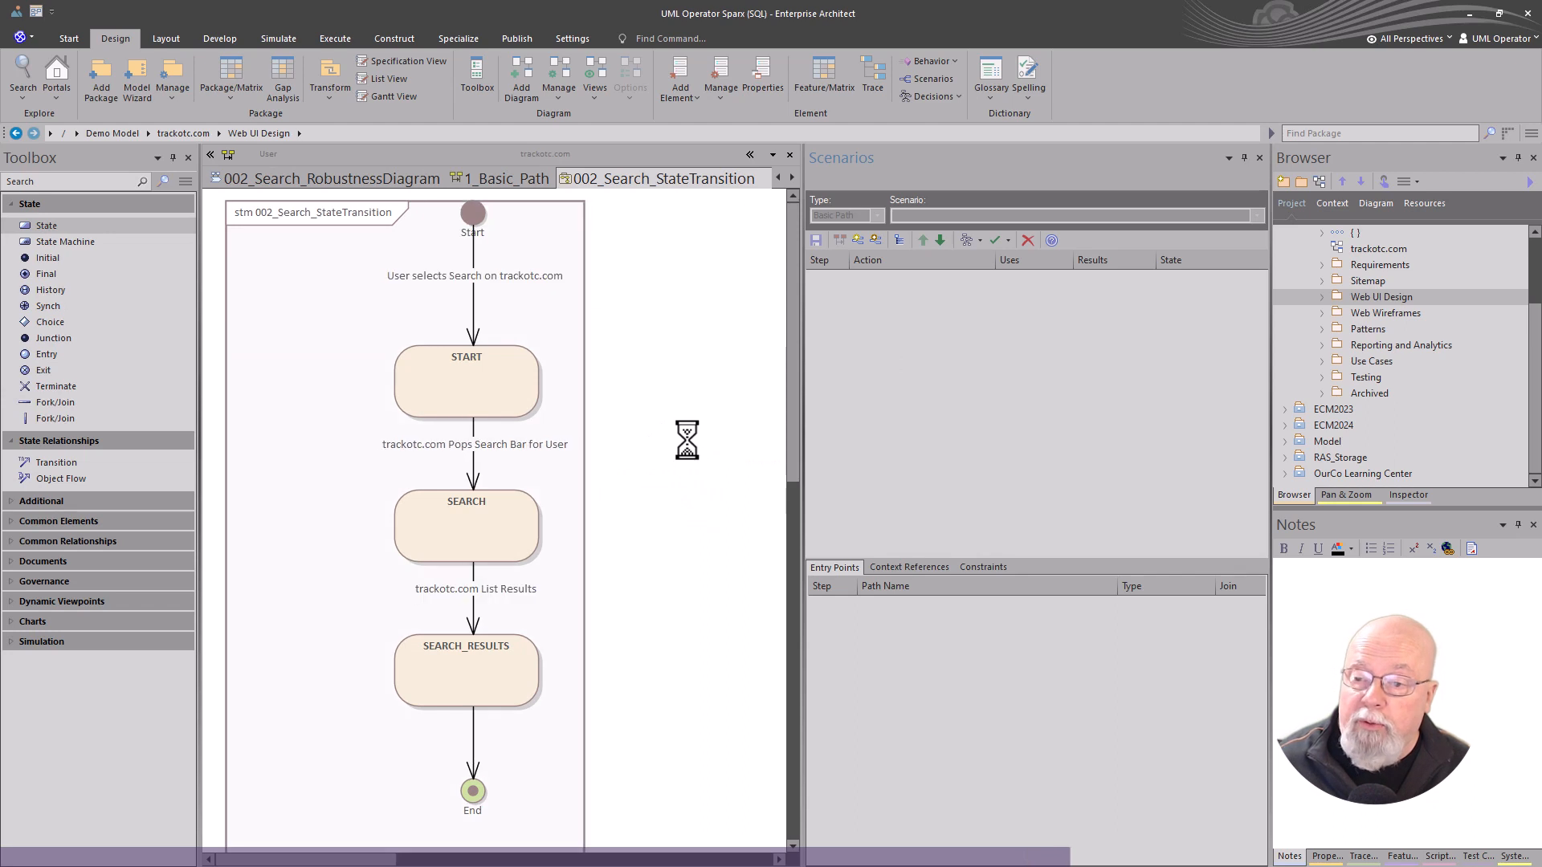
{"action": "left_click", "coordinate": [821, 482]}
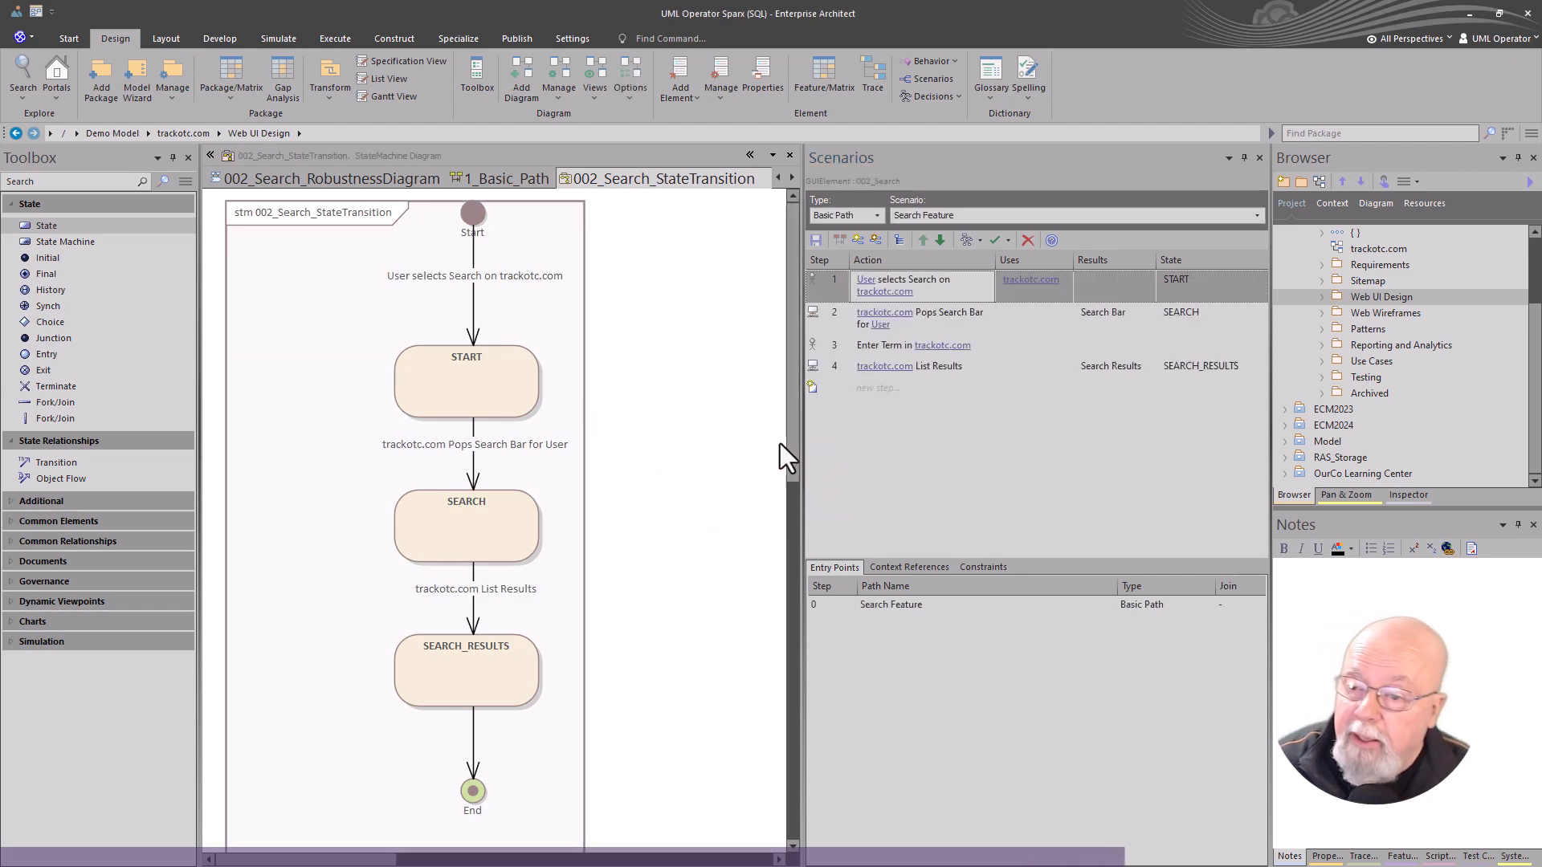
{"action": "mouse_move", "coordinate": [713, 157]}
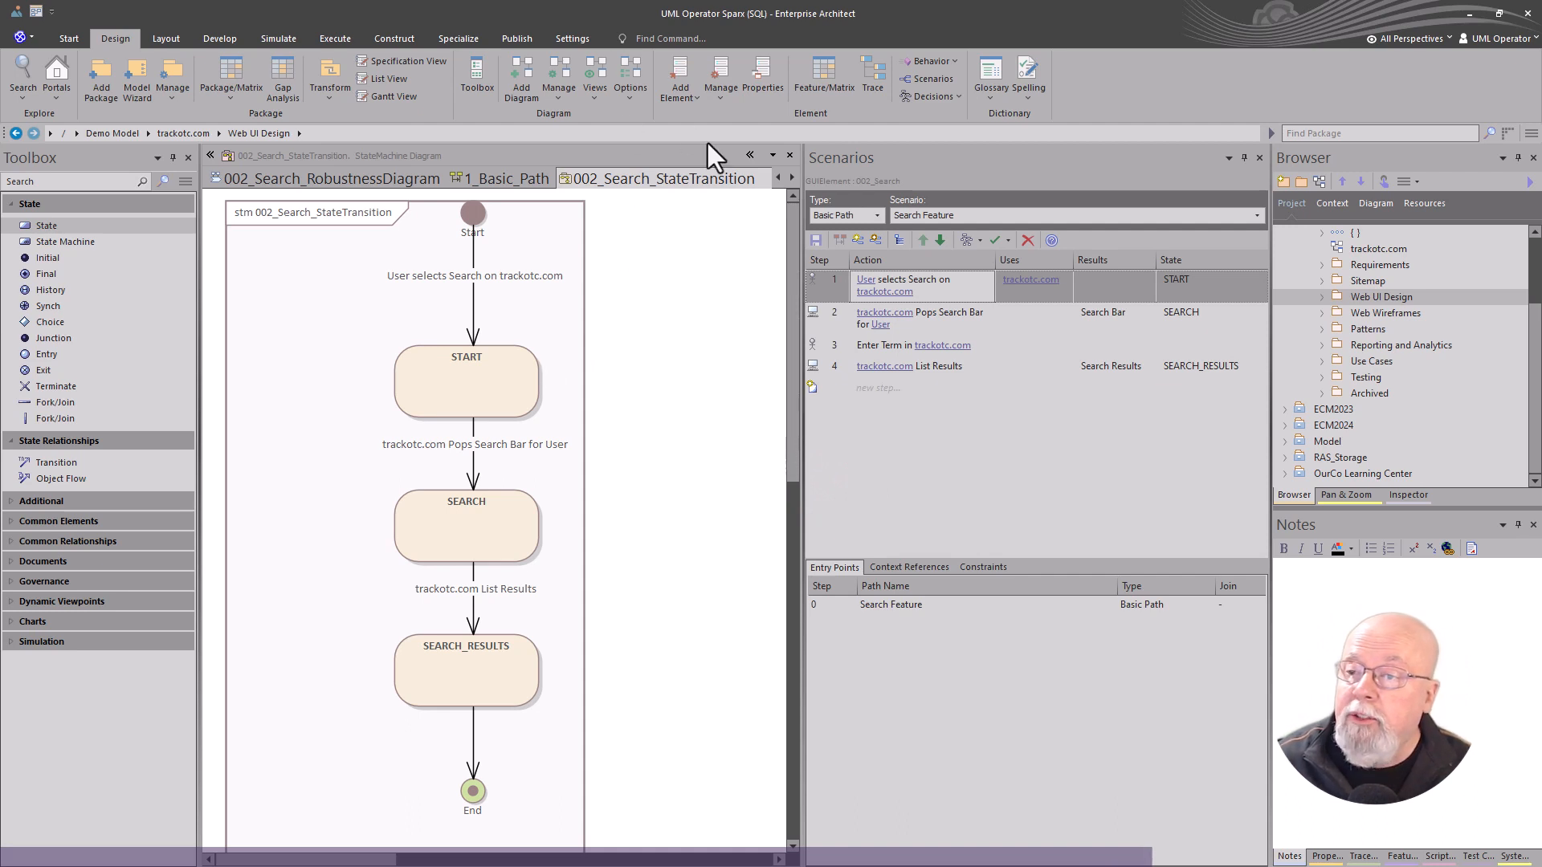
{"action": "left_click", "coordinate": [700, 178]}
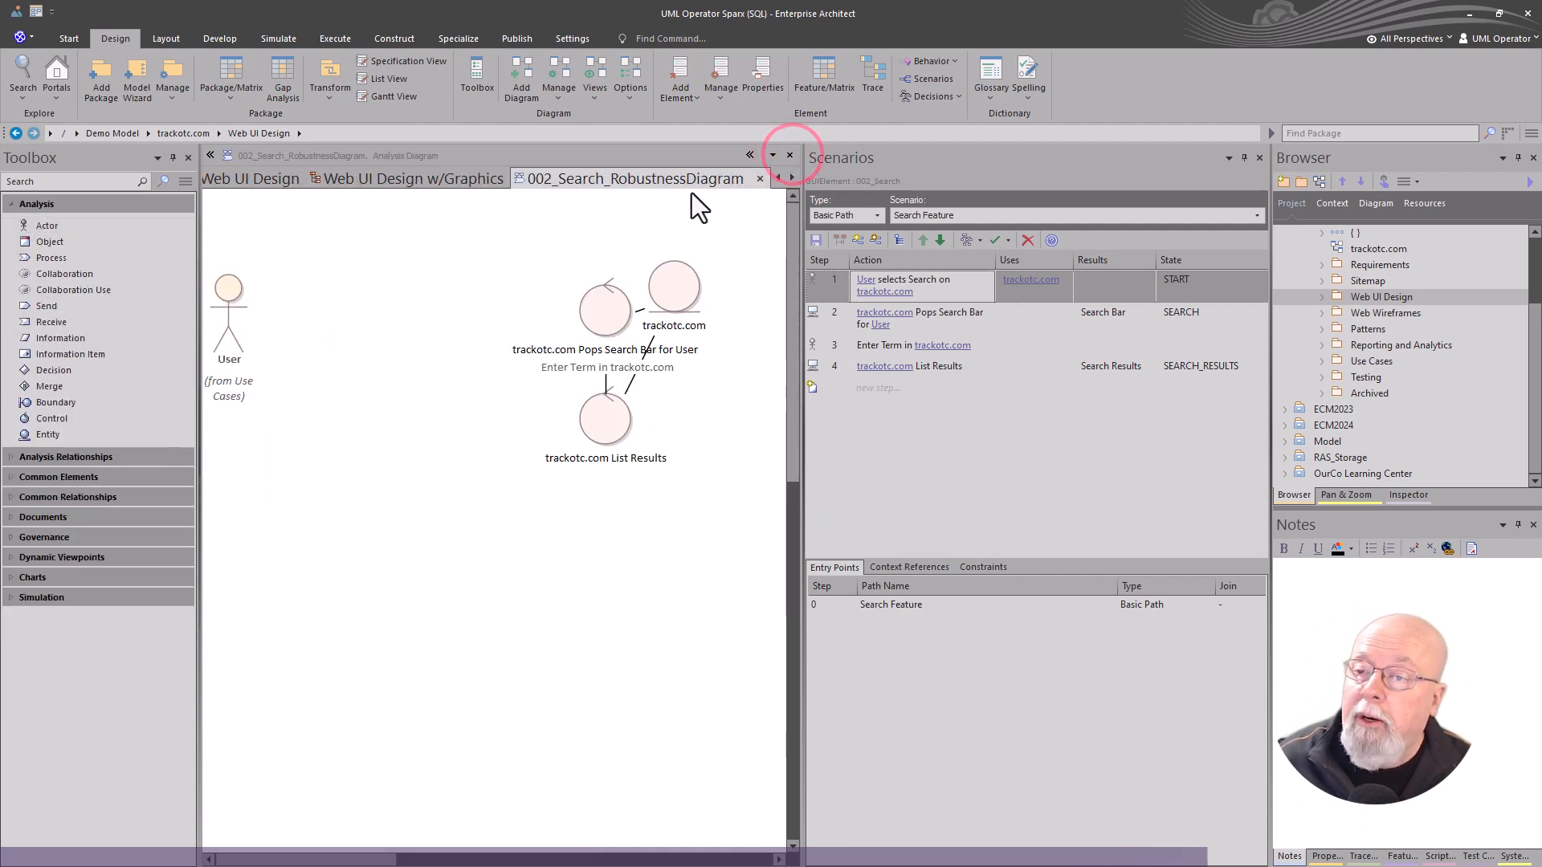
Step: Close the robustness diagram tab and the Scenarios steps pane
{"action": "left_click", "coordinate": [654, 179]}
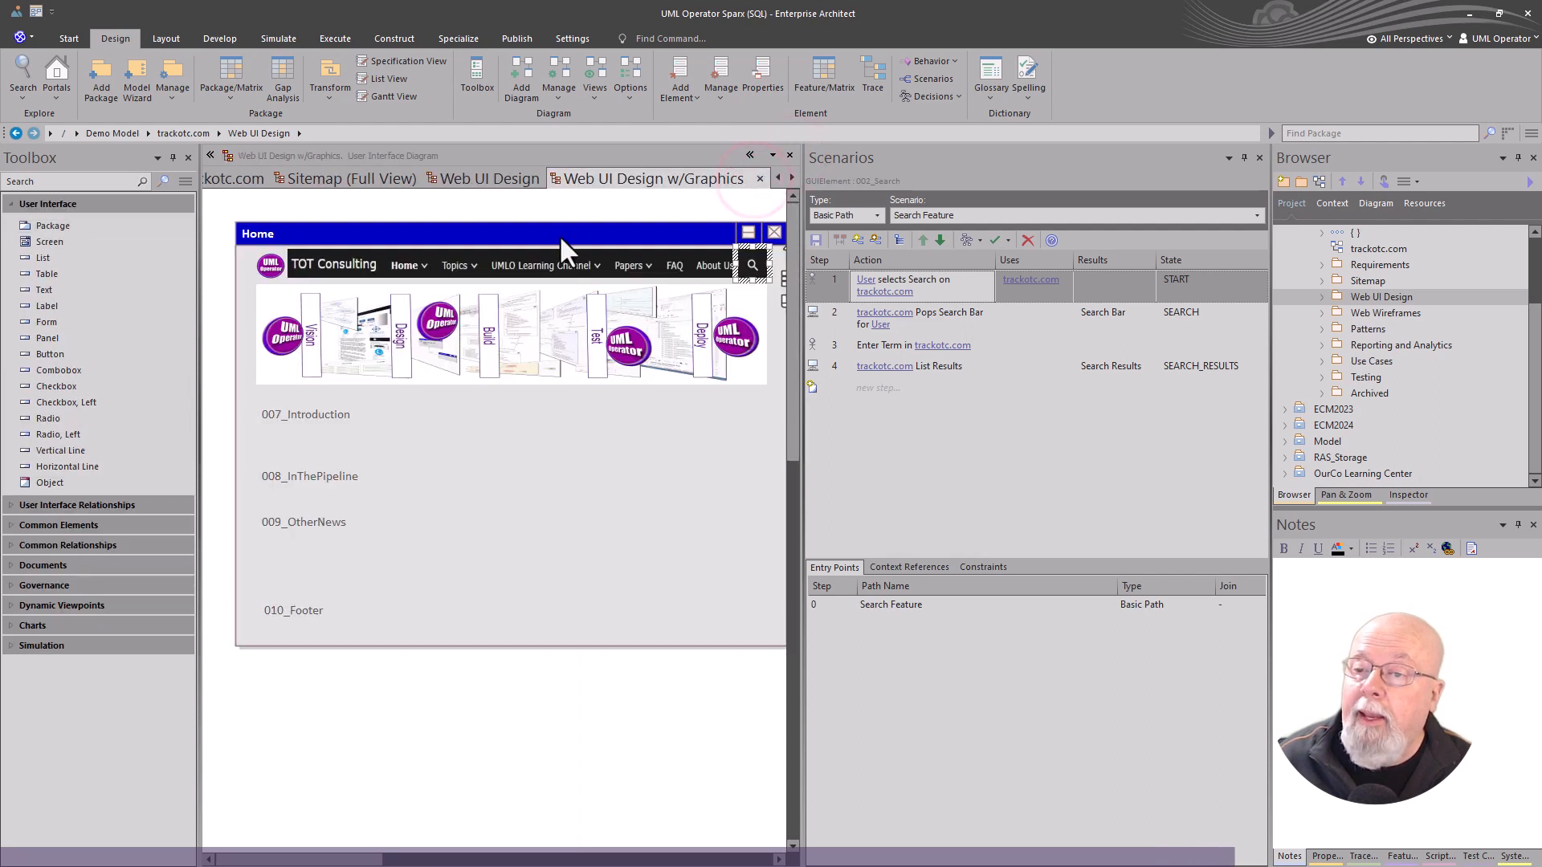
{"action": "mouse_move", "coordinate": [58, 526]}
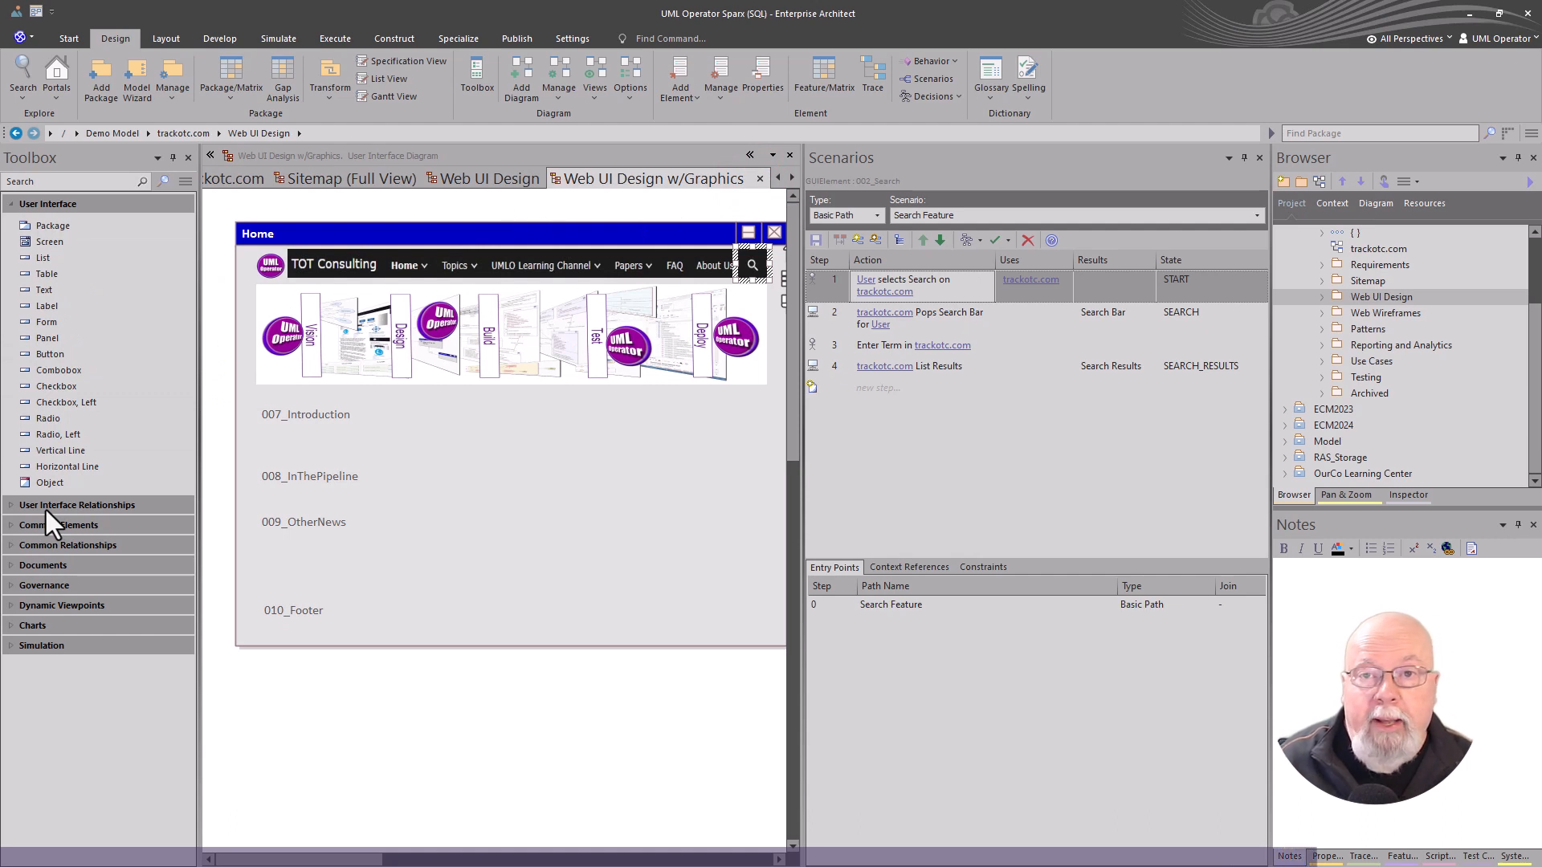
{"action": "mouse_move", "coordinate": [539, 582]}
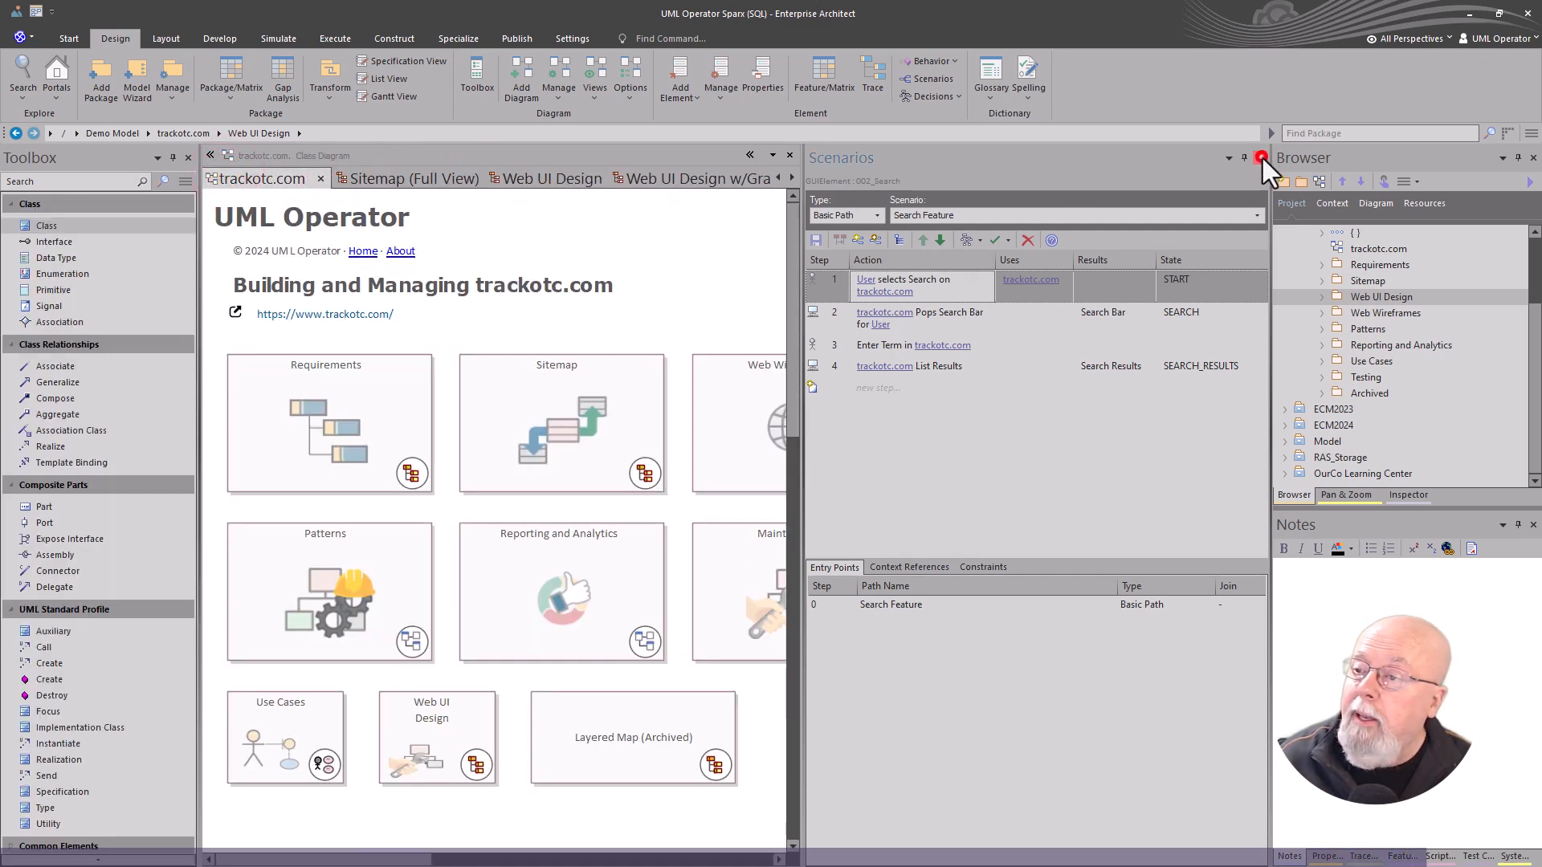
{"action": "left_click", "coordinate": [1258, 158]}
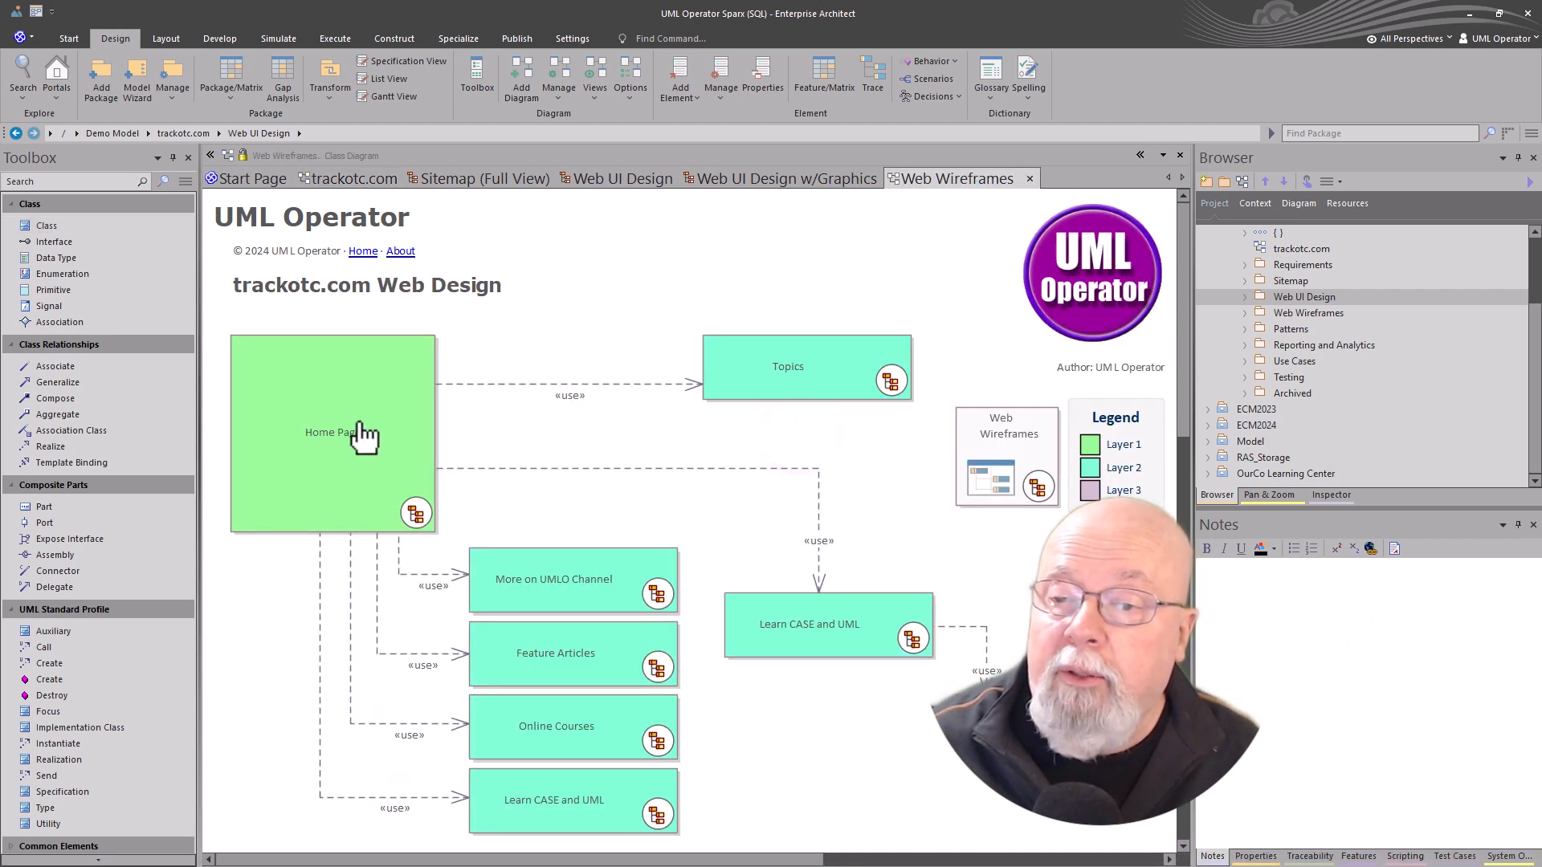
Step: Open the Home Page wireframe in its own tab, then return to Web UI Design
{"action": "double_click", "coordinate": [332, 433]}
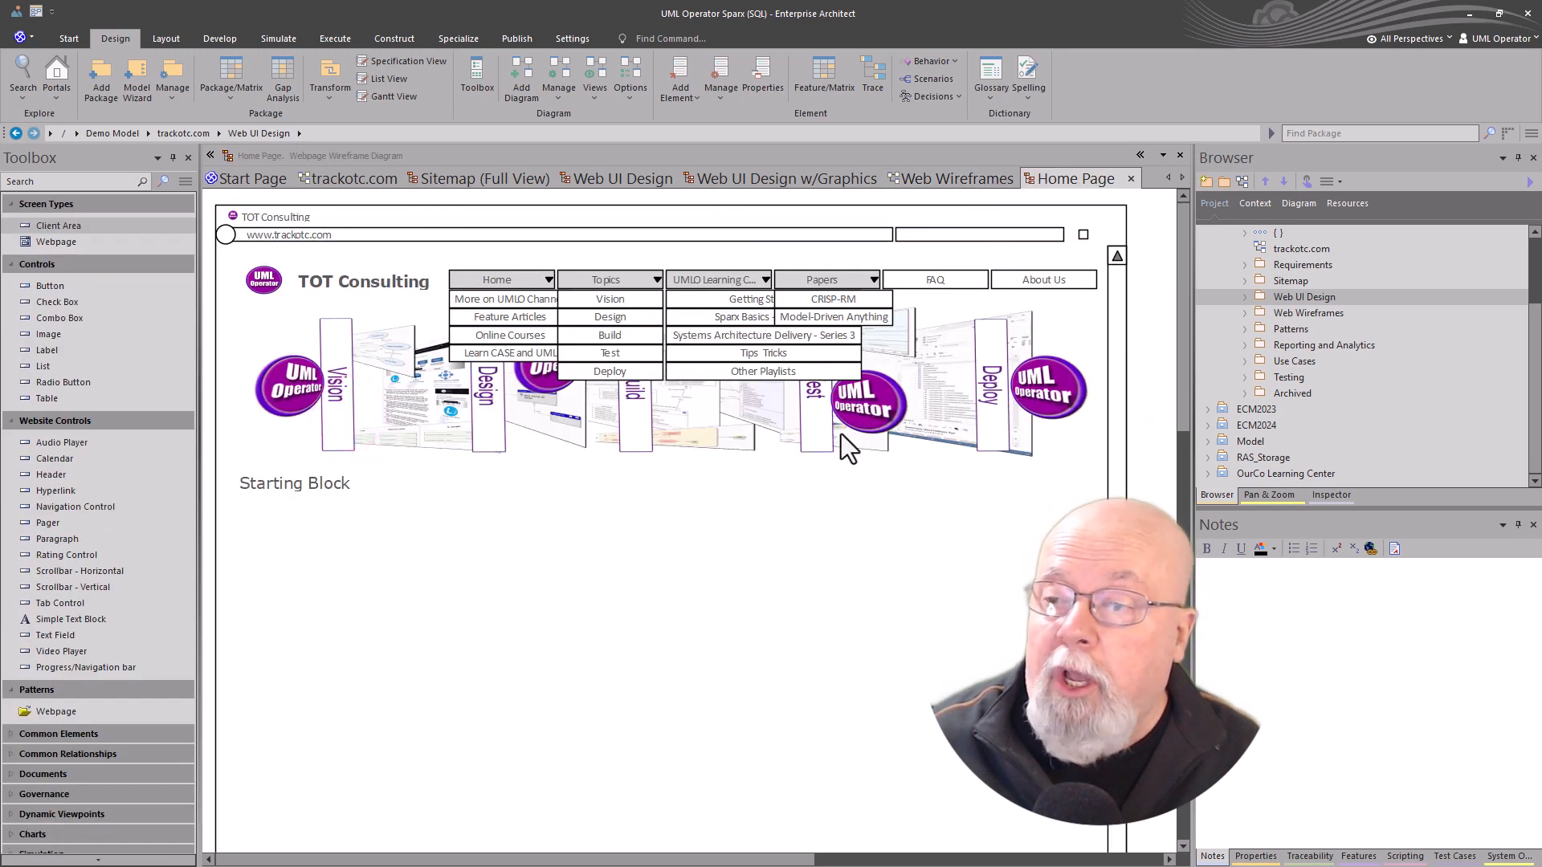
{"action": "left_click", "coordinate": [614, 178]}
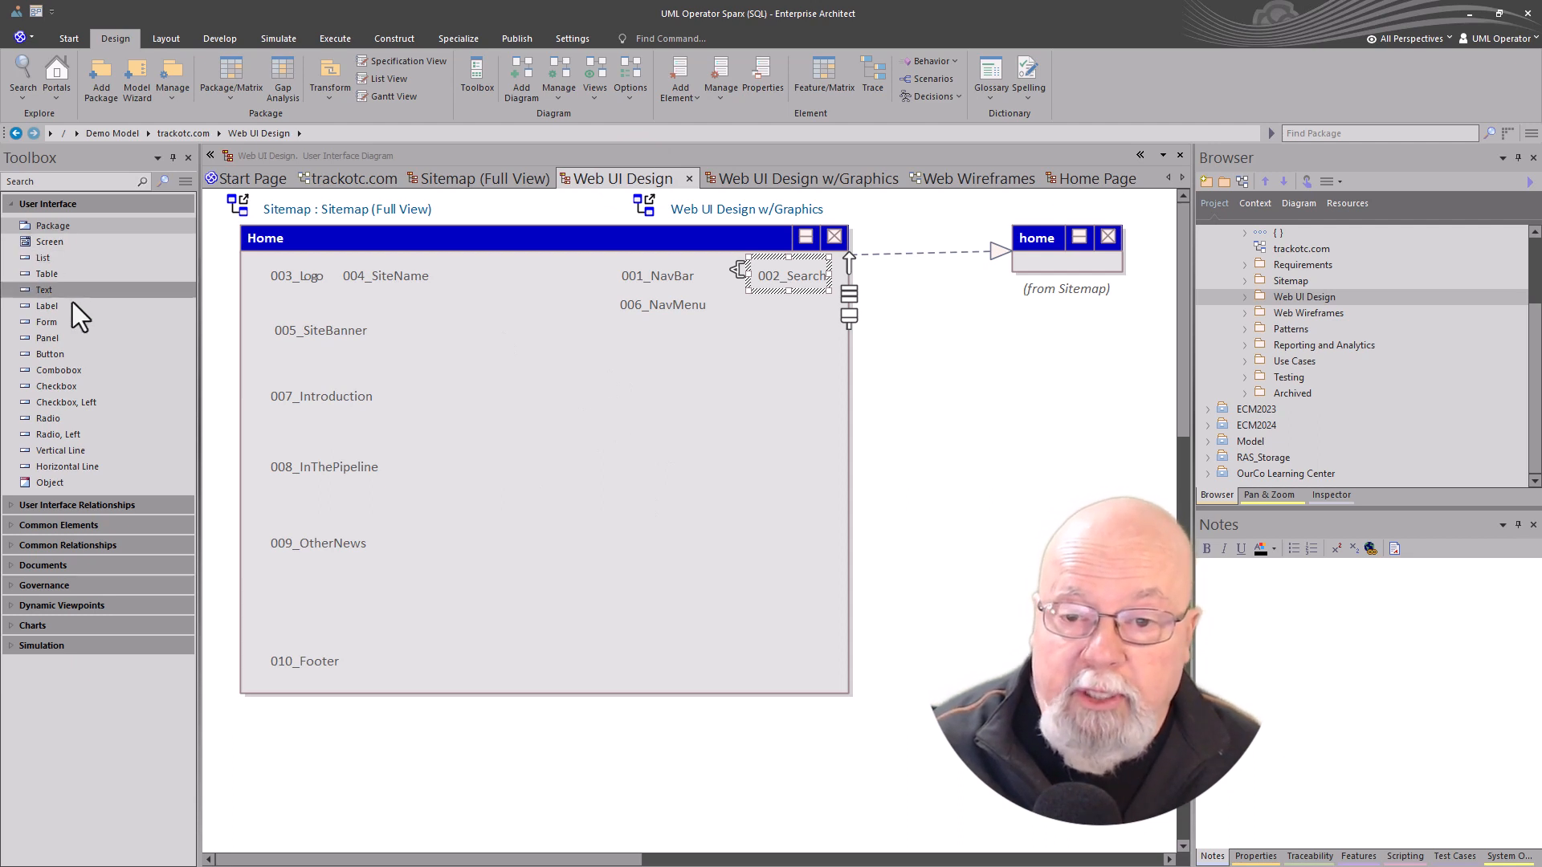
{"action": "mouse_move", "coordinate": [673, 460]}
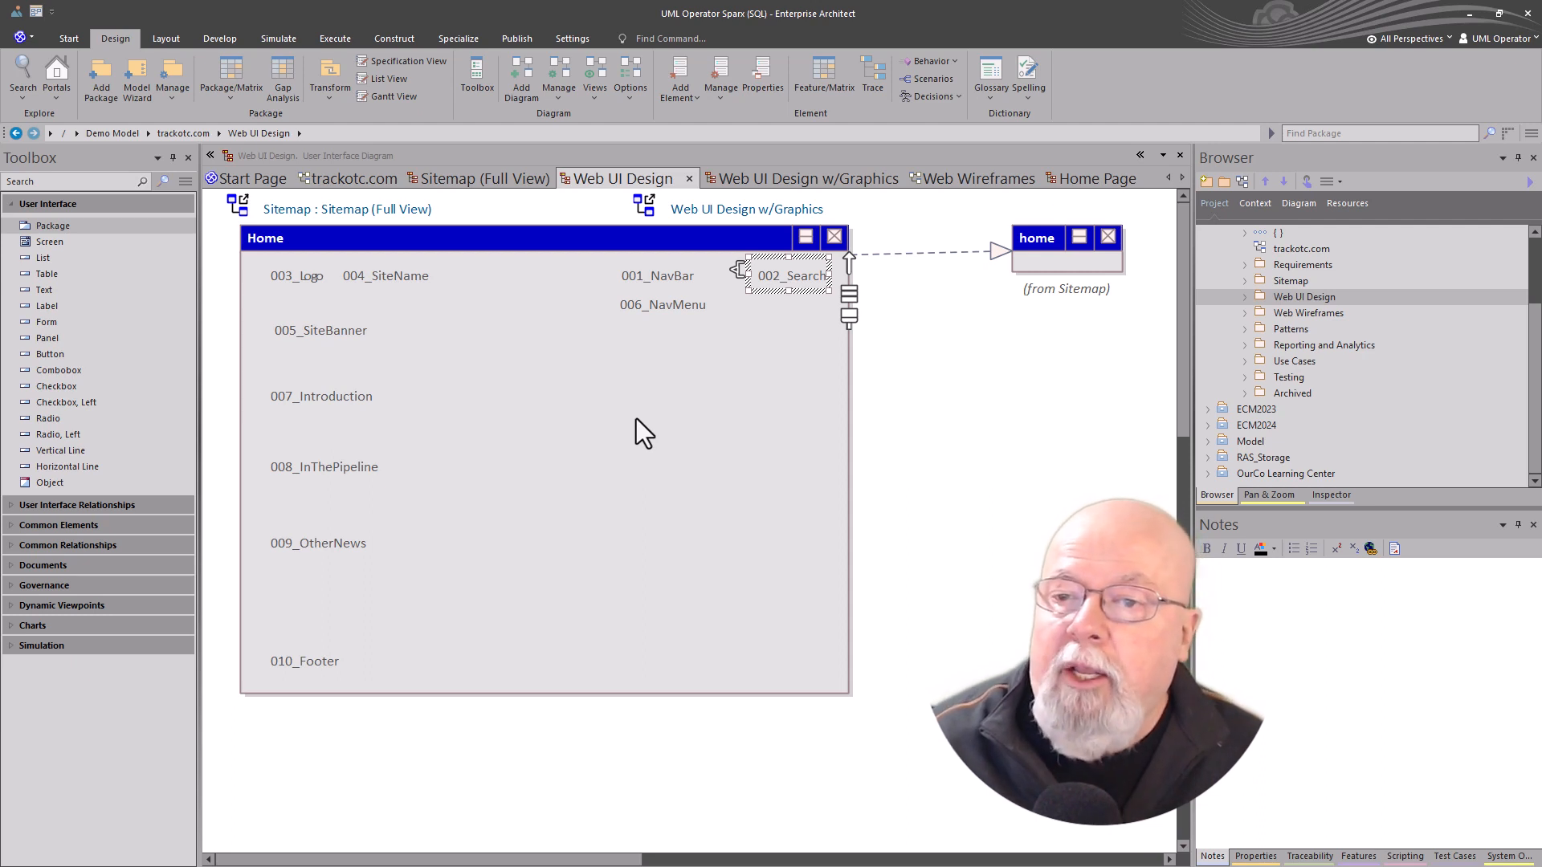
{"action": "mouse_move", "coordinate": [580, 474]}
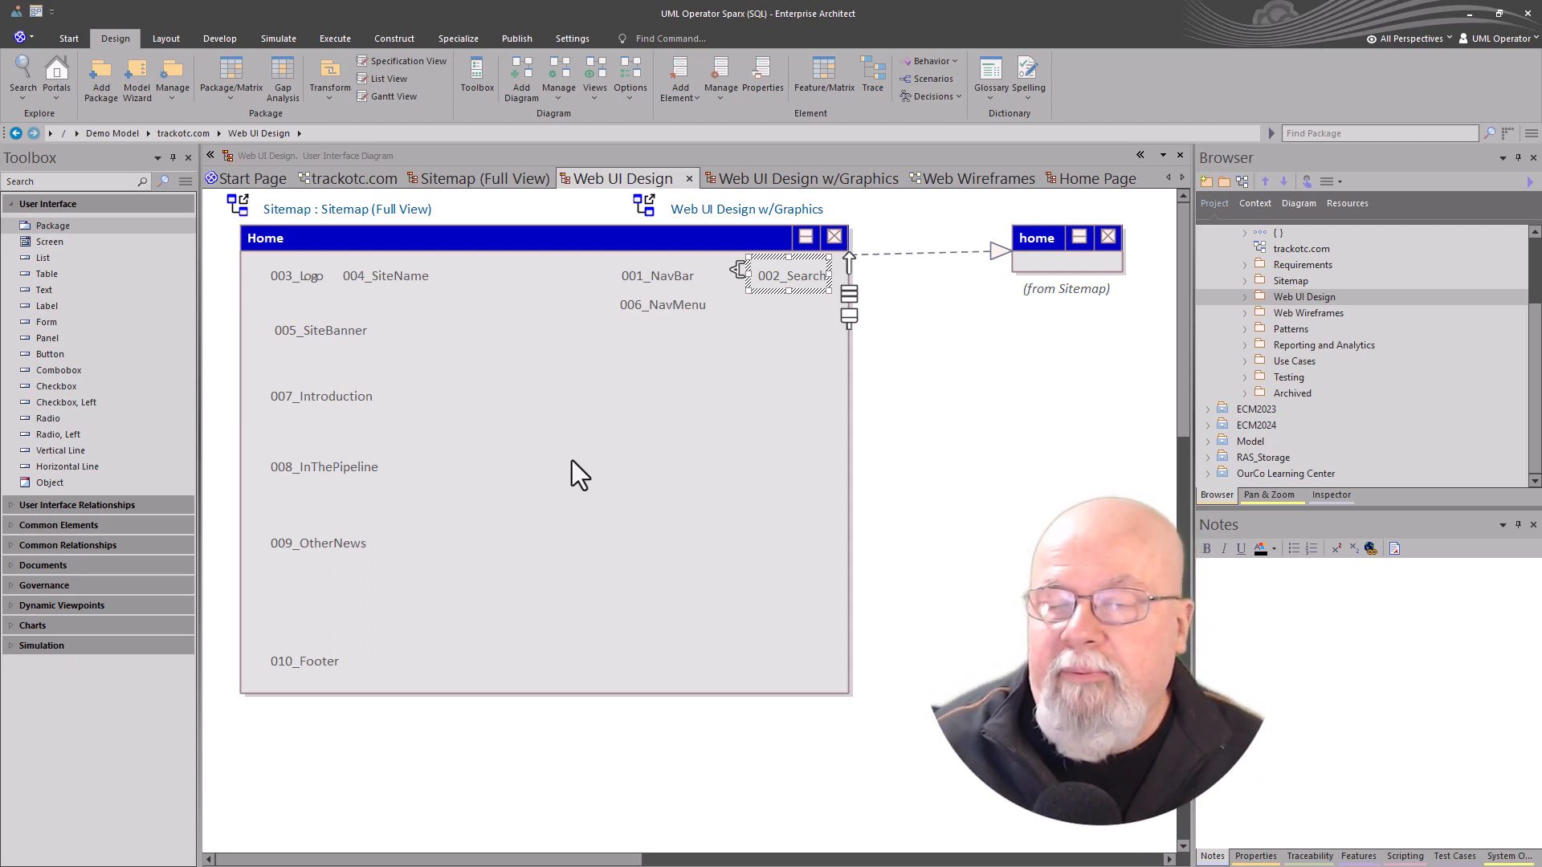
{"action": "mouse_move", "coordinate": [592, 463]}
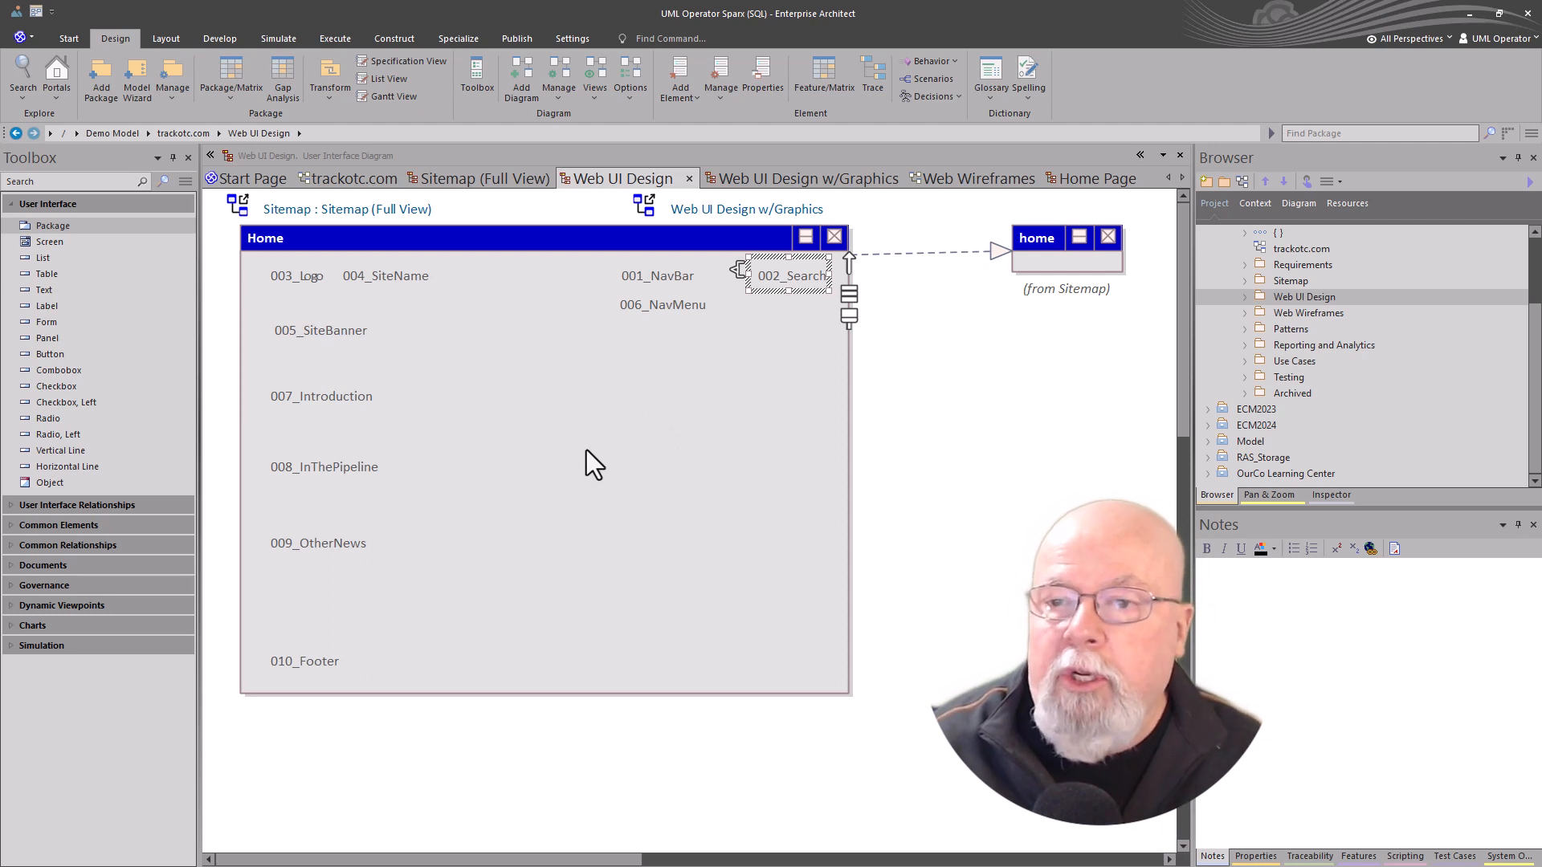